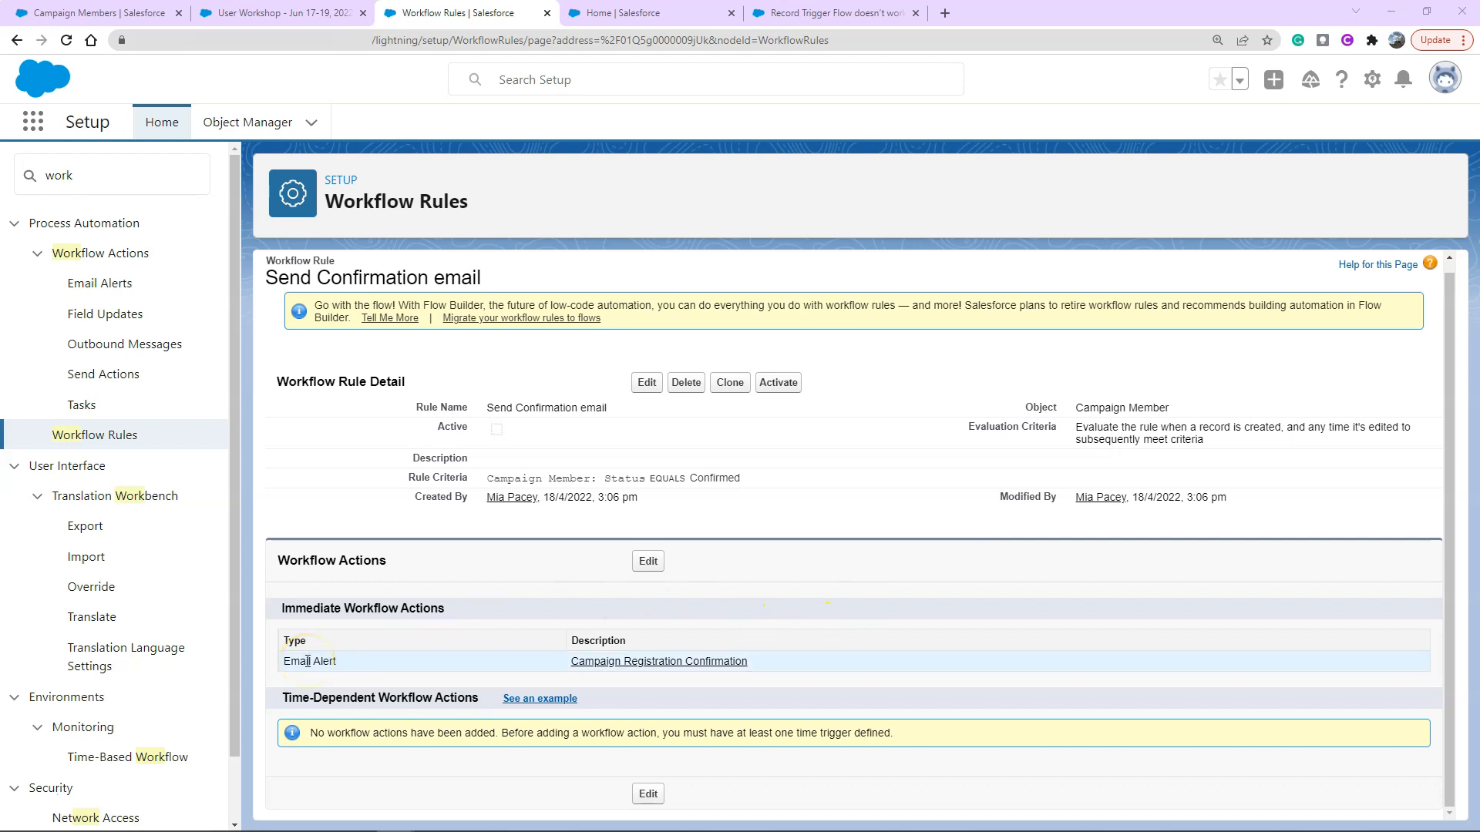
{"action": "mouse_move", "coordinate": [654, 499]}
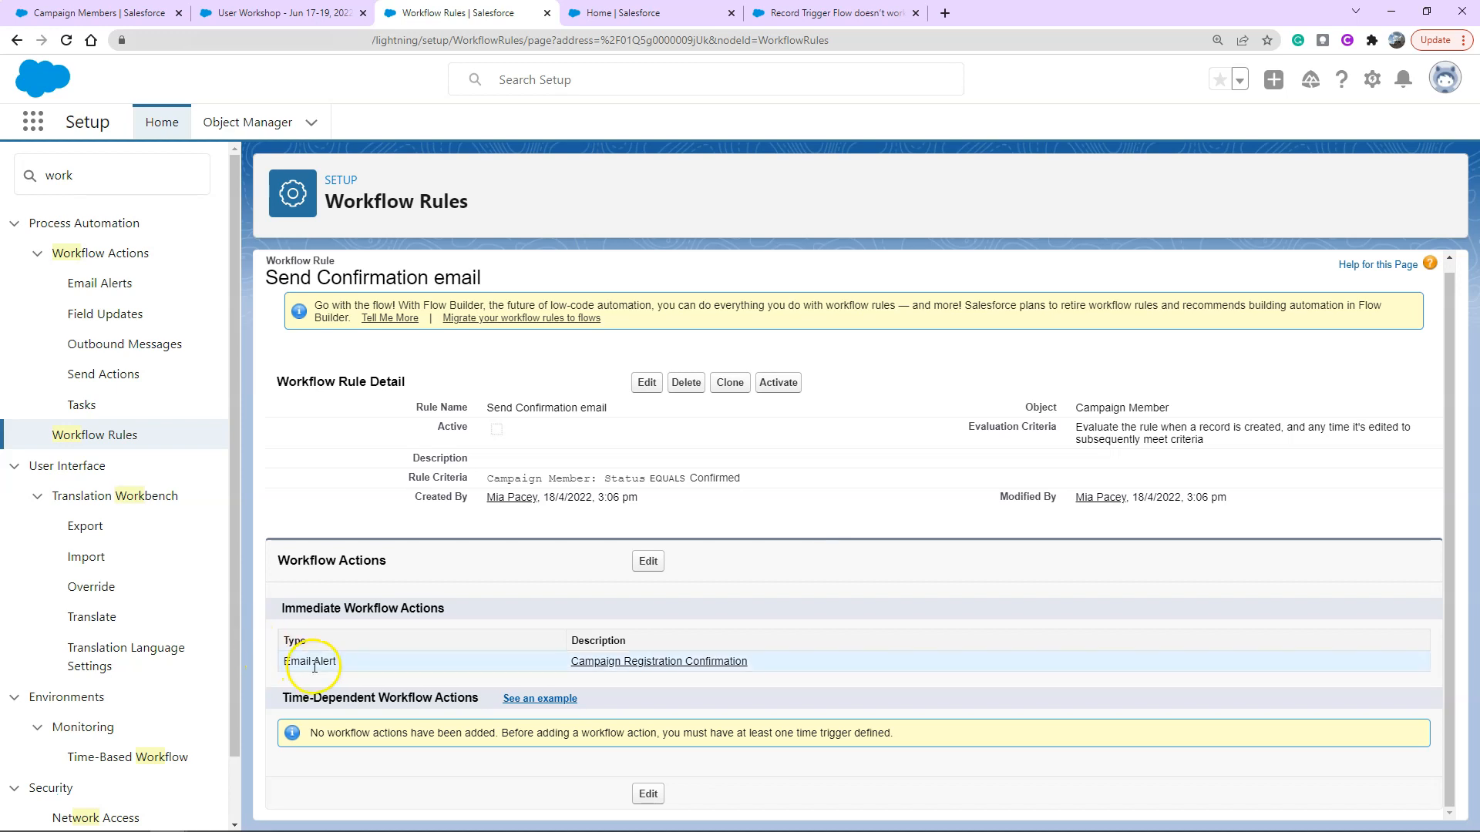
{"action": "mouse_move", "coordinate": [1050, 458]}
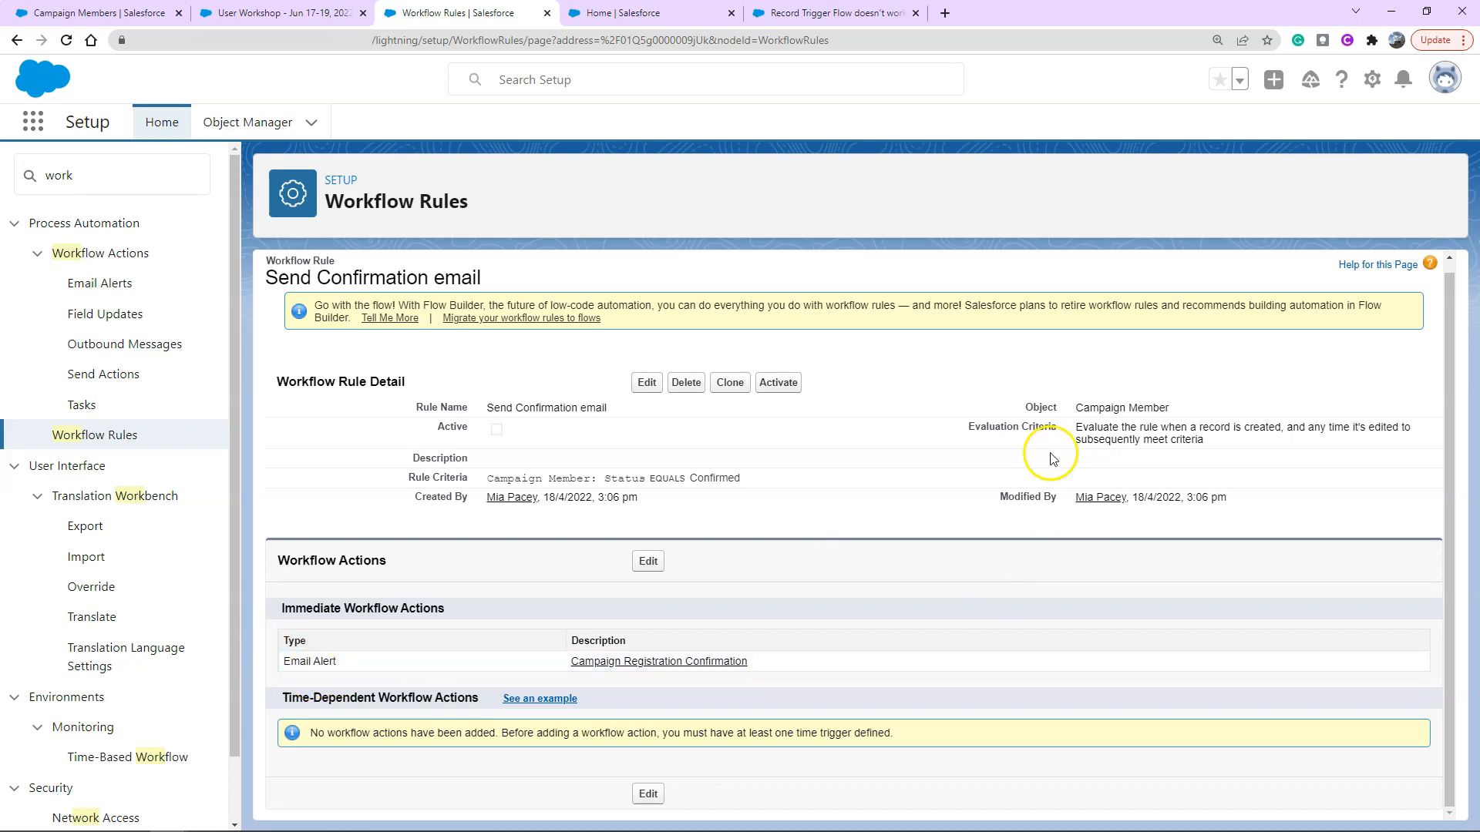
{"action": "mouse_move", "coordinate": [1053, 459]}
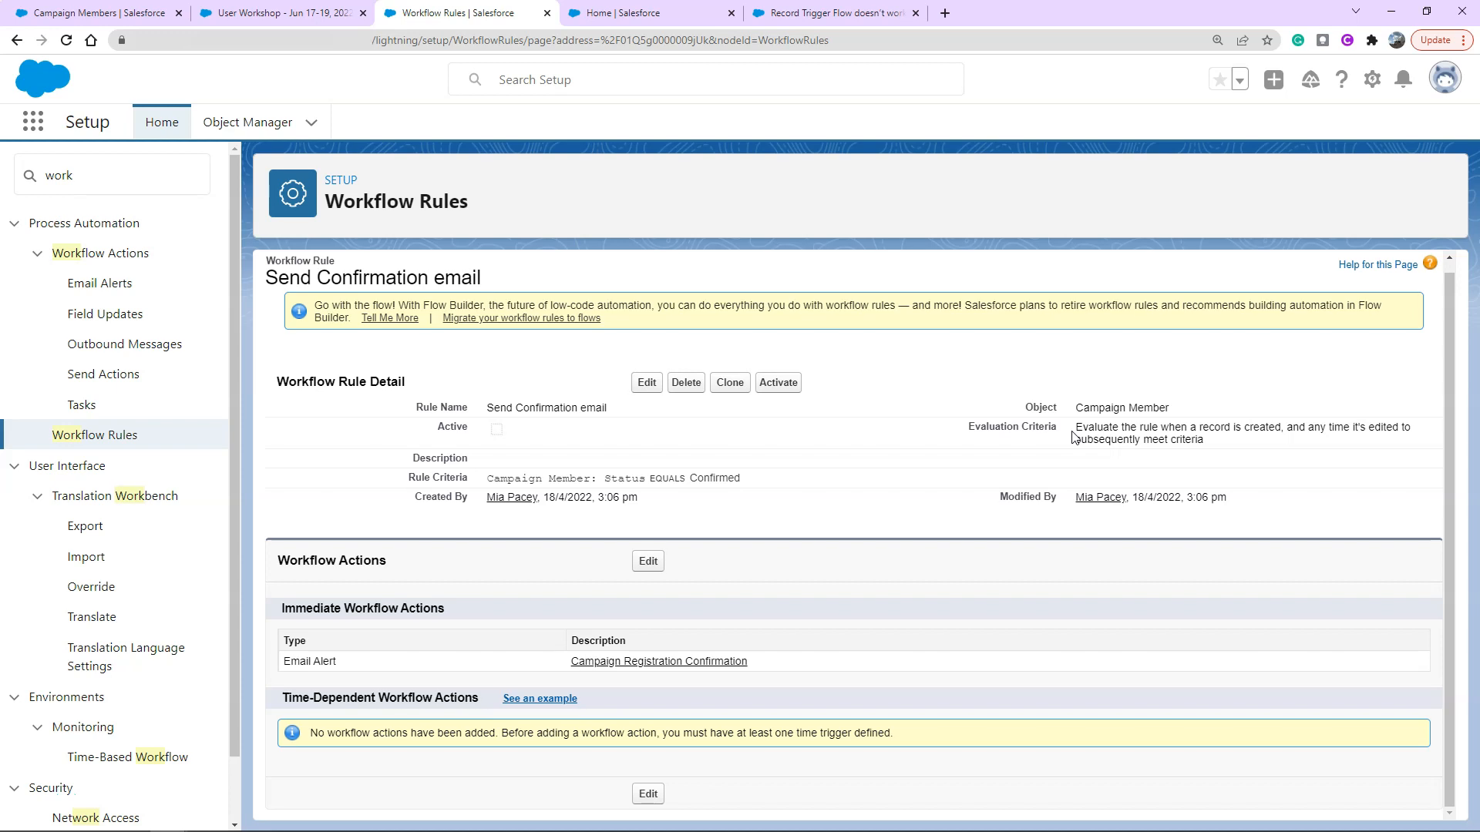
{"action": "mouse_move", "coordinate": [824, 508]}
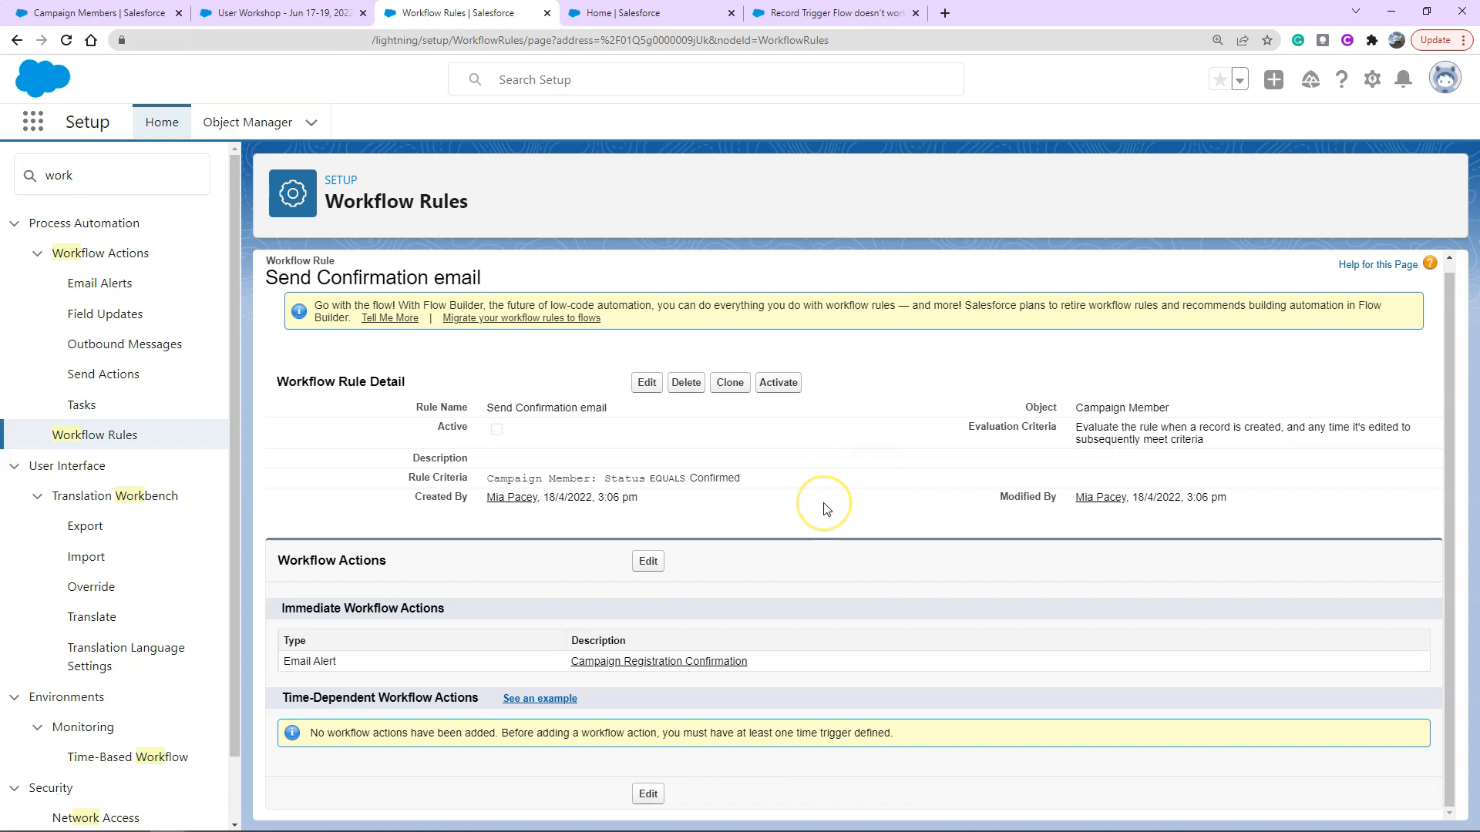
{"action": "mouse_move", "coordinate": [824, 508]}
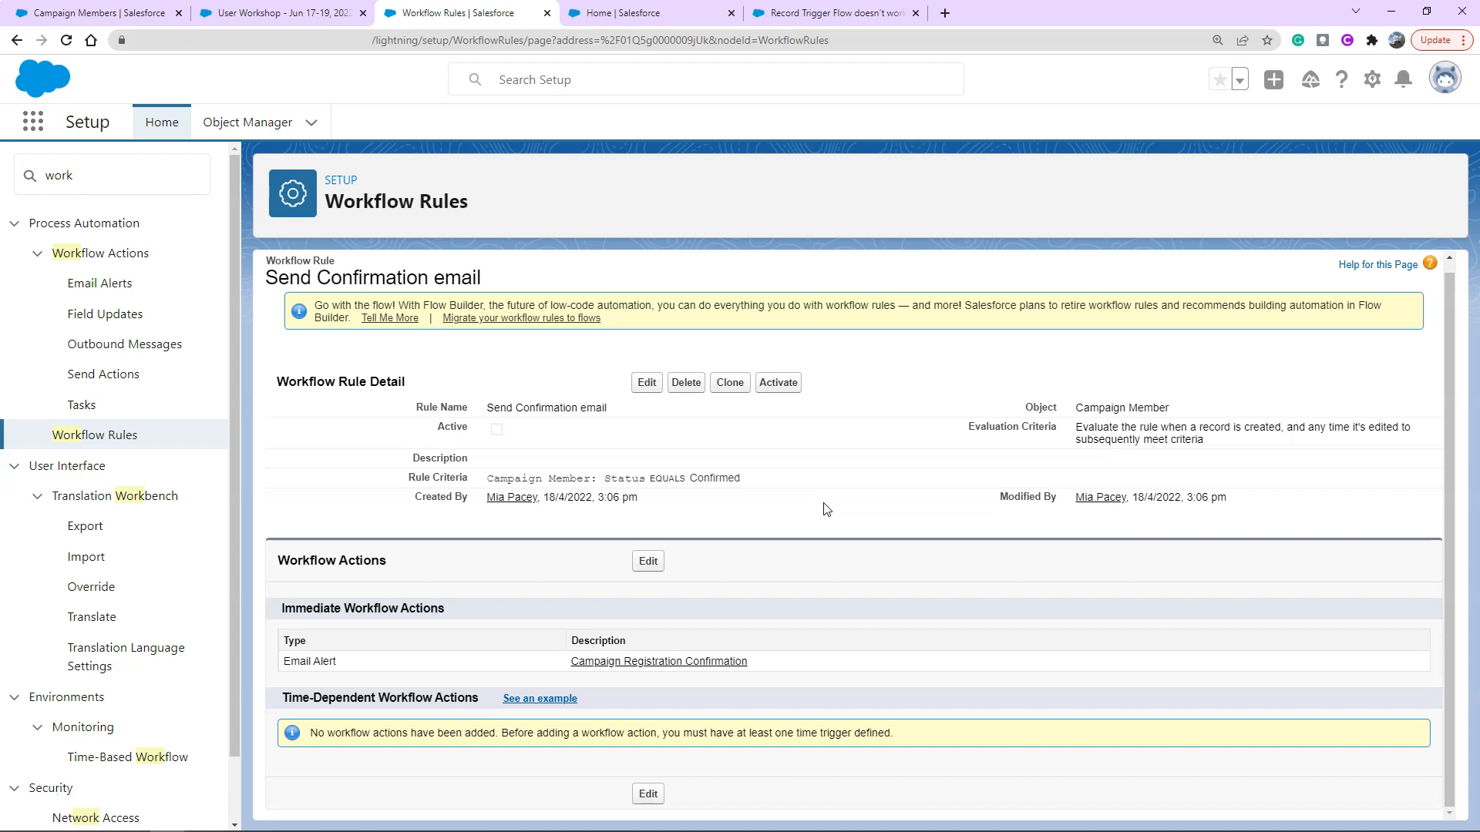
{"action": "mouse_move", "coordinate": [793, 469]}
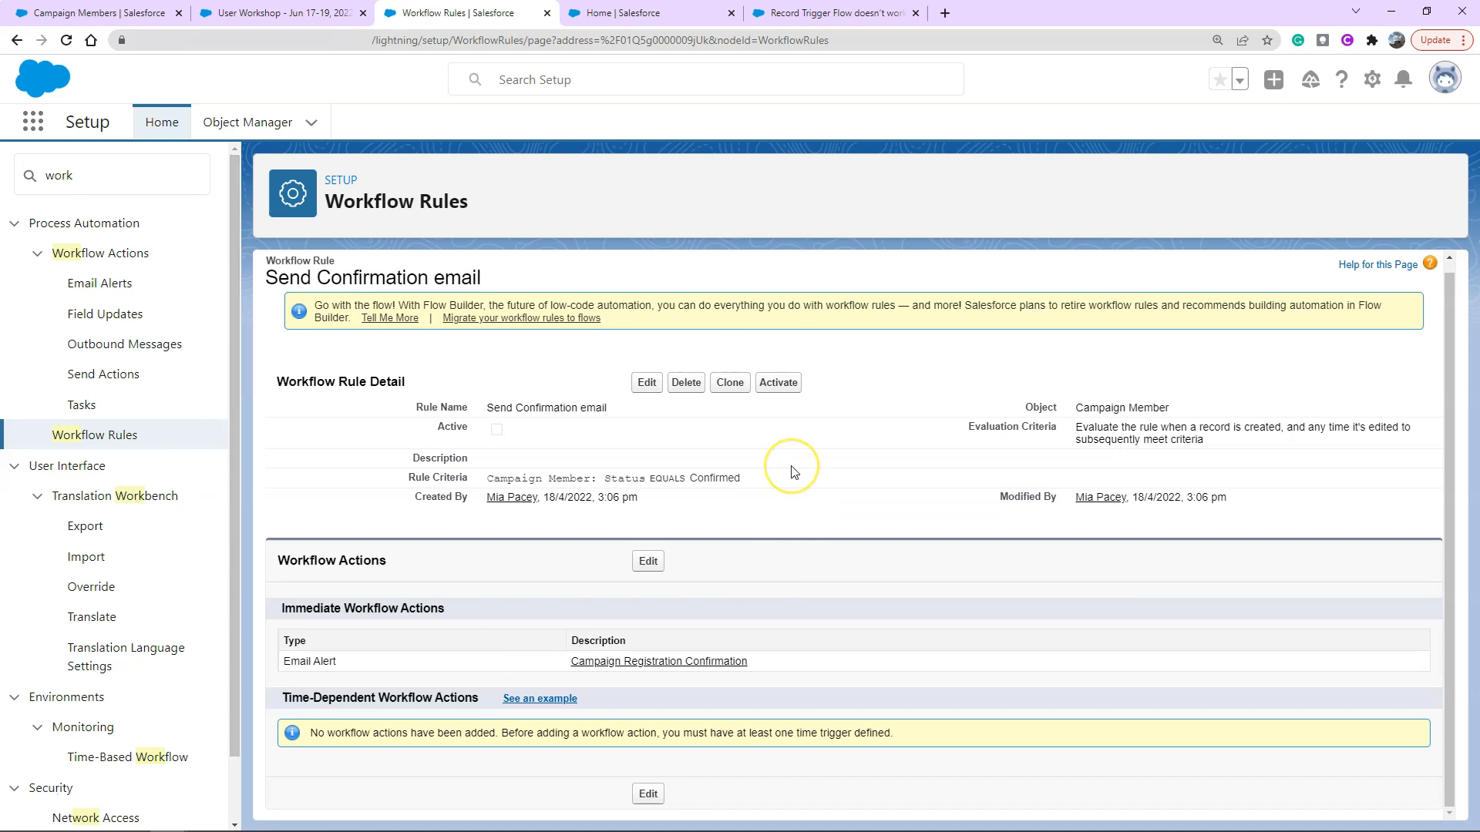
{"action": "mouse_move", "coordinate": [793, 472]}
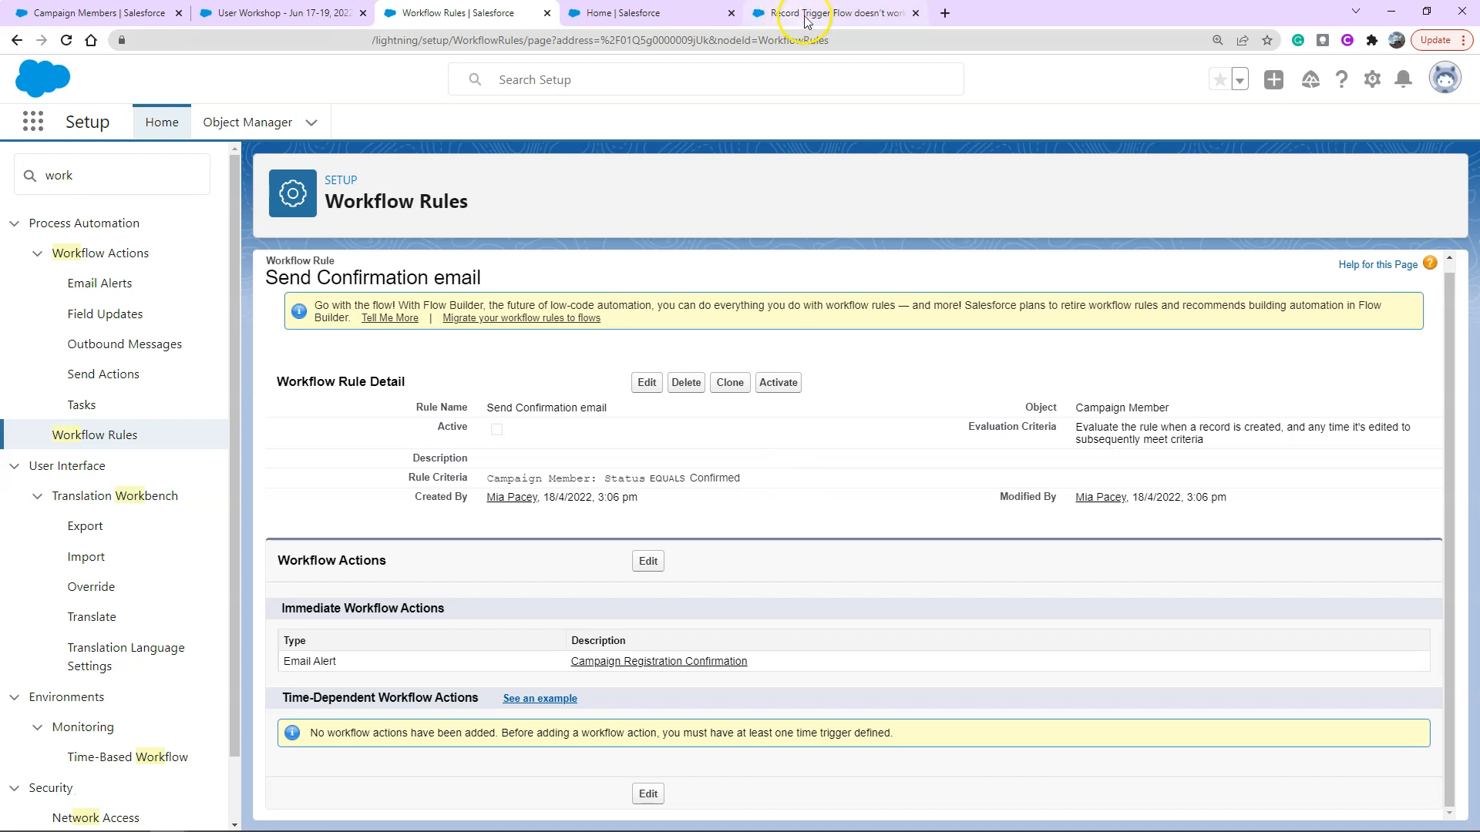
Search Quick Find for flow and open the Flows list under Process Automation
{"action": "left_click", "coordinate": [97, 175]}
{"action": "type", "text": "FLOW"}
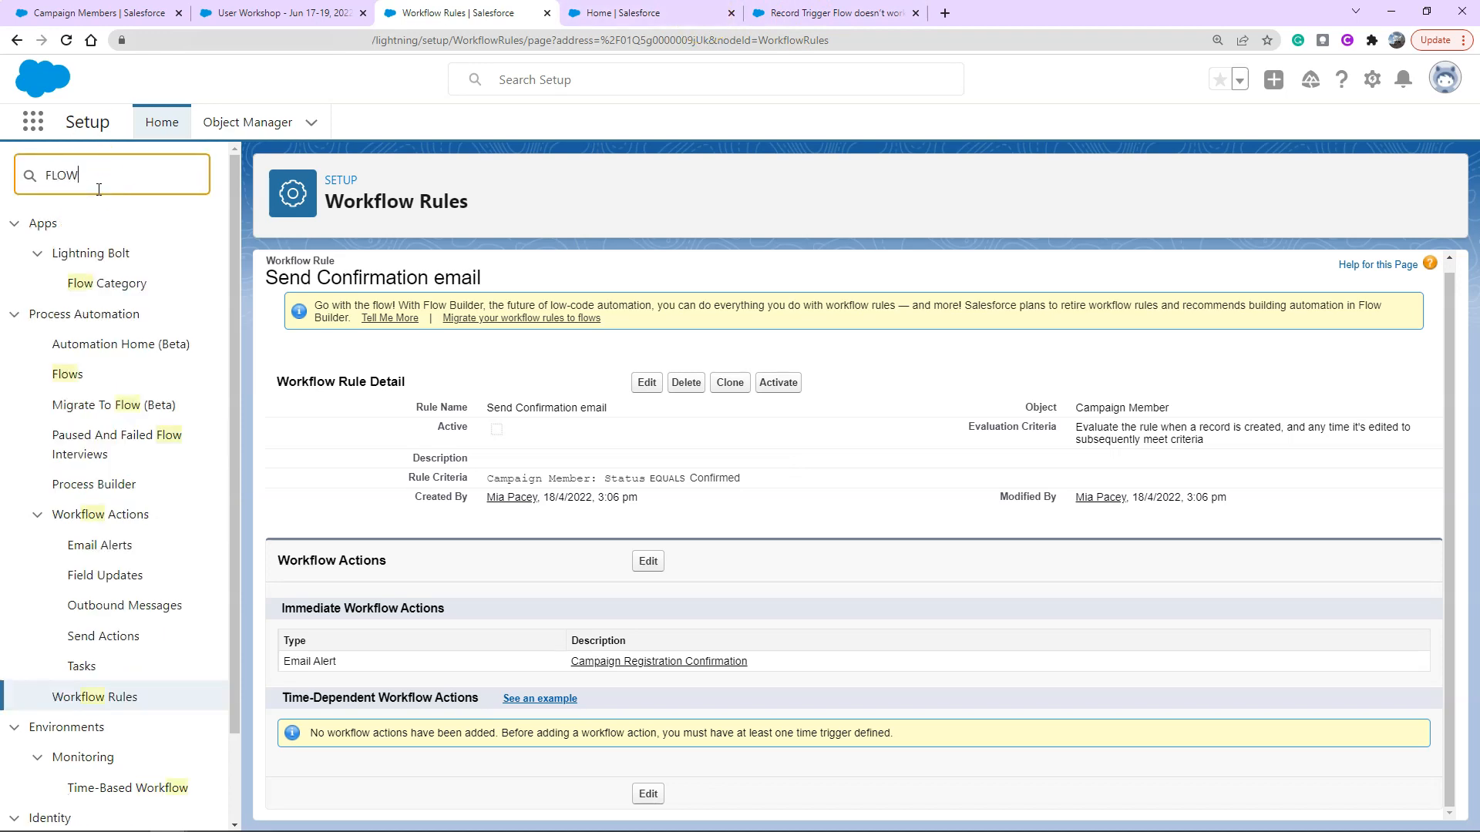
{"action": "left_click", "coordinate": [68, 375]}
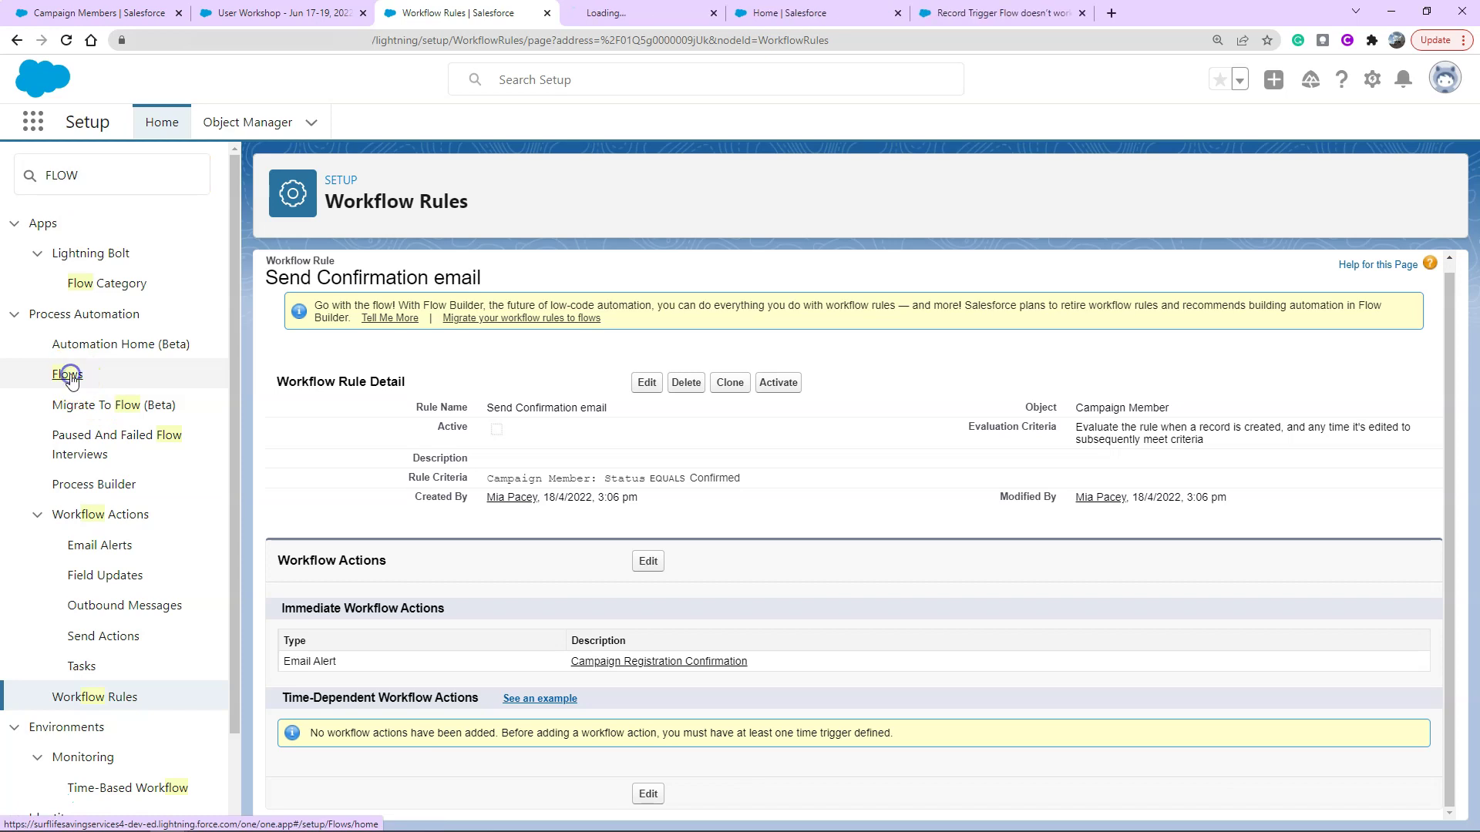
{"action": "left_click", "coordinate": [65, 375]}
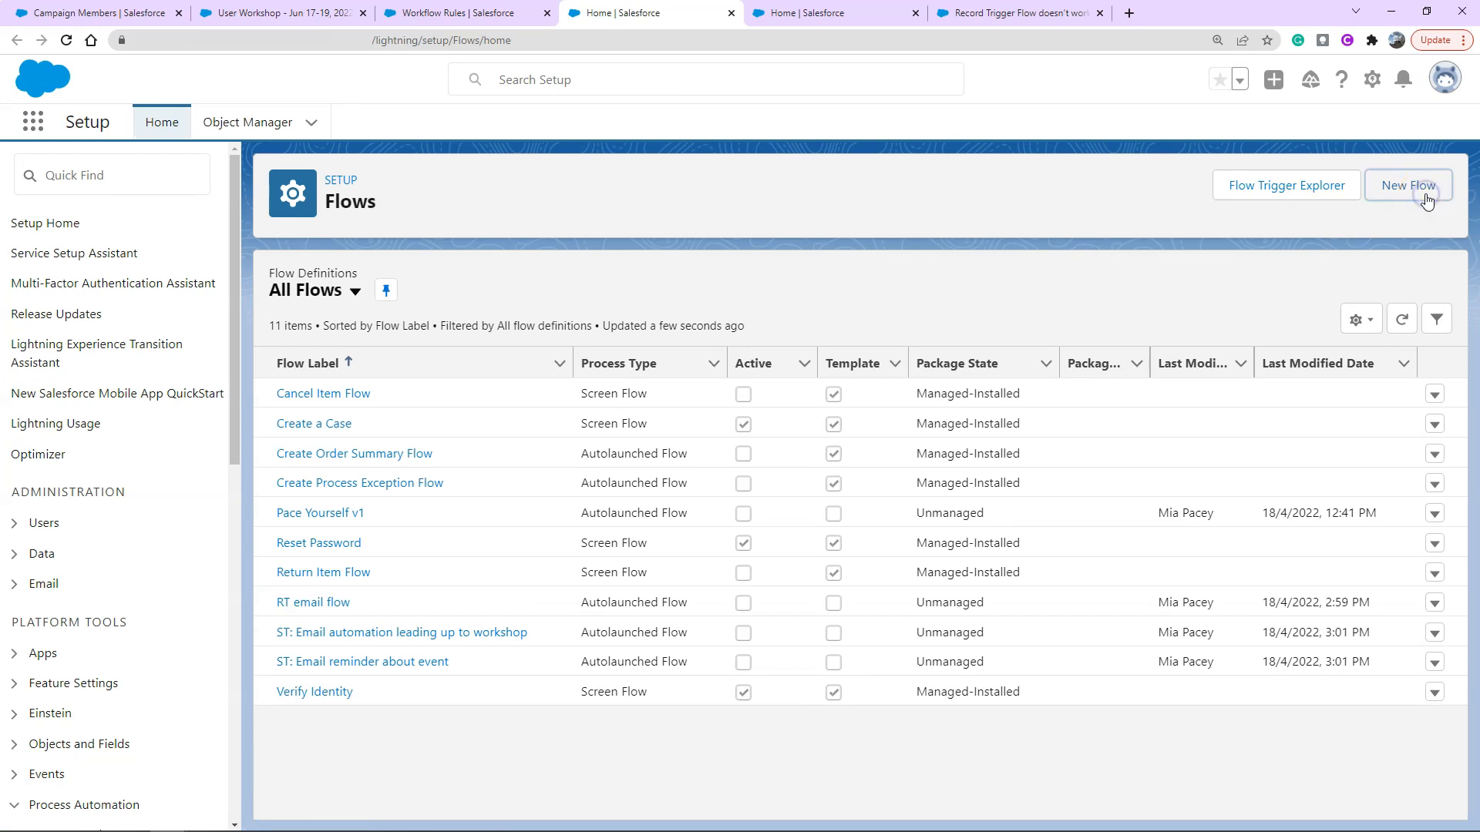
Create a new Record-Triggered Flow from the New Flow dialog
{"action": "left_click", "coordinate": [1408, 185]}
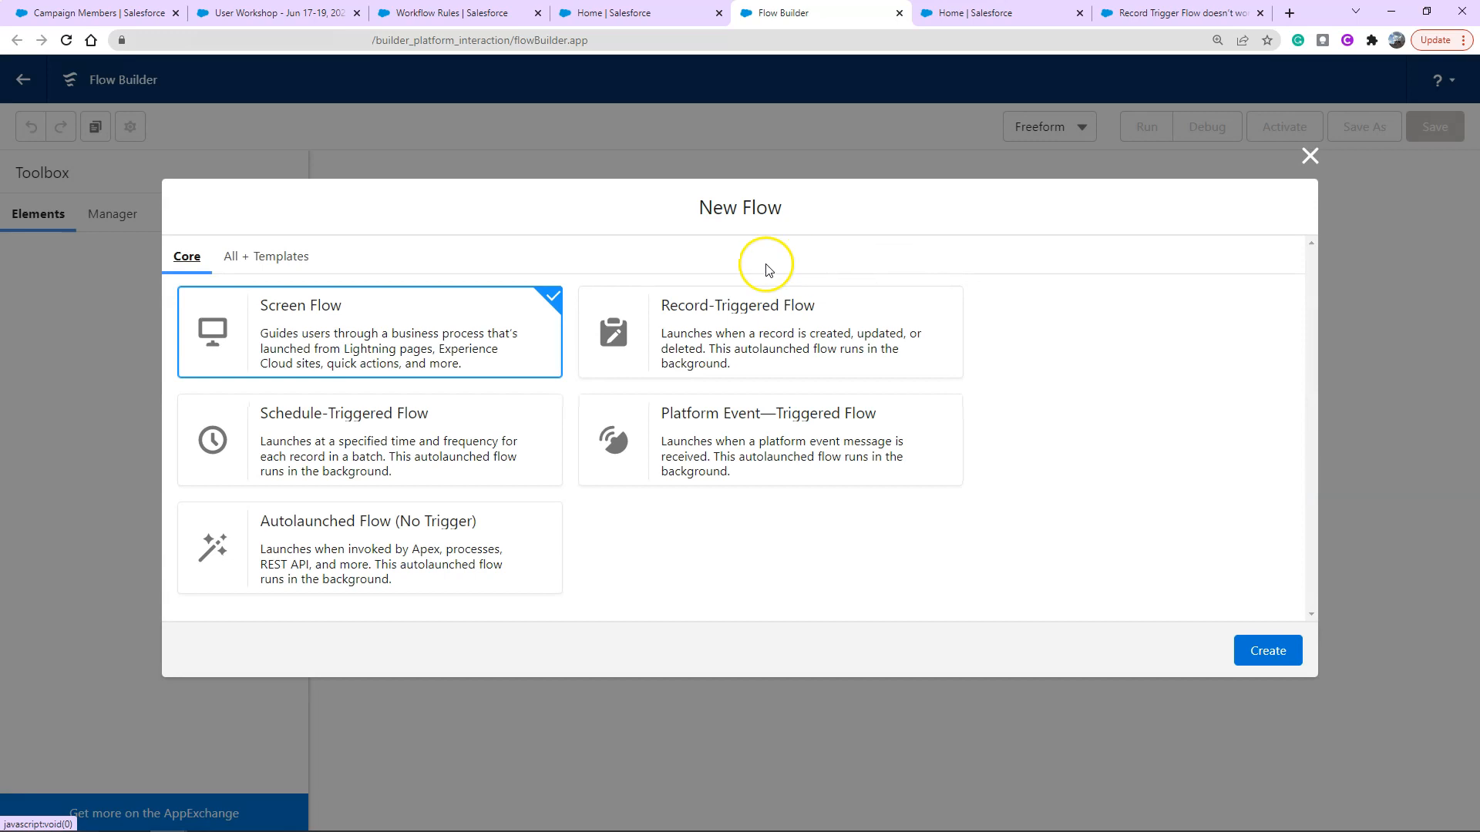
{"action": "mouse_move", "coordinate": [744, 271]}
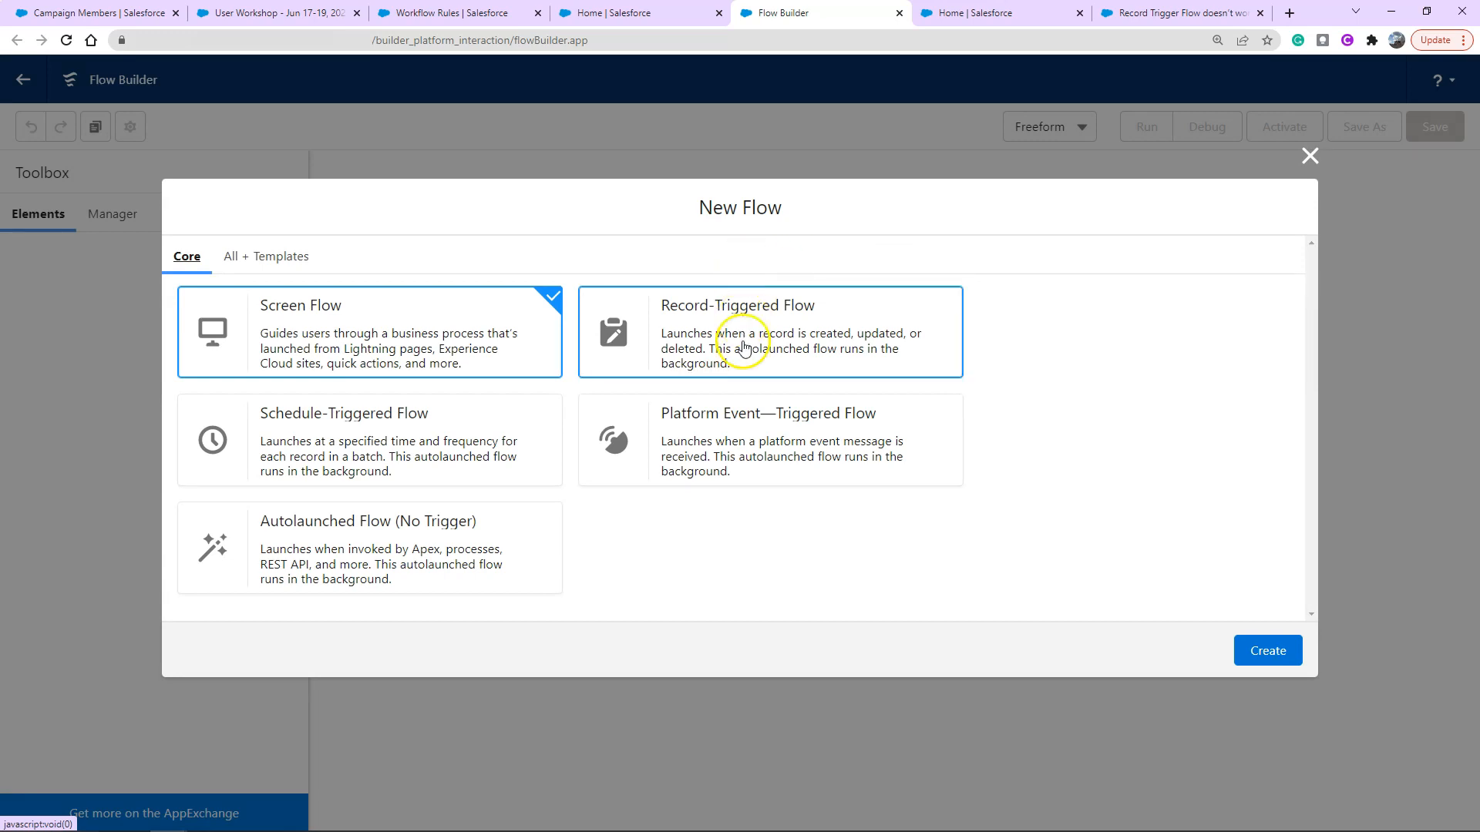
{"action": "left_click", "coordinate": [768, 331]}
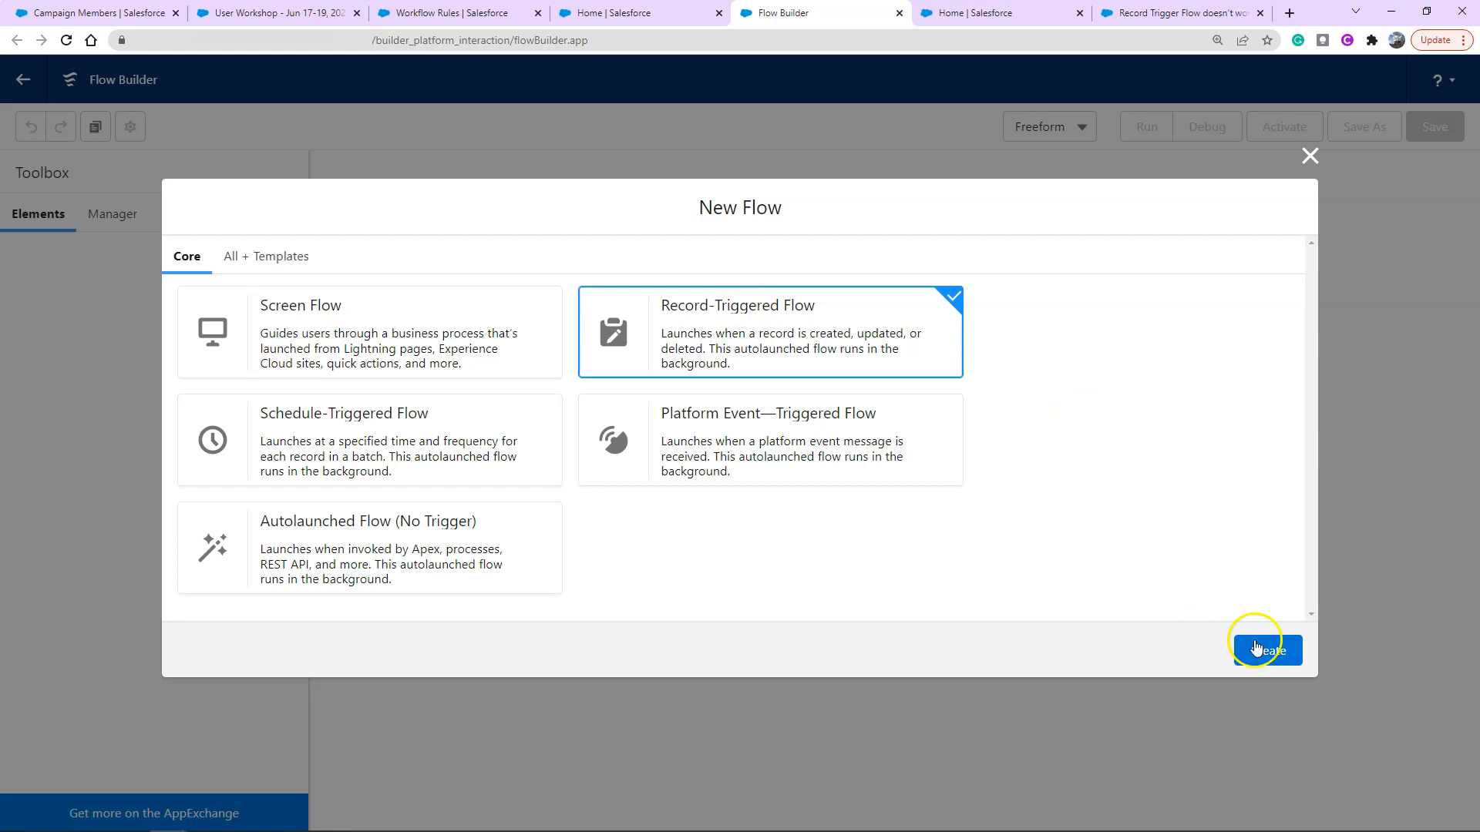
{"action": "left_click", "coordinate": [1268, 649]}
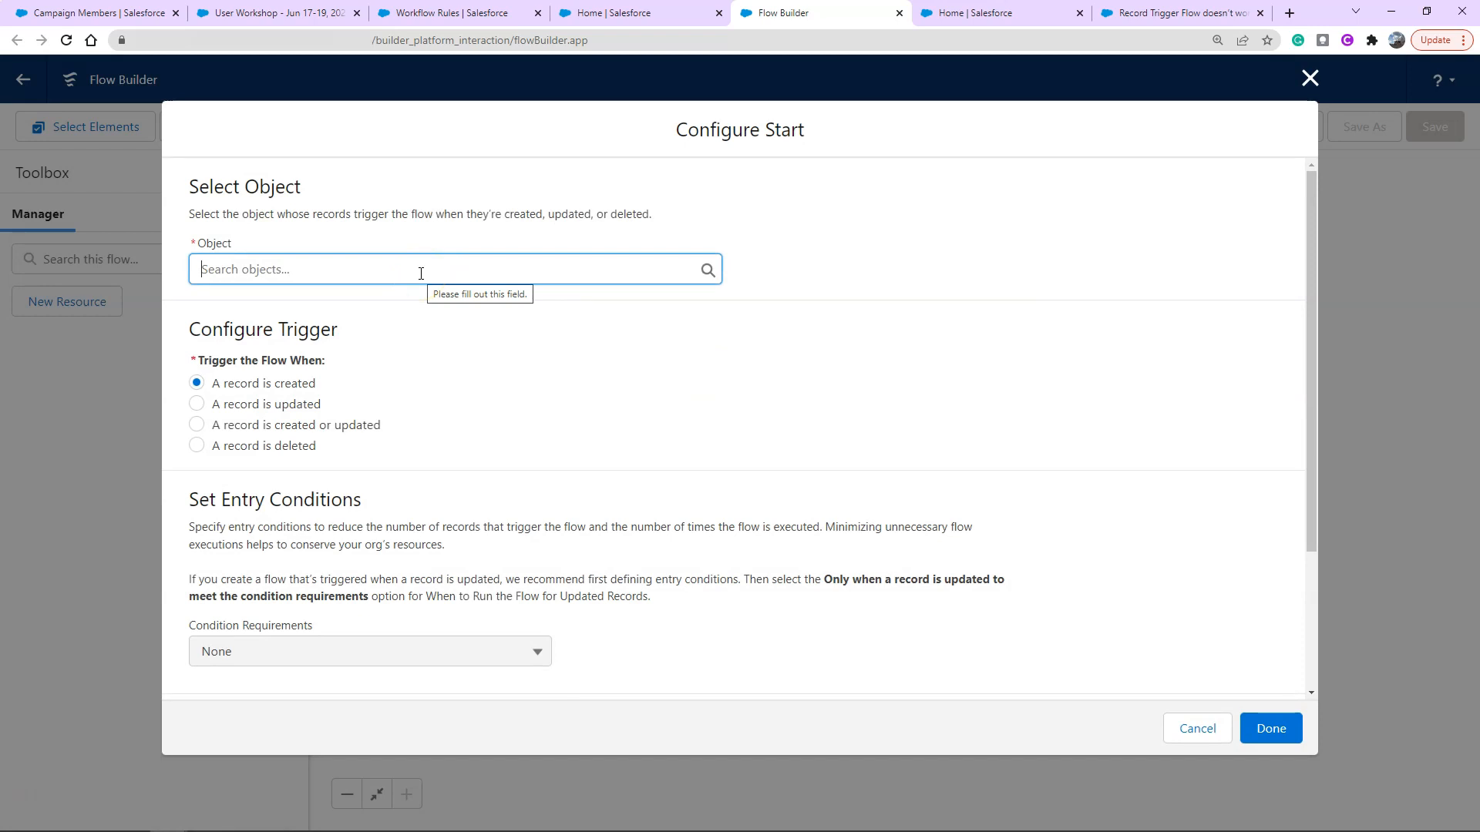
Set Campaign Member as the triggering object, firing when a record is created or updated
{"action": "type", "text": "camp"}
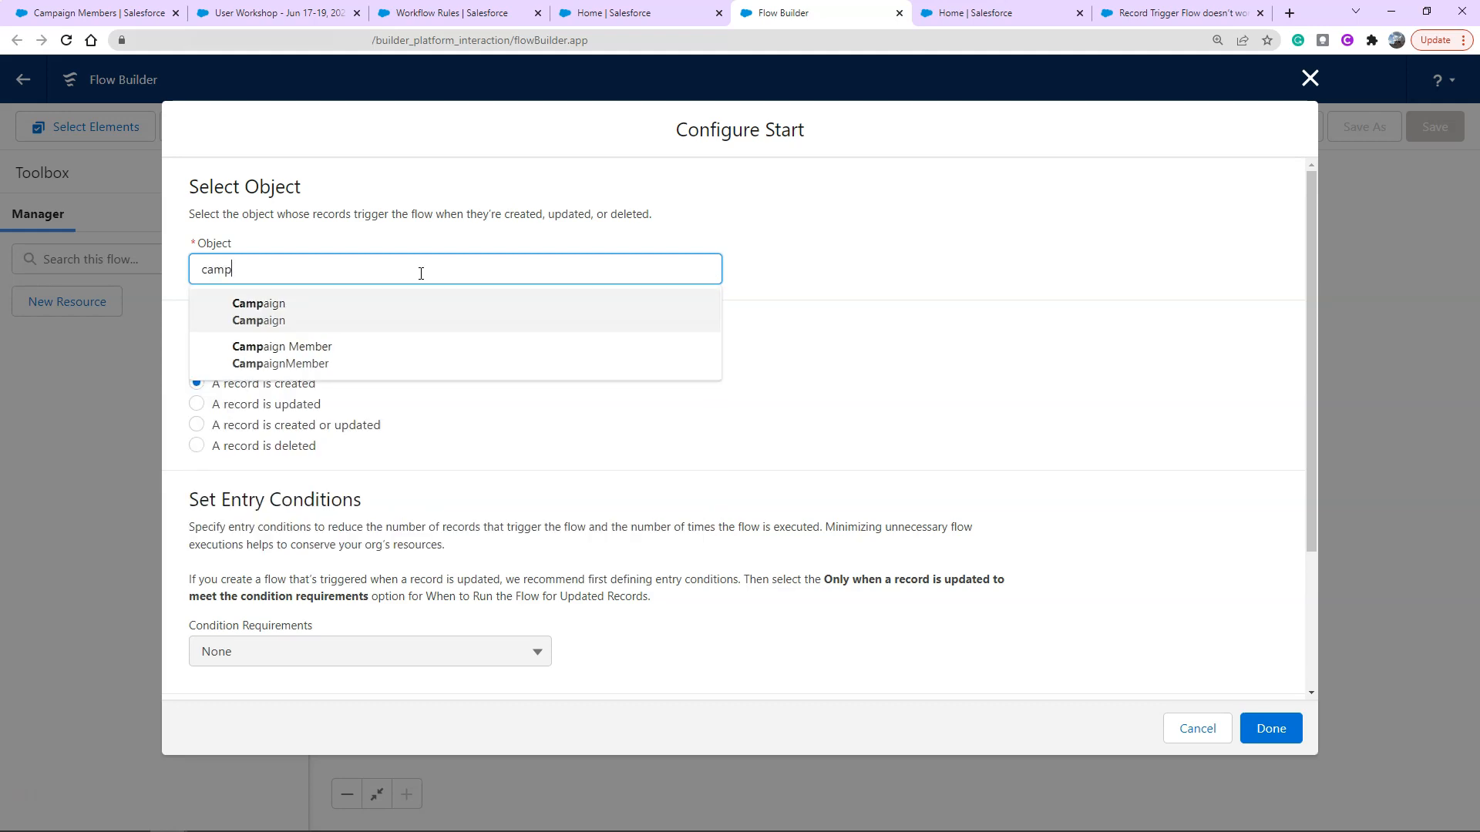
{"action": "left_click", "coordinate": [281, 354]}
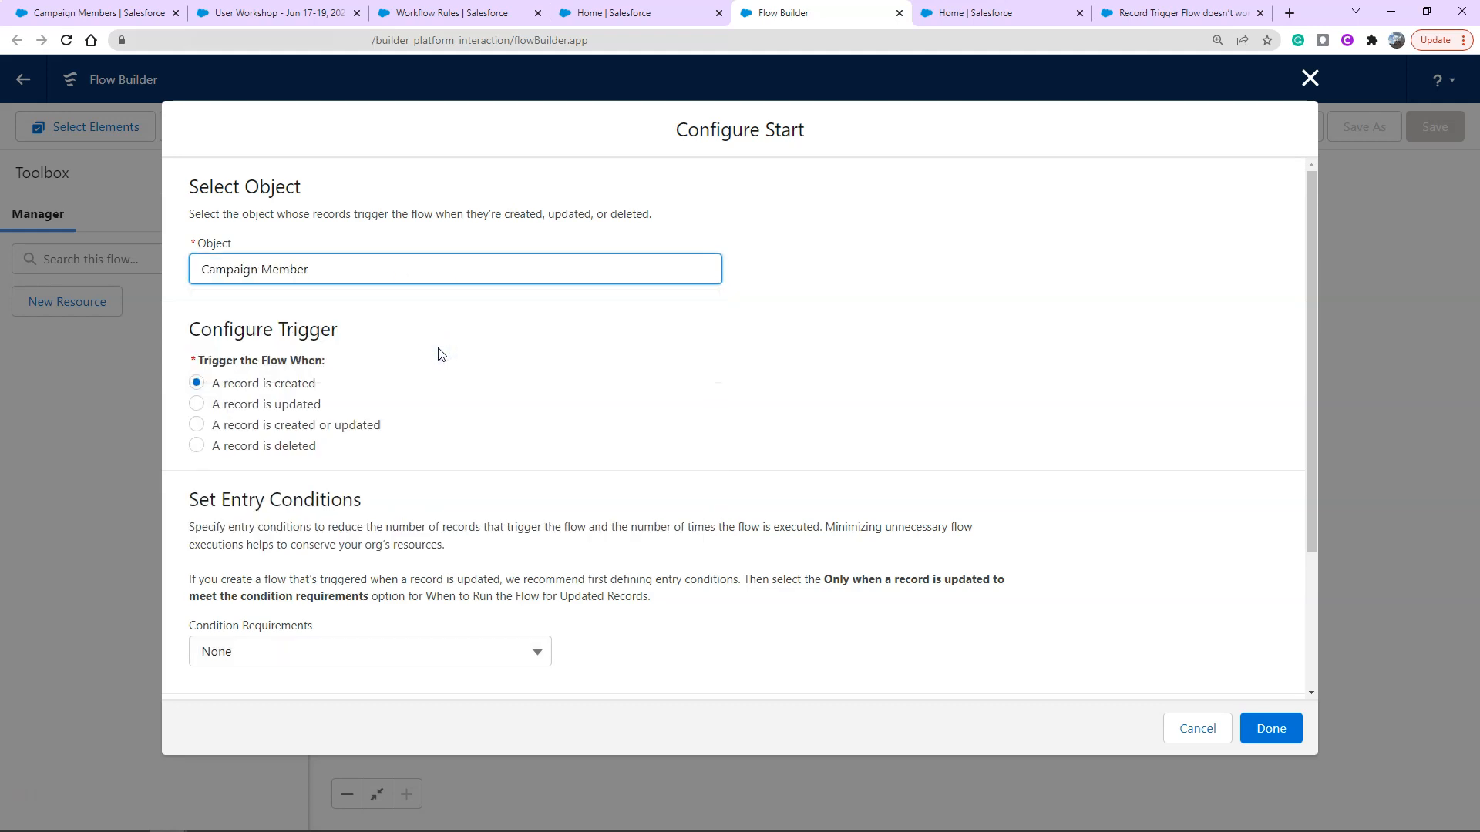
{"action": "mouse_move", "coordinate": [328, 432]}
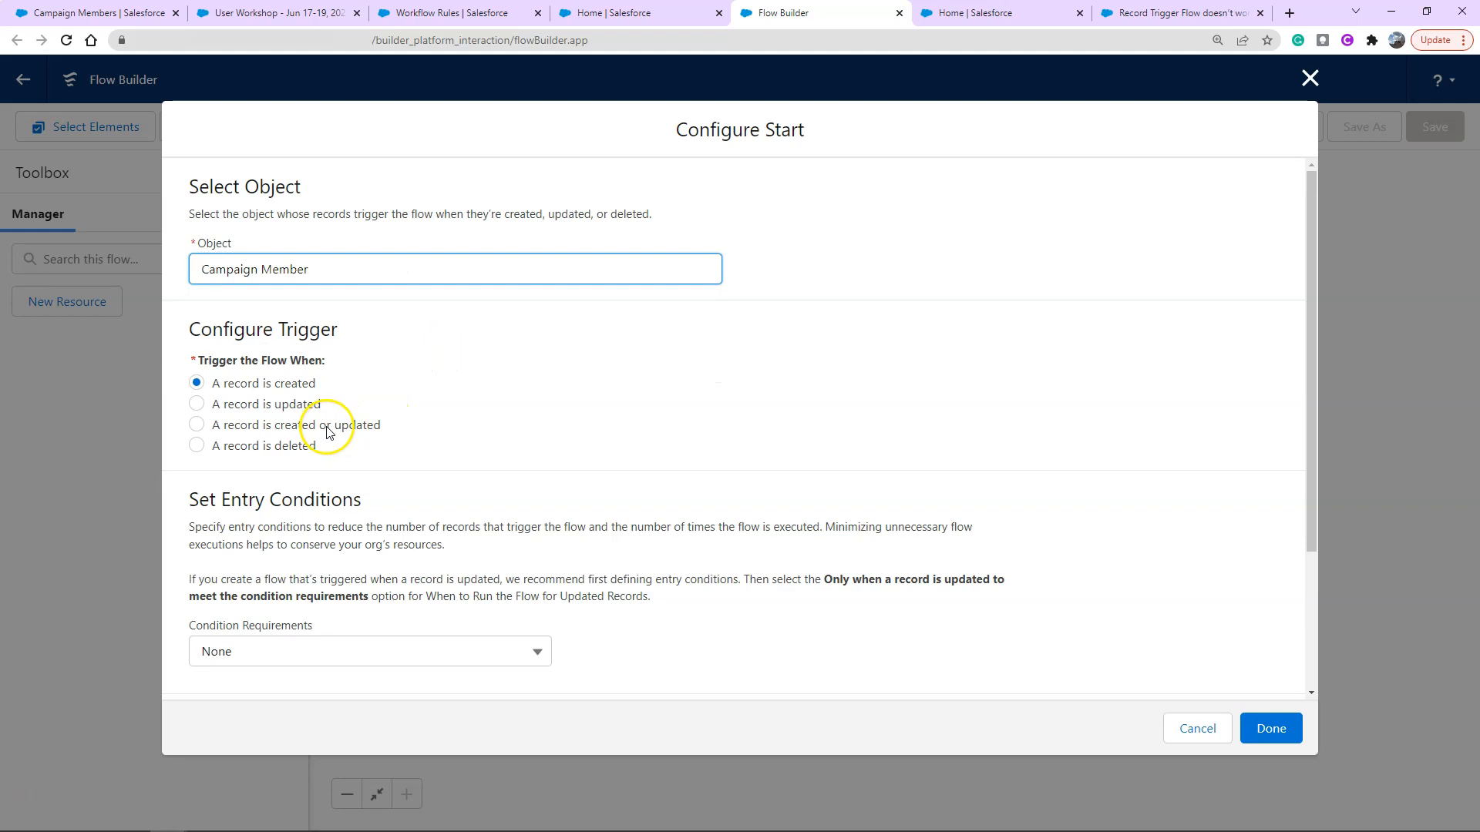
{"action": "left_click", "coordinate": [196, 424]}
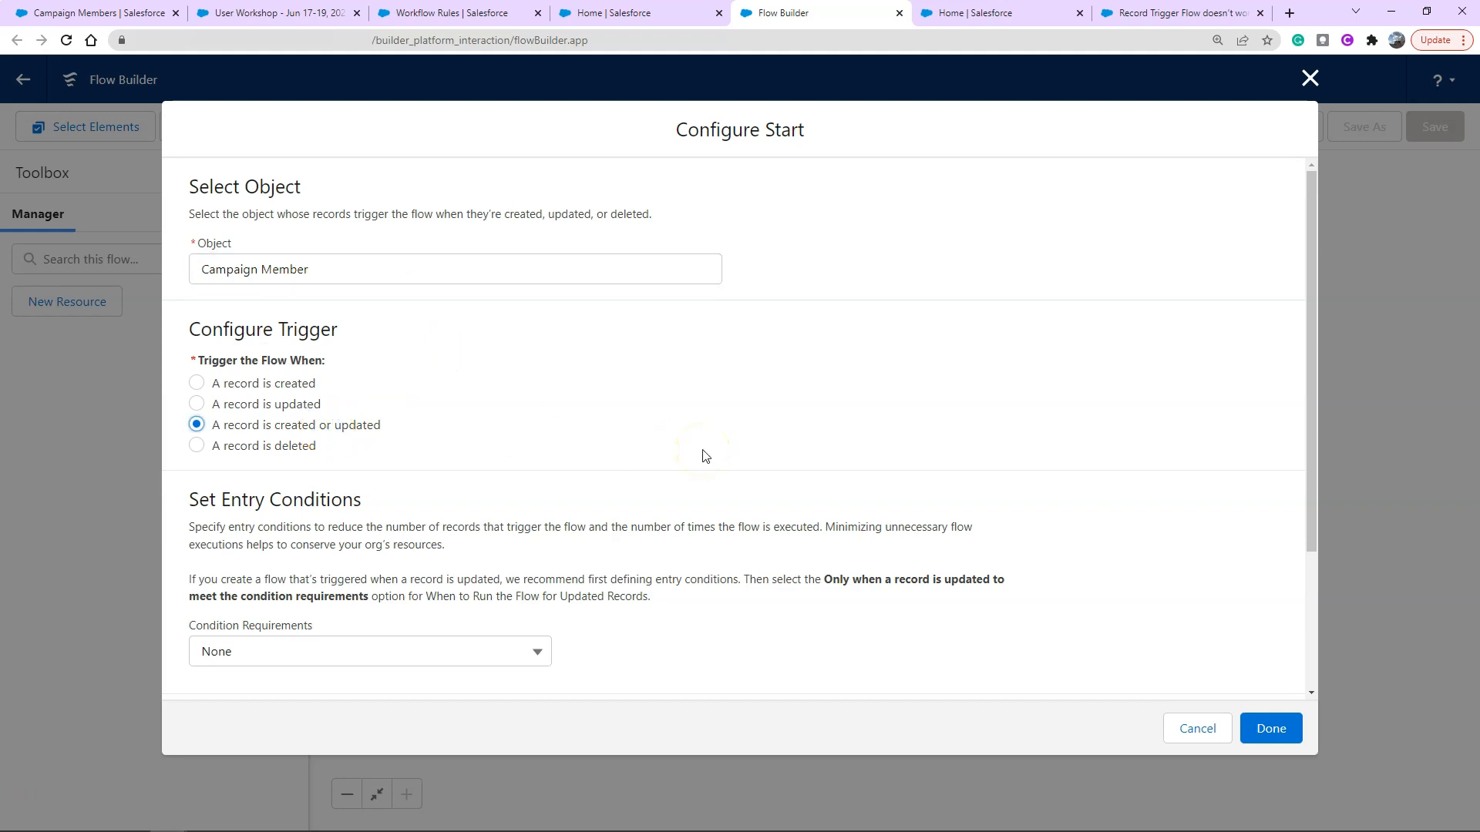
Add entry condition Status equals Confirmed, running only when a record is updated to meet it
{"action": "scroll", "scroll_direction": "down", "scroll_amount": 3}
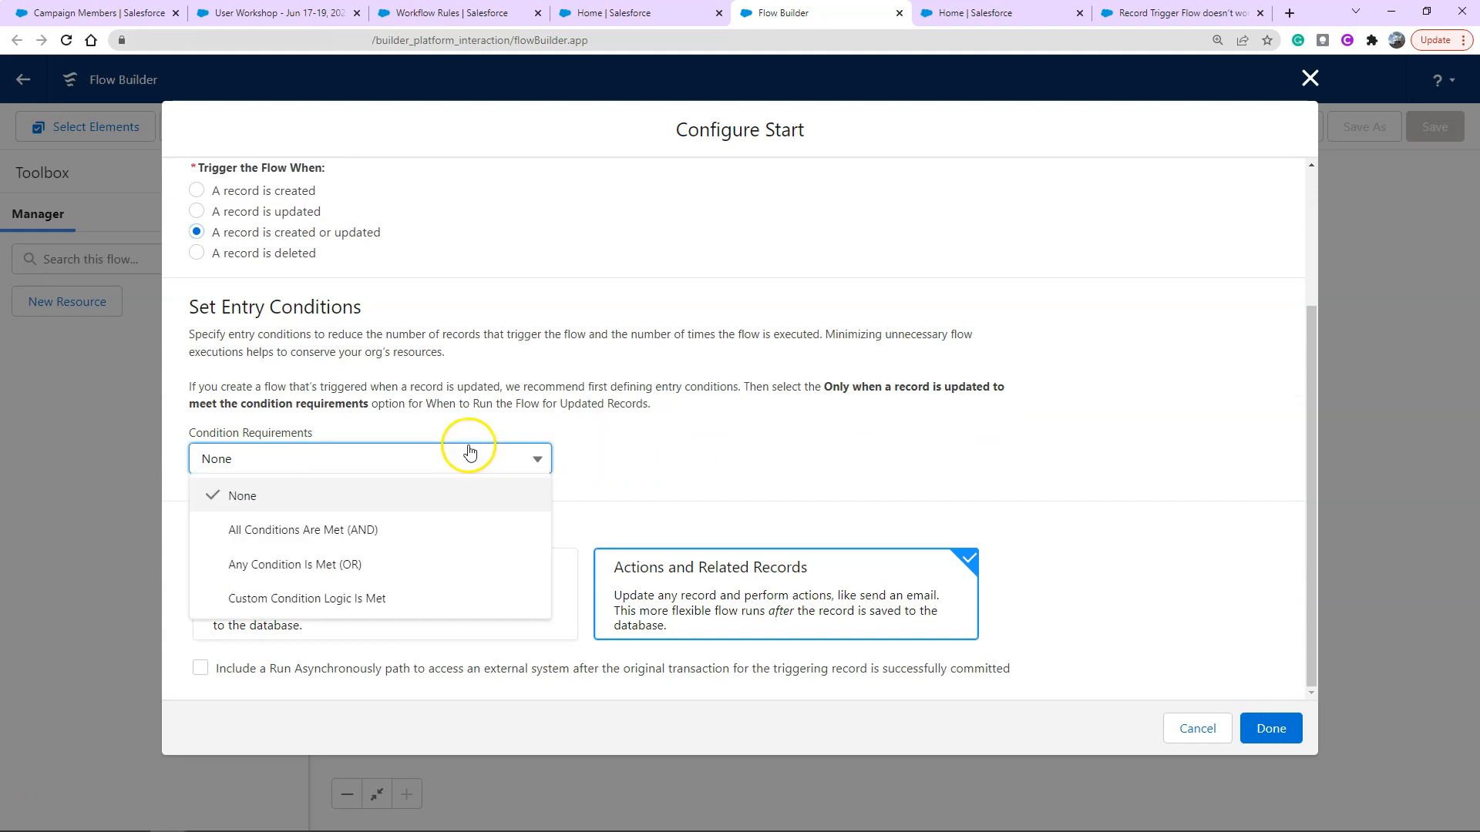
{"action": "left_click", "coordinate": [302, 530]}
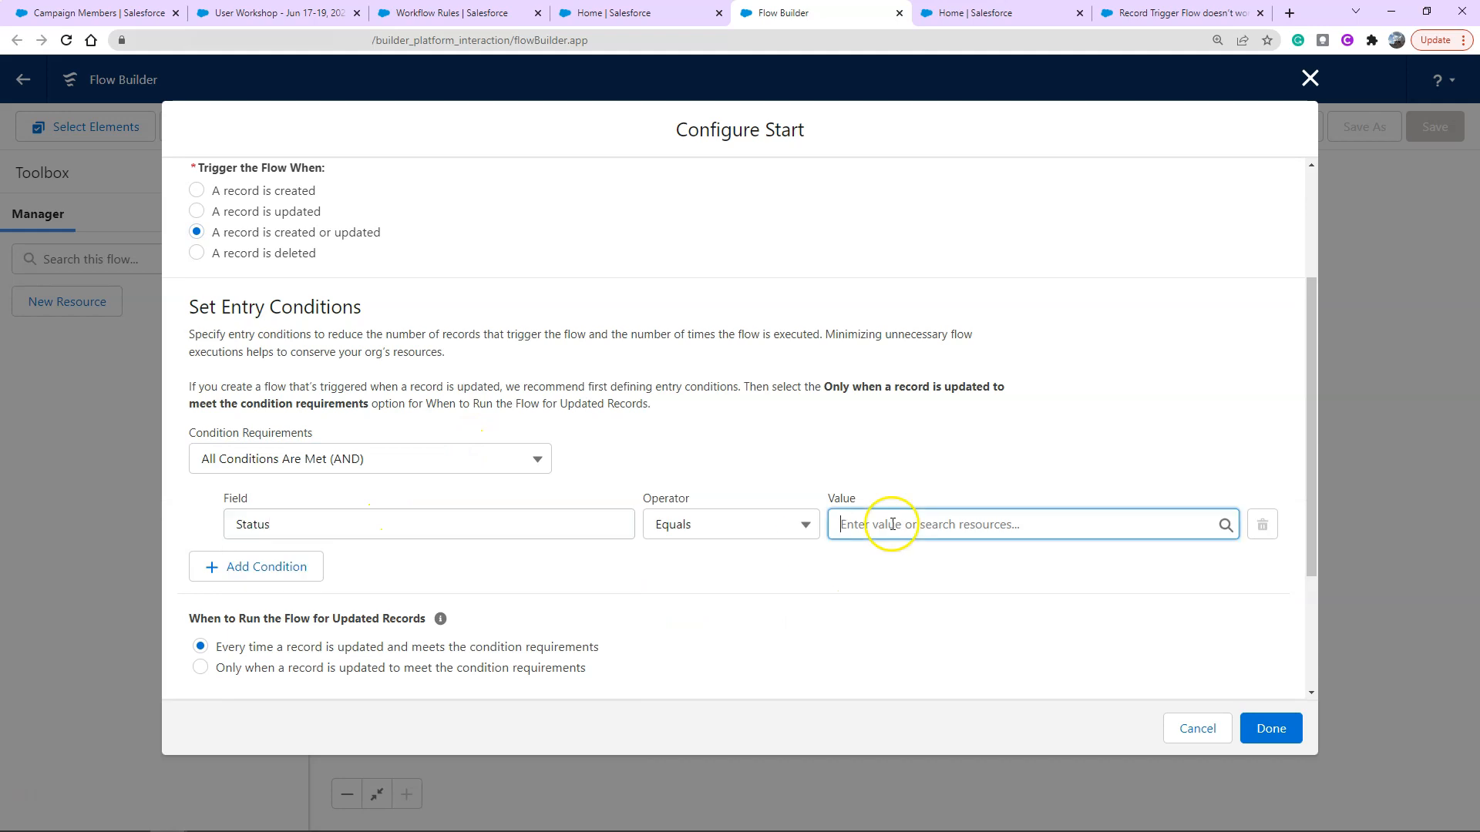
{"action": "type", "text": "Confirmed"}
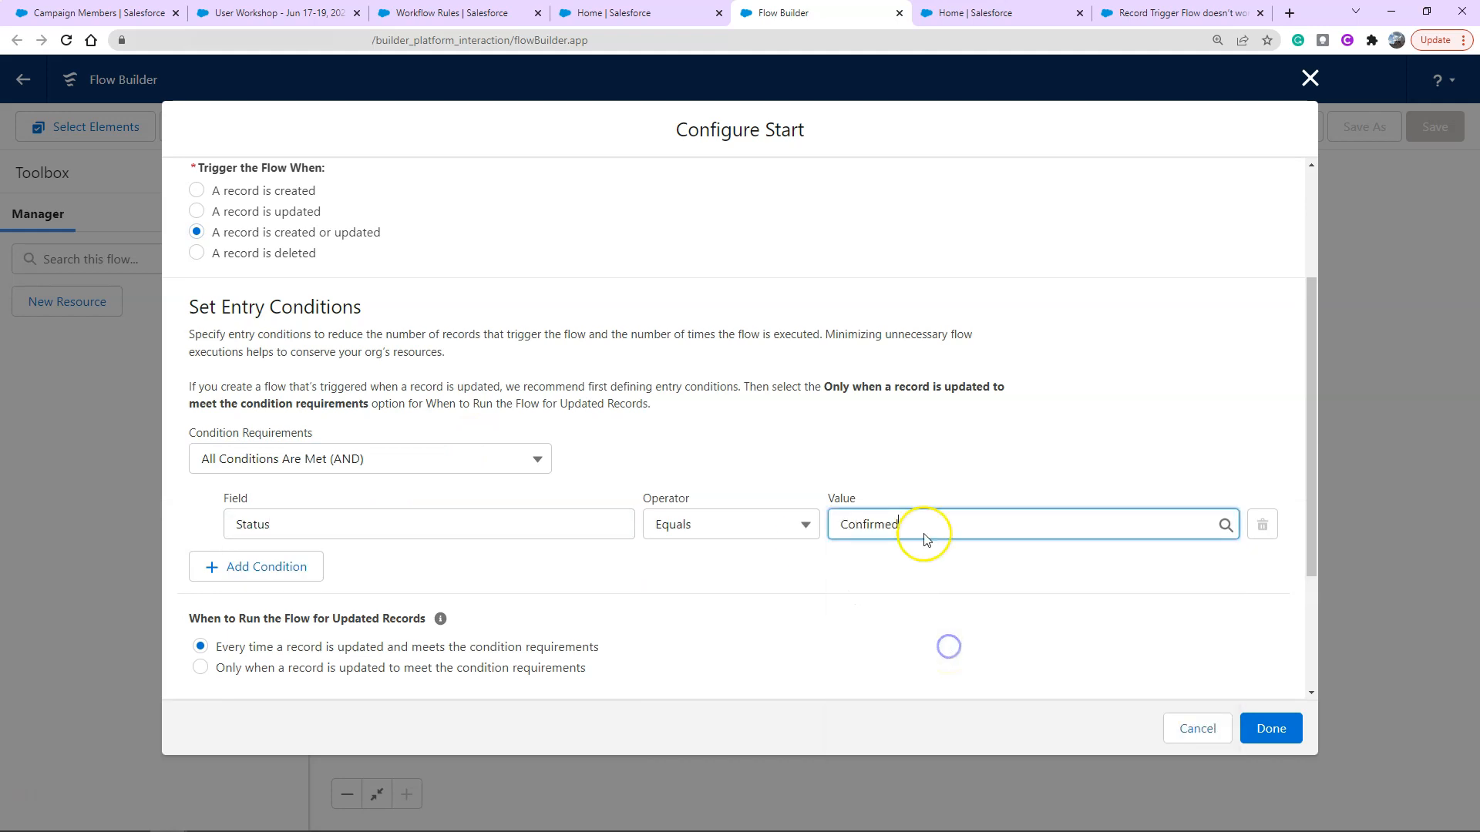
{"action": "scroll", "scroll_direction": "down", "scroll_amount": 3}
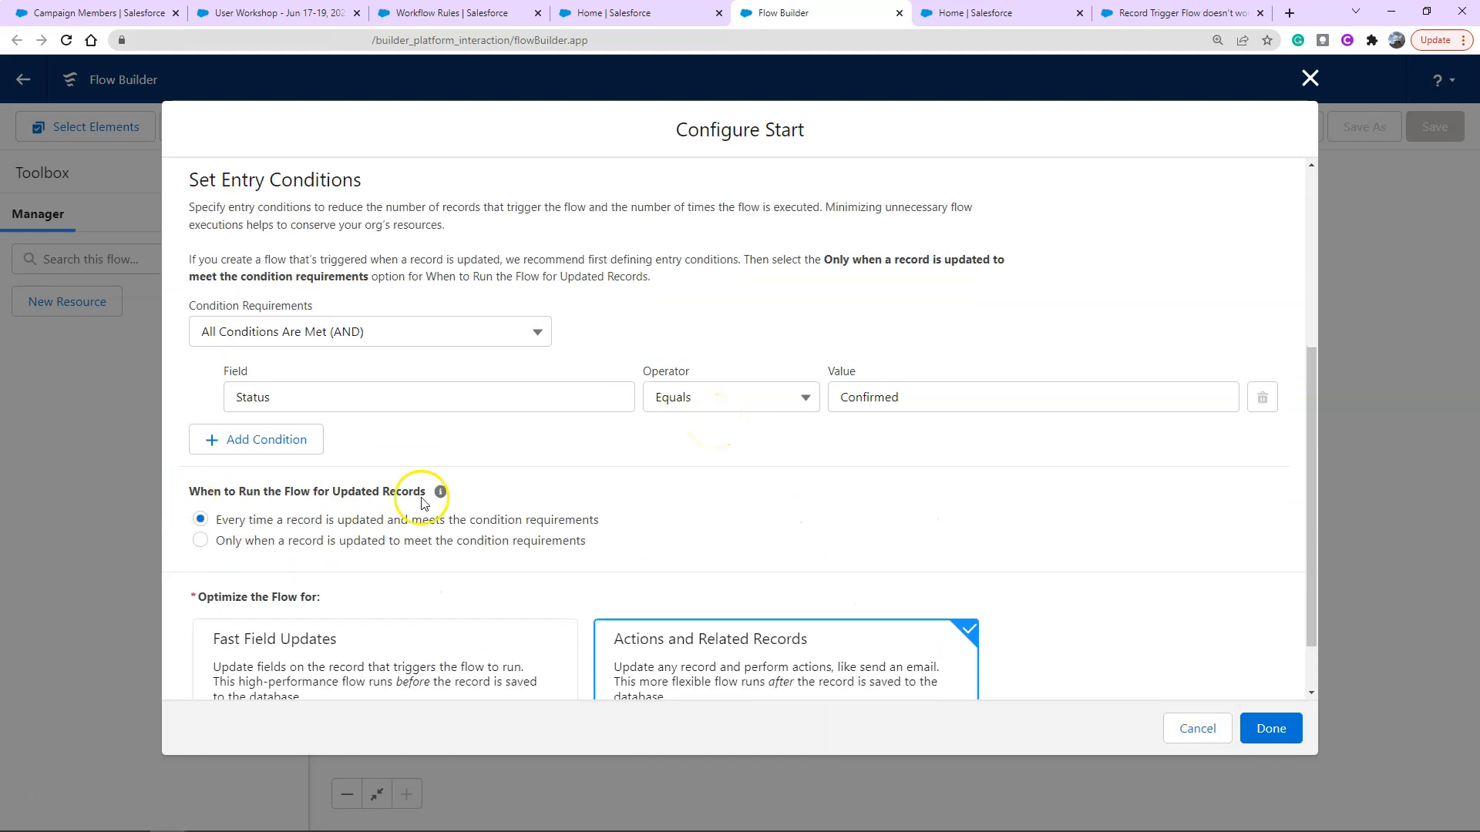
{"action": "scroll", "scroll_direction": "down", "scroll_amount": 3}
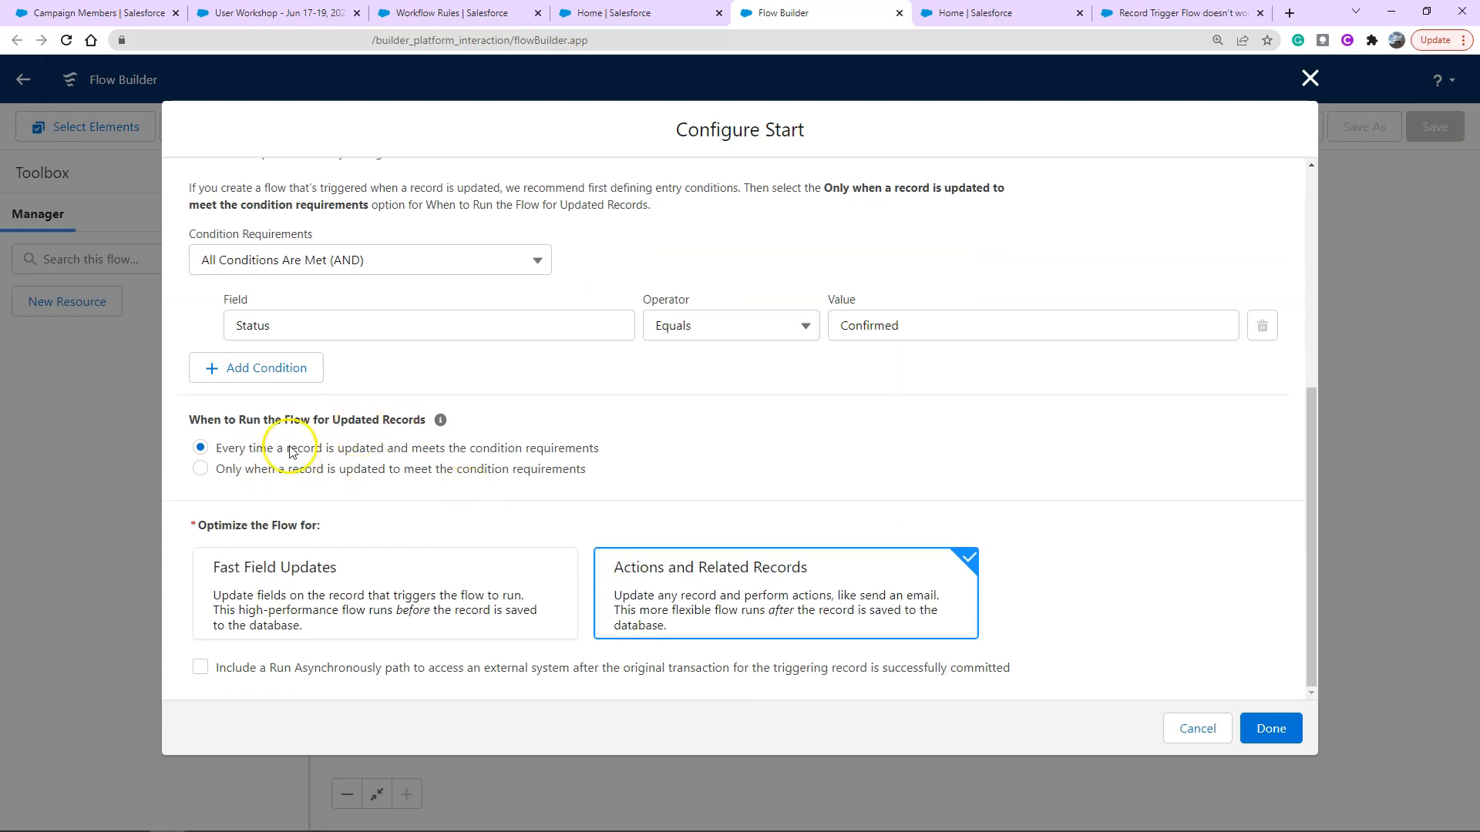
{"action": "mouse_move", "coordinate": [290, 457]}
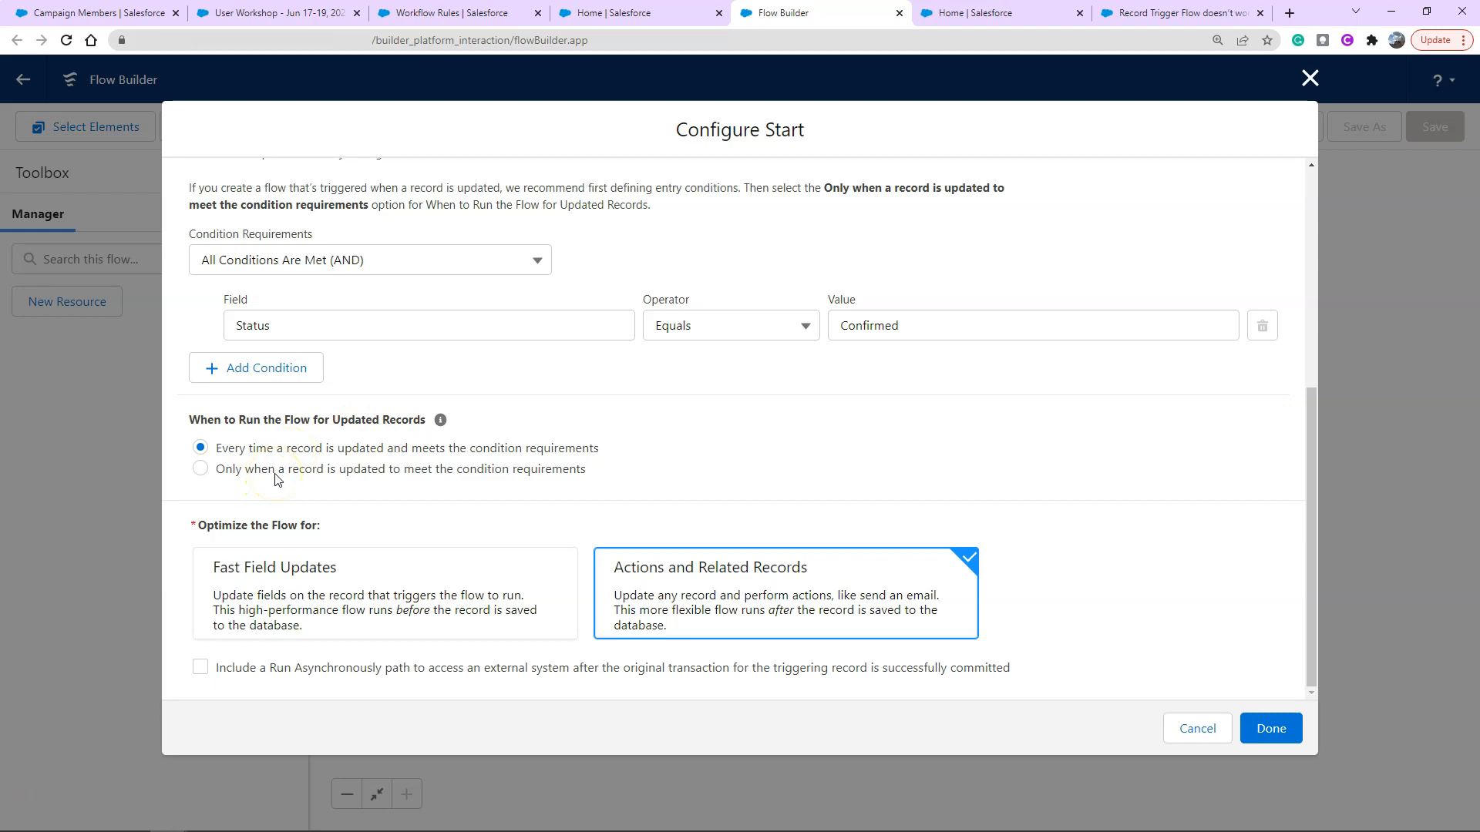
{"action": "left_click", "coordinate": [201, 470]}
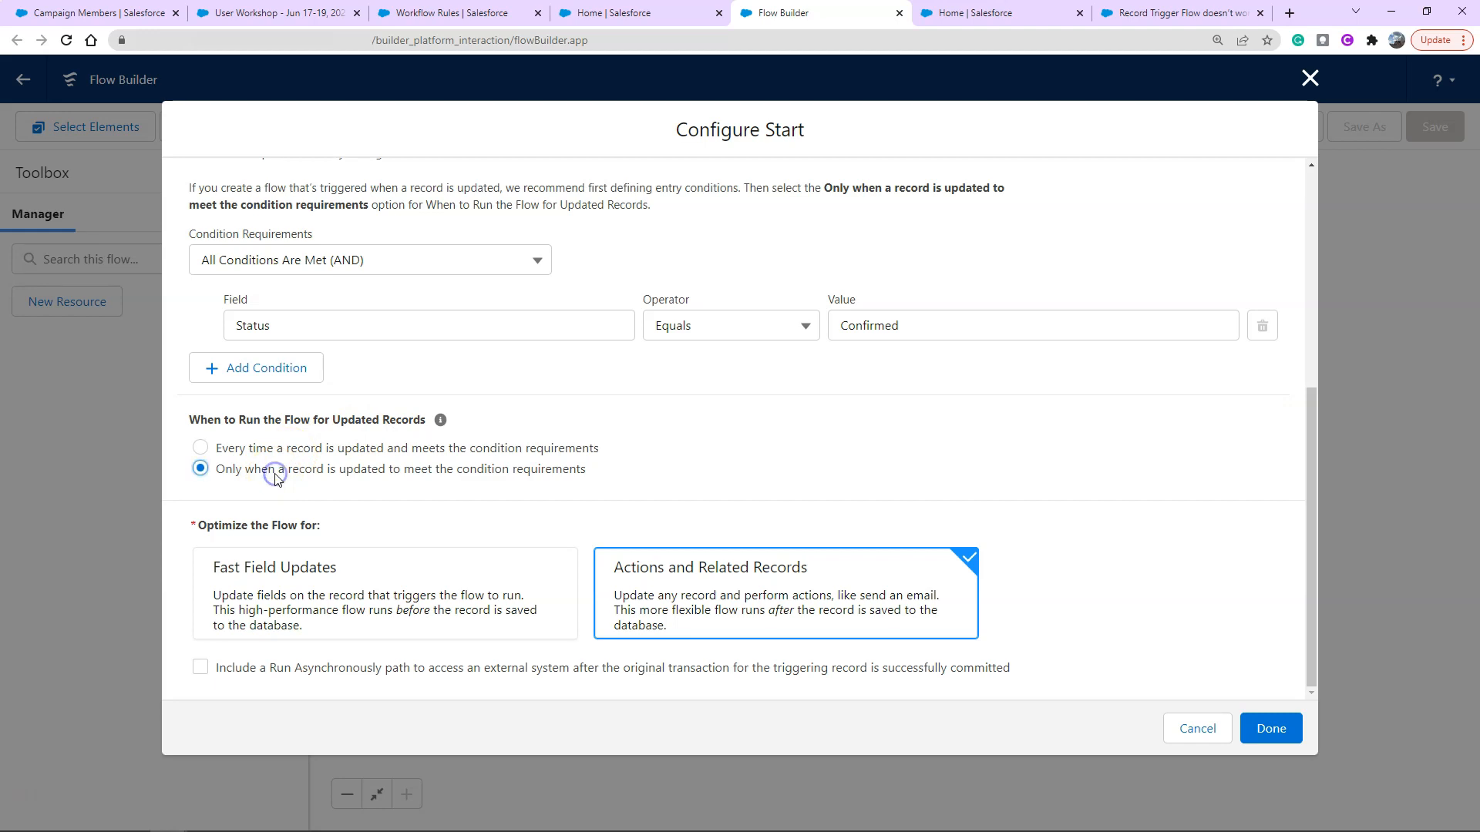
{"action": "mouse_move", "coordinate": [331, 459]}
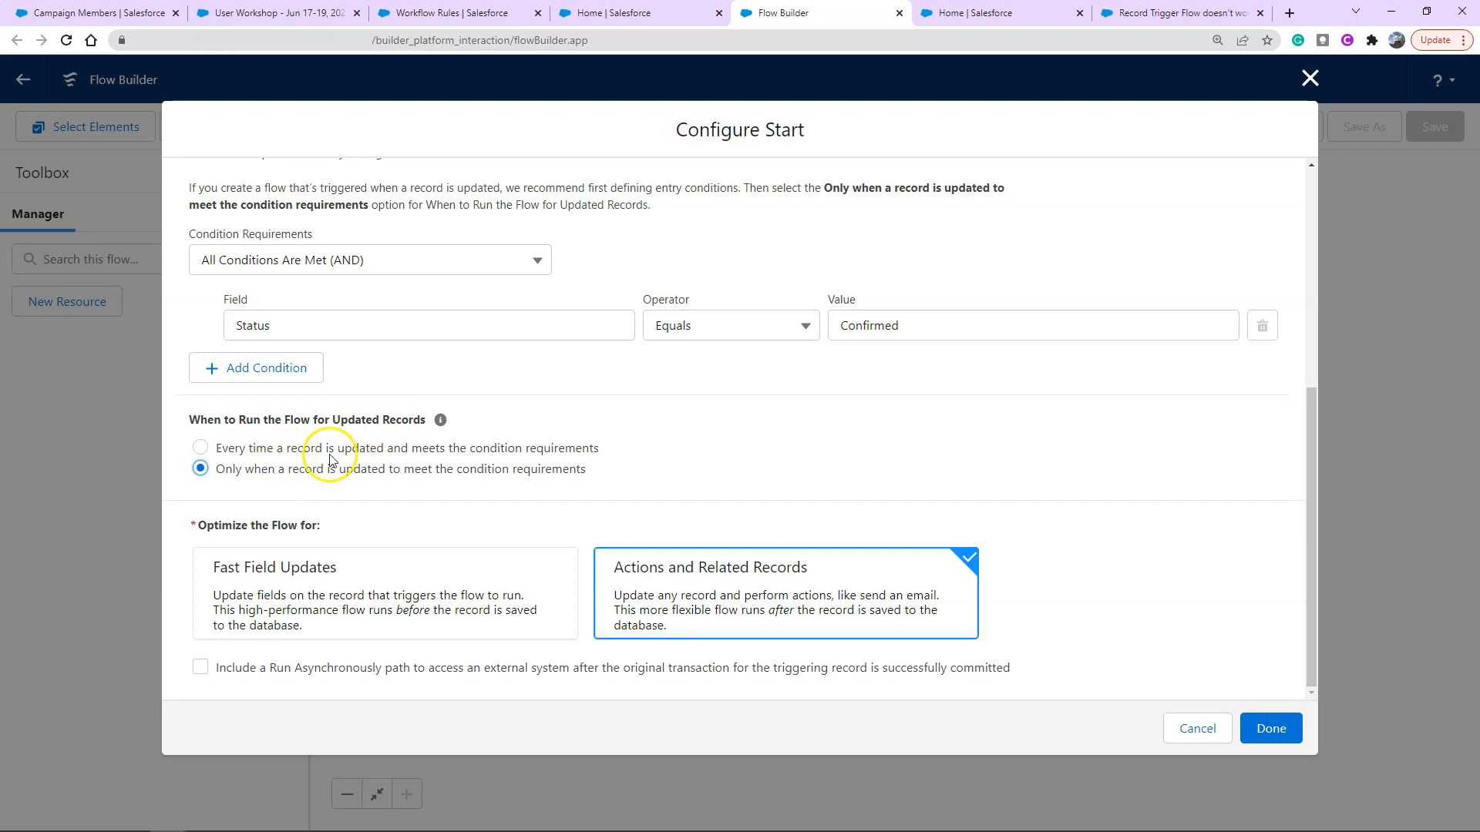
{"action": "mouse_move", "coordinate": [313, 457]}
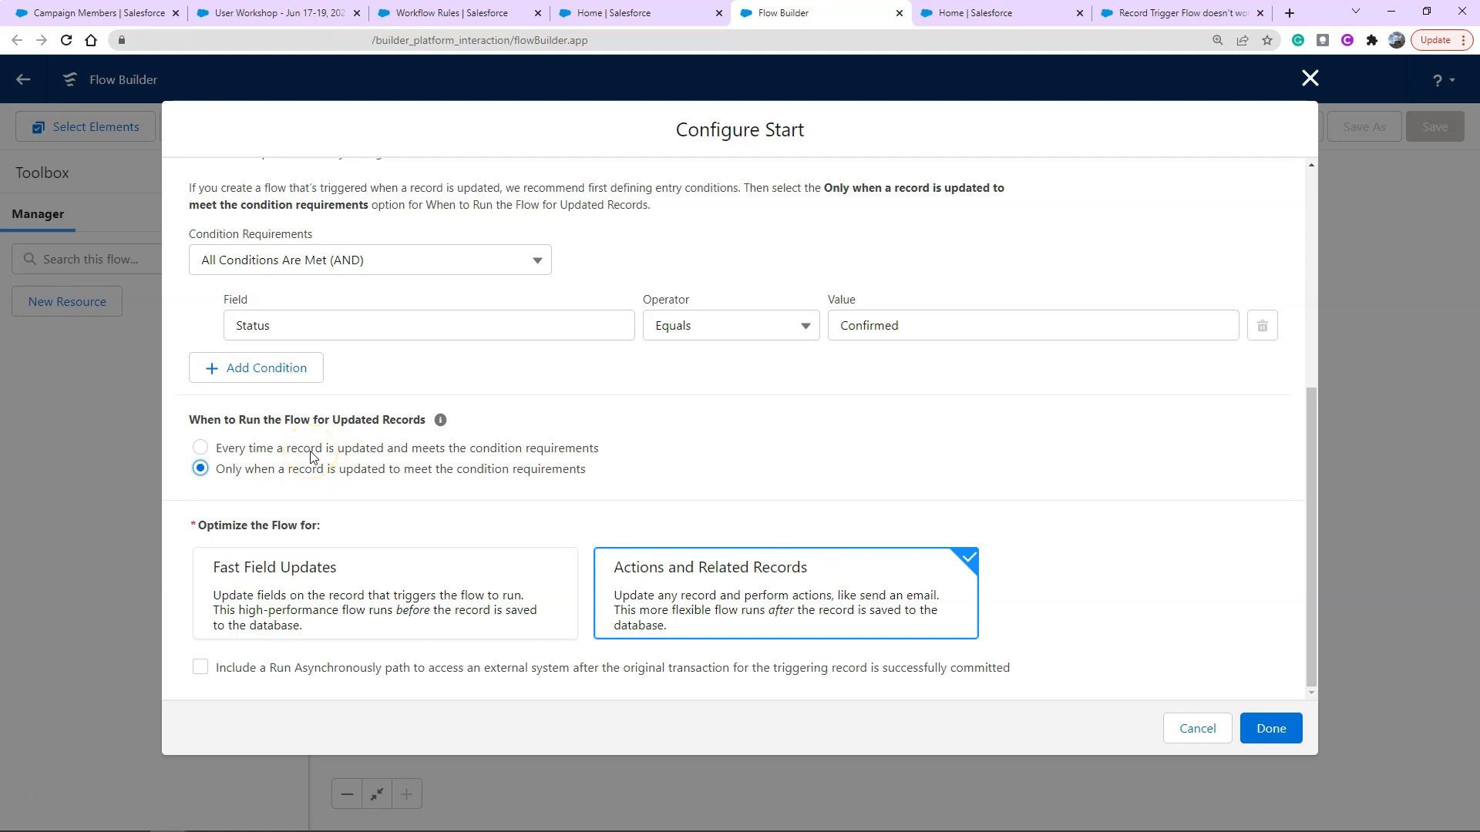
{"action": "mouse_move", "coordinate": [391, 475]}
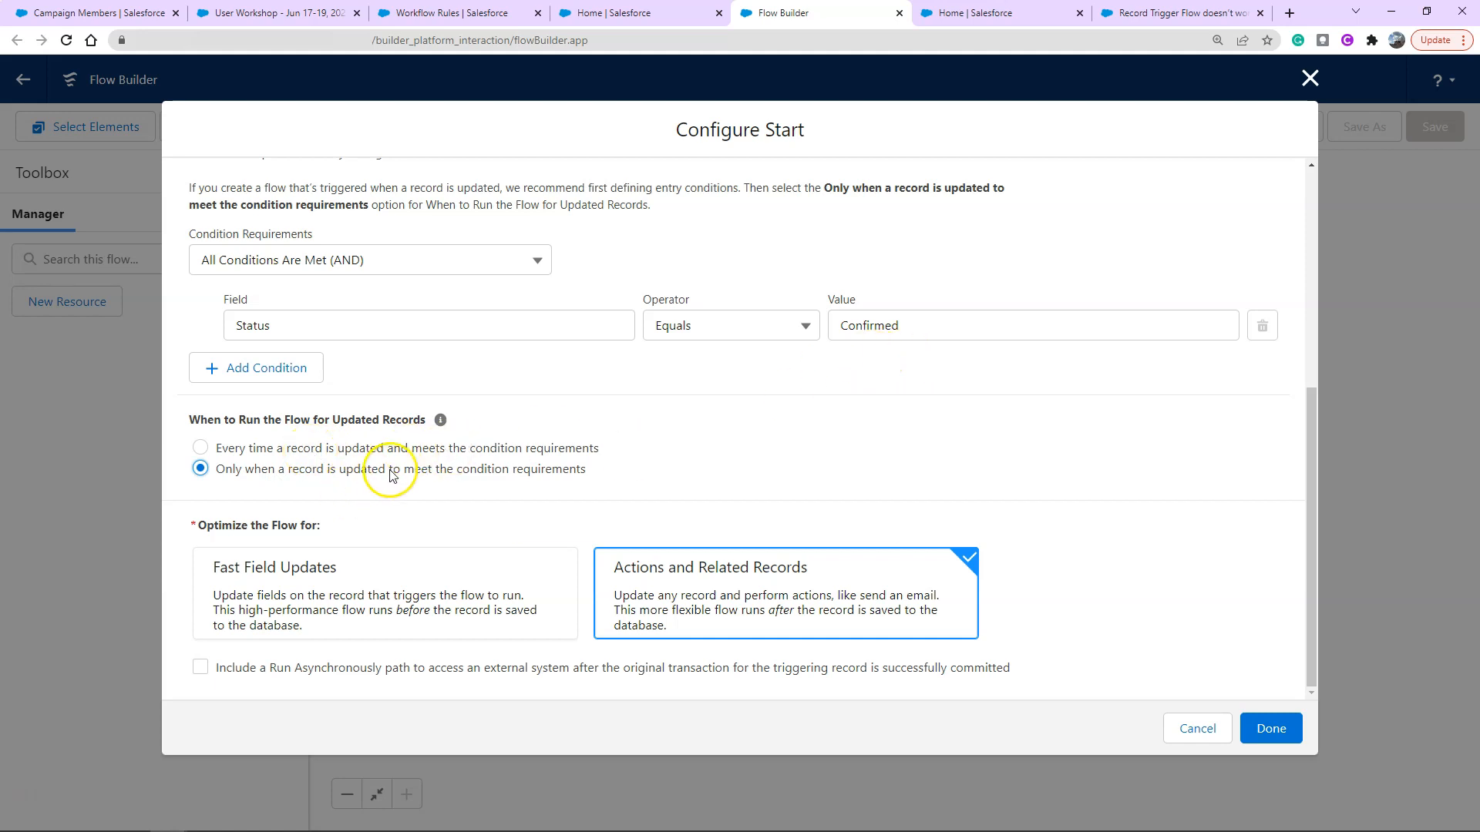
{"action": "mouse_move", "coordinate": [972, 328]}
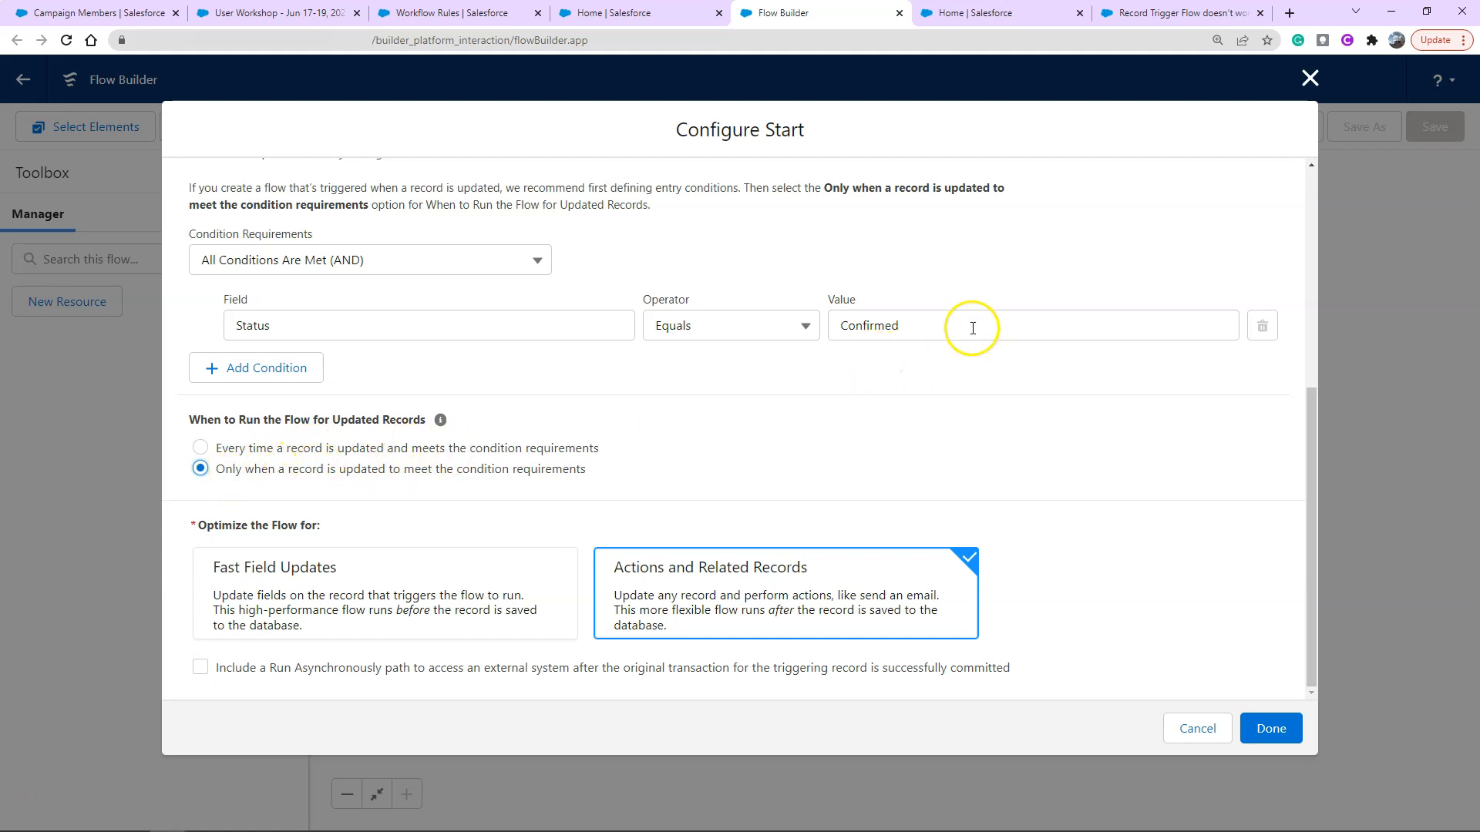
{"action": "mouse_move", "coordinate": [876, 366]}
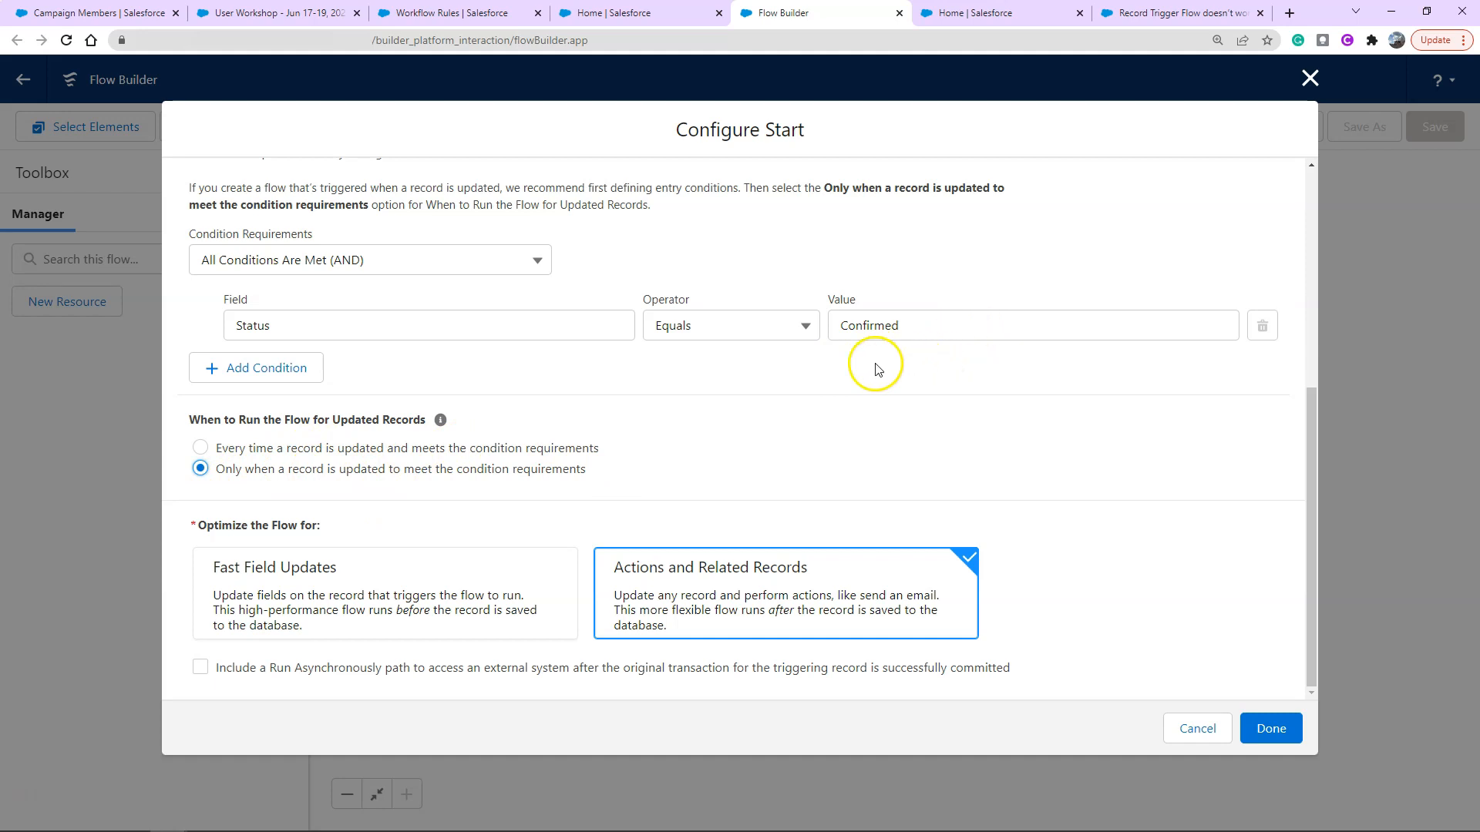
{"action": "mouse_move", "coordinate": [373, 527]}
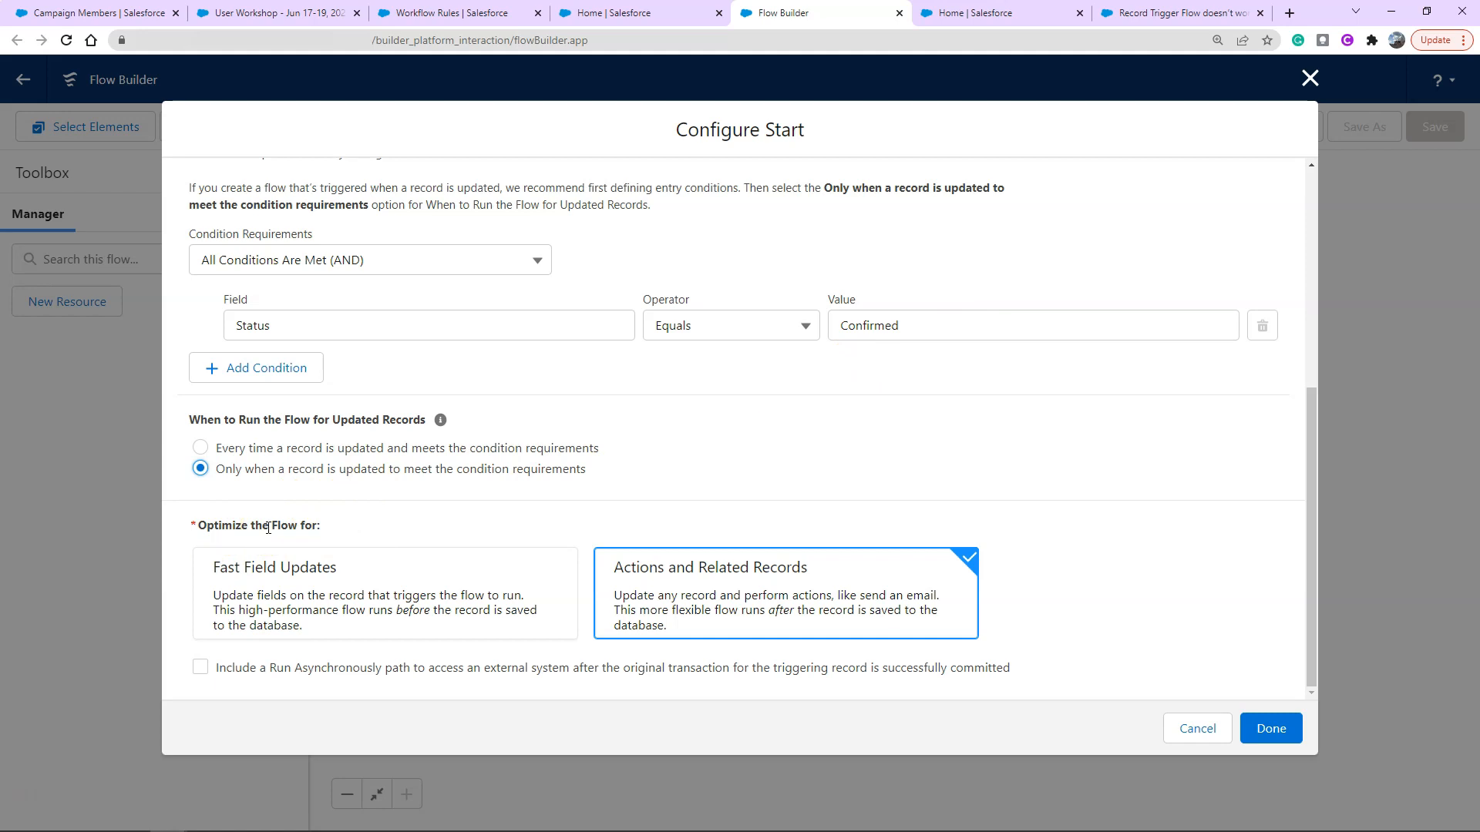
{"action": "mouse_move", "coordinate": [421, 576]}
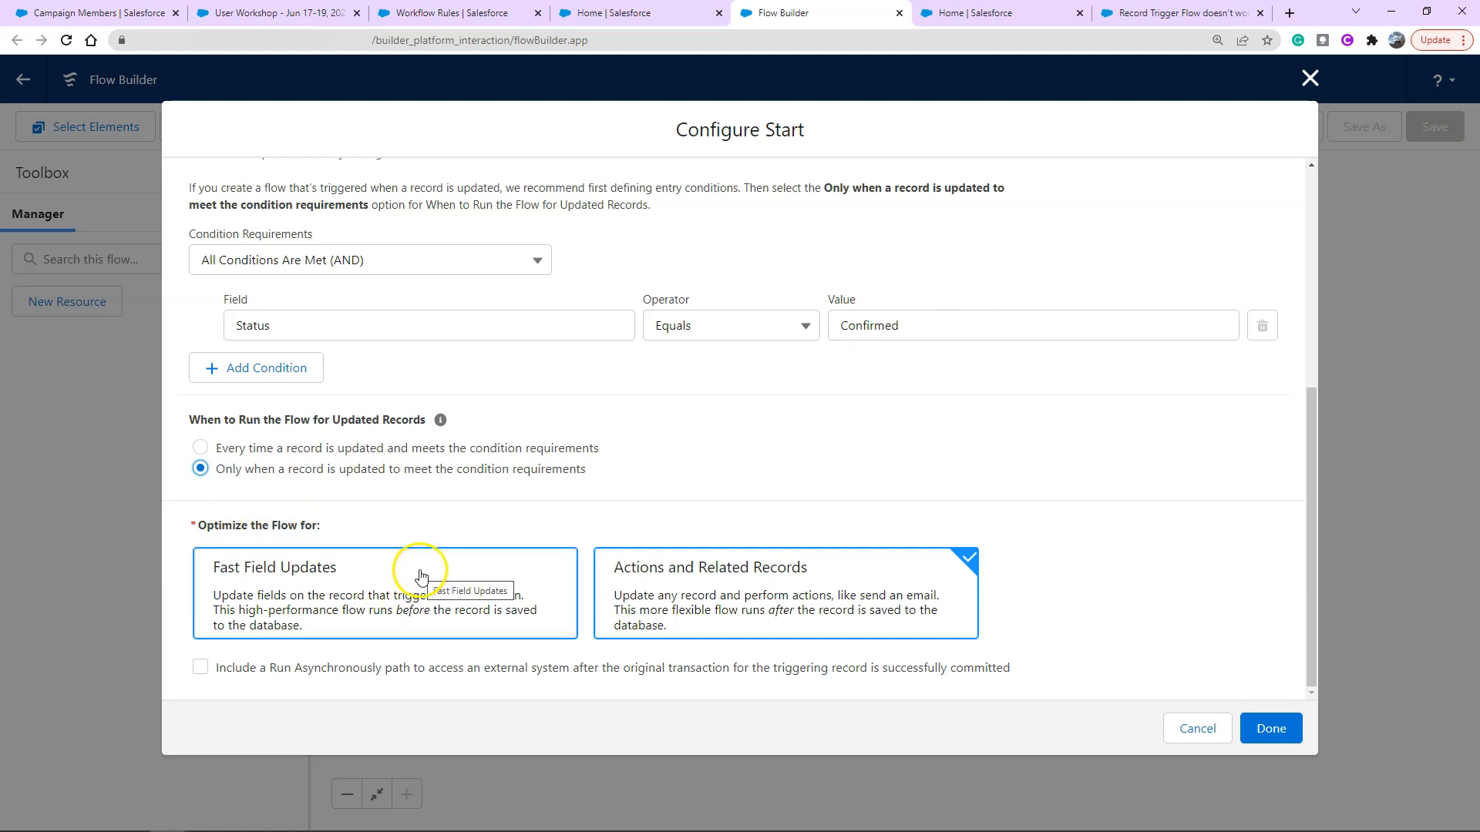
{"action": "mouse_move", "coordinate": [424, 520]}
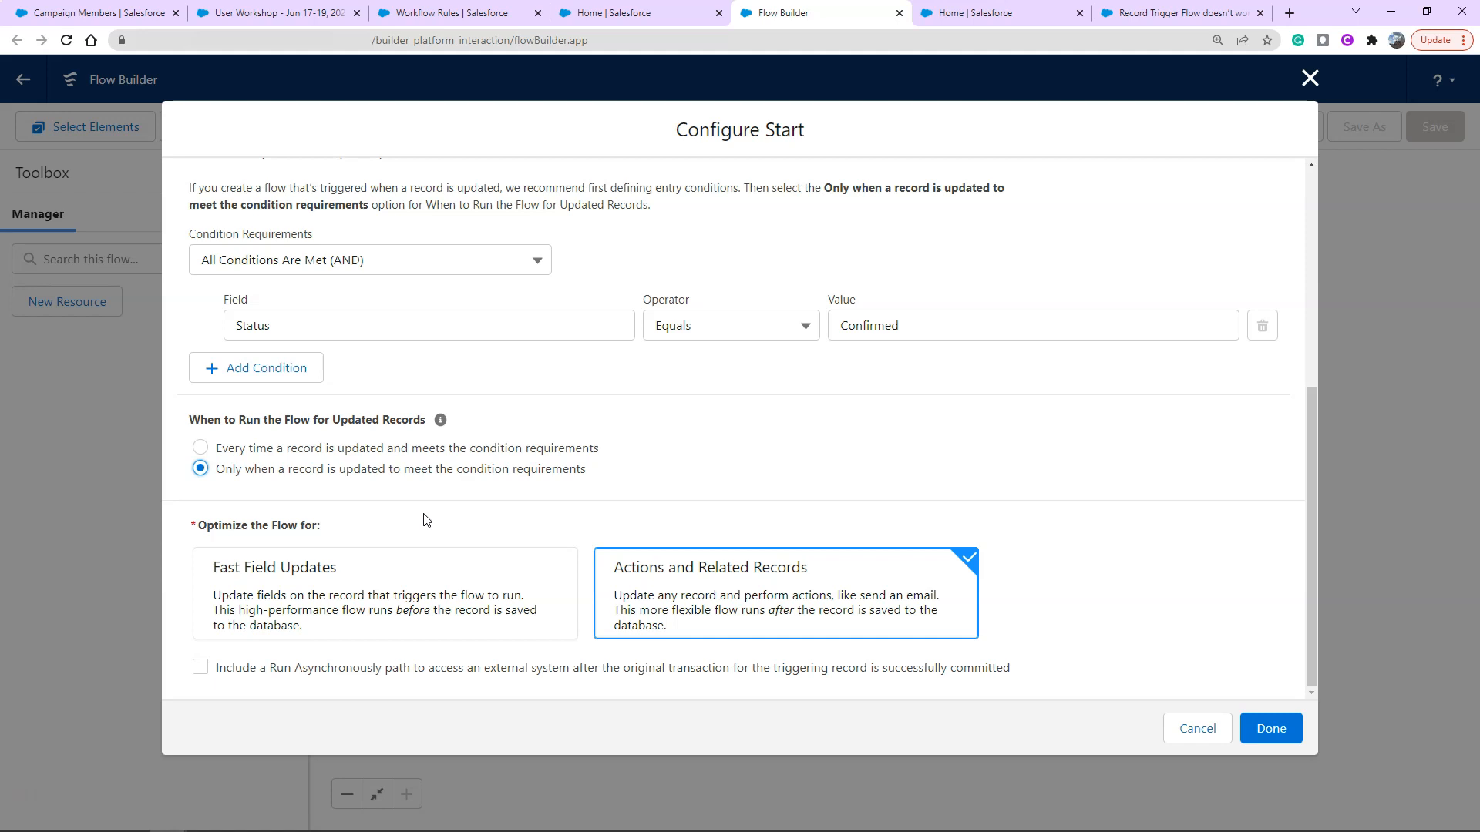
{"action": "mouse_move", "coordinate": [913, 602]}
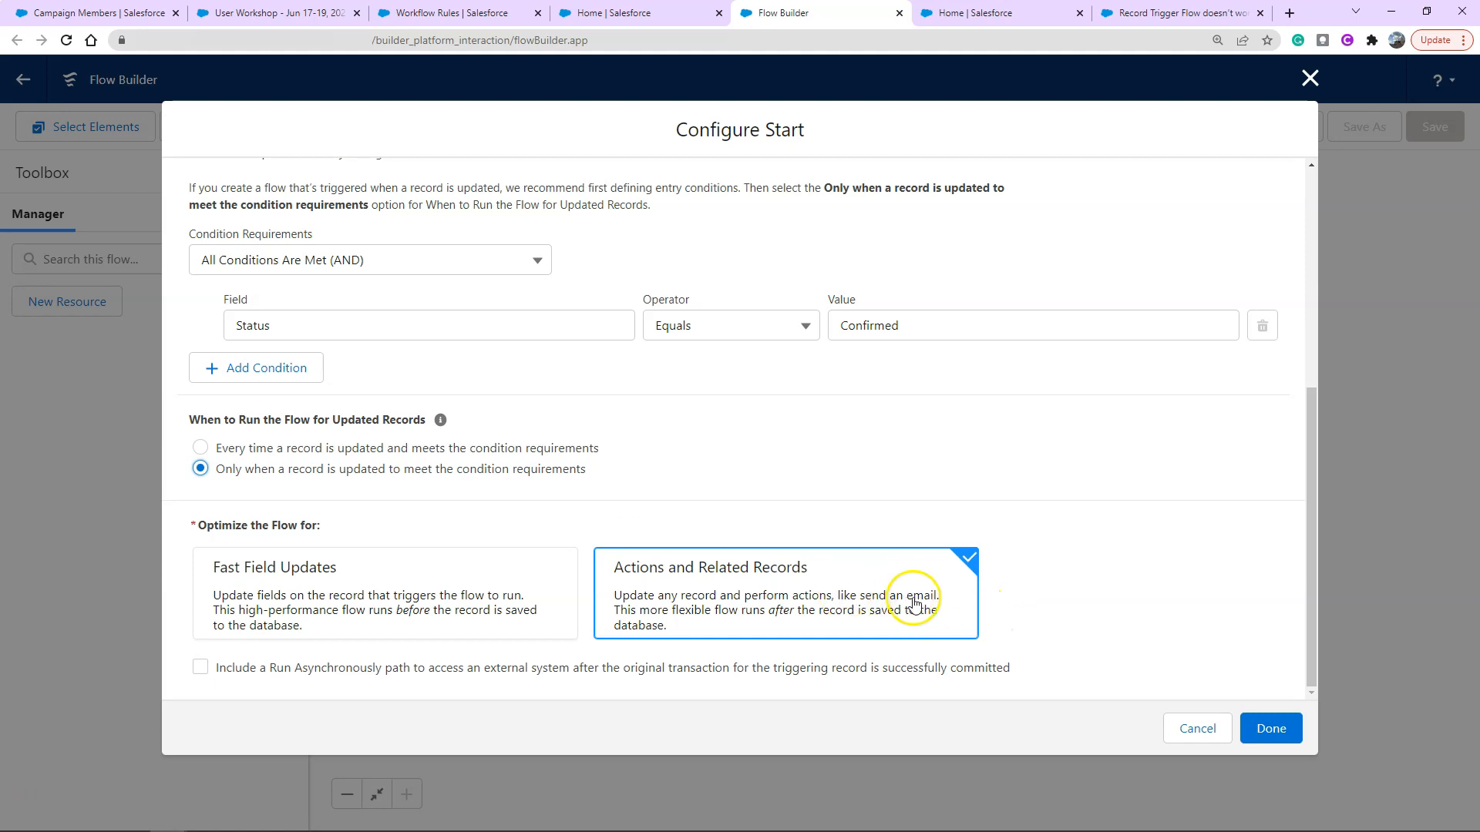
{"action": "mouse_move", "coordinate": [861, 609]}
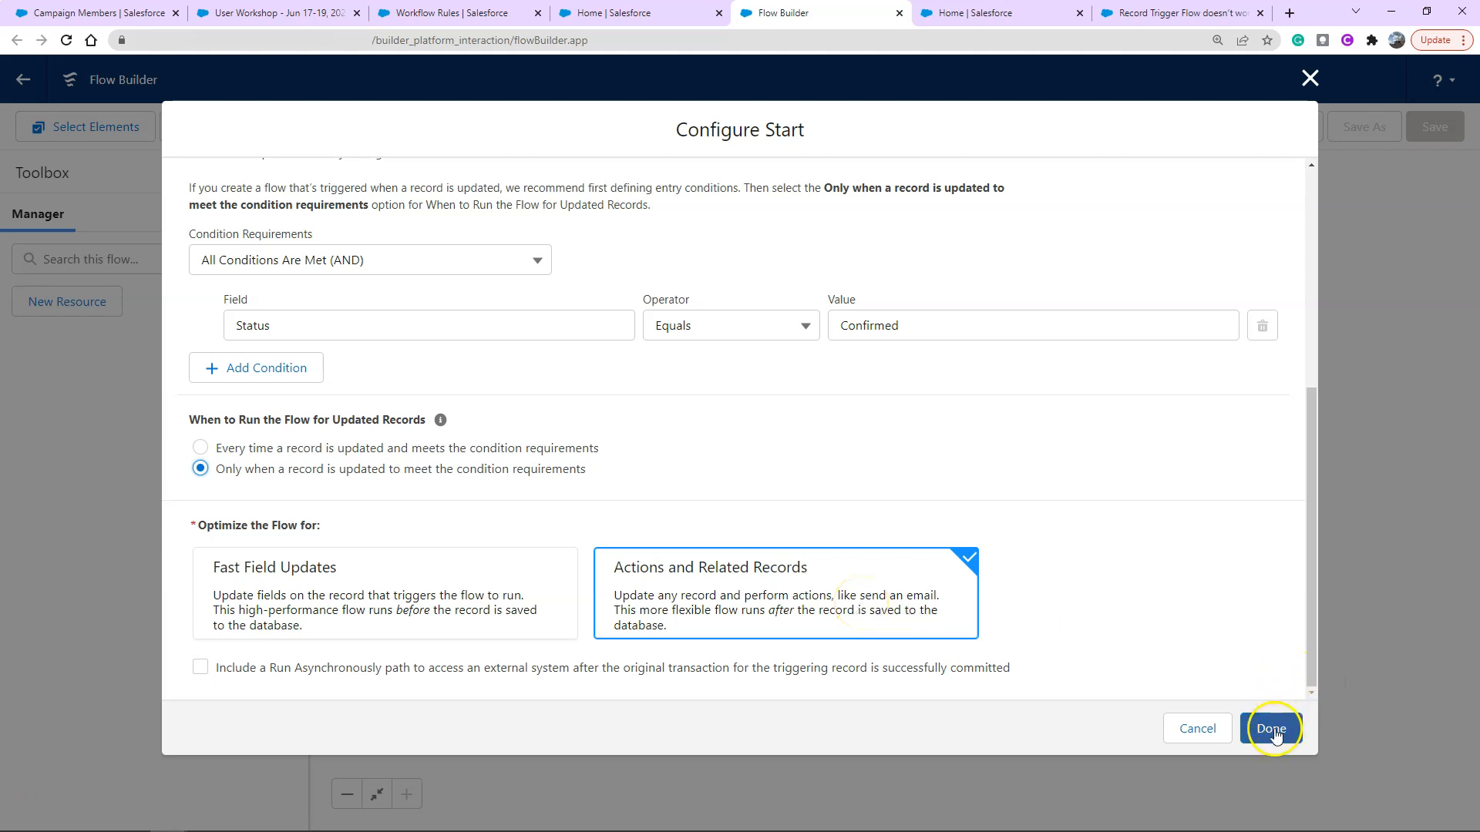
Confirm the Campaign Member start settings so the canvas shows Start leading to End
{"action": "left_click", "coordinate": [1270, 729]}
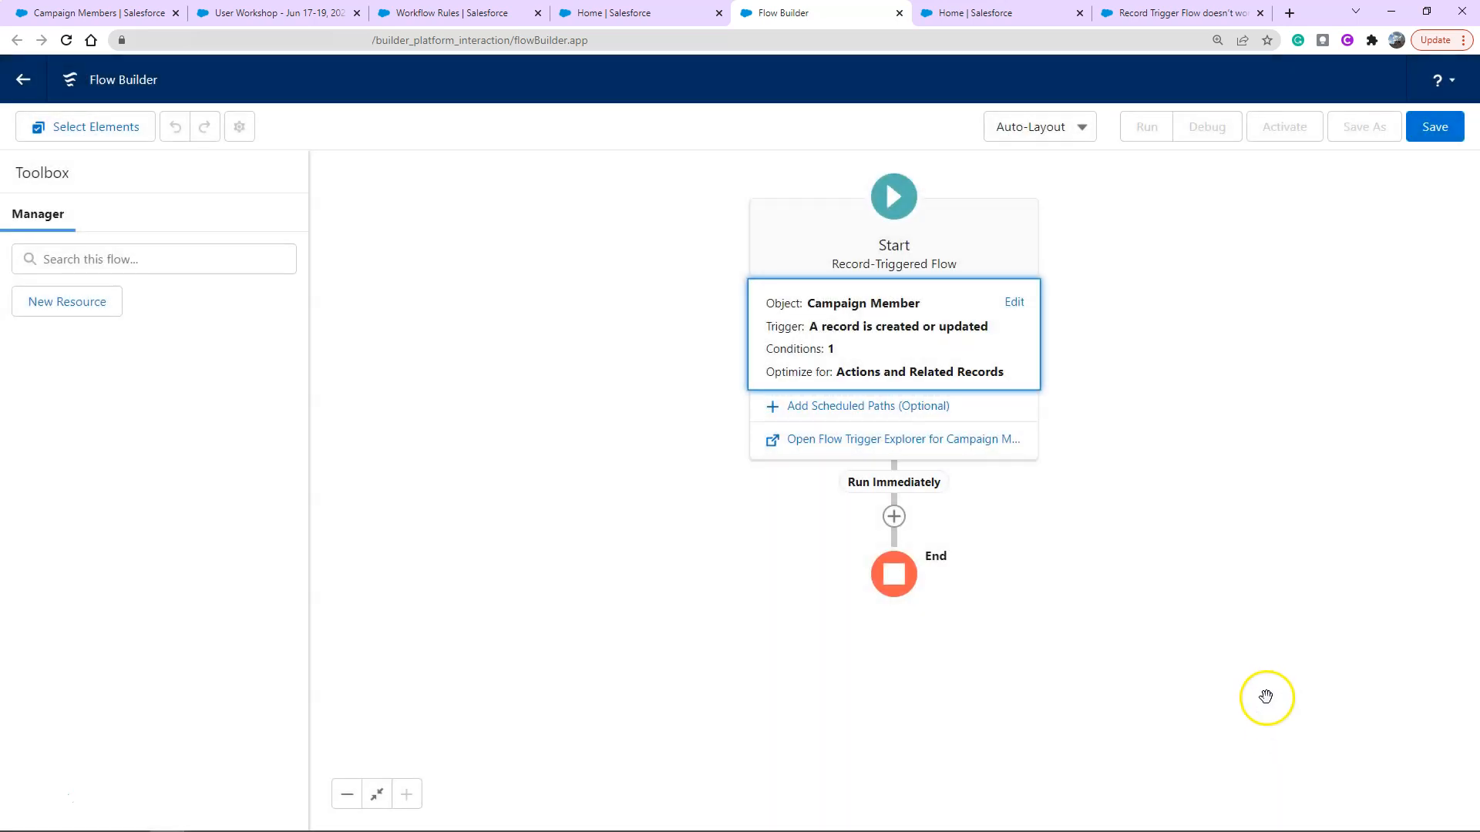
{"action": "mouse_move", "coordinate": [1257, 672]}
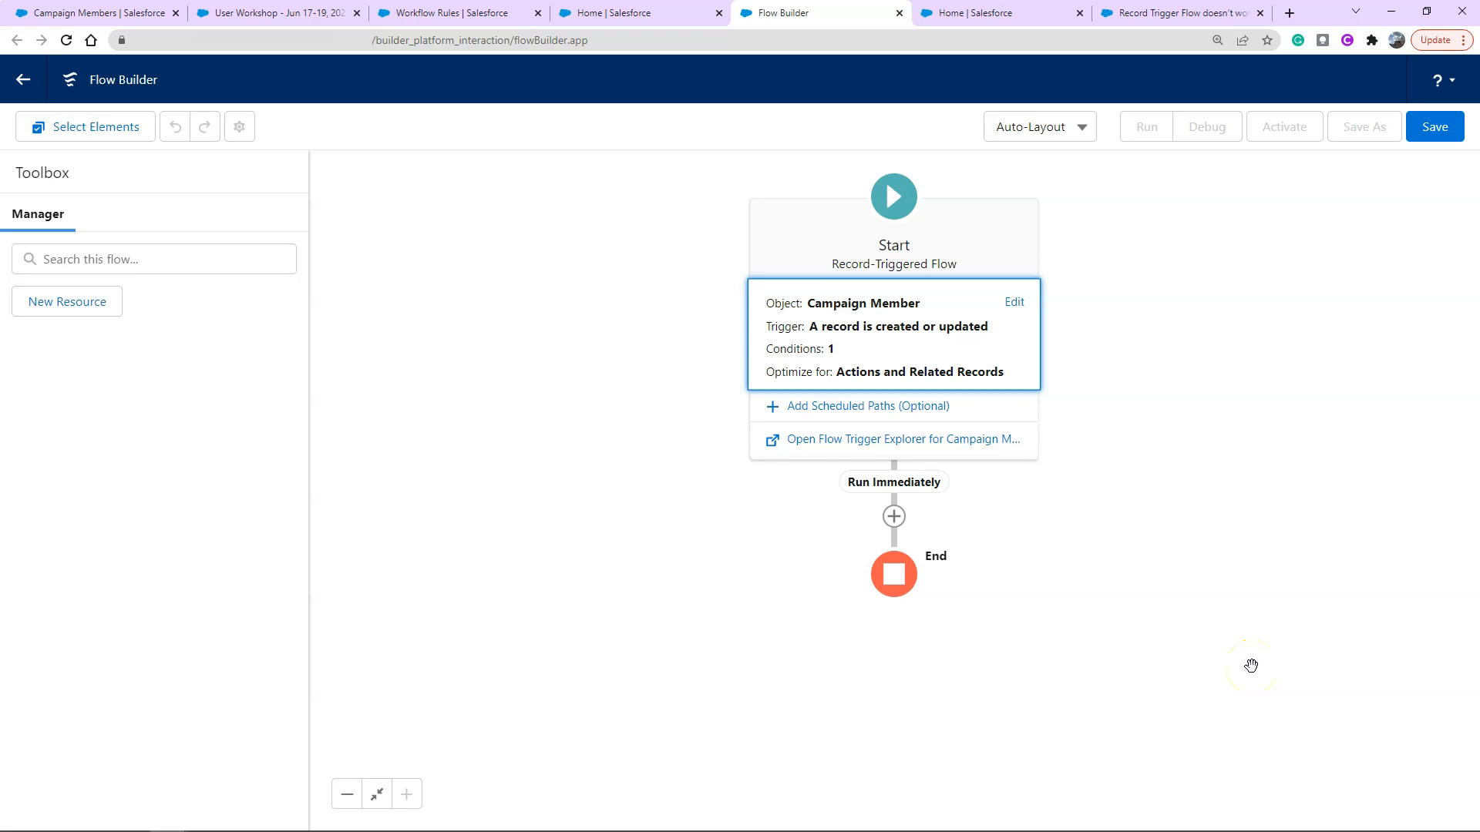
{"action": "mouse_move", "coordinate": [619, 405]}
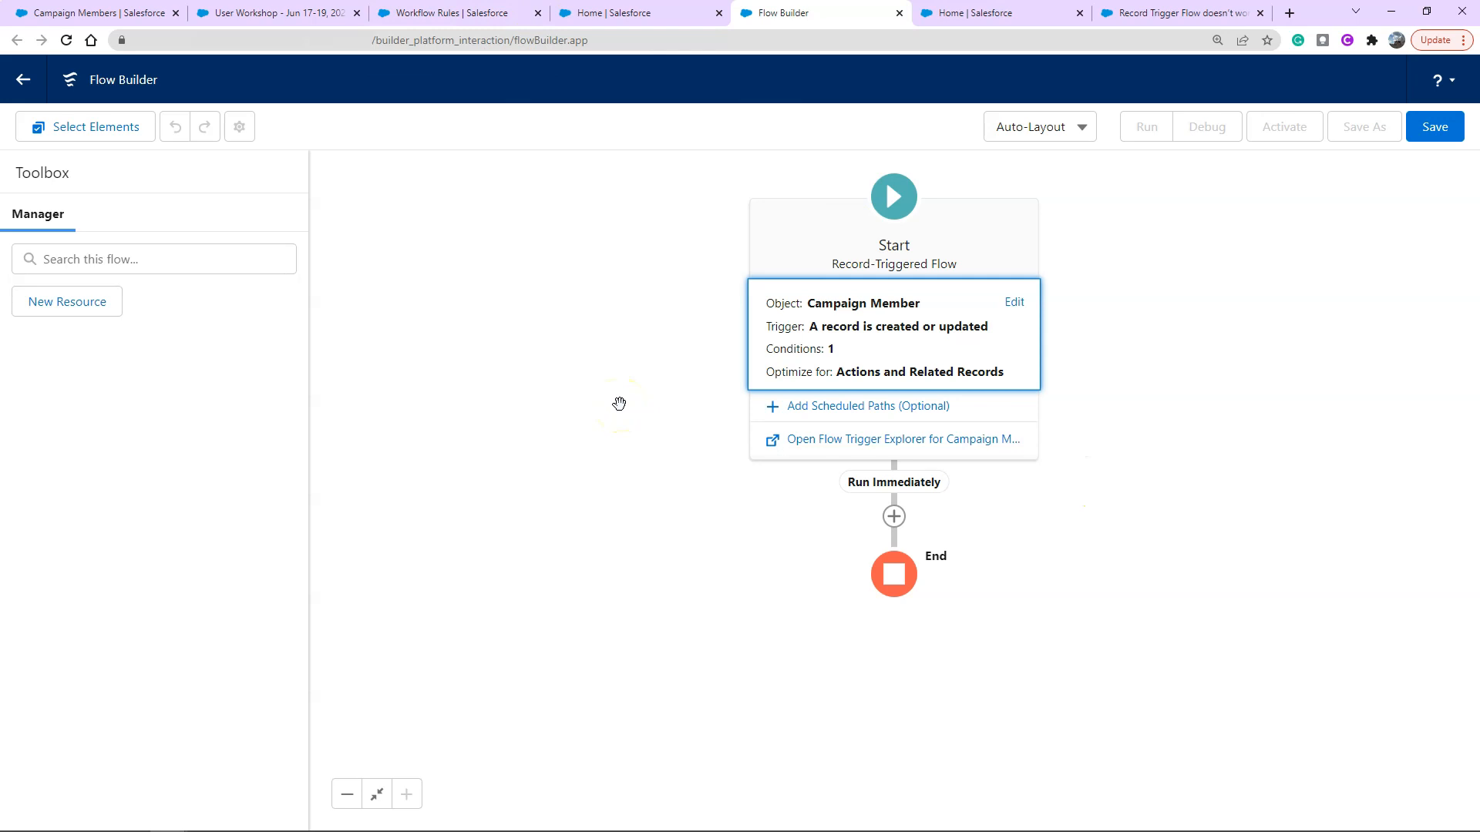
{"action": "mouse_move", "coordinate": [892, 517]}
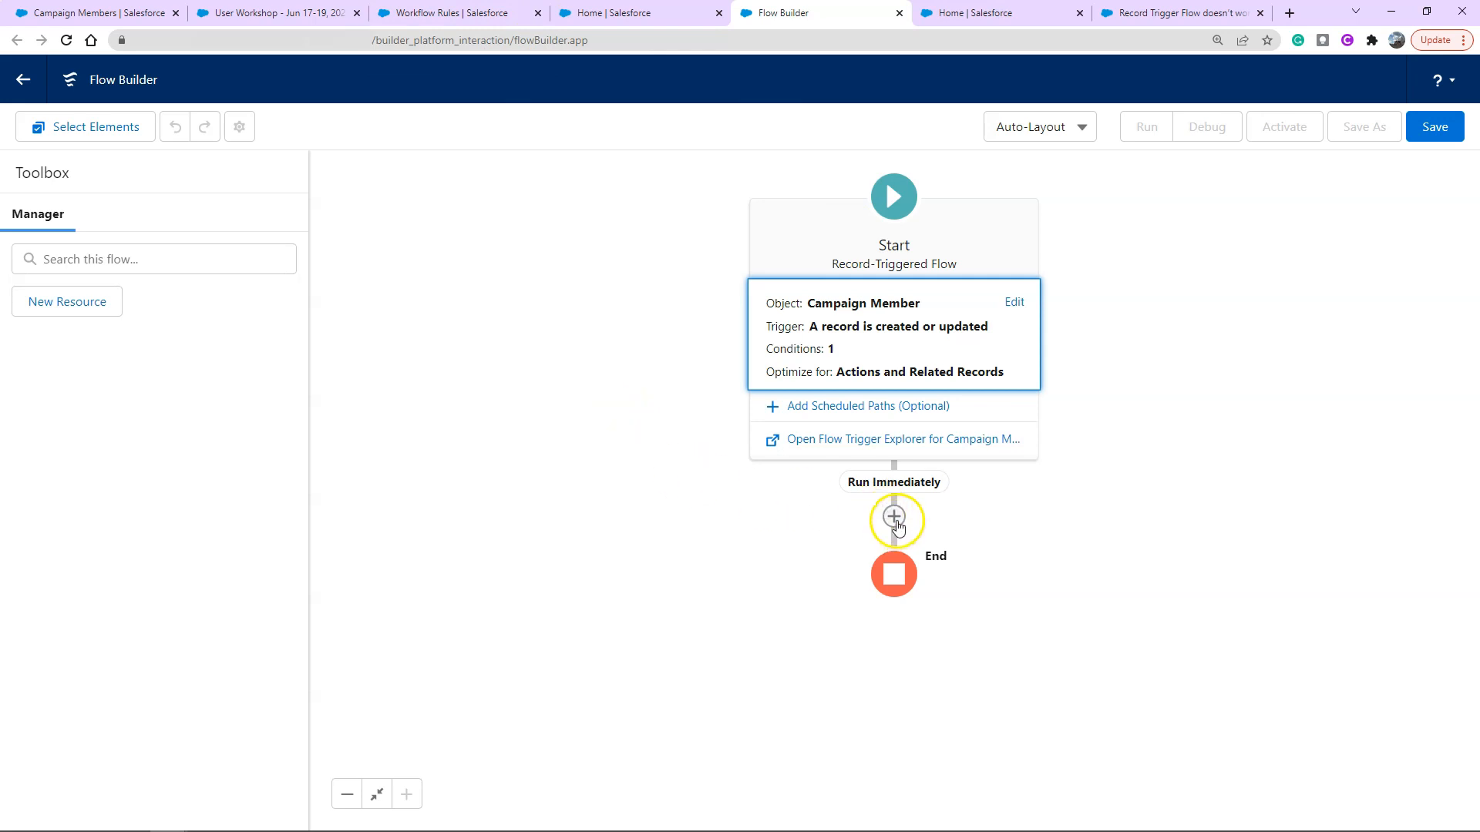
{"action": "mouse_move", "coordinate": [892, 518]}
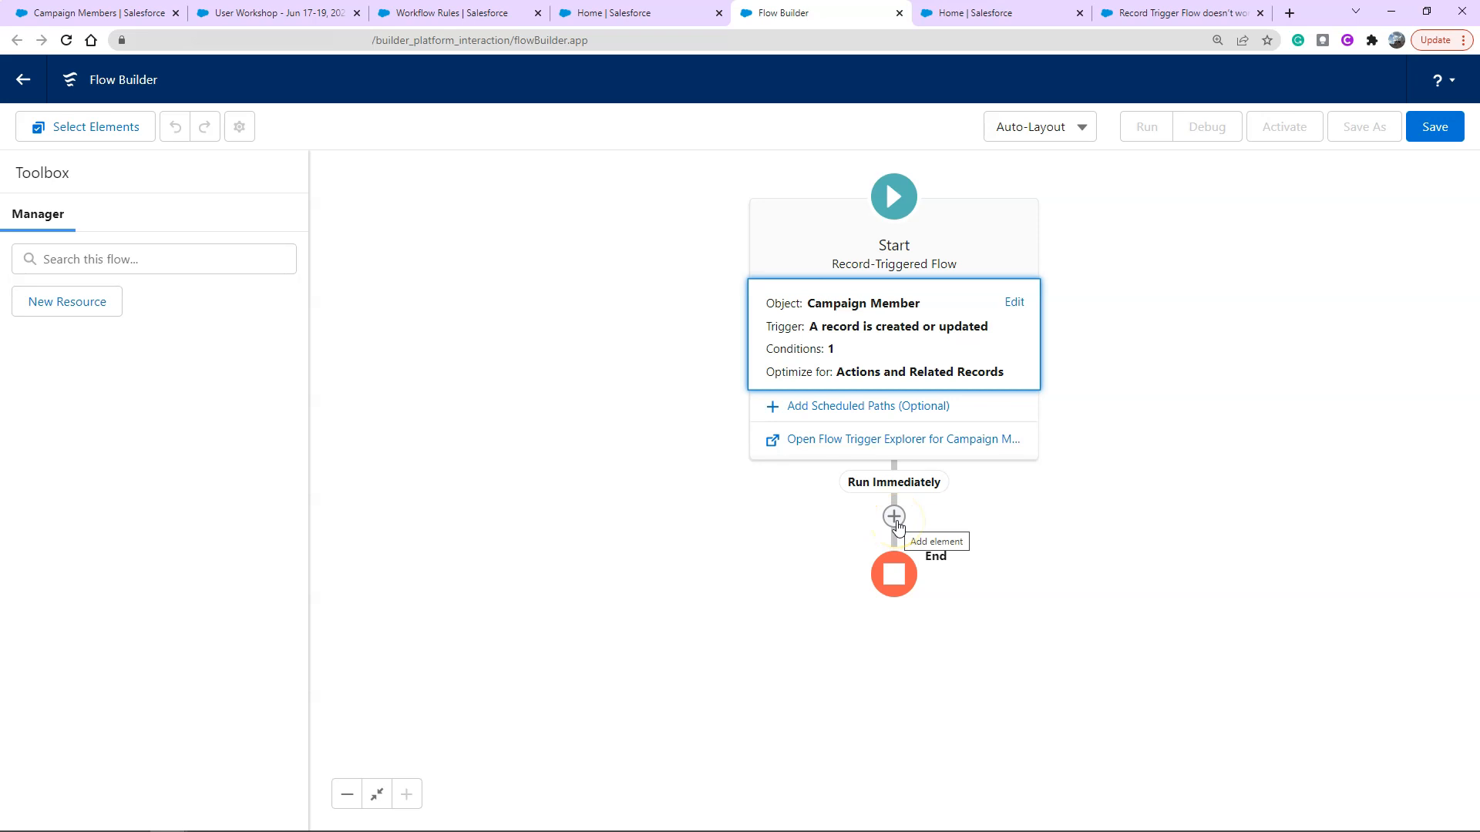
Add a Send Email Alert step after Start using the Campaign Registration Confirmation alert
{"action": "left_click", "coordinate": [893, 517]}
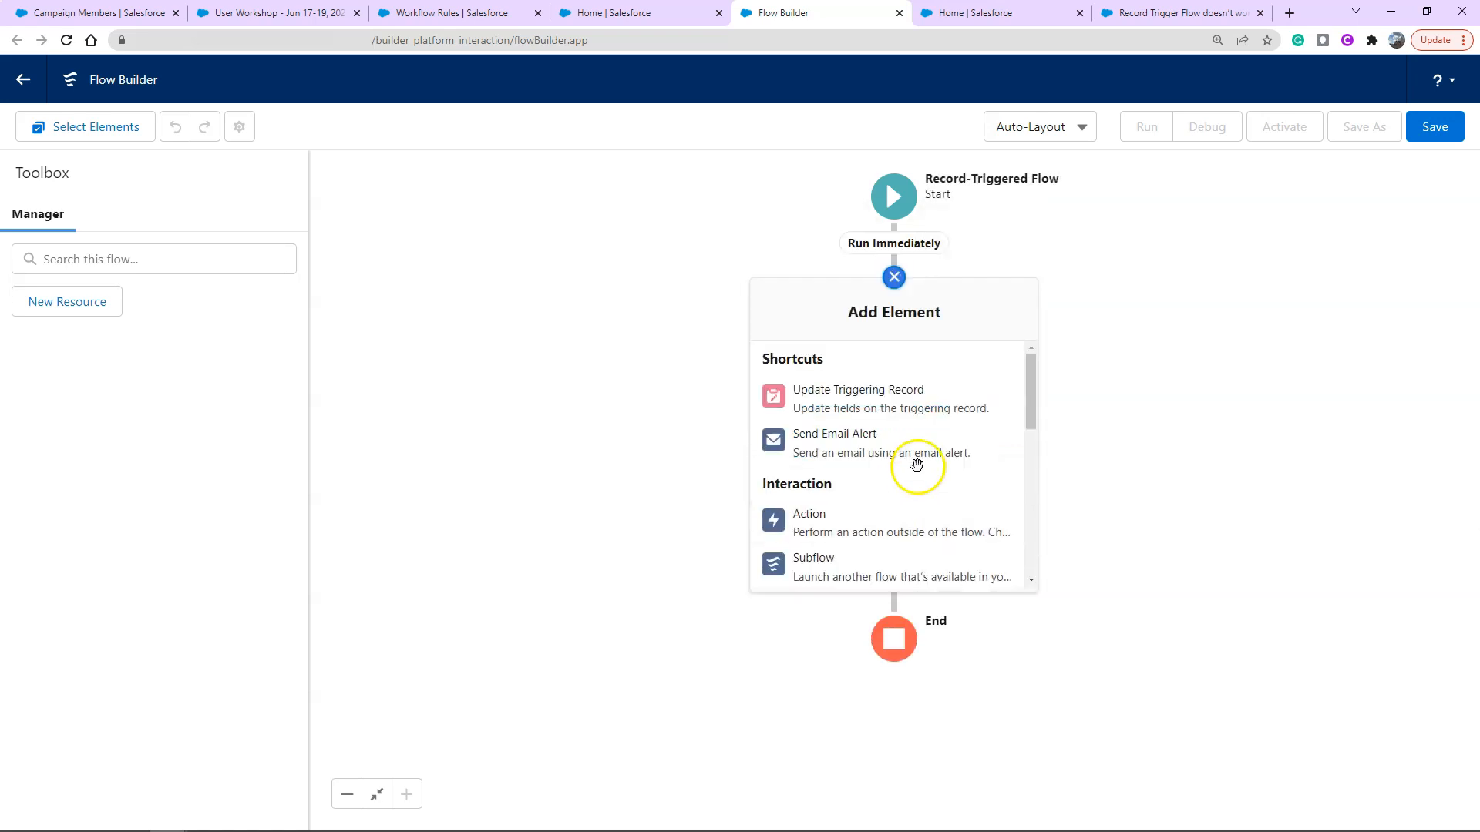
{"action": "mouse_move", "coordinate": [908, 479]}
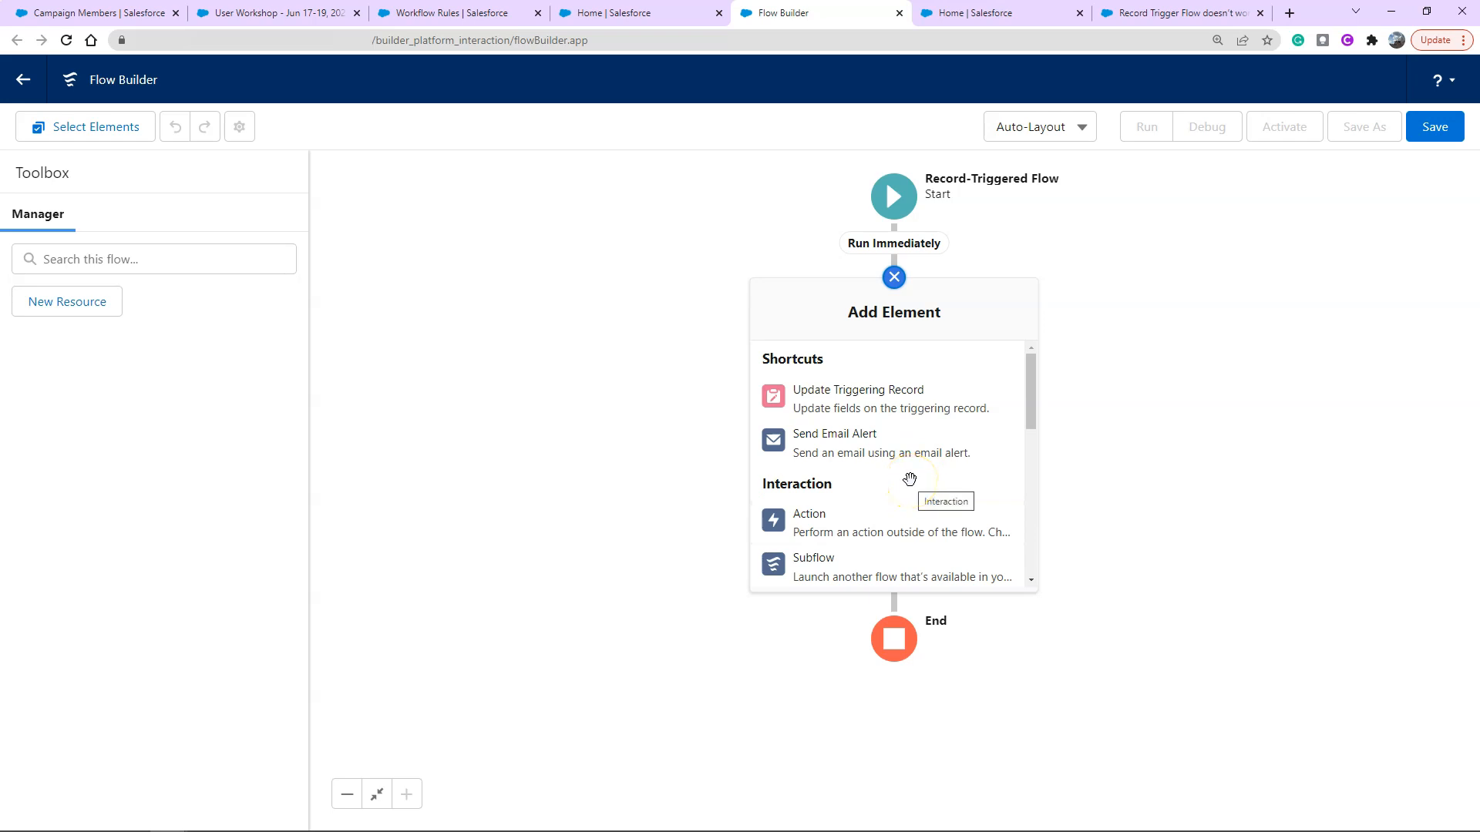
{"action": "mouse_move", "coordinate": [923, 444]}
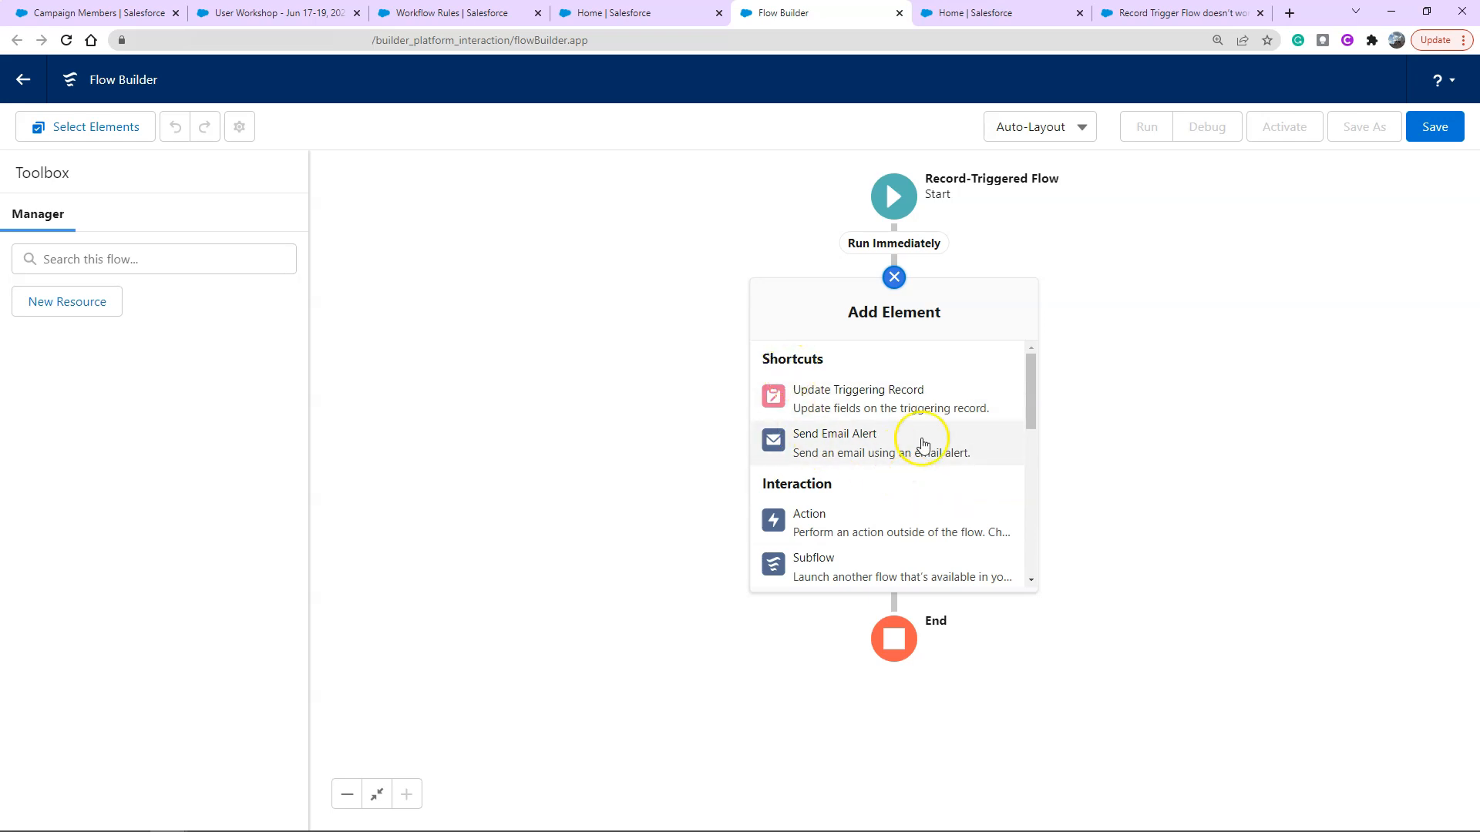
{"action": "mouse_move", "coordinate": [816, 456]}
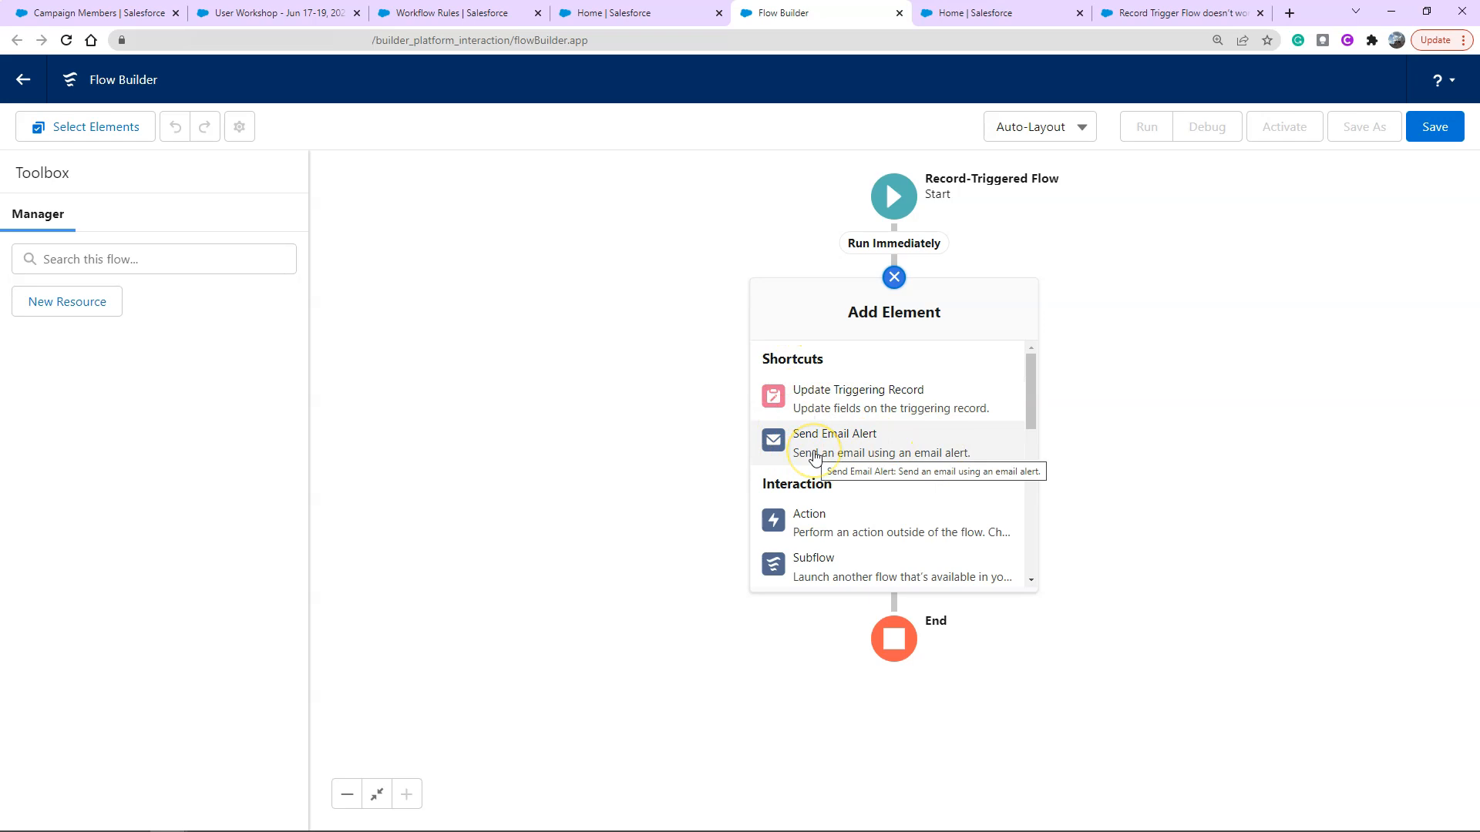
{"action": "left_click", "coordinate": [833, 433]}
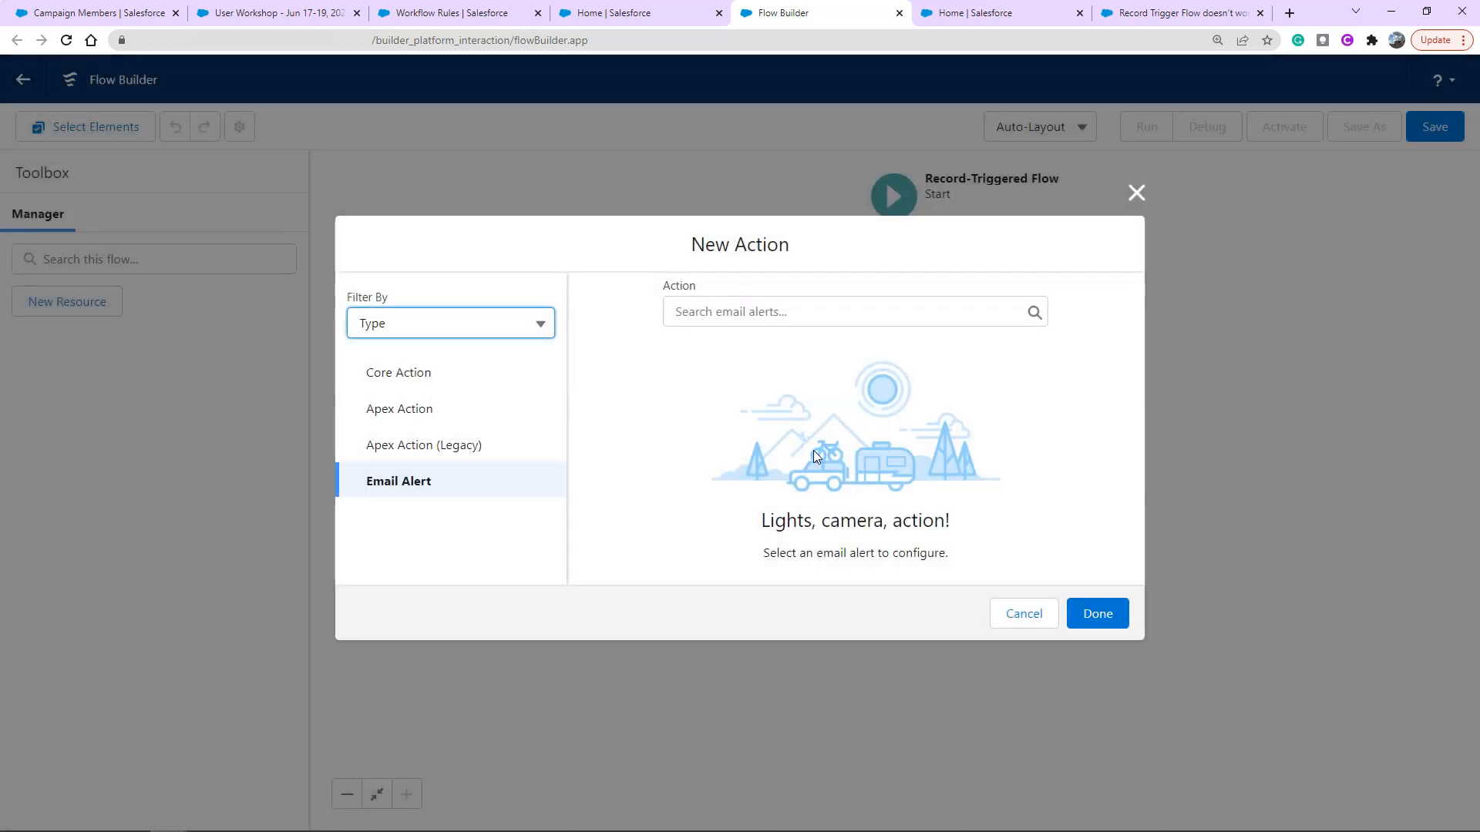
{"action": "left_click", "coordinate": [850, 311]}
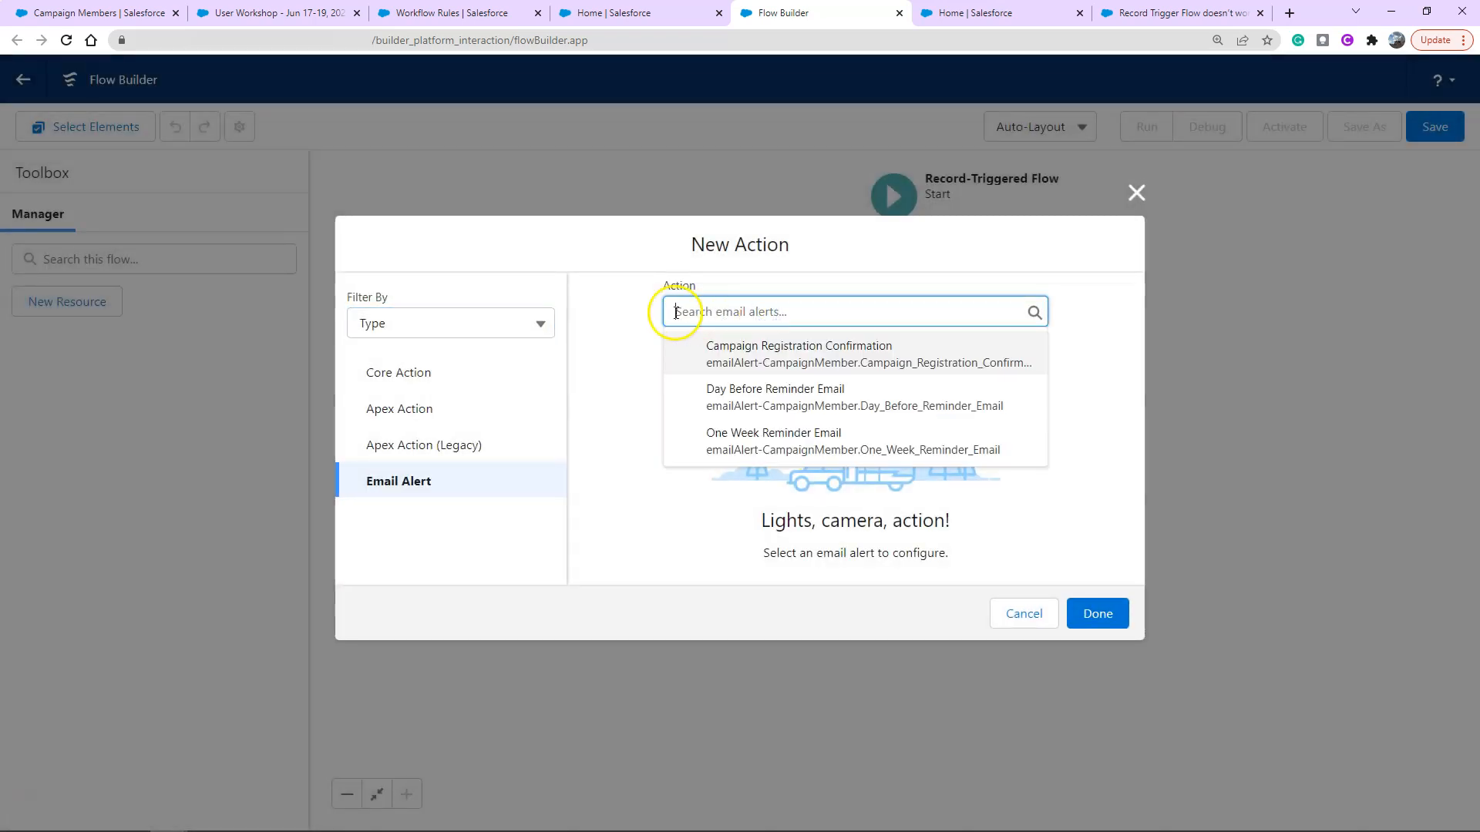
{"action": "mouse_move", "coordinate": [746, 311]}
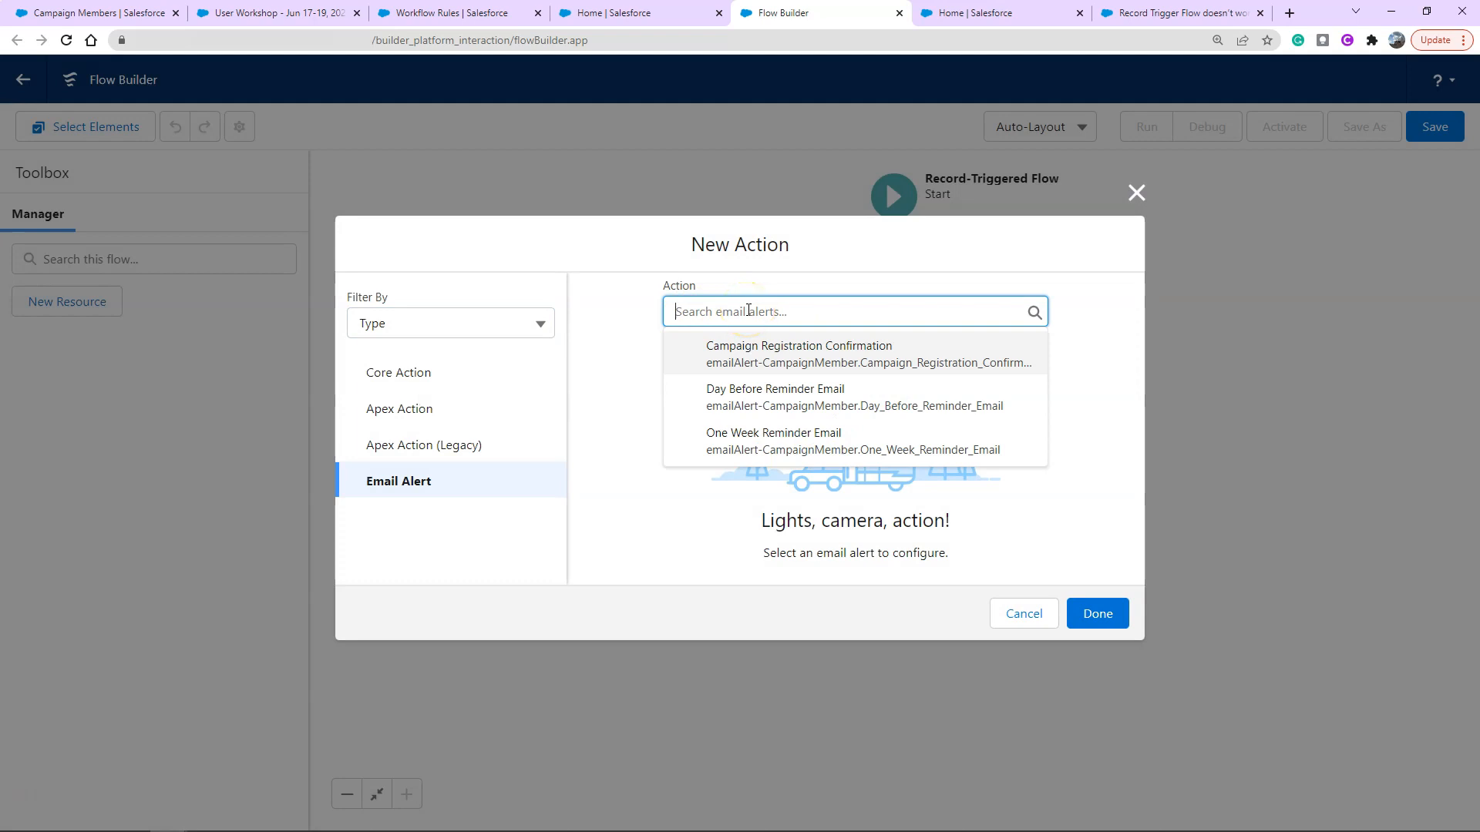
{"action": "mouse_move", "coordinate": [924, 396]}
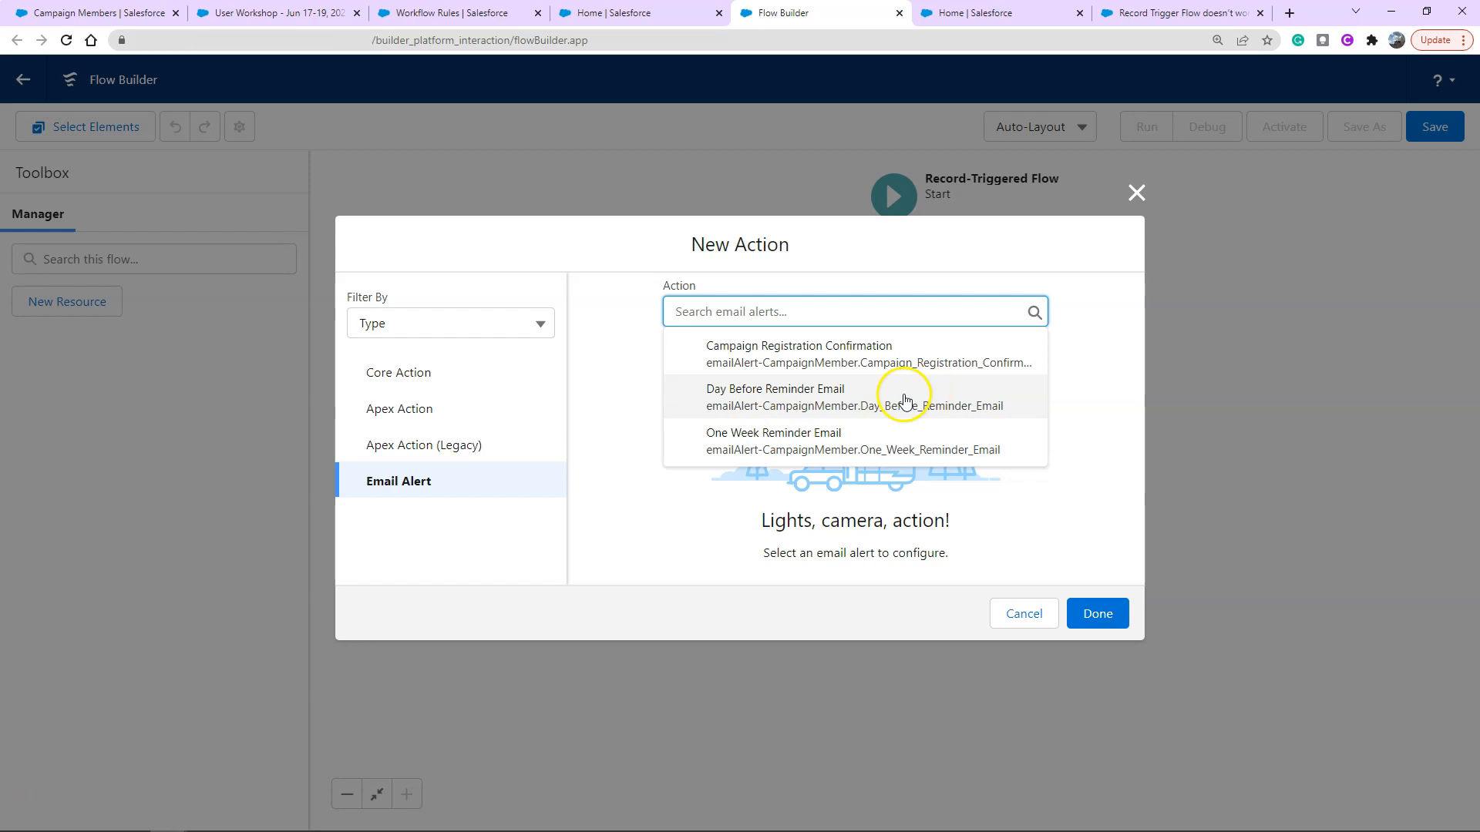
{"action": "mouse_move", "coordinate": [926, 353]}
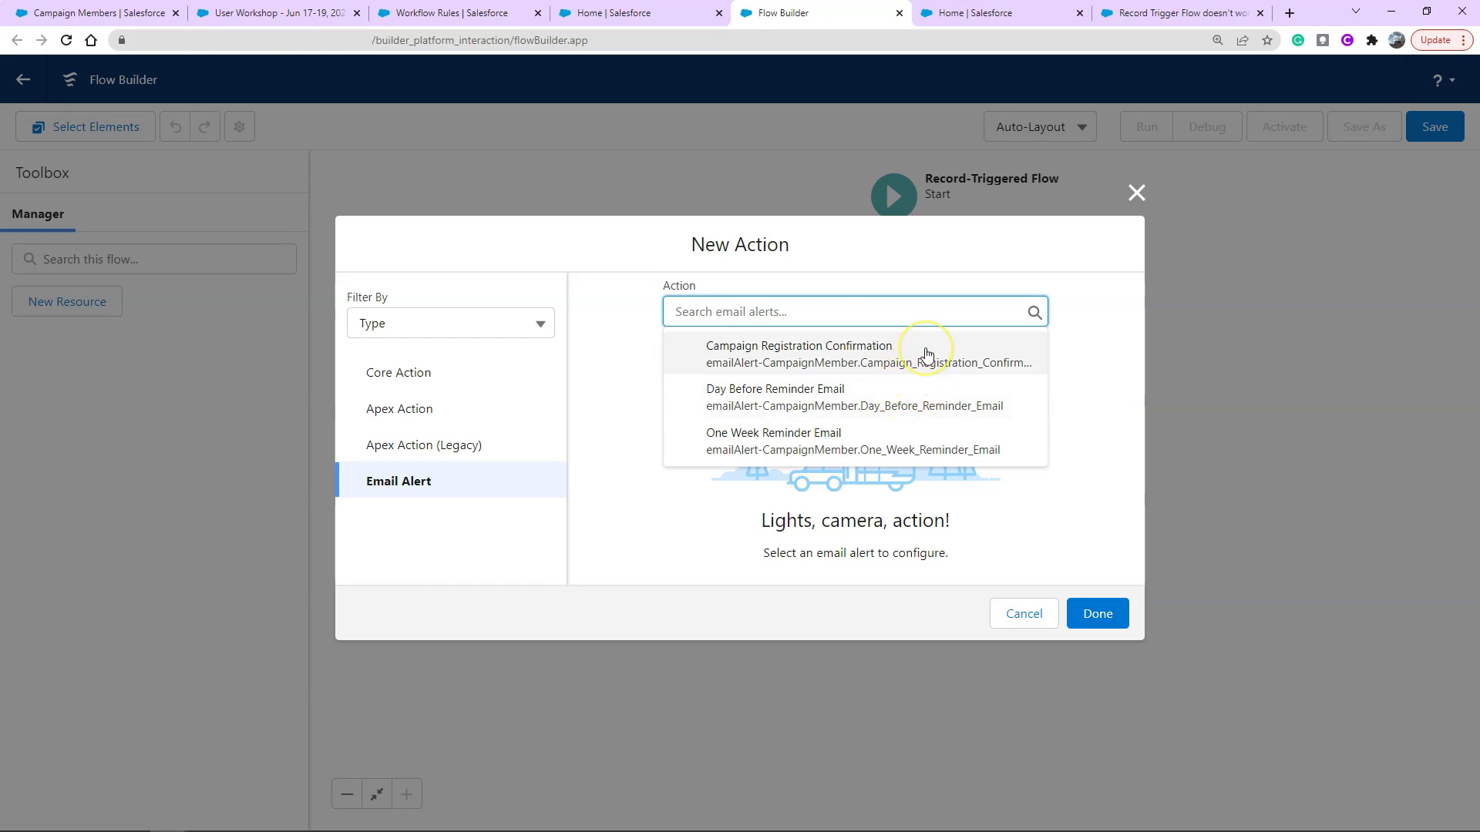
{"action": "left_click", "coordinate": [798, 345]}
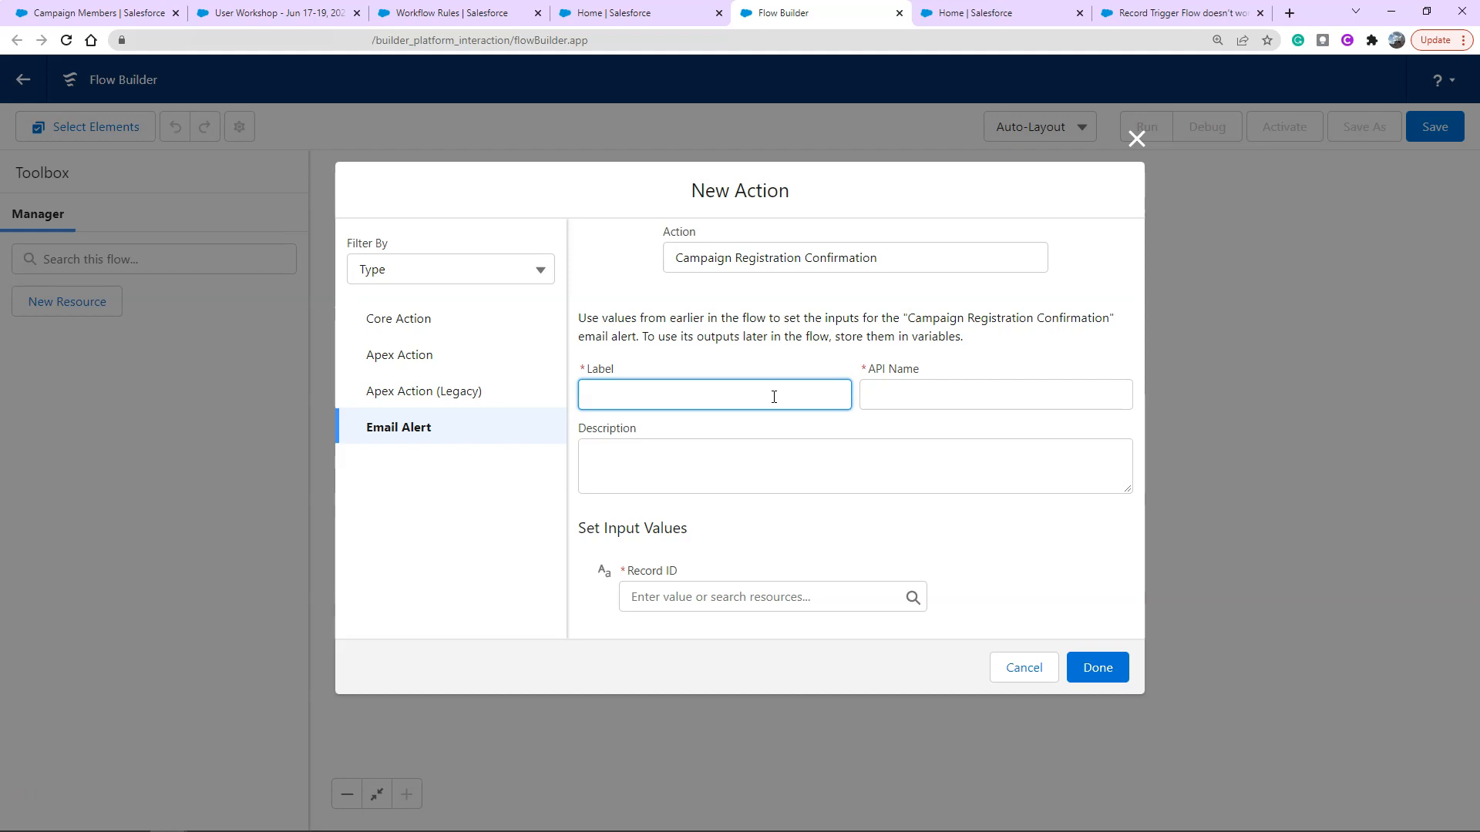
Set the email alert's Record ID to {!$Record.Id} and place it between Start and End
{"action": "left_click", "coordinate": [1096, 666]}
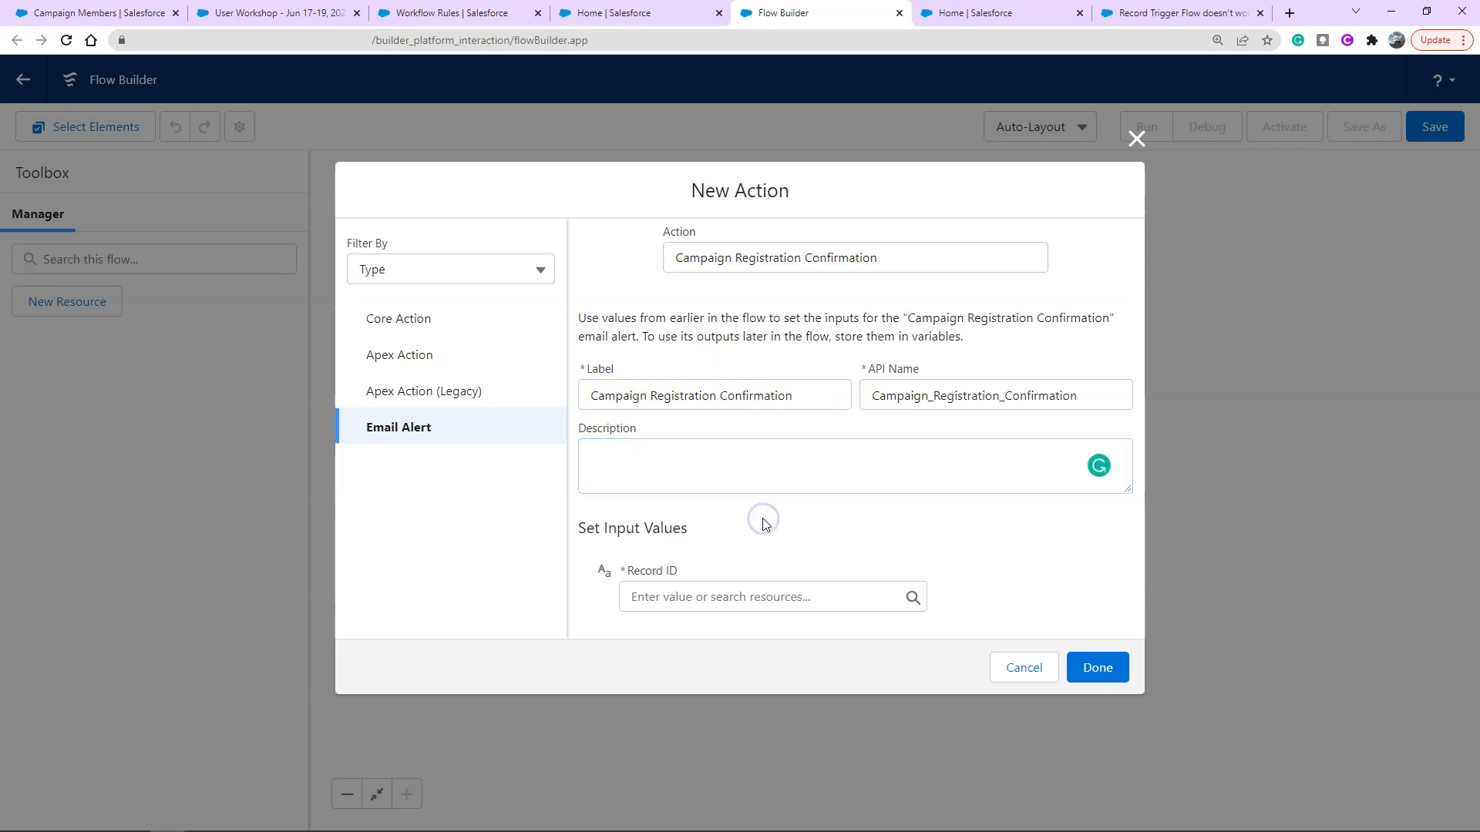
{"action": "left_click", "coordinate": [1097, 667]}
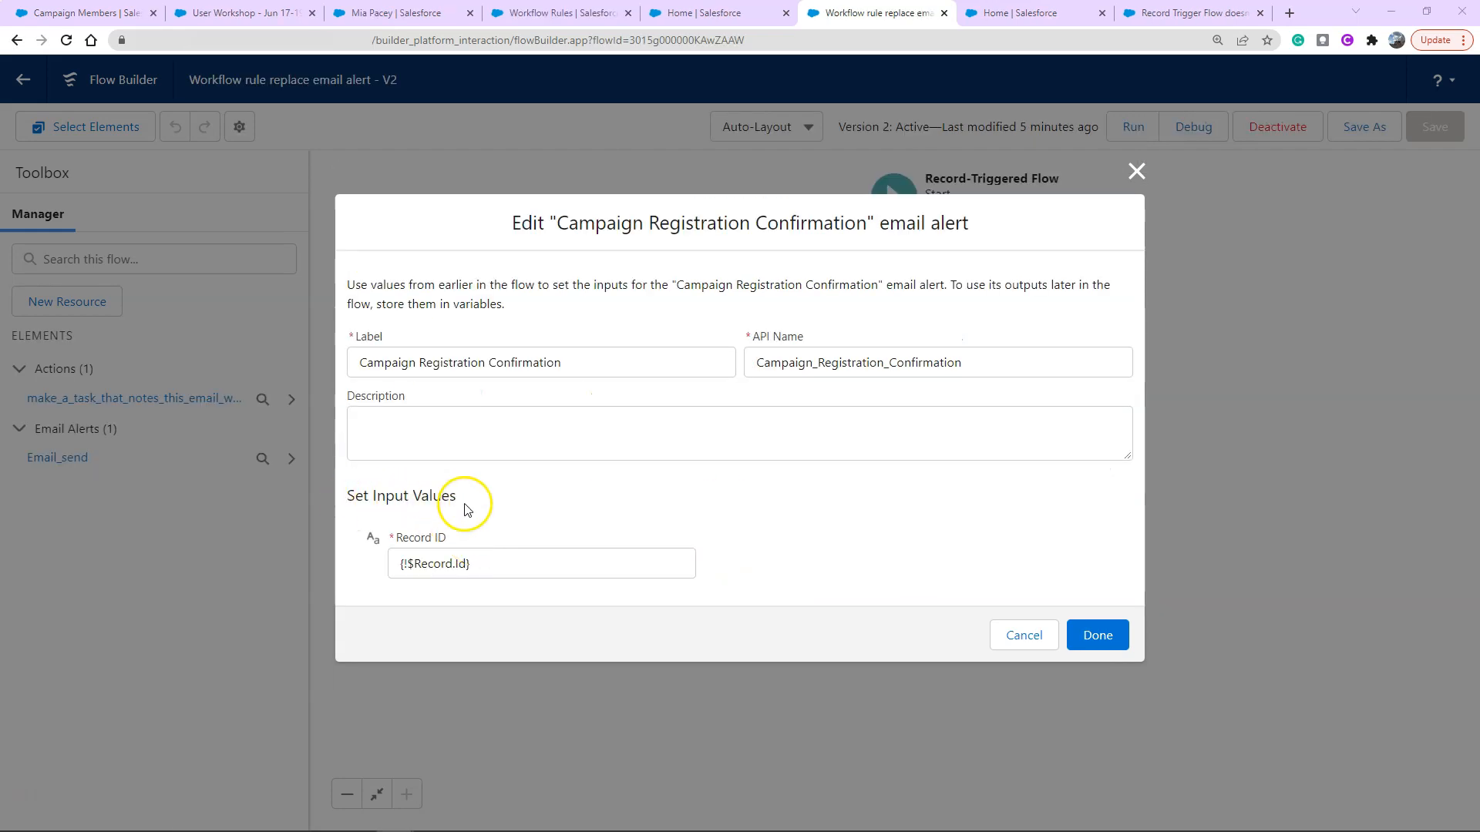
{"action": "mouse_move", "coordinate": [455, 551]}
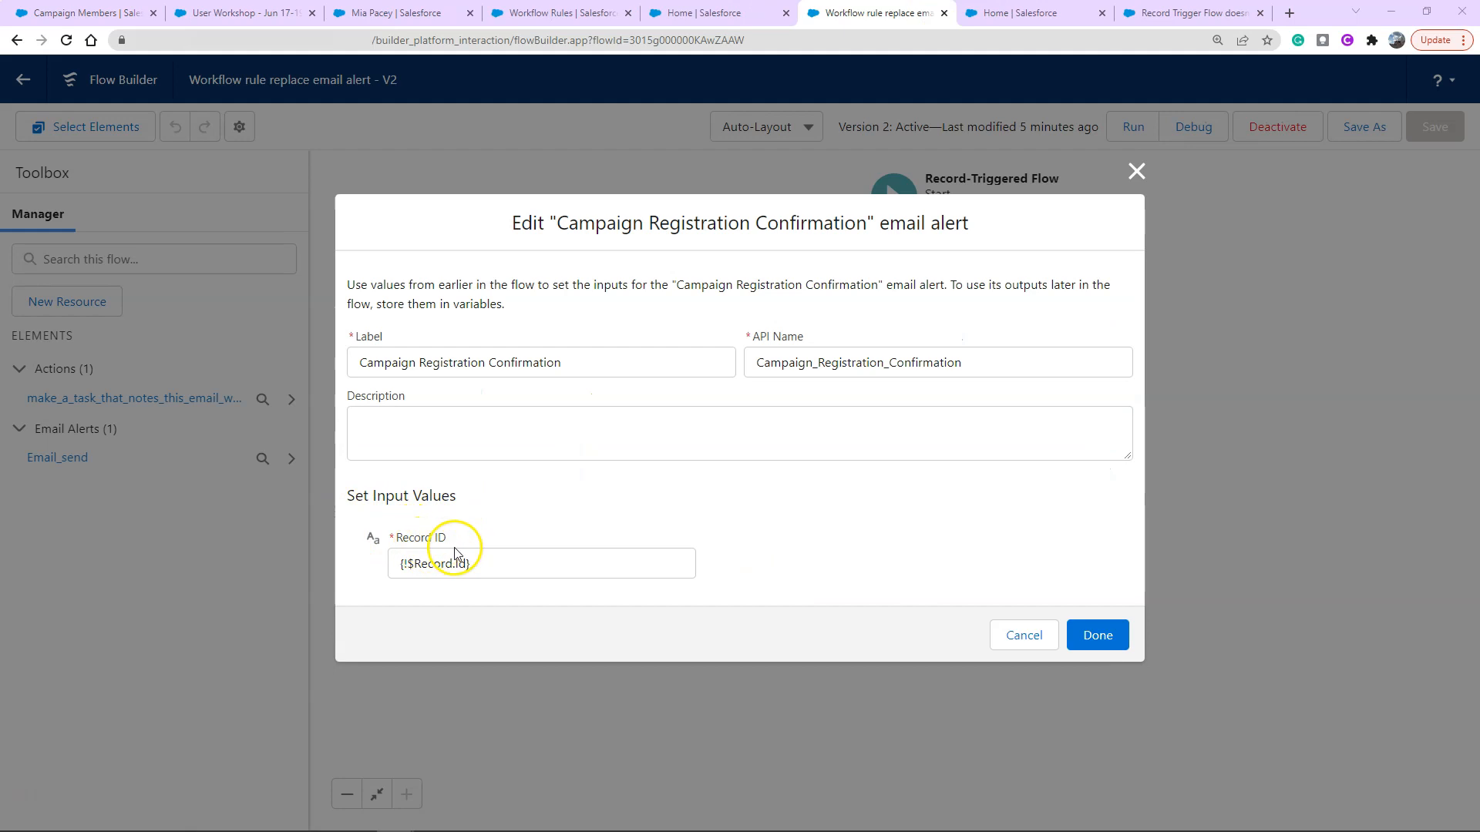
{"action": "left_click", "coordinate": [541, 562]}
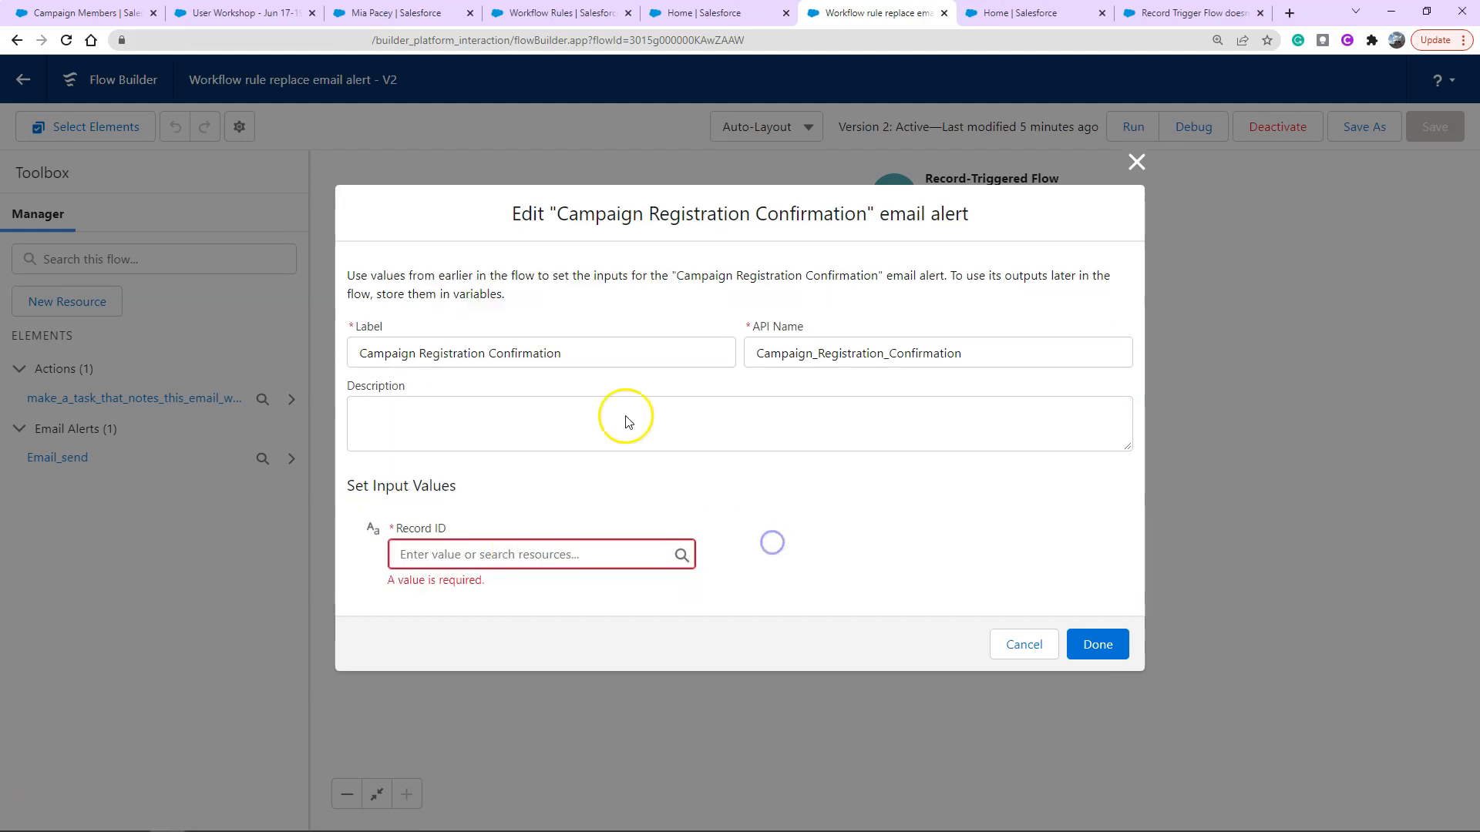
{"action": "mouse_move", "coordinate": [938, 209]}
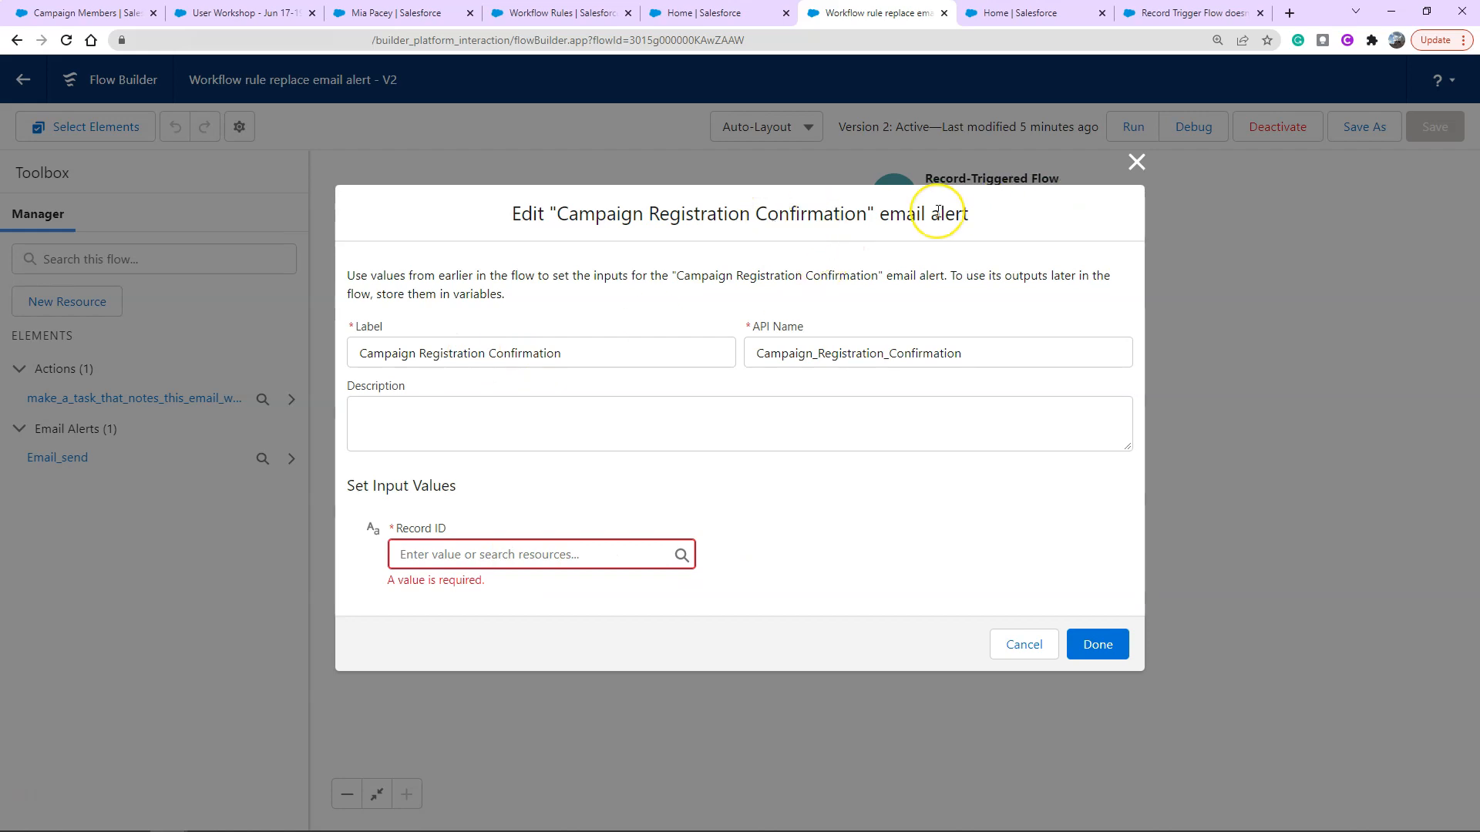
{"action": "mouse_move", "coordinate": [584, 391]}
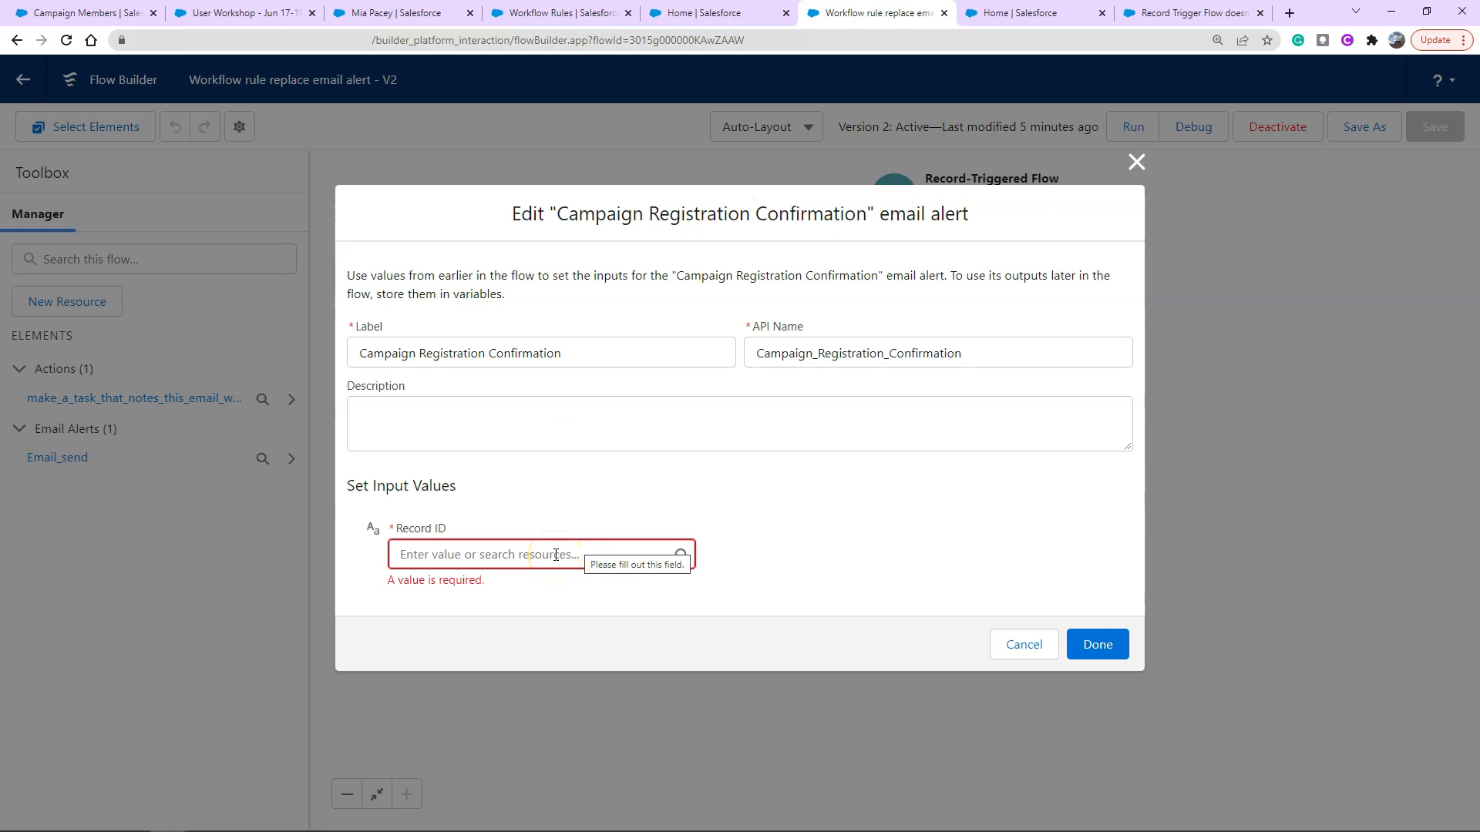
{"action": "left_click", "coordinate": [541, 554]}
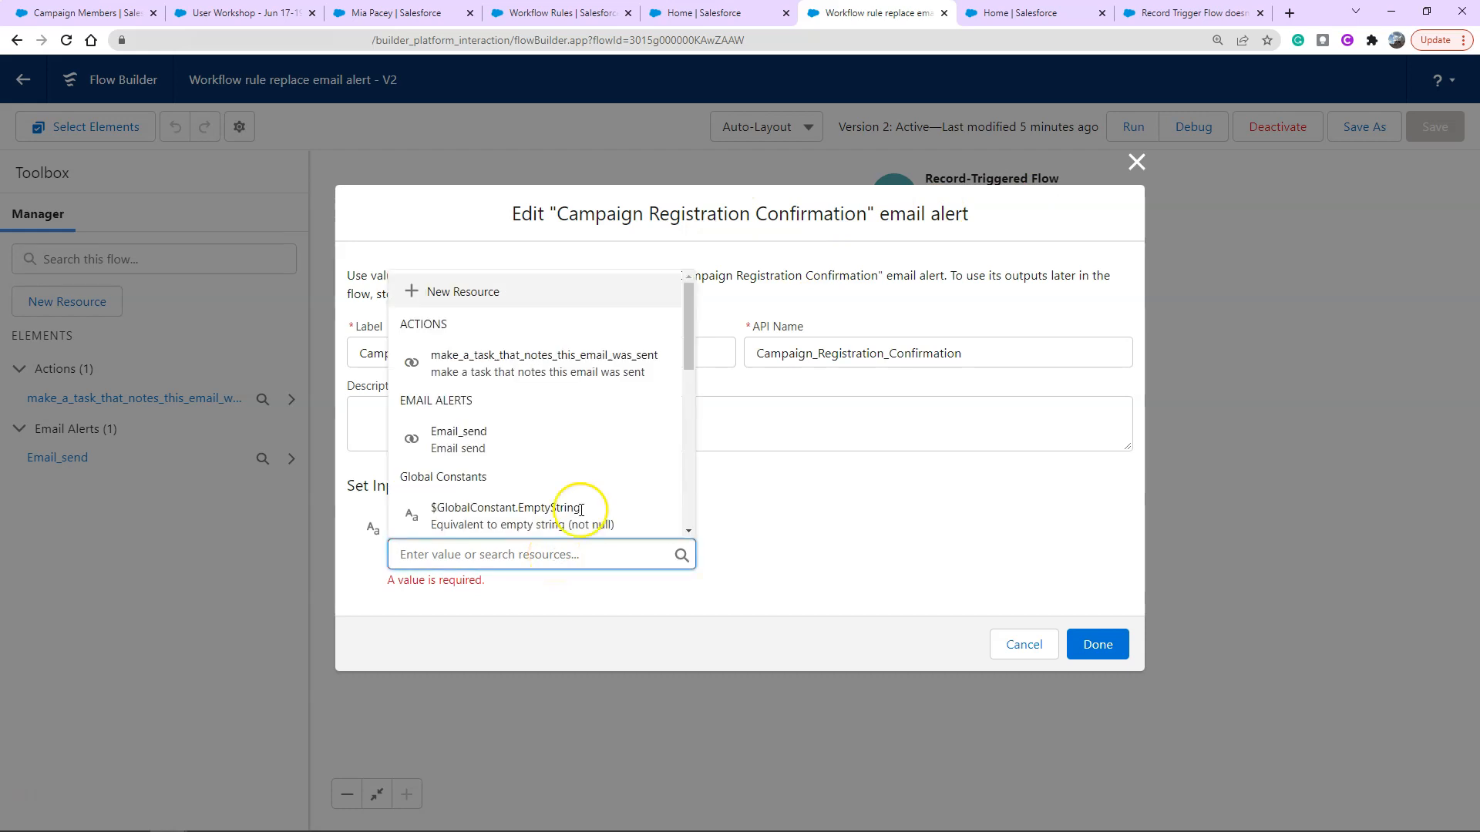
{"action": "type", "text": "{!$Record."}
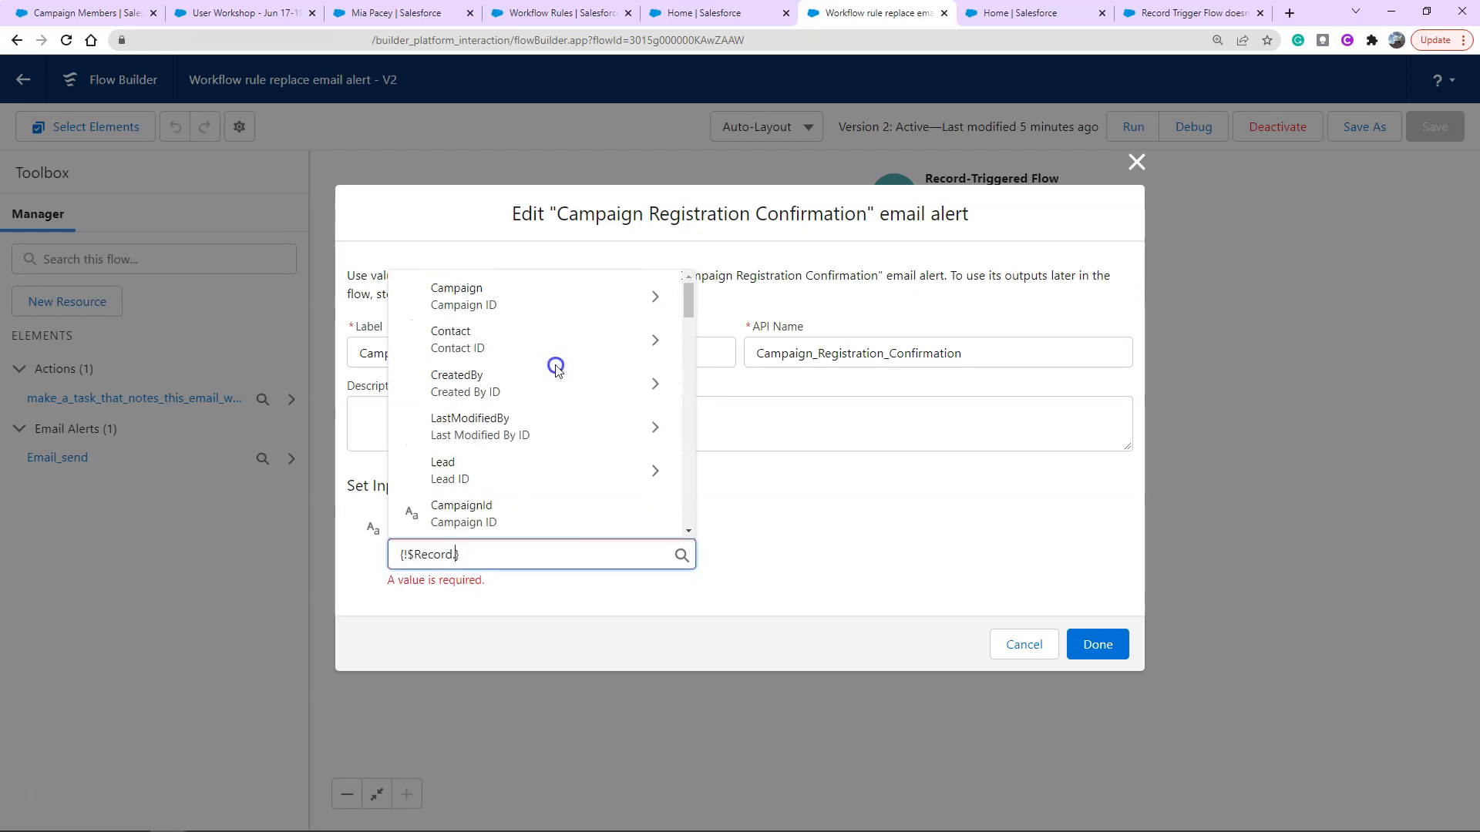
{"action": "type", "text": "}"}
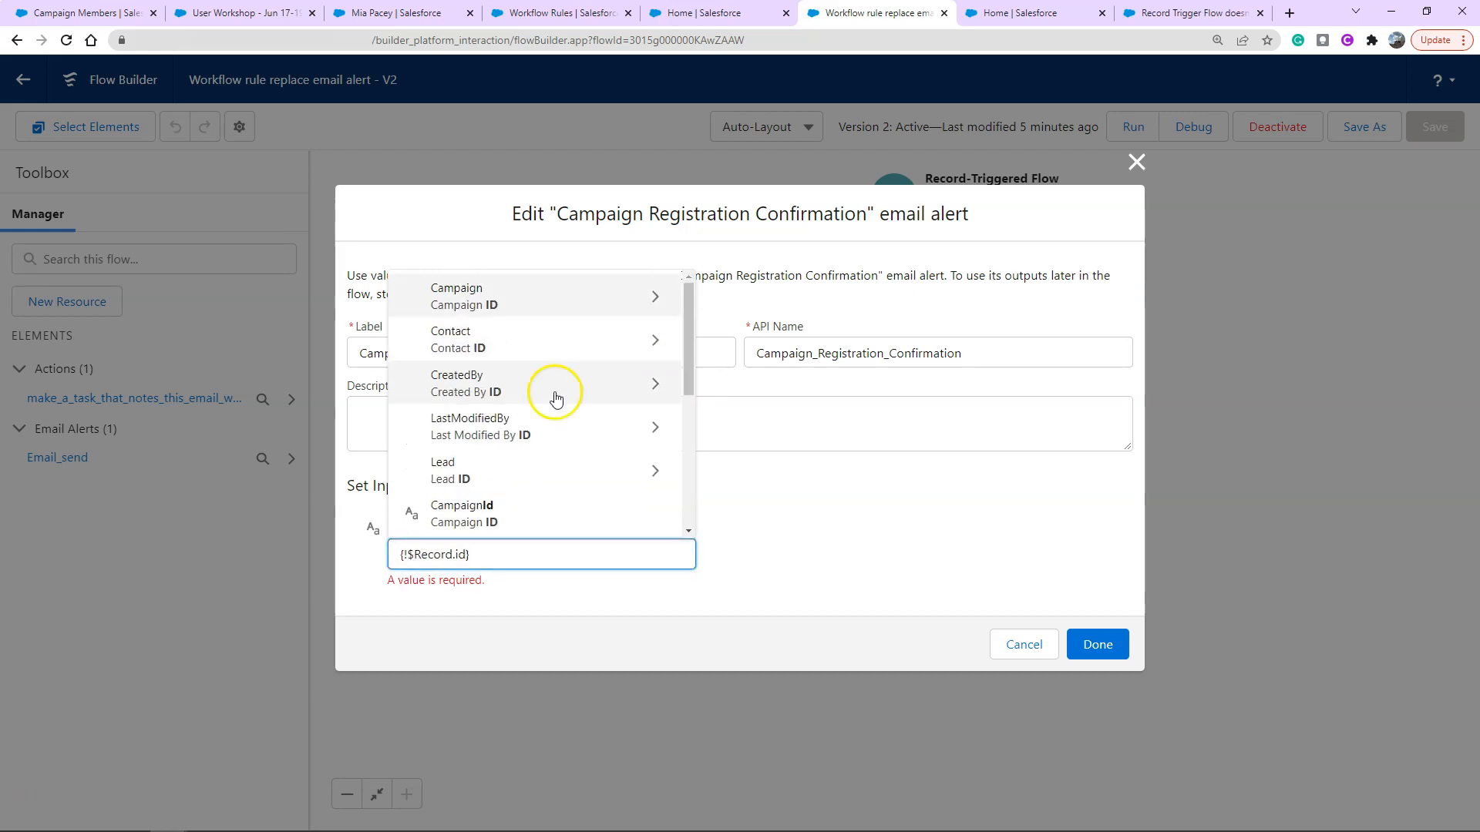
{"action": "scroll", "scroll_direction": "down", "scroll_amount": 3}
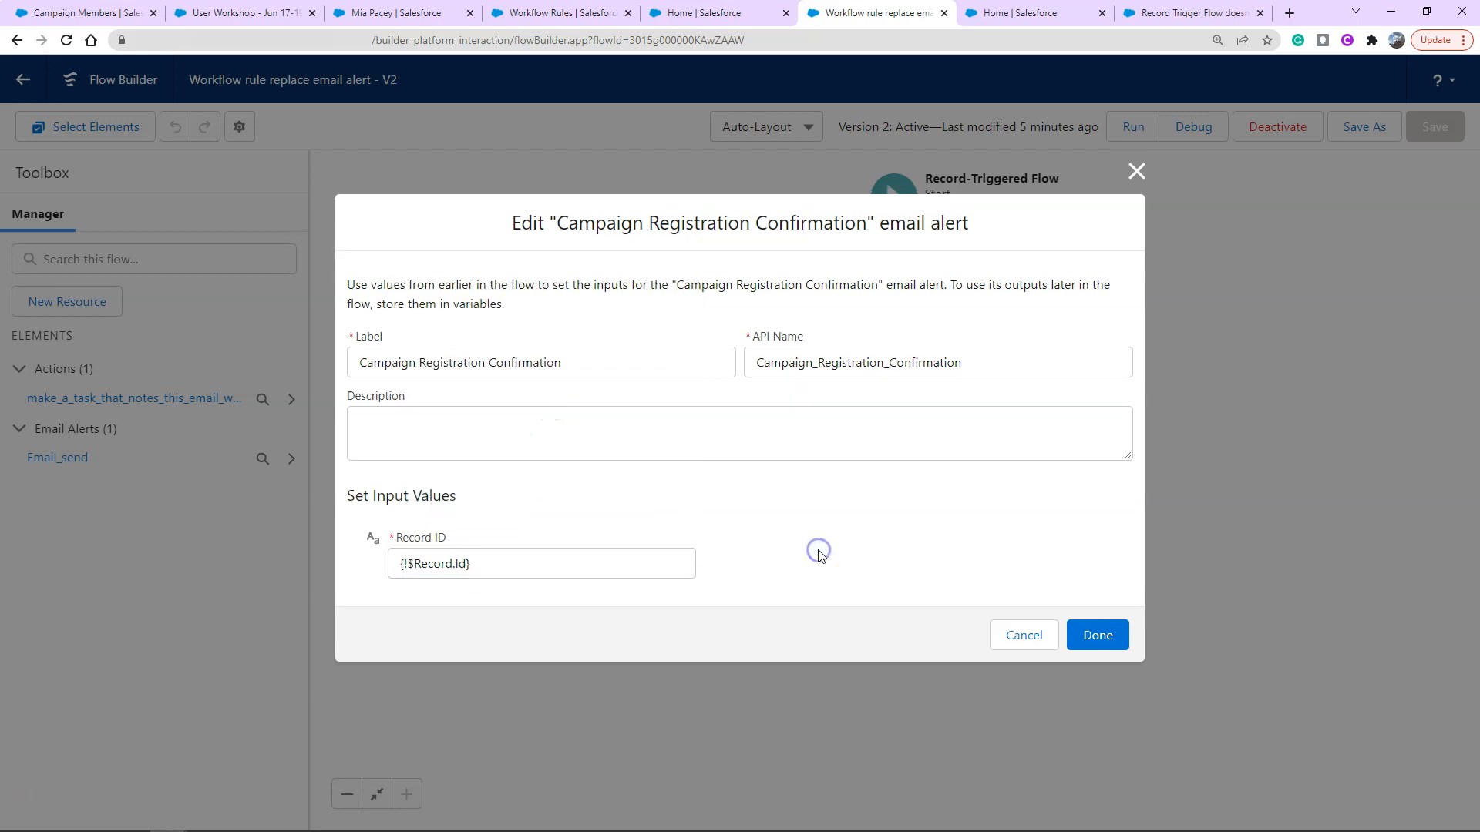
{"action": "mouse_move", "coordinate": [681, 311]}
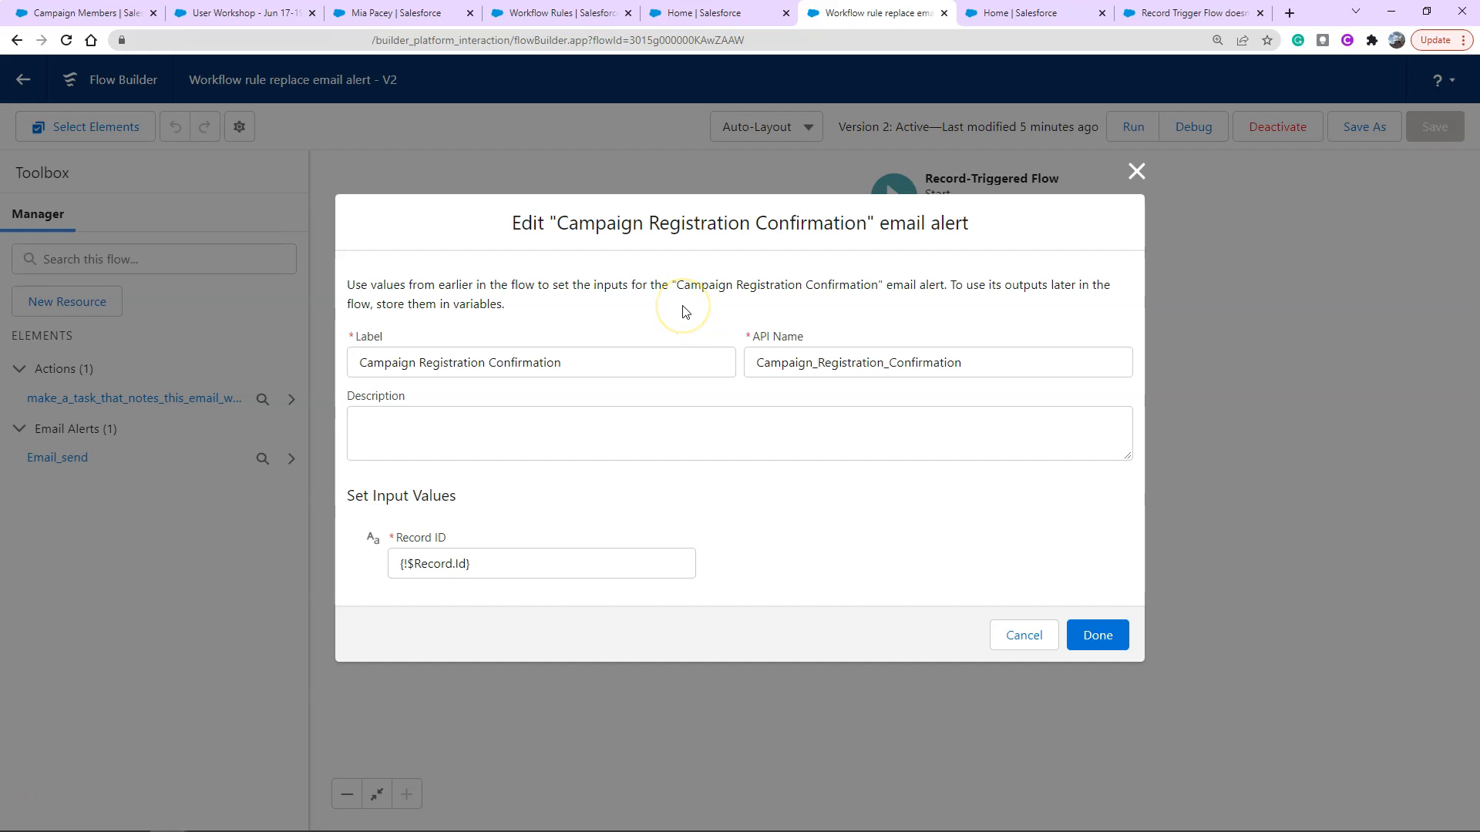
{"action": "mouse_move", "coordinate": [684, 312]}
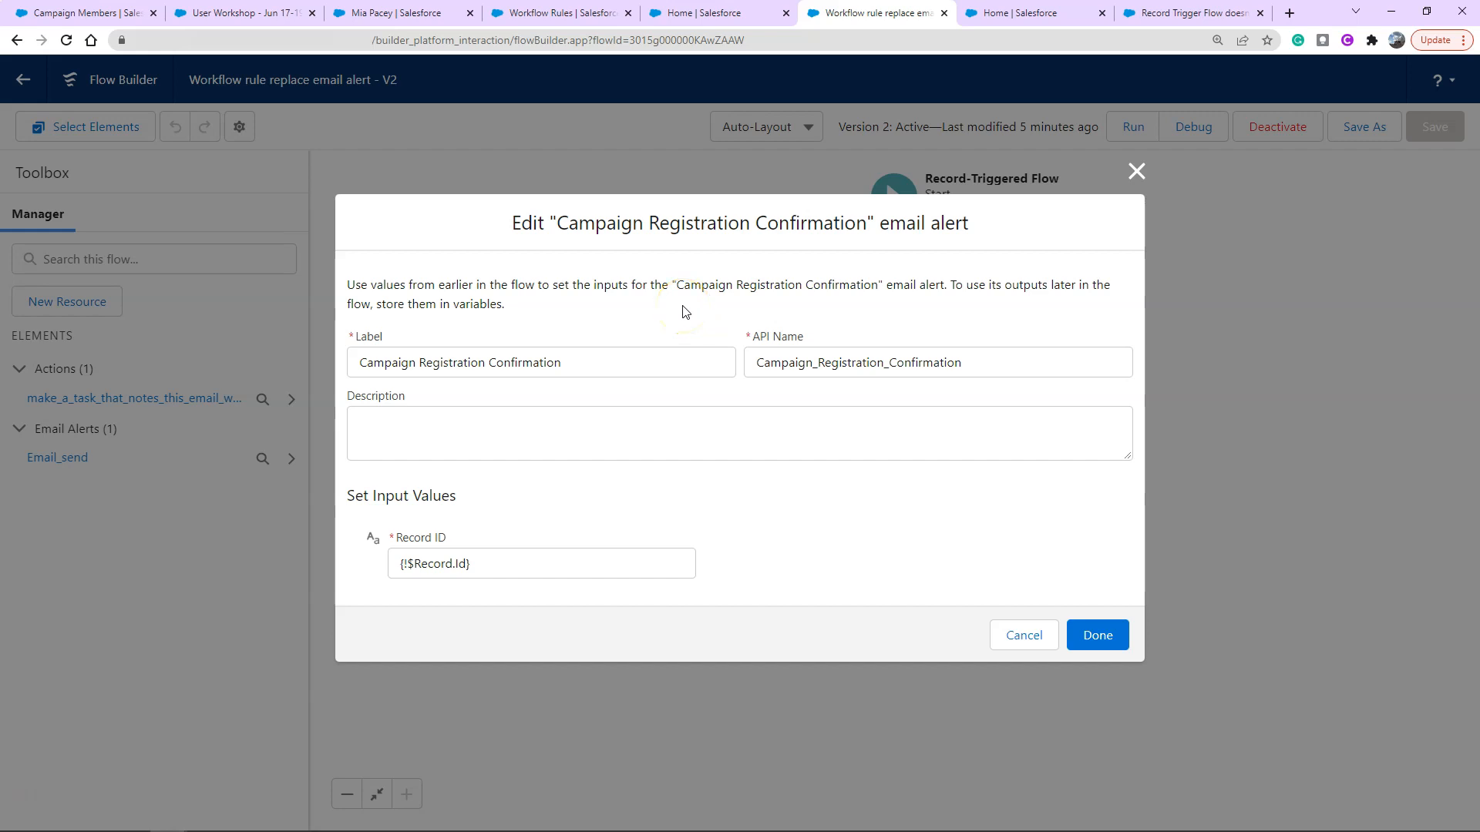
{"action": "mouse_move", "coordinate": [1097, 635]}
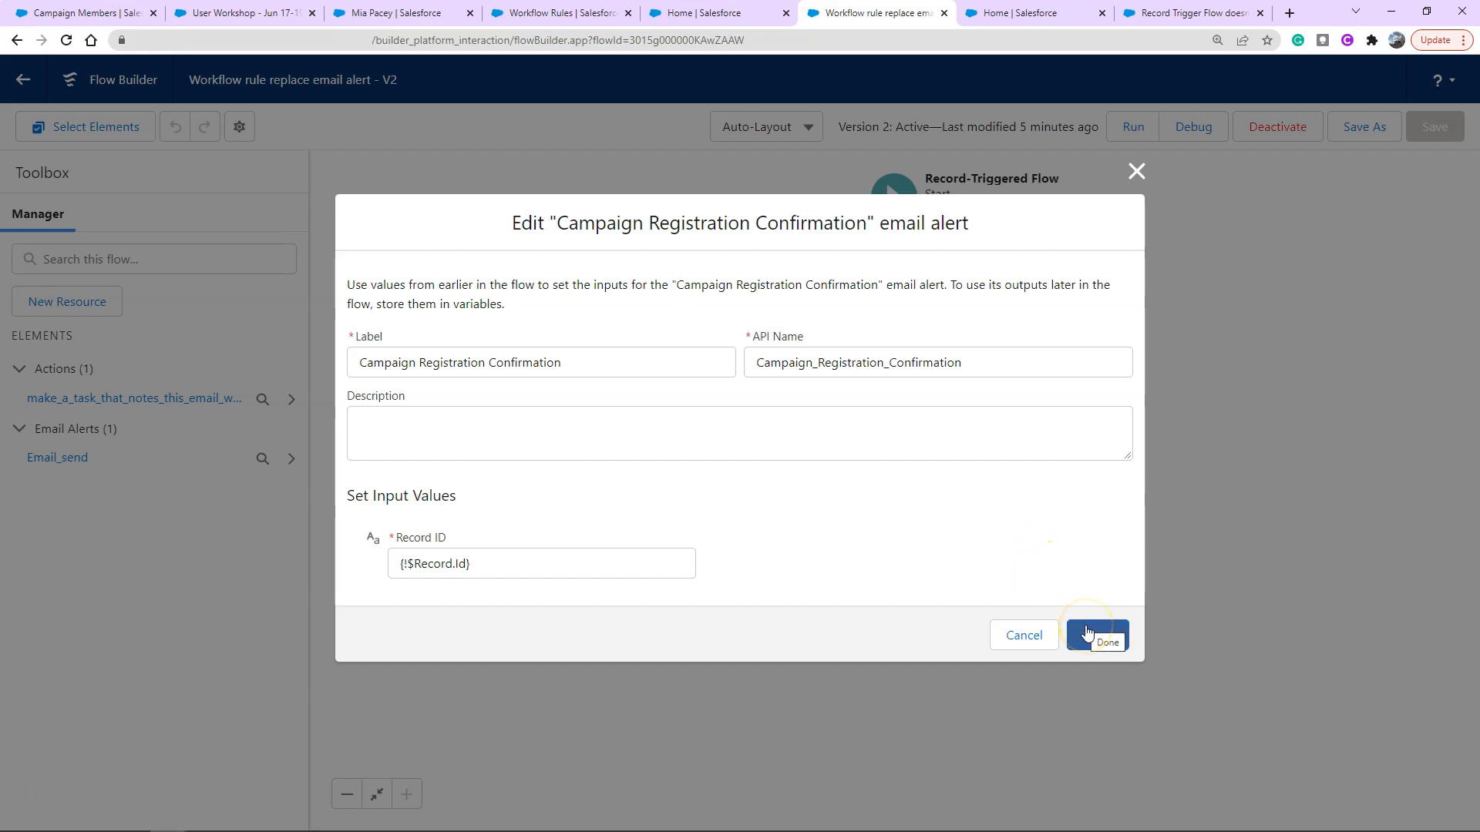
{"action": "left_click", "coordinate": [1096, 635]}
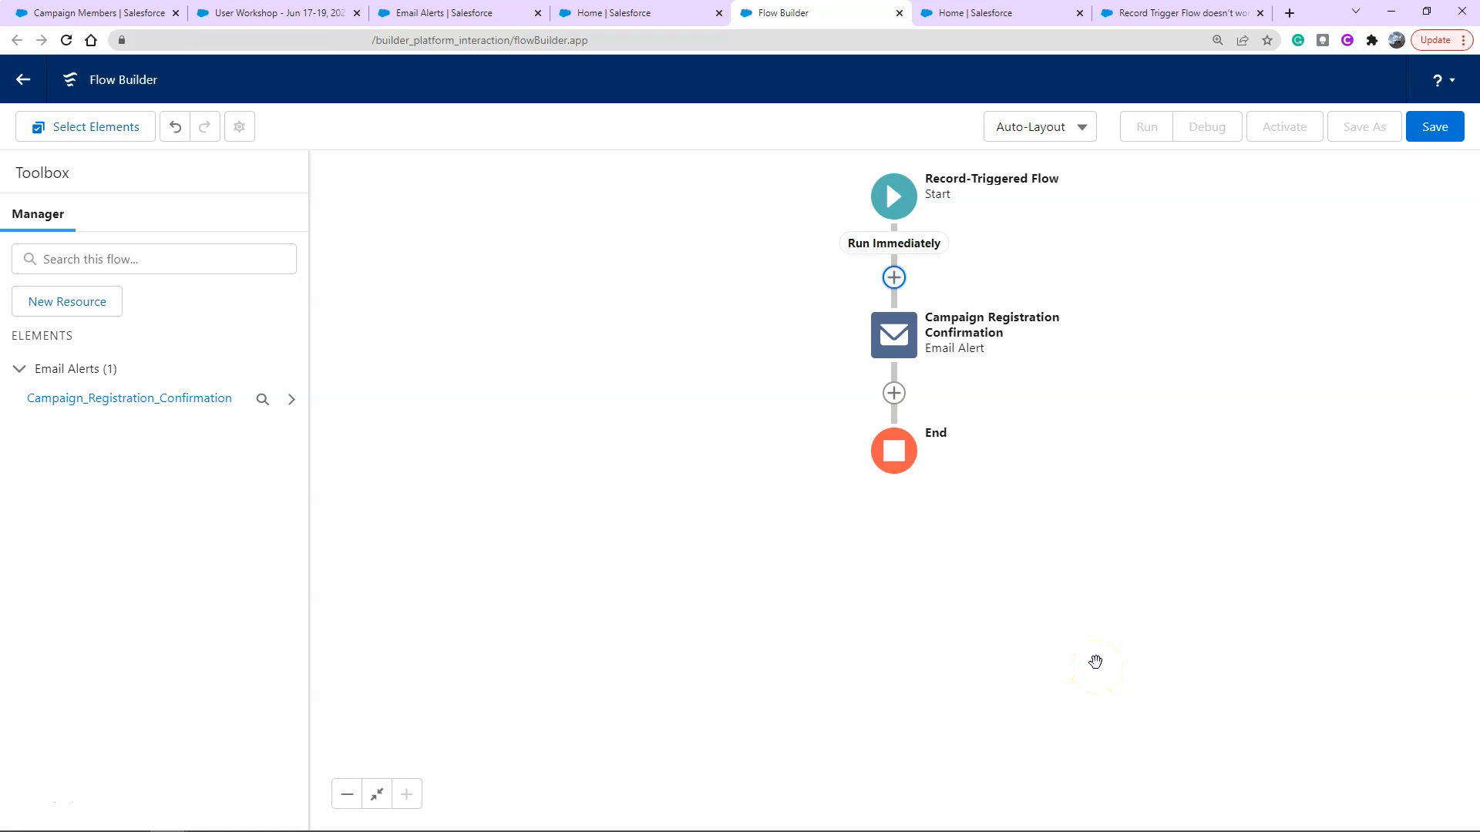
{"action": "mouse_move", "coordinate": [497, 360]}
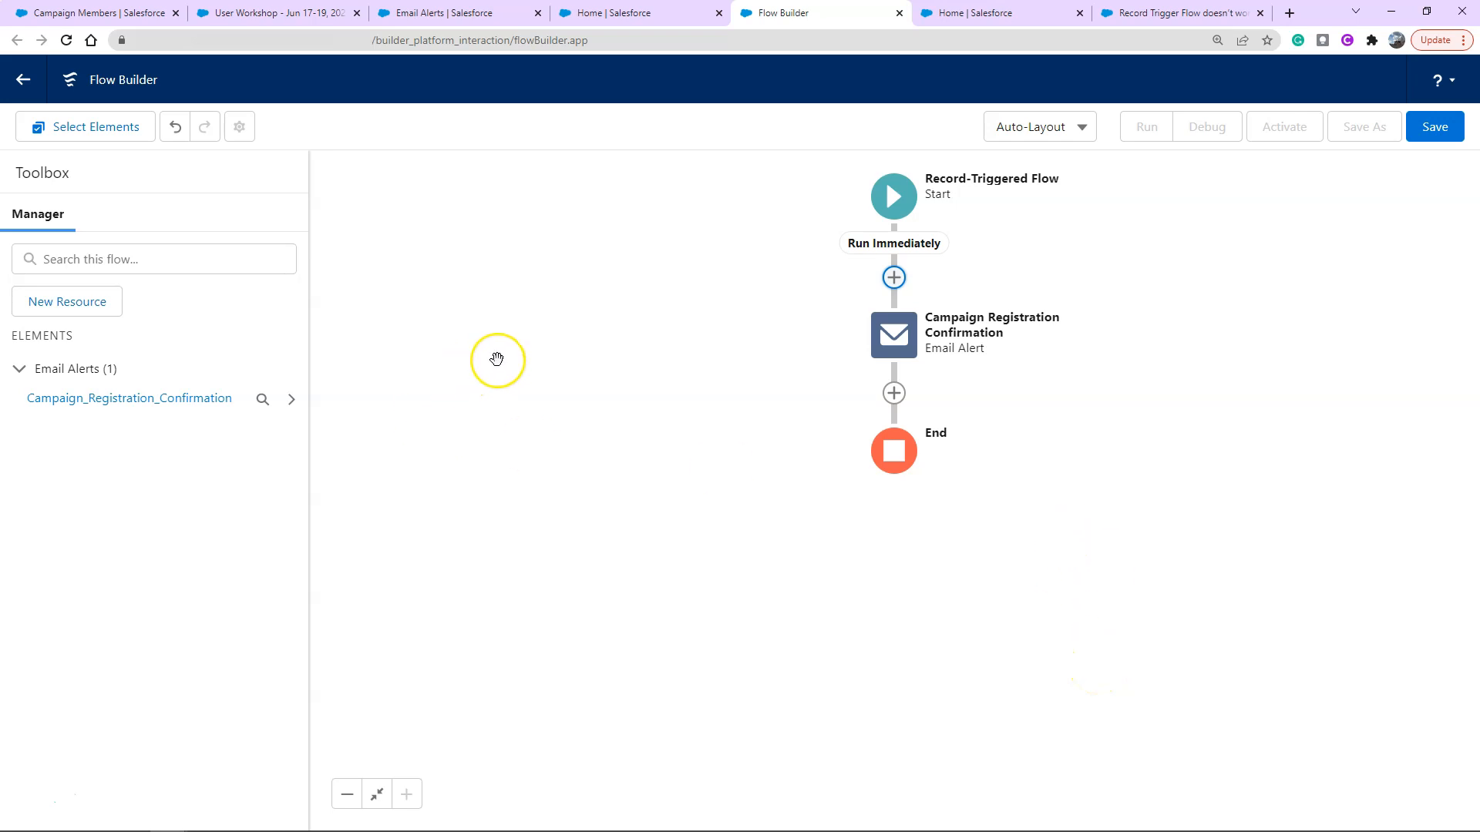
{"action": "mouse_move", "coordinate": [498, 360]}
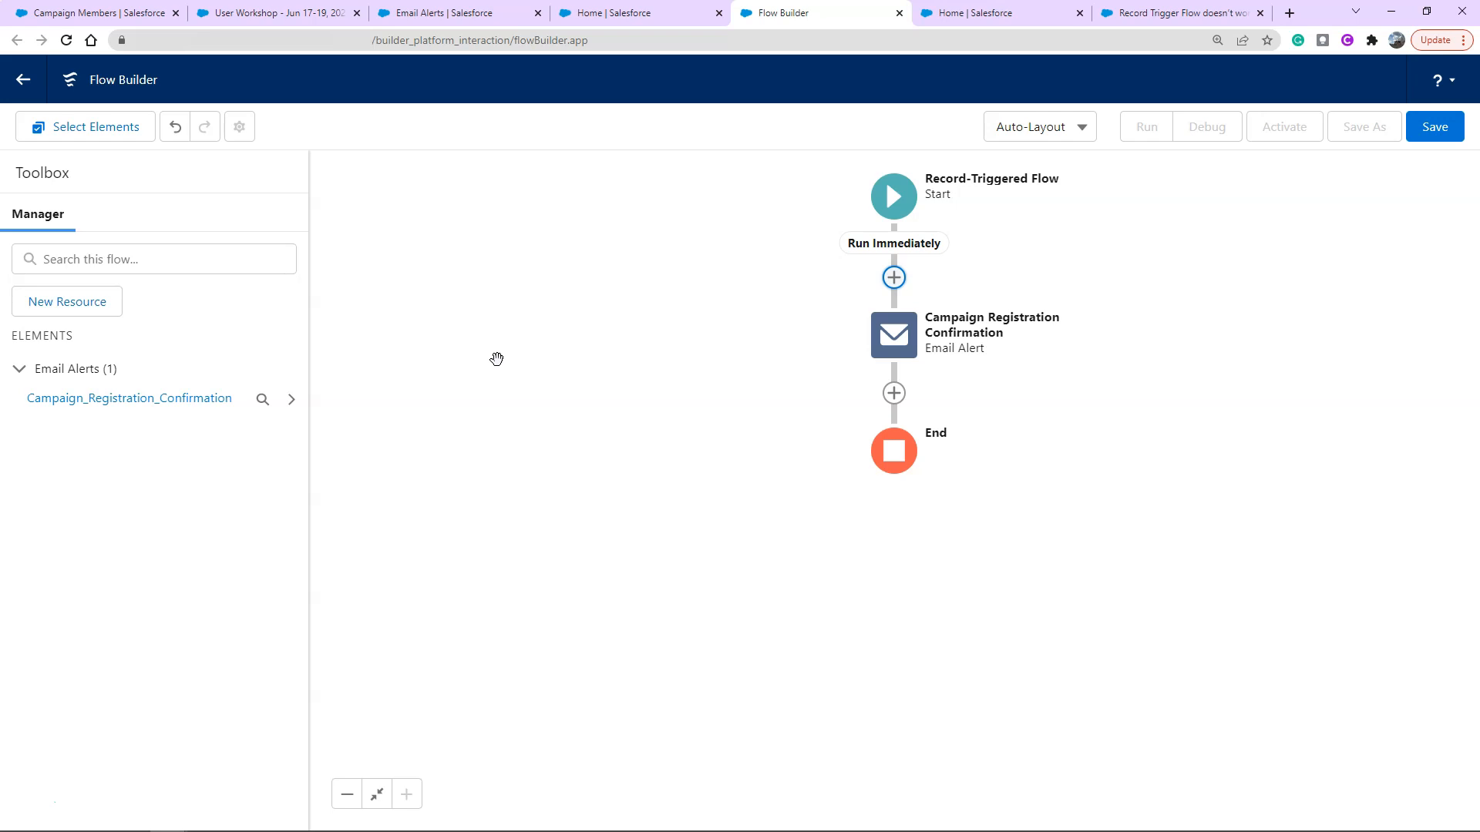
Bring up the Save dialog for the new flow from the toolbar
{"action": "left_click", "coordinate": [1433, 125]}
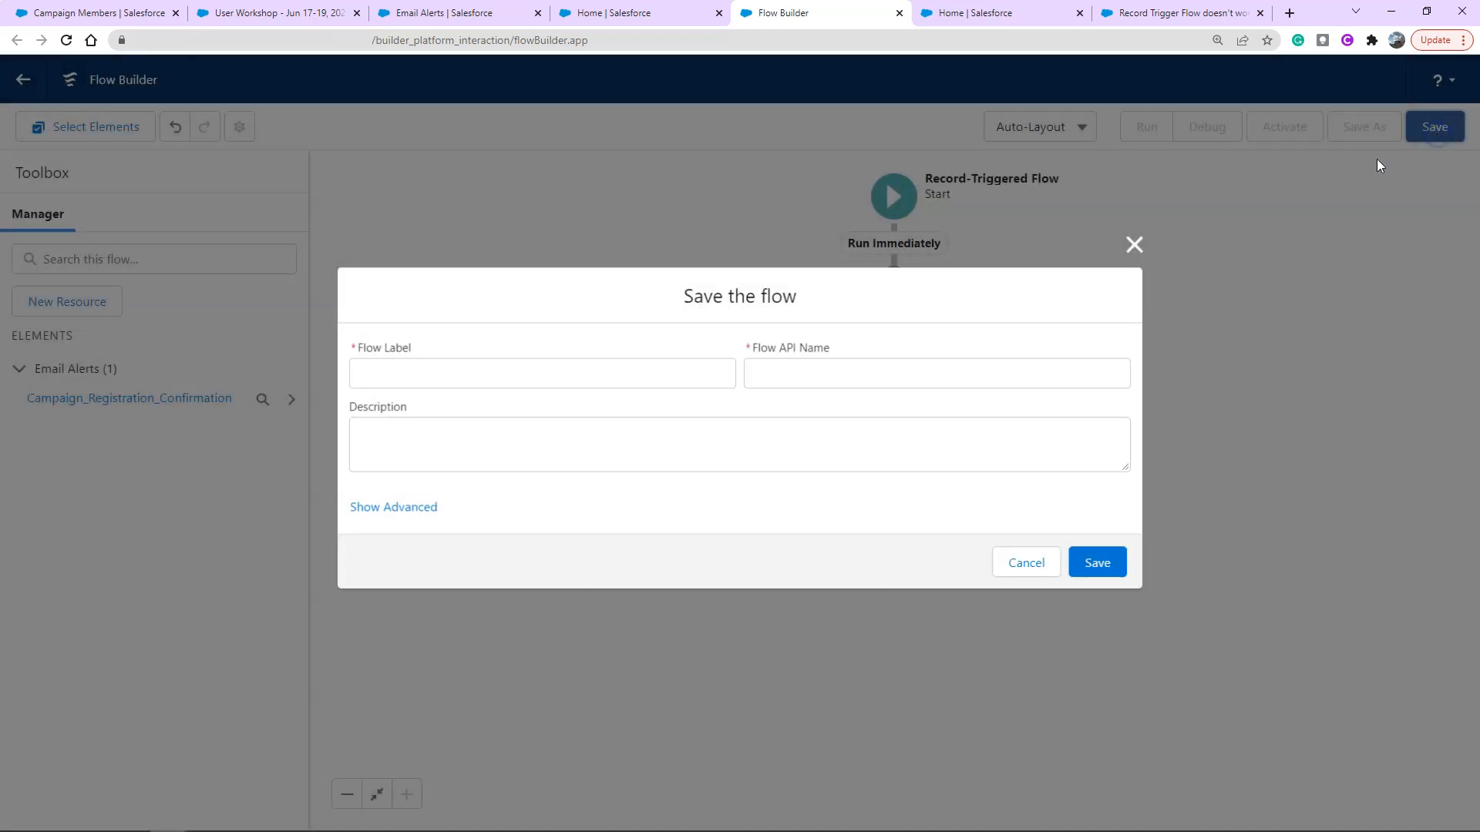
Save the flow labelled 'Workflow rule replace email alert' as inactive Version 1
{"action": "type", "text": "Workflow rule repla"}
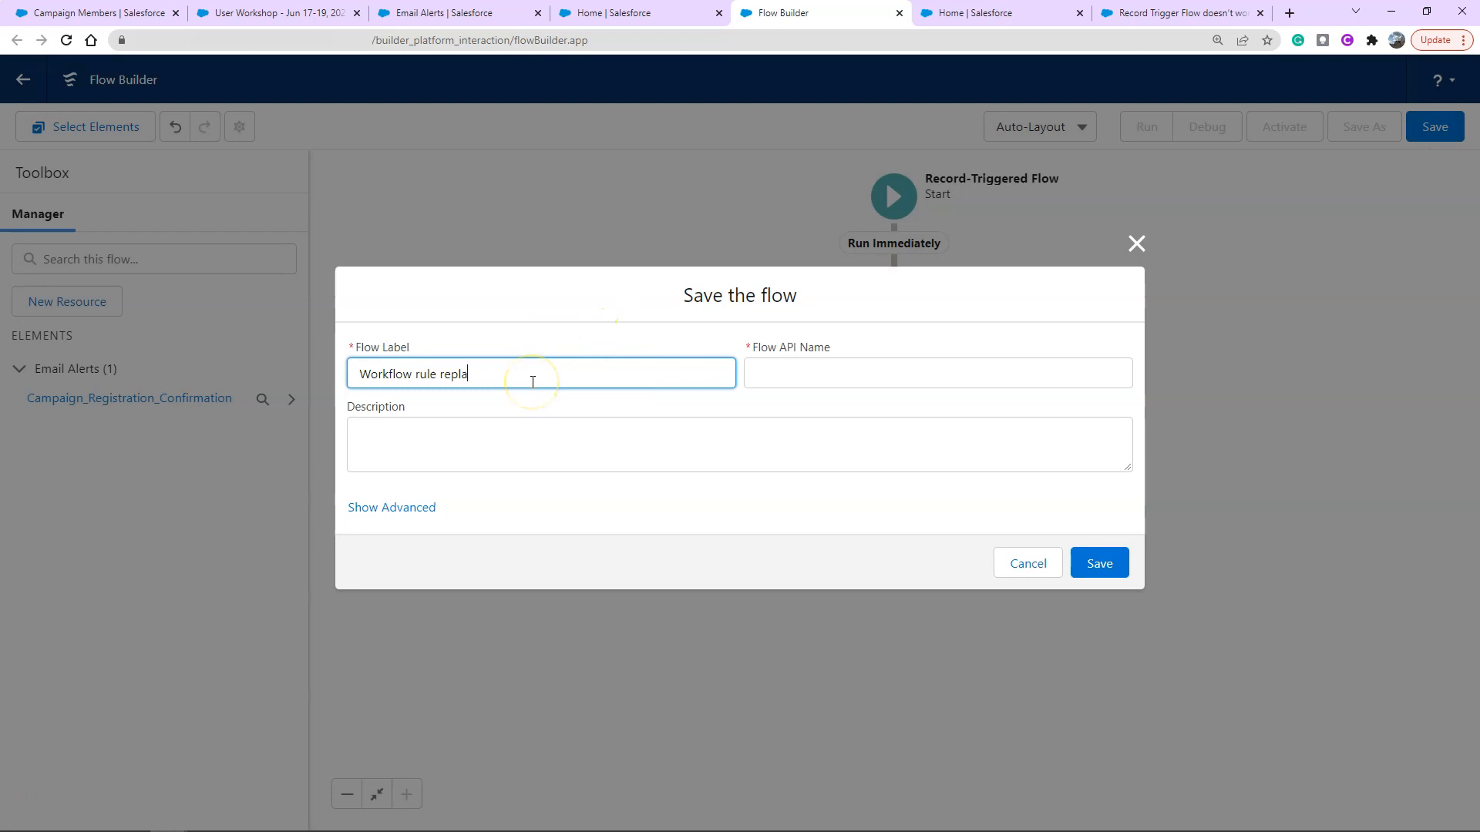
{"action": "left_click", "coordinate": [1098, 562]}
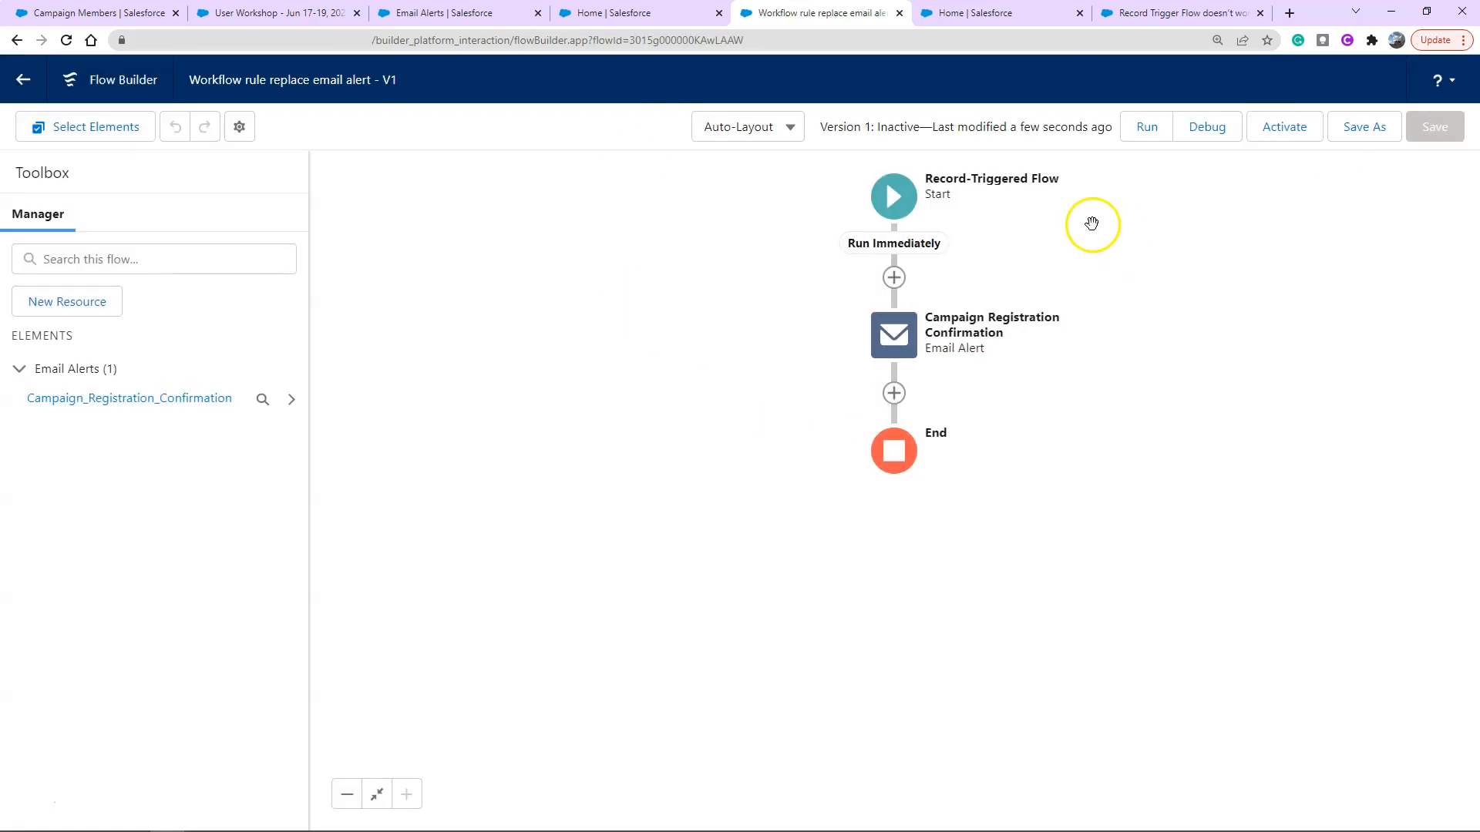
{"action": "mouse_move", "coordinate": [1126, 235]}
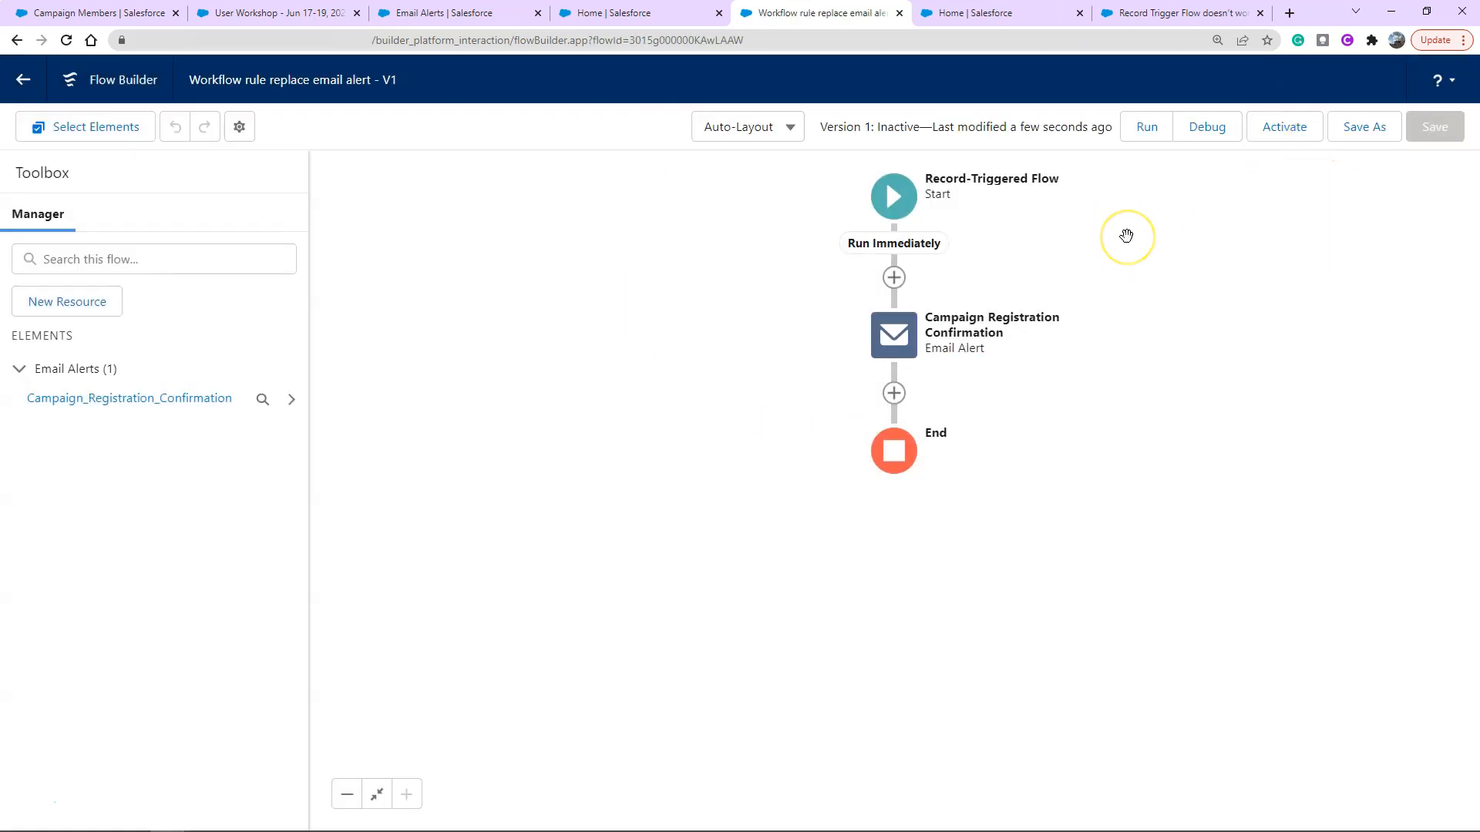
{"action": "mouse_move", "coordinate": [1126, 236]}
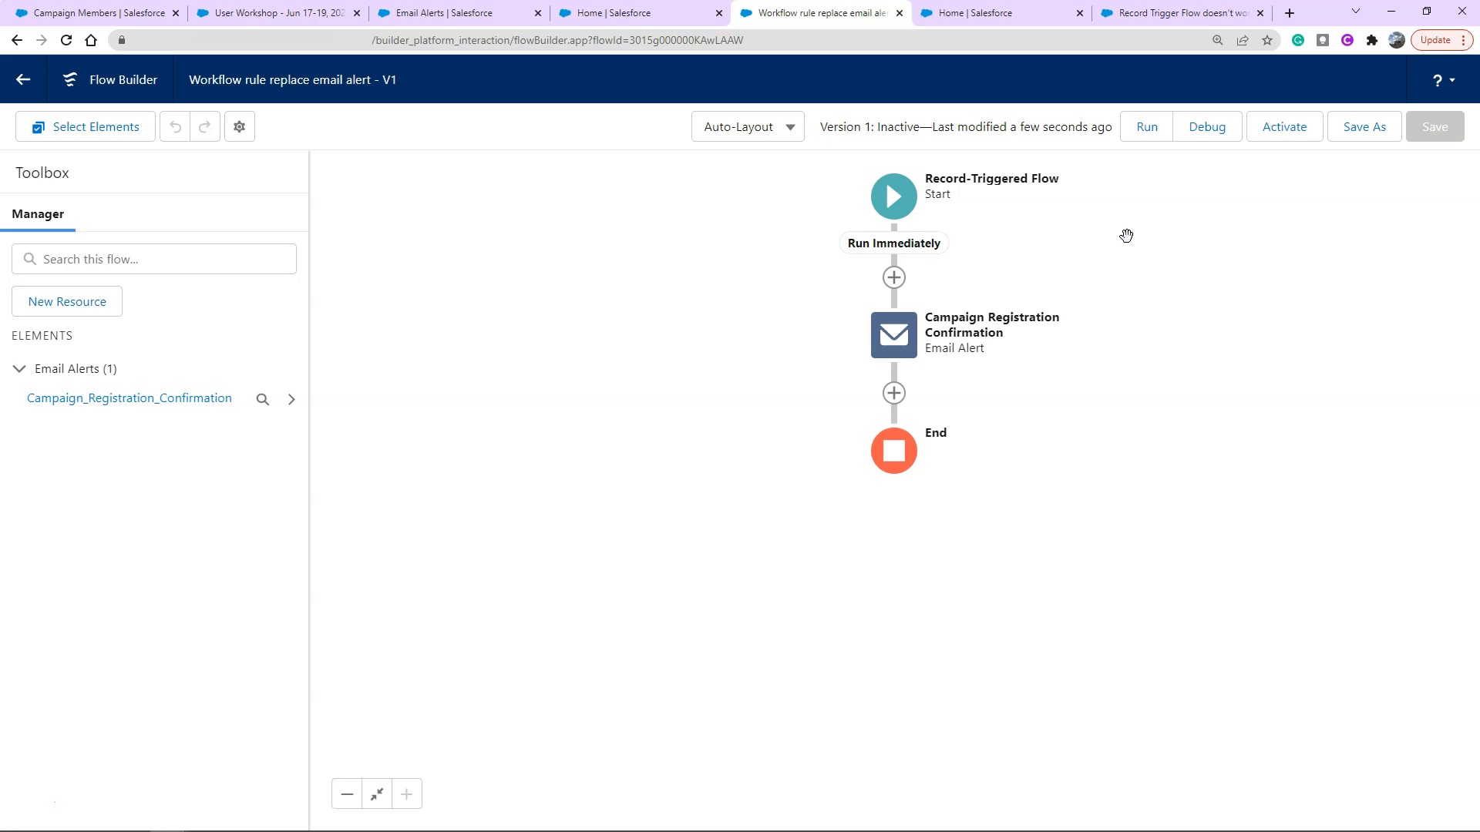
{"action": "mouse_move", "coordinate": [520, 360]}
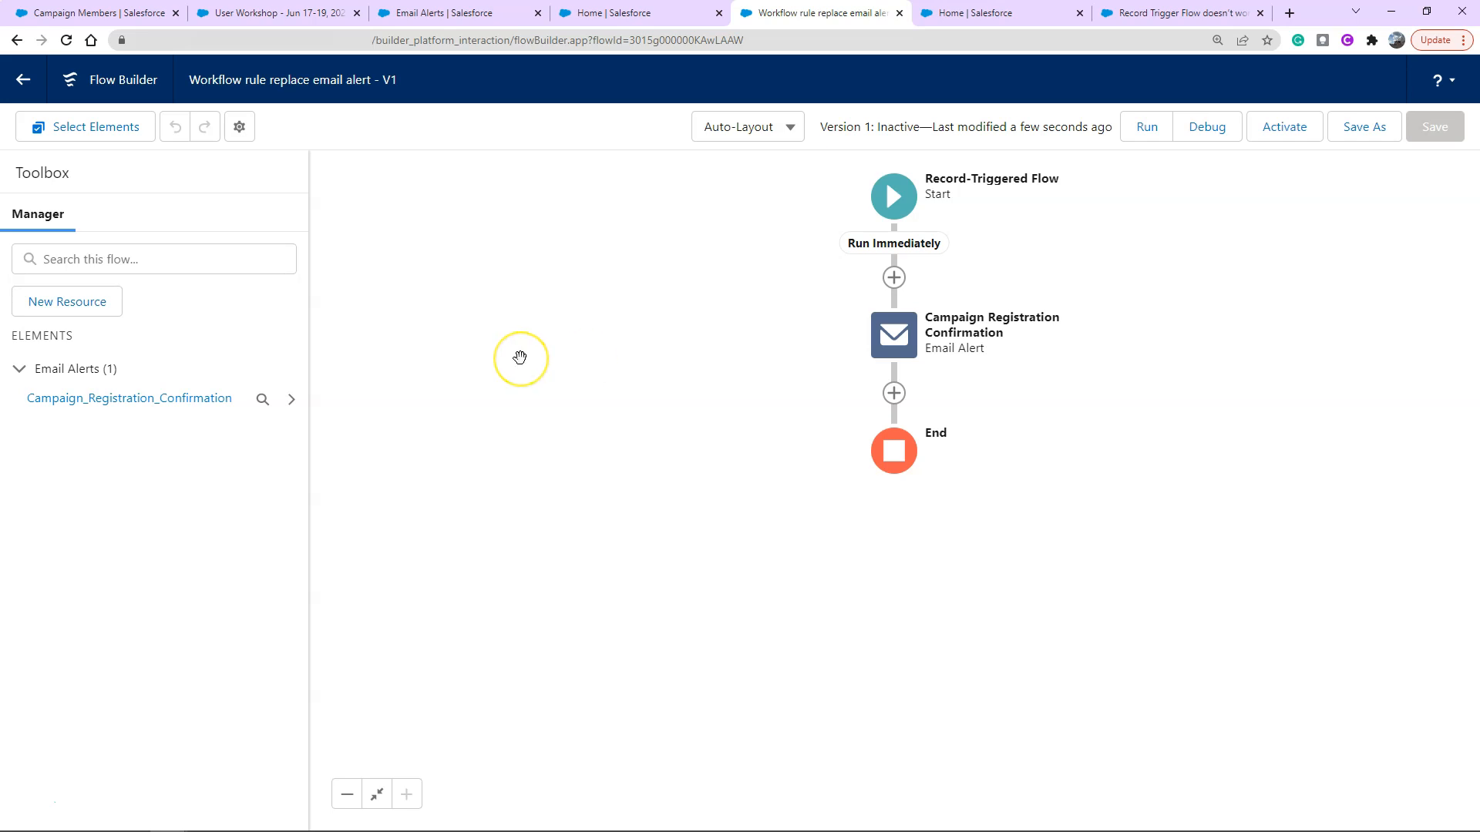
{"action": "mouse_move", "coordinate": [519, 359]}
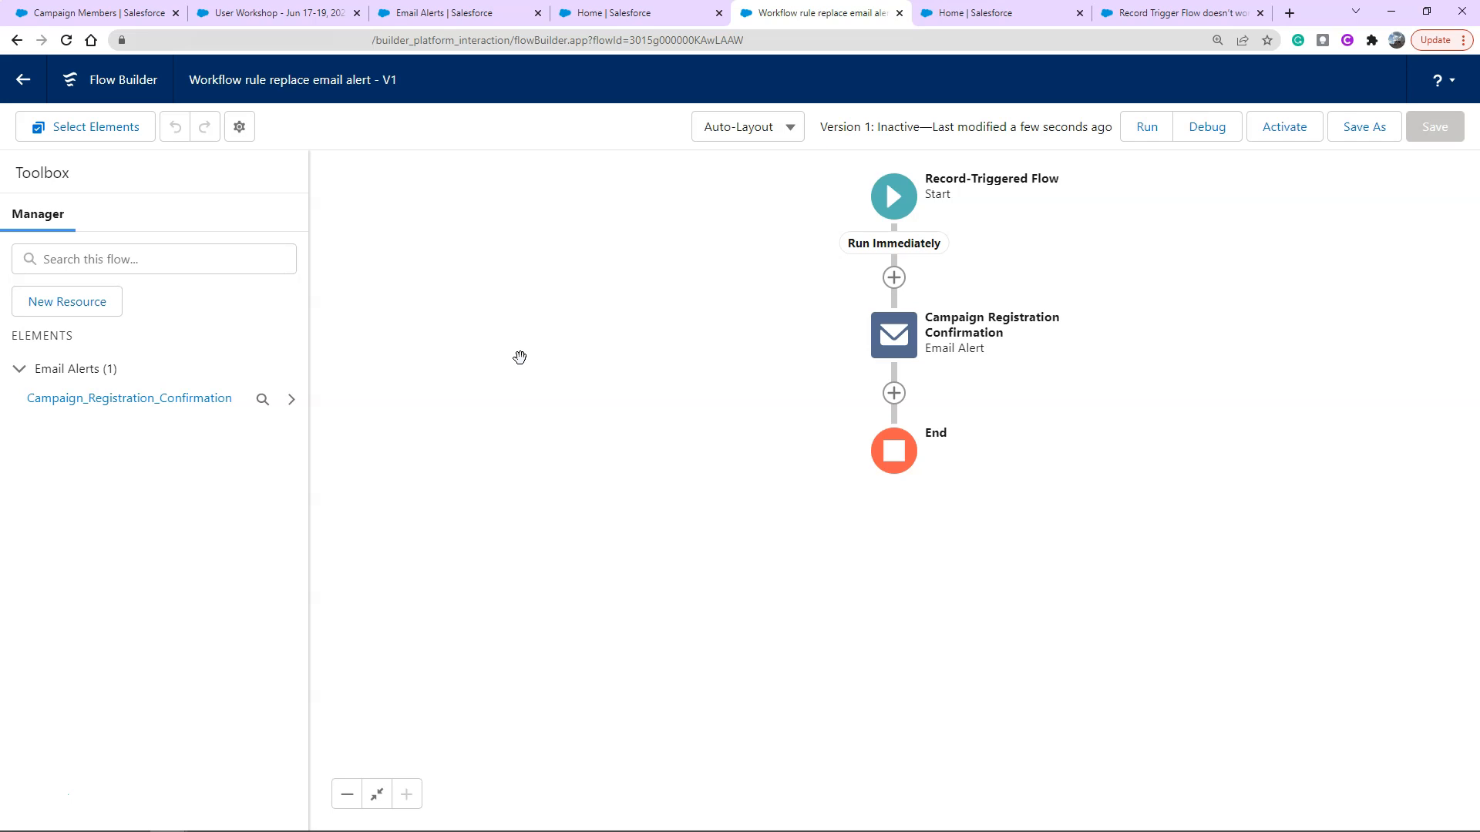
{"action": "mouse_move", "coordinate": [1024, 391]}
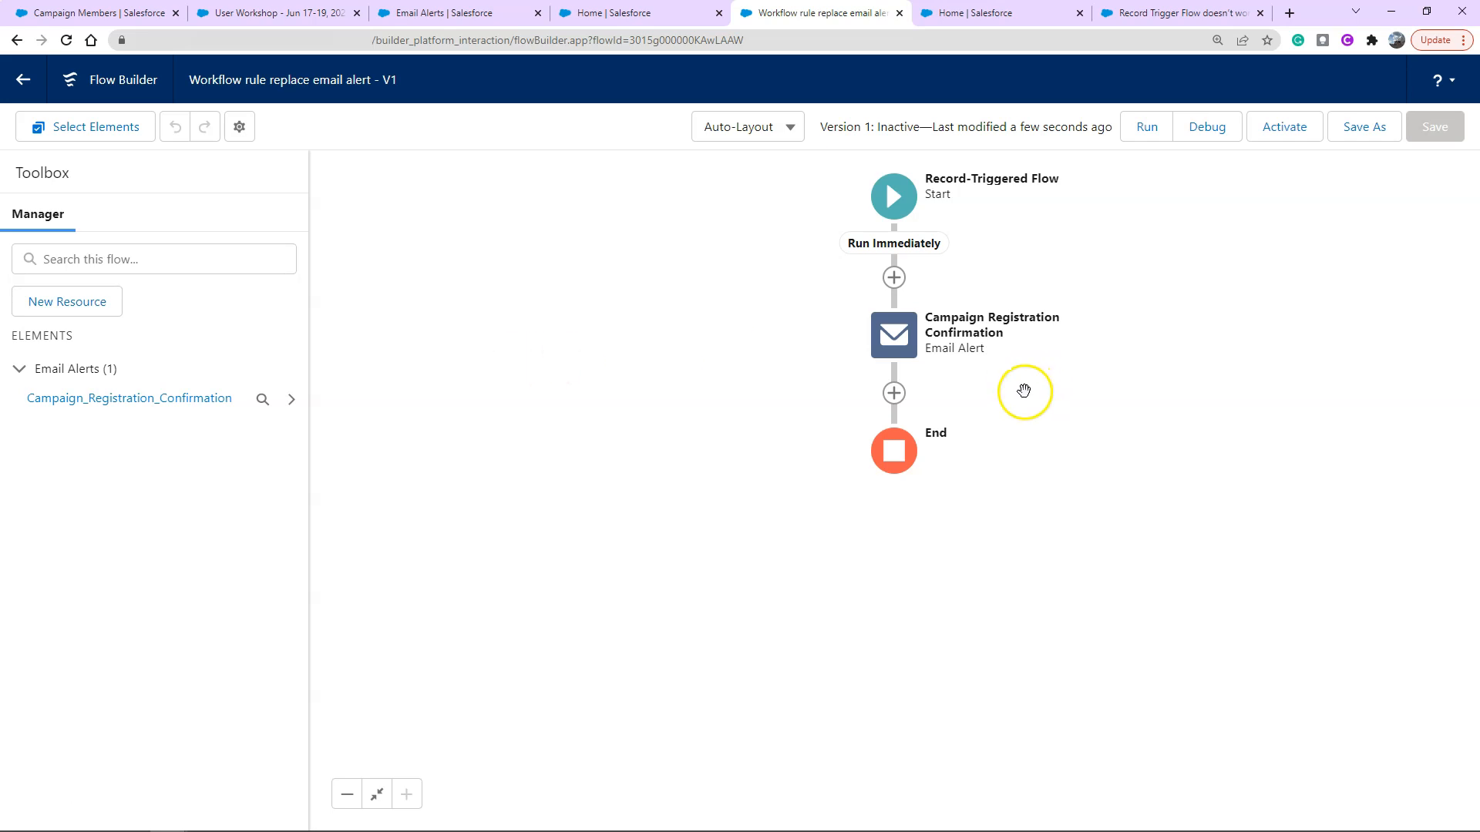
{"action": "mouse_move", "coordinate": [949, 349]}
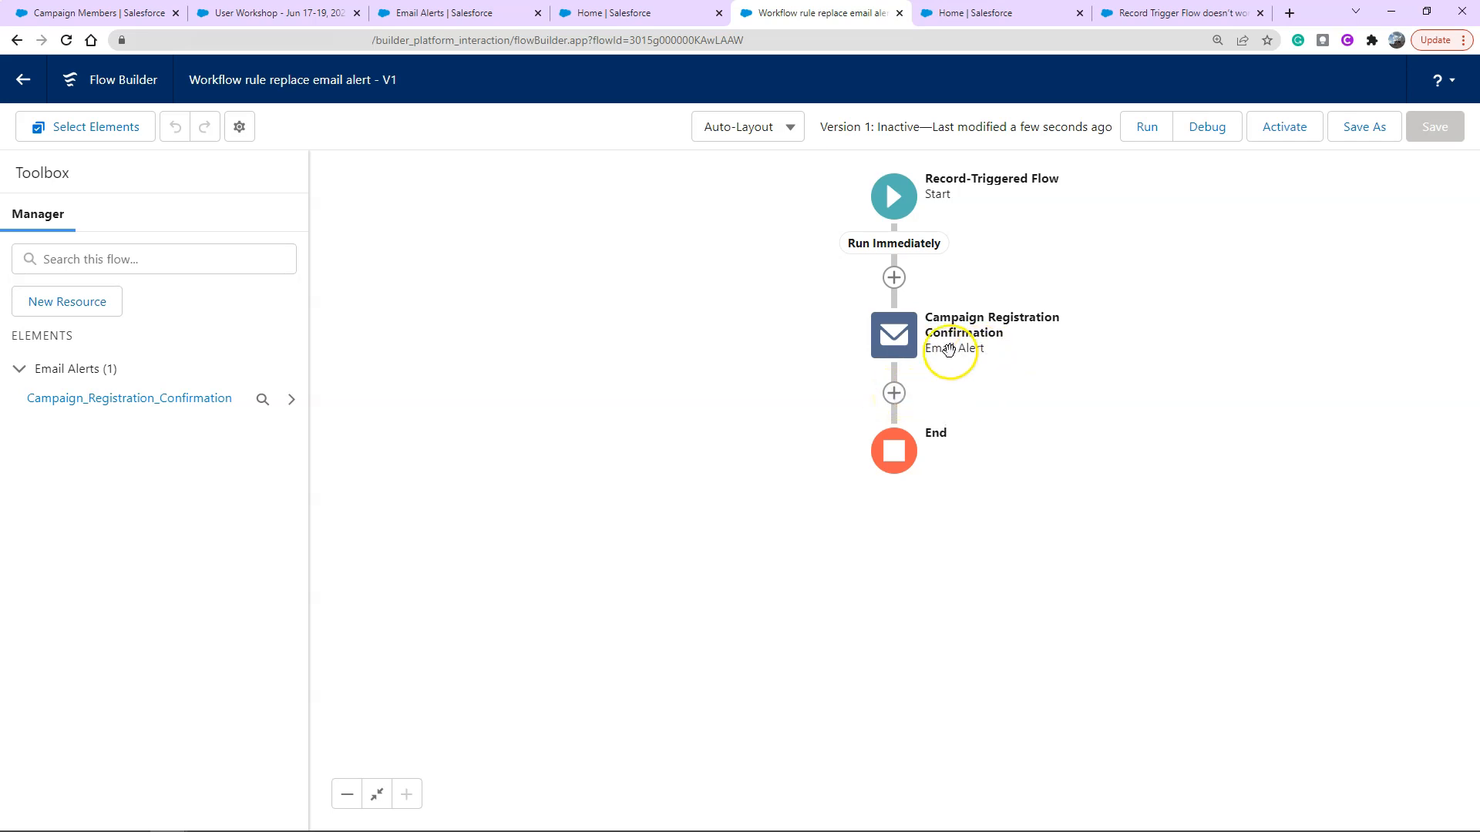
{"action": "mouse_move", "coordinate": [892, 394]}
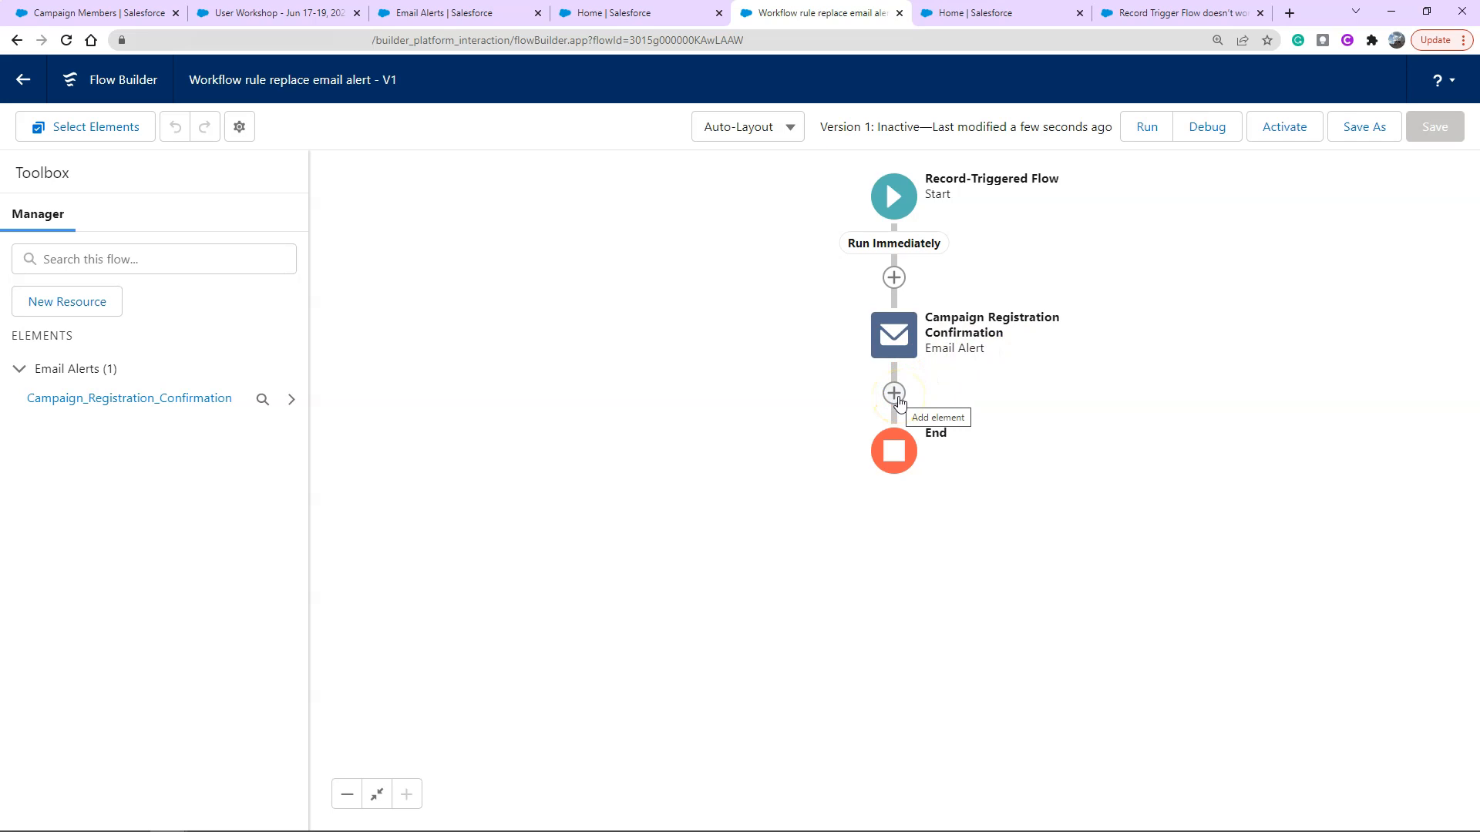
Add an Action element below the Campaign Registration Confirmation email alert
{"action": "left_click", "coordinate": [892, 392]}
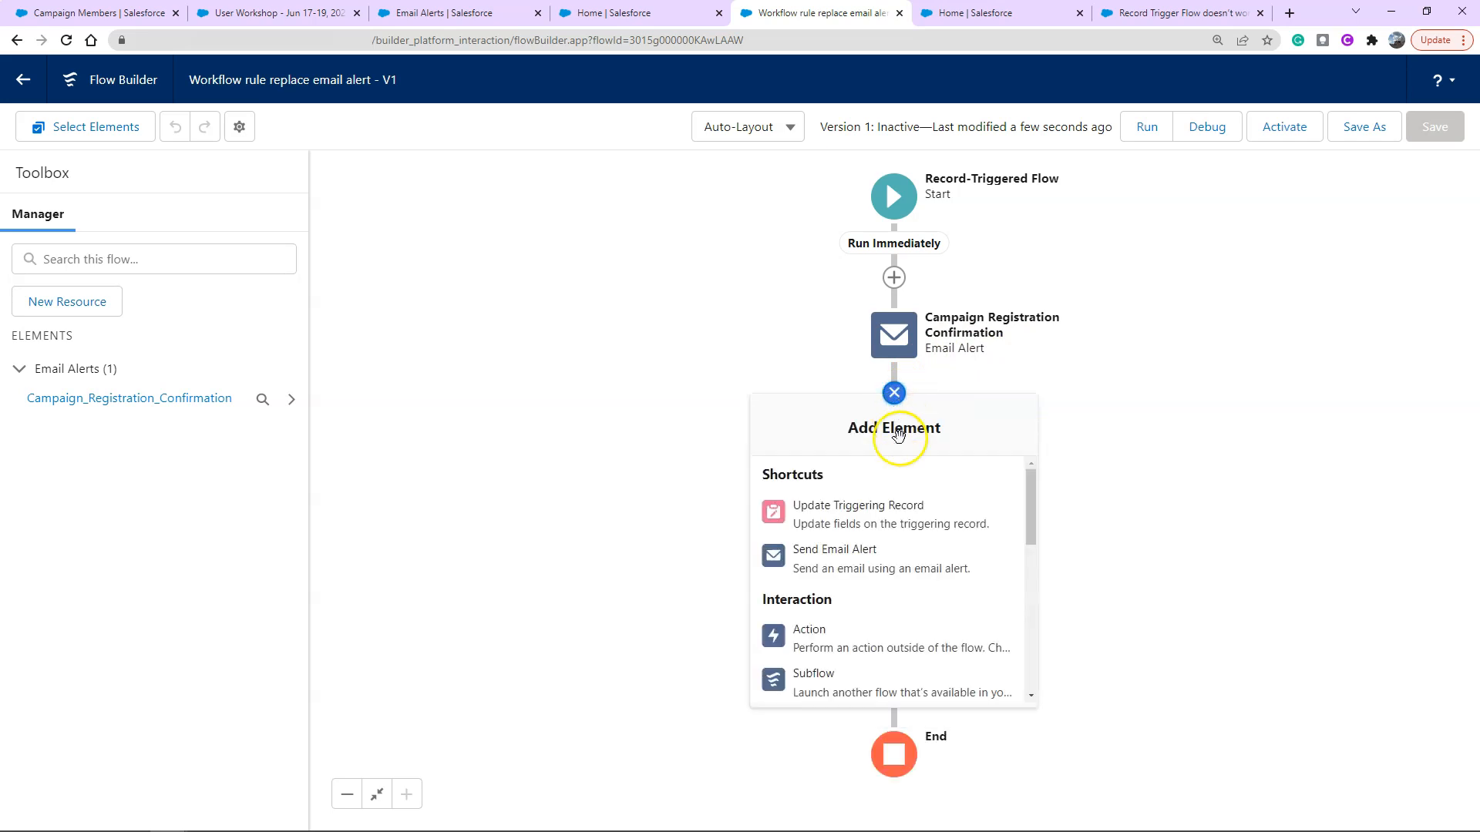
{"action": "scroll", "scroll_direction": "down", "scroll_amount": 3}
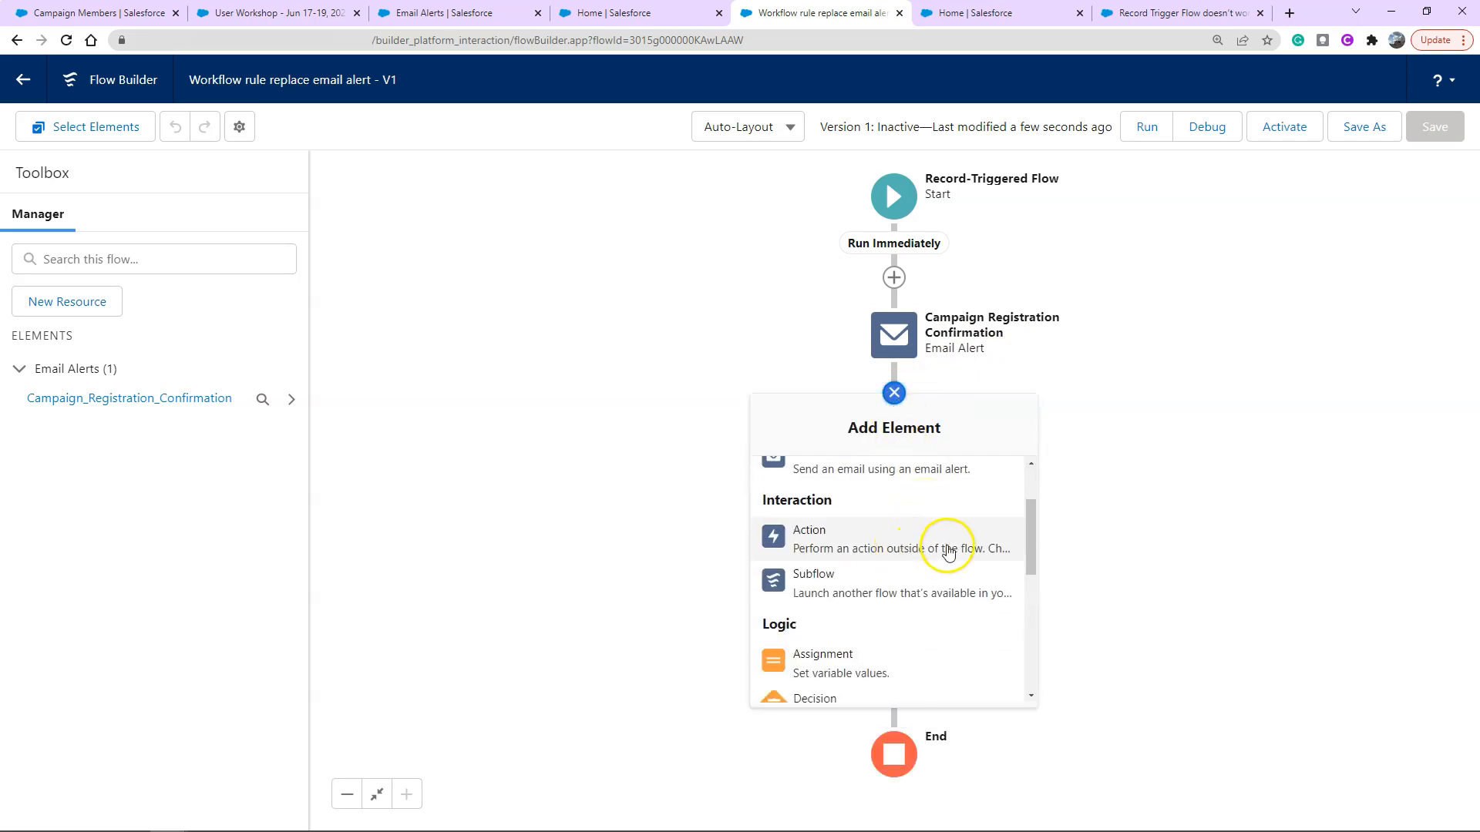
{"action": "mouse_move", "coordinate": [949, 548]}
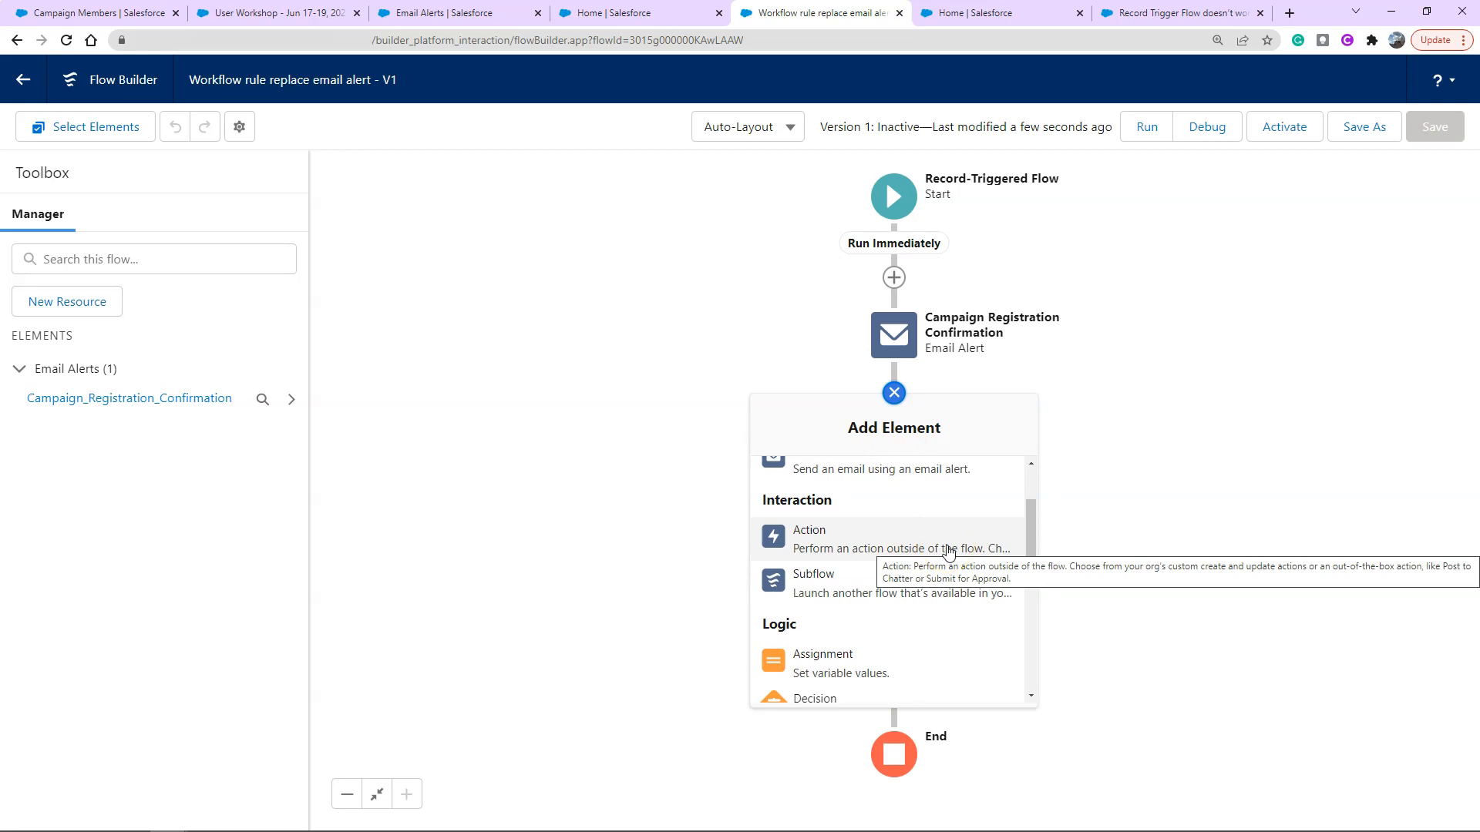
{"action": "left_click", "coordinate": [808, 538]}
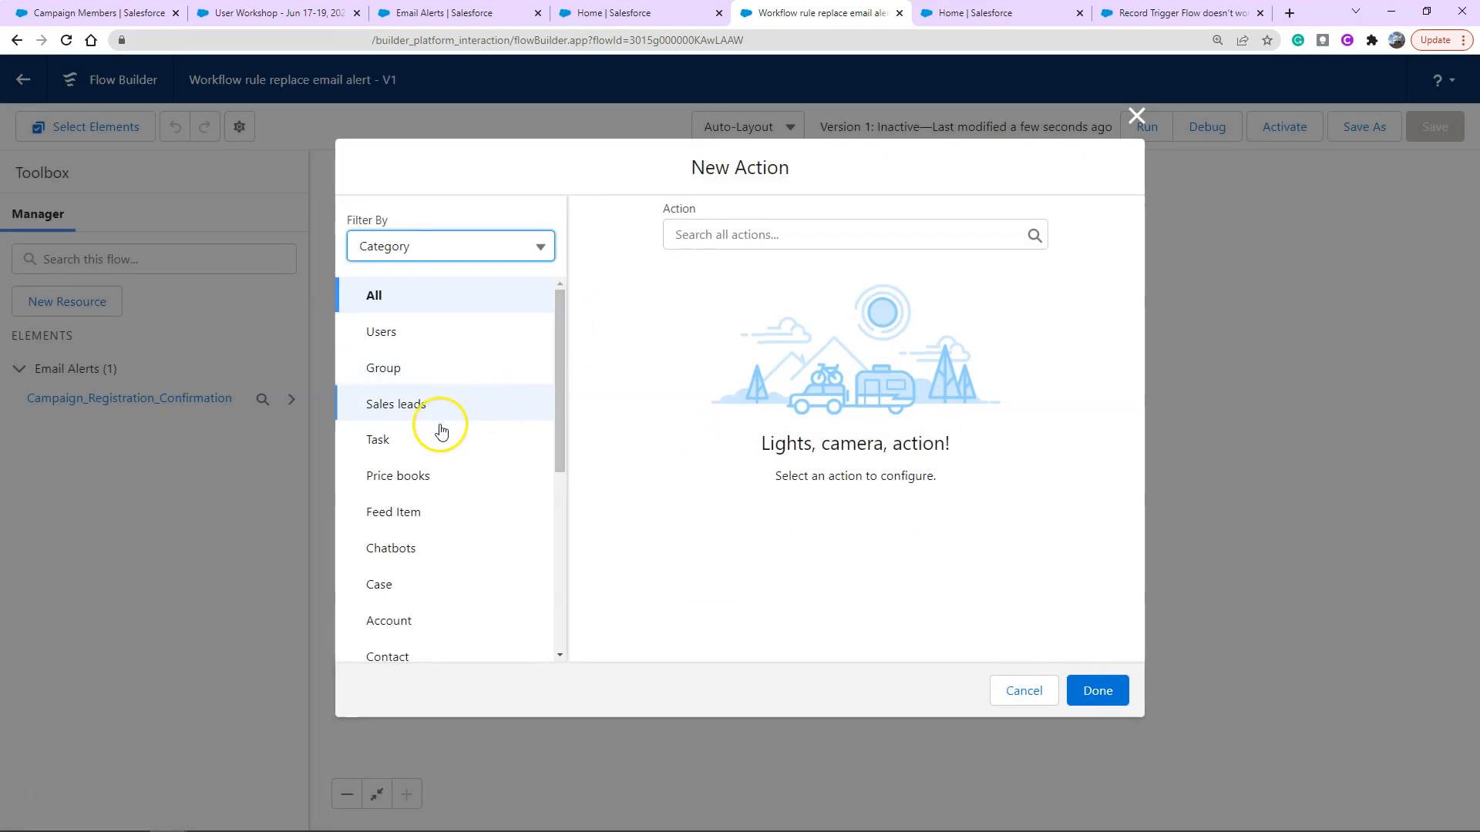
Filter actions by Task and select the New Task action
{"action": "left_click", "coordinate": [378, 440]}
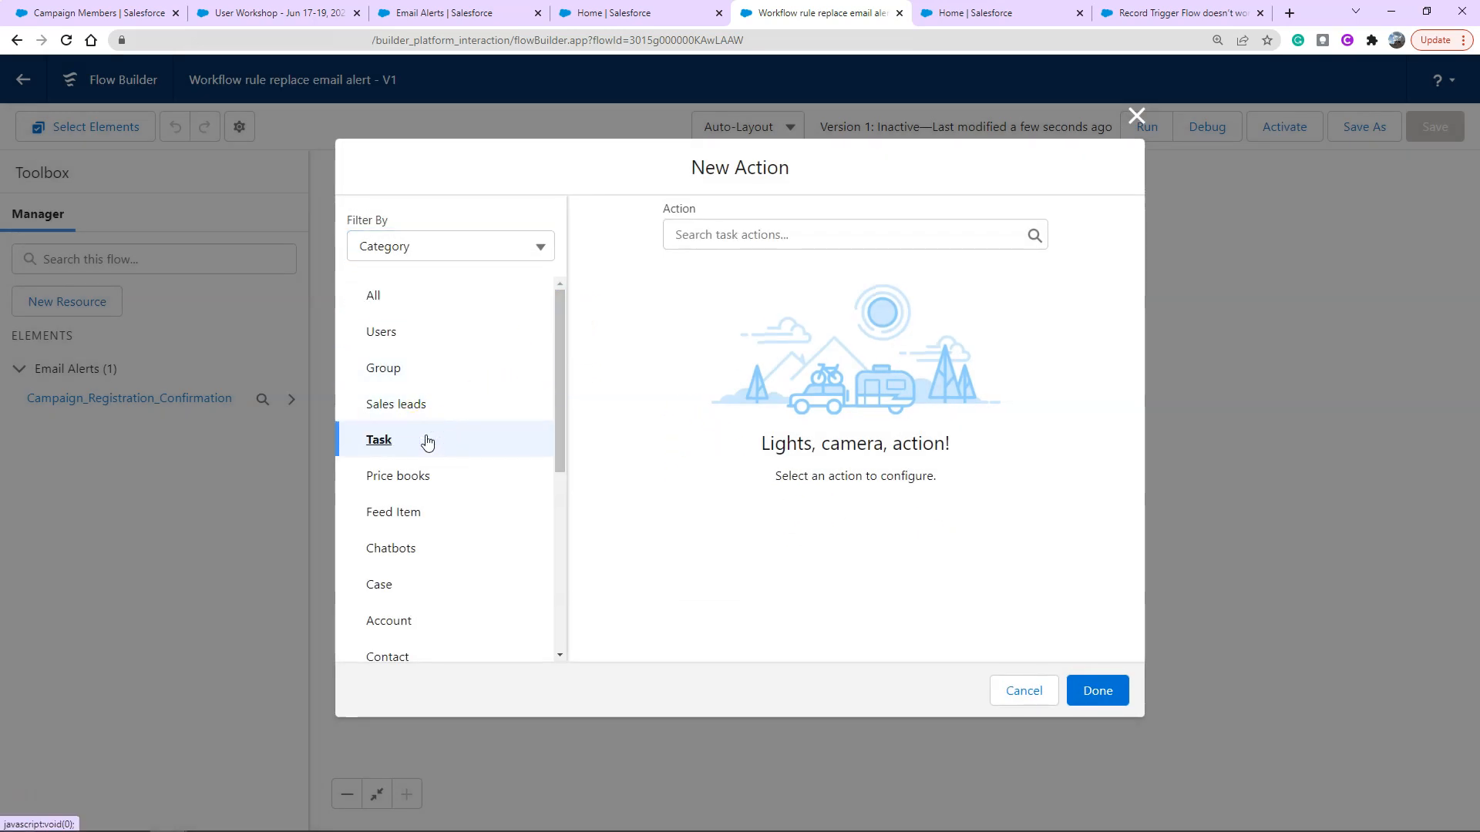
{"action": "mouse_move", "coordinate": [907, 235]}
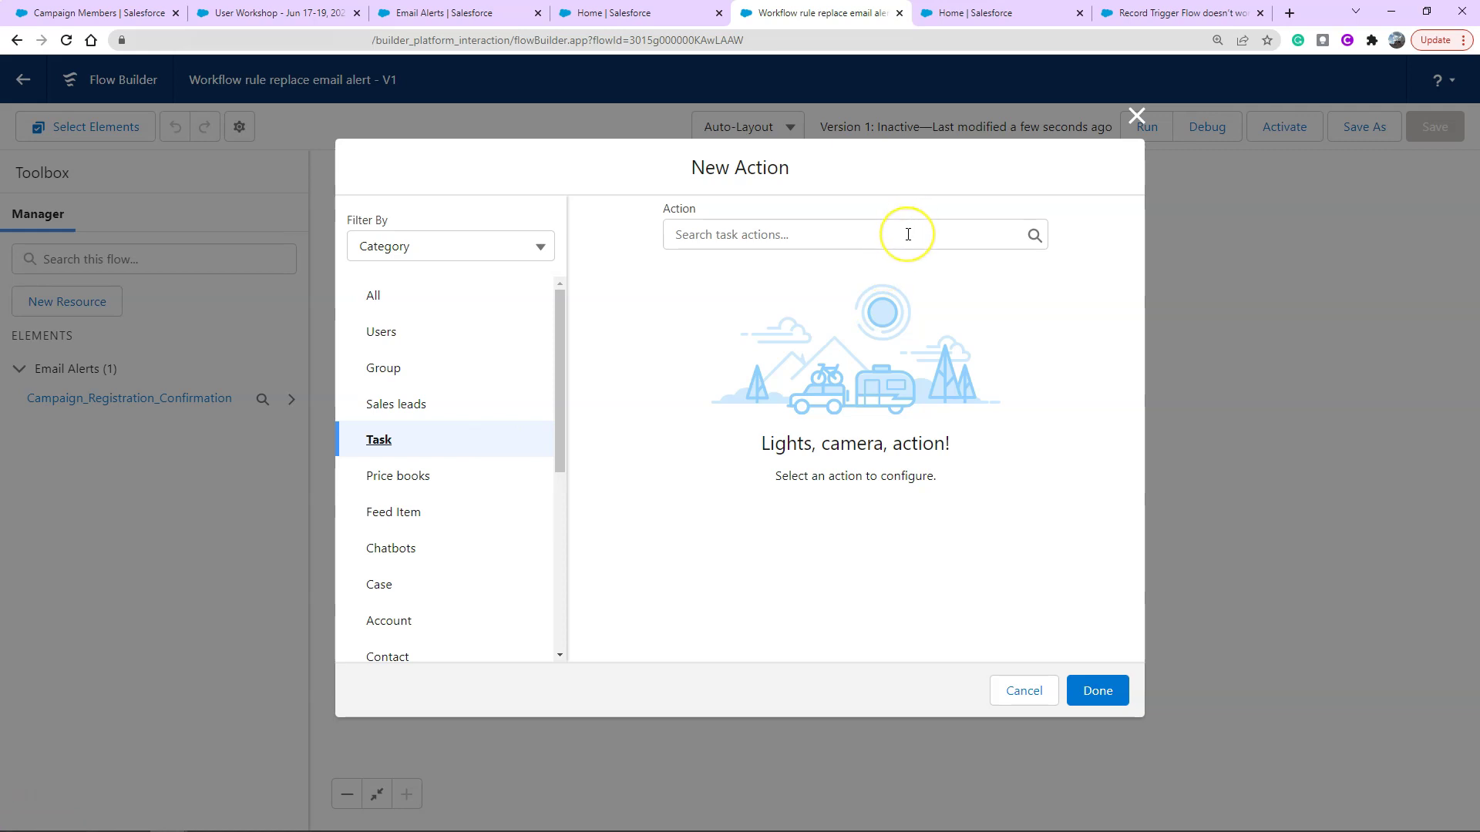
{"action": "mouse_move", "coordinate": [907, 235]}
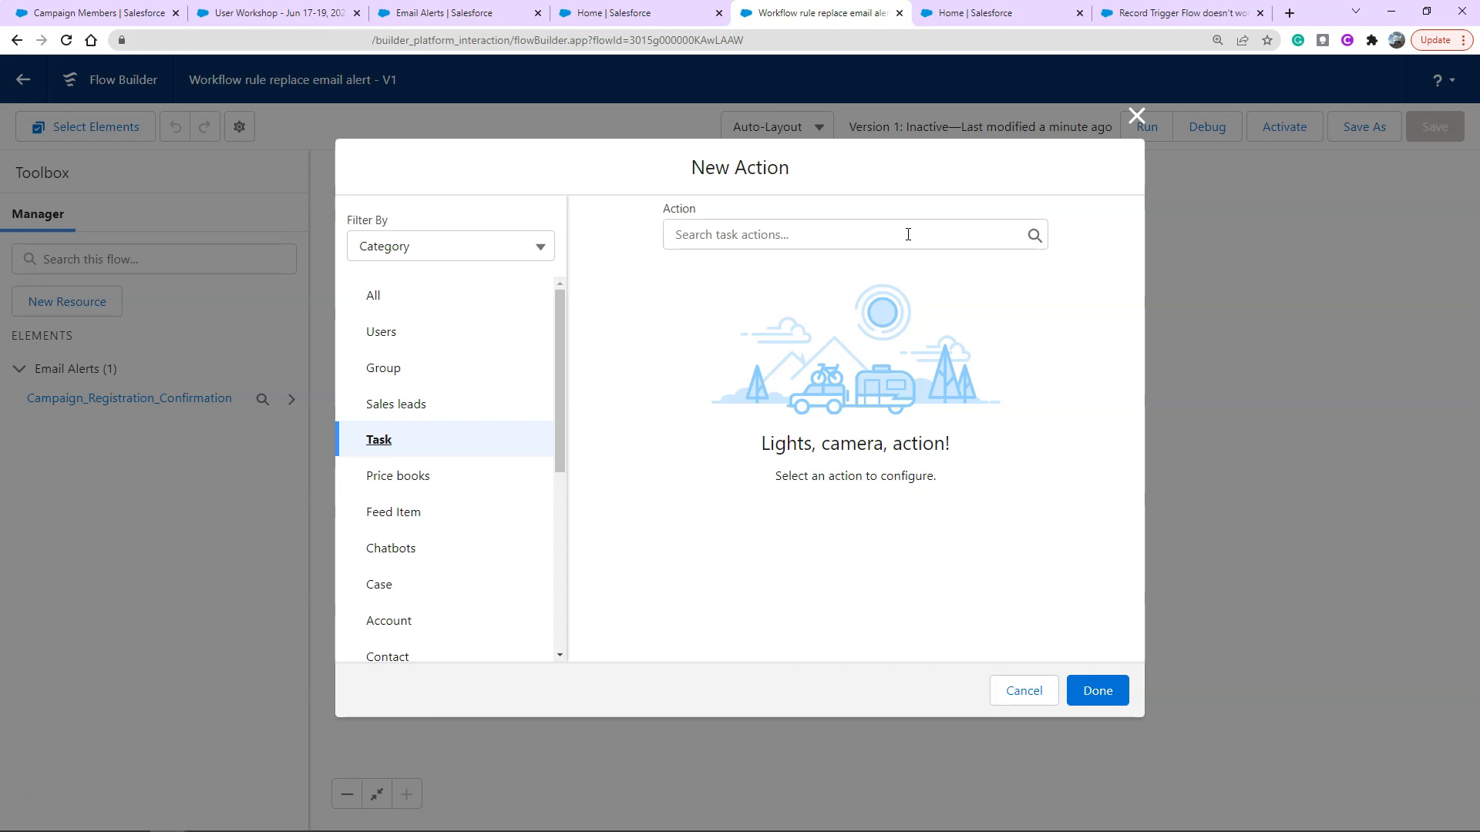
{"action": "left_click", "coordinate": [852, 234]}
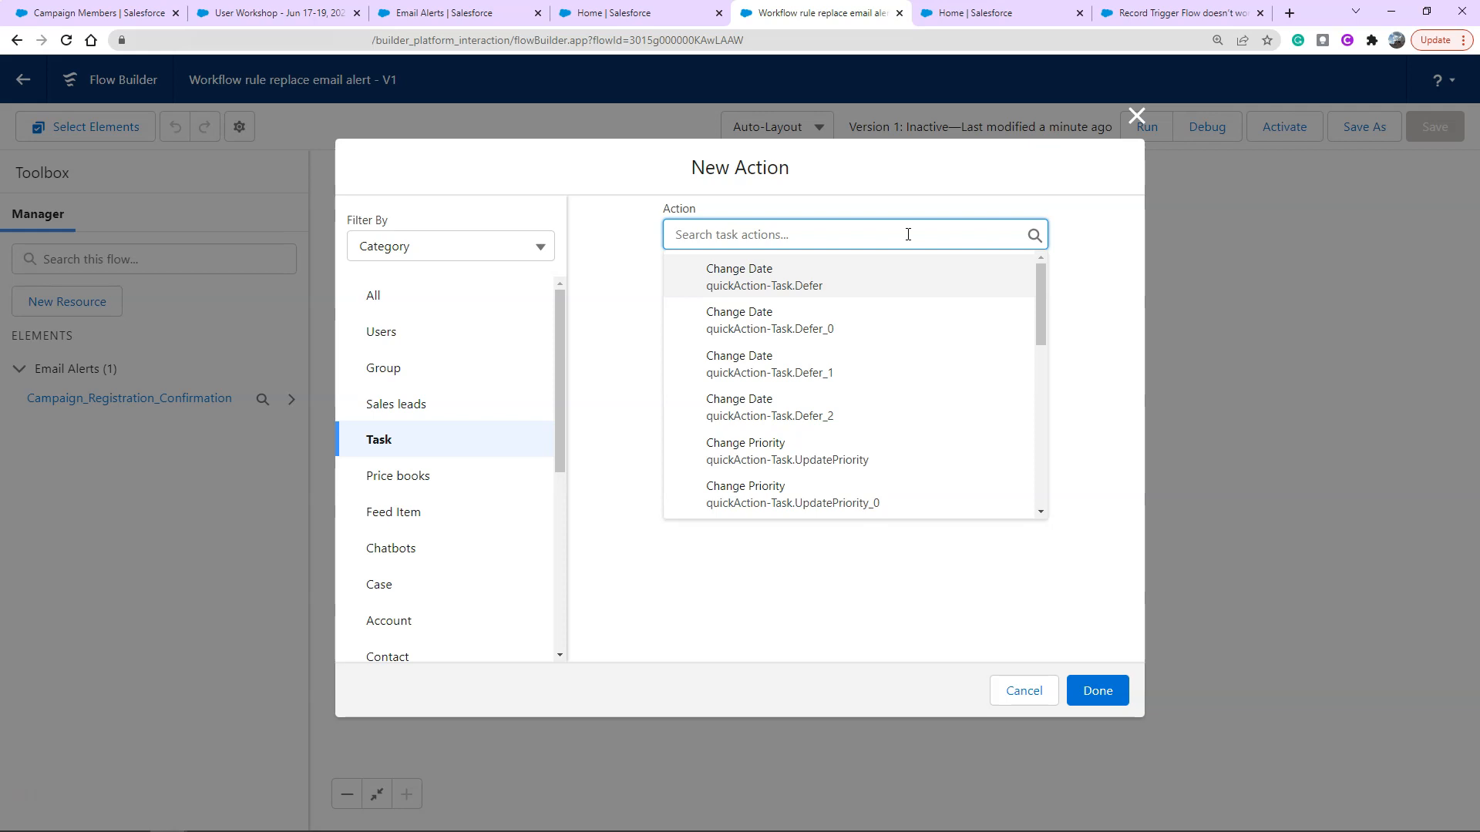
{"action": "scroll", "scroll_direction": "down", "scroll_amount": 3}
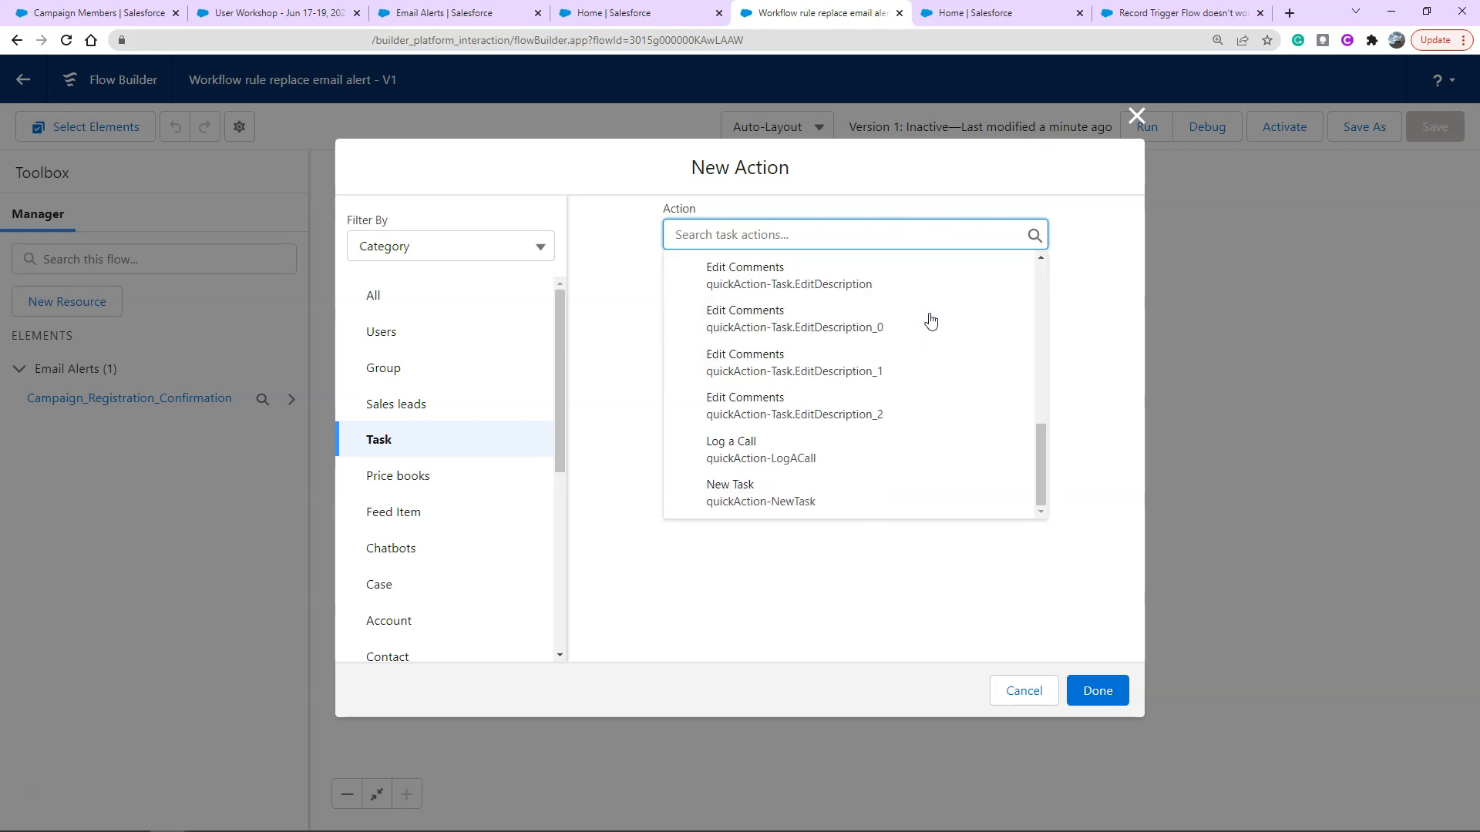
{"action": "mouse_move", "coordinate": [887, 462]}
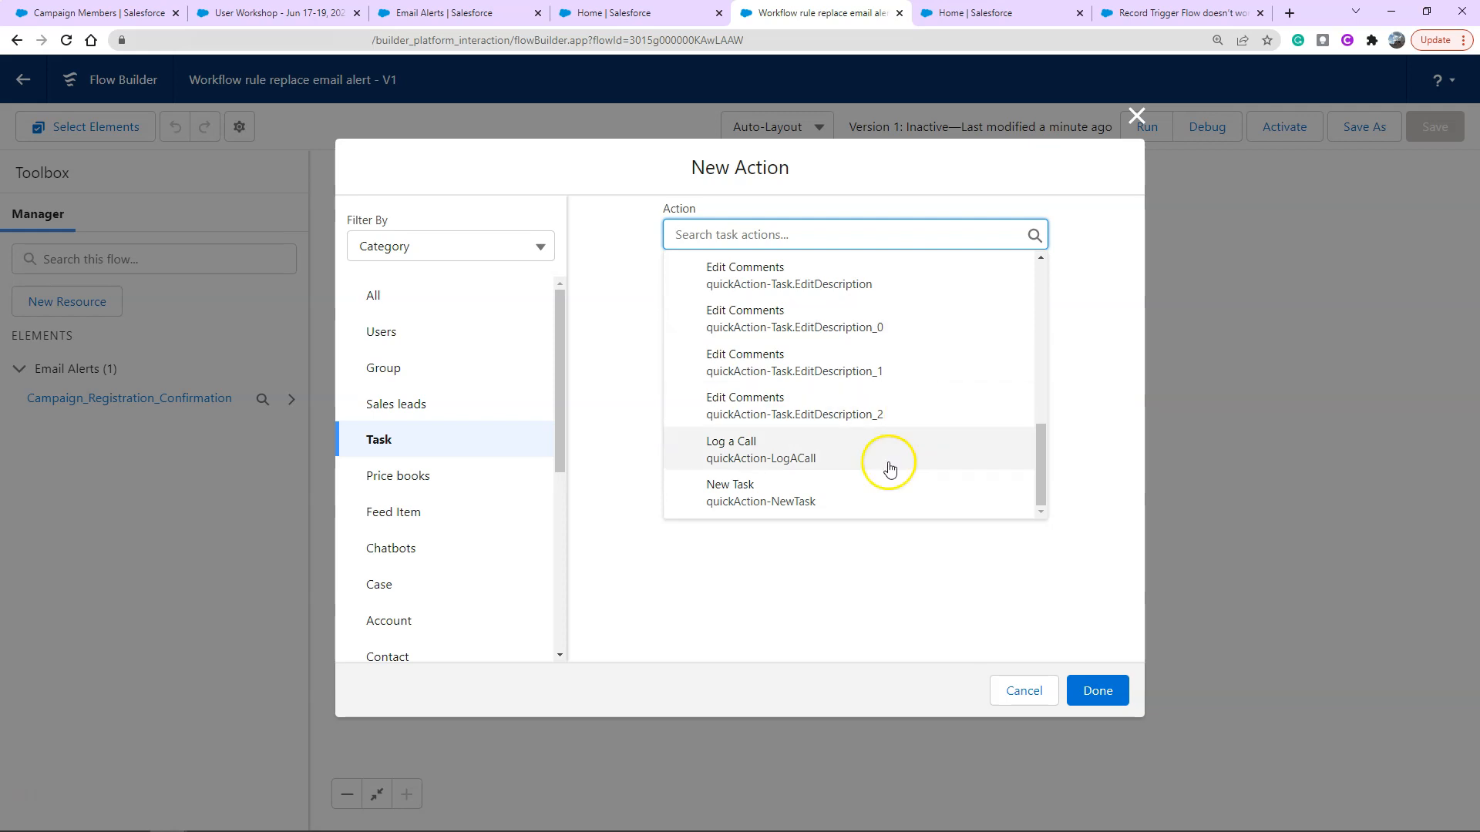
{"action": "mouse_move", "coordinate": [840, 495]}
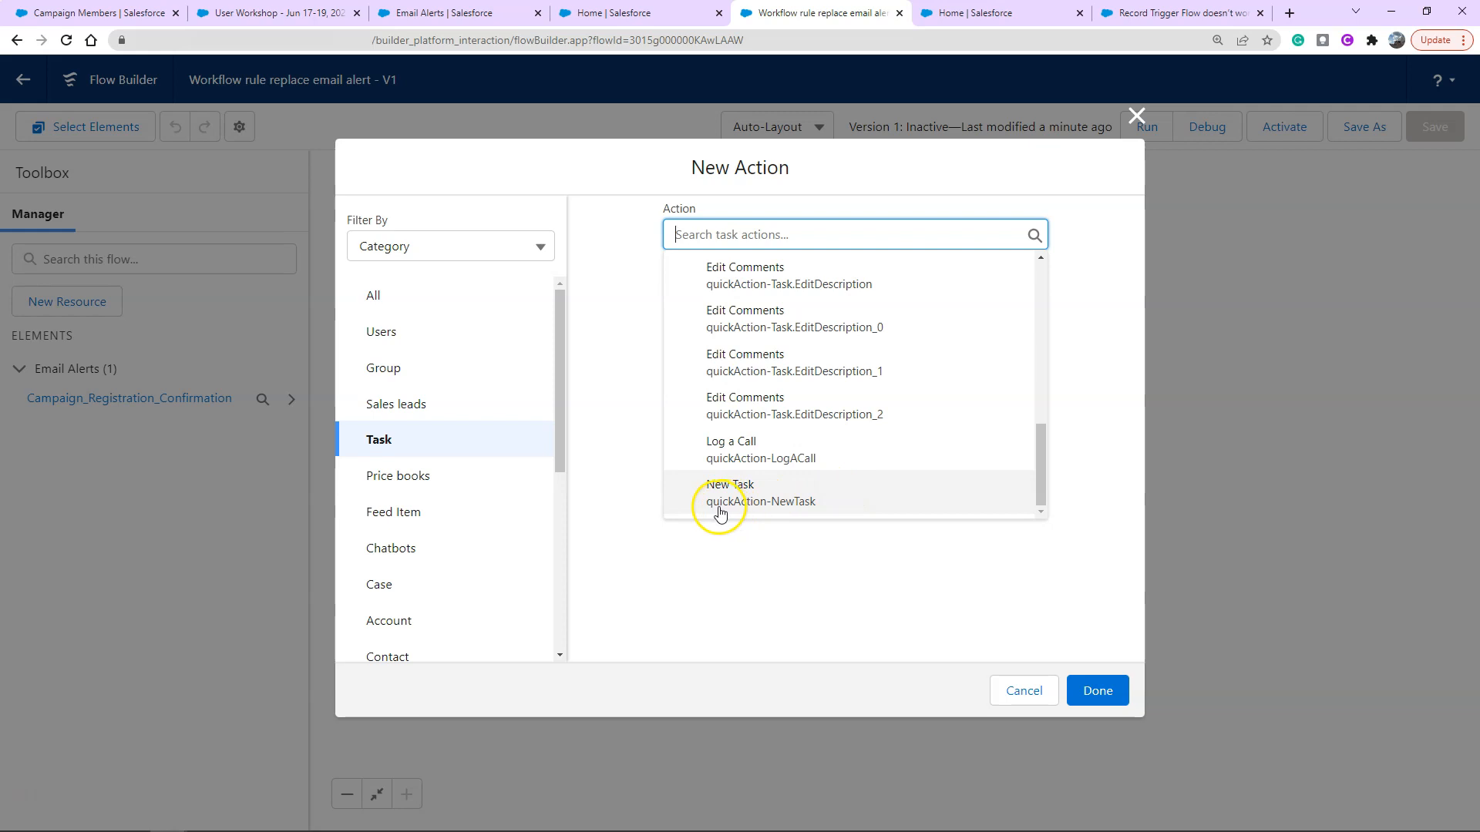
{"action": "mouse_move", "coordinate": [899, 495]}
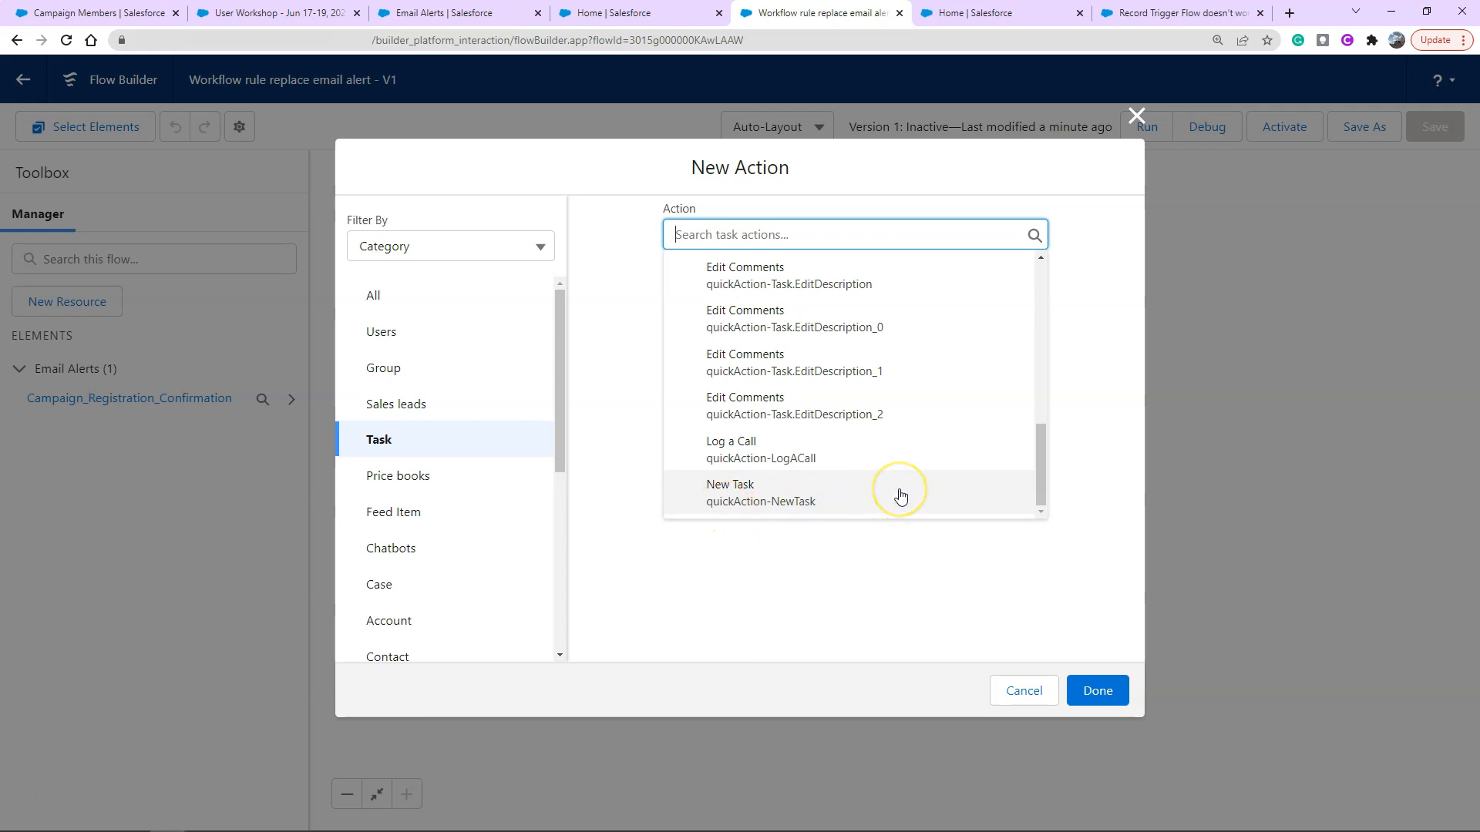
{"action": "mouse_move", "coordinate": [901, 495]}
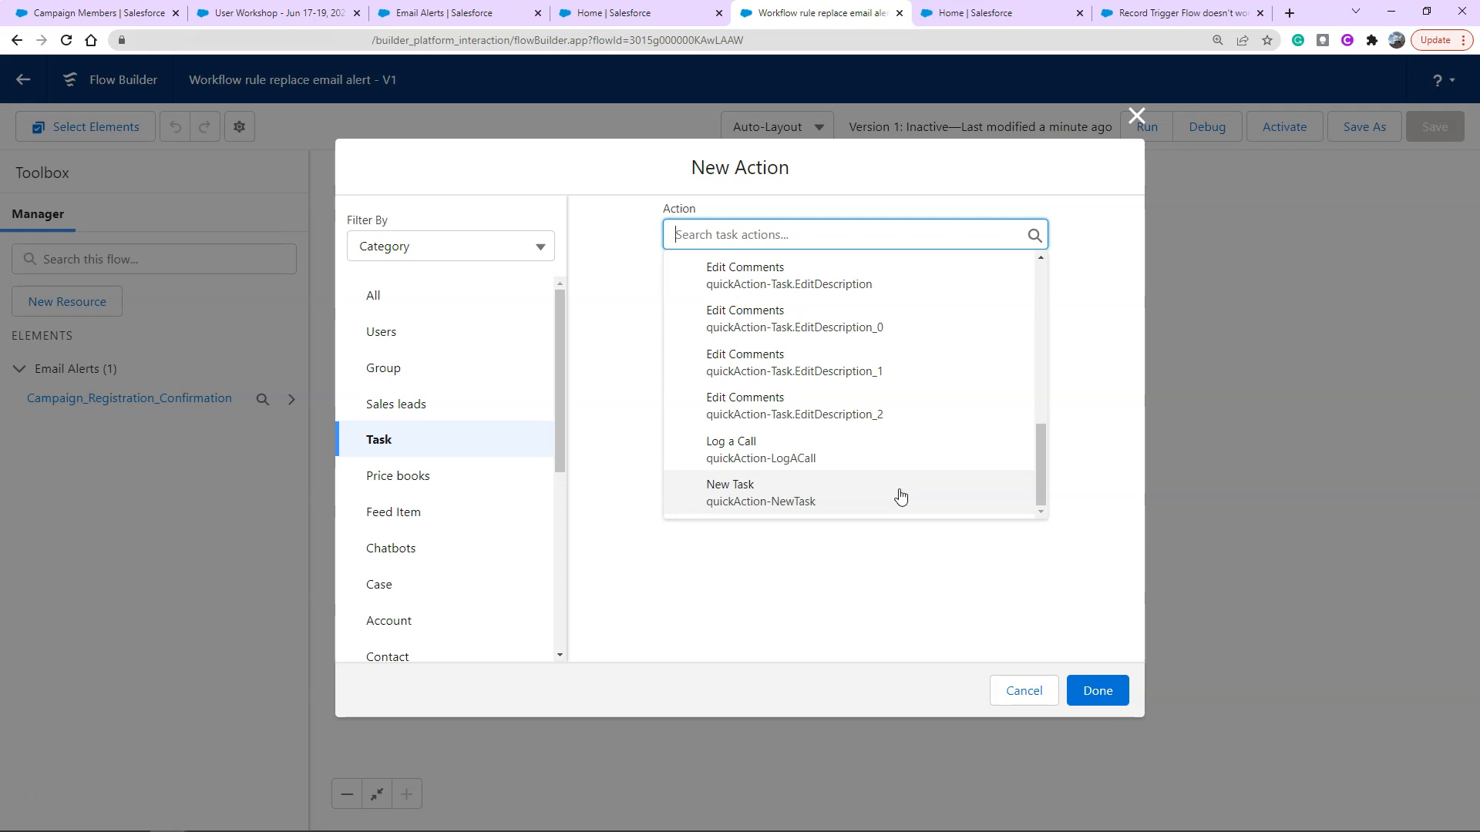
{"action": "left_click", "coordinate": [760, 492]}
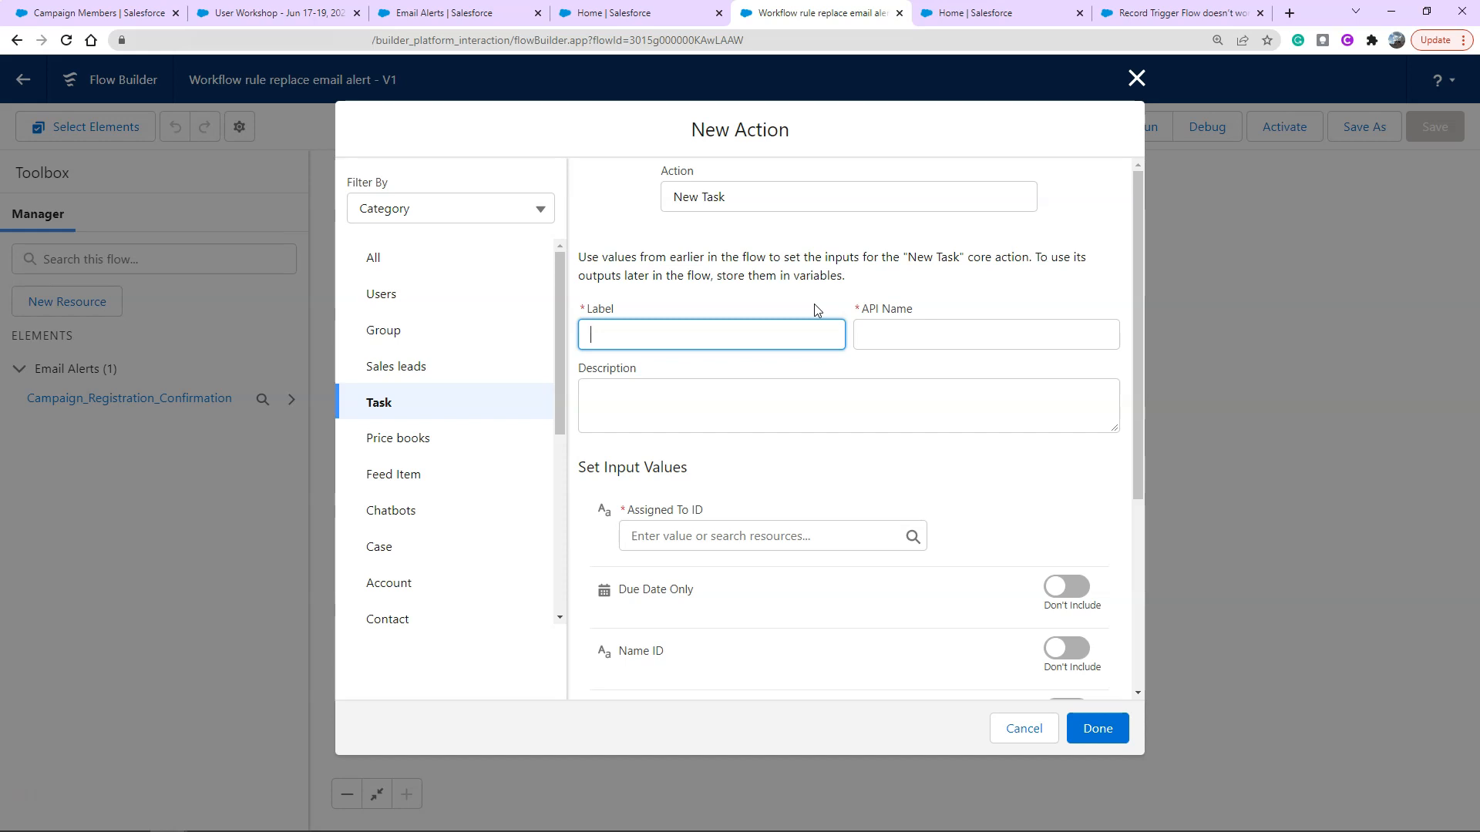
Label the action 'make a task' and browse resources for Assigned To ID
{"action": "type", "text": "make a task t"}
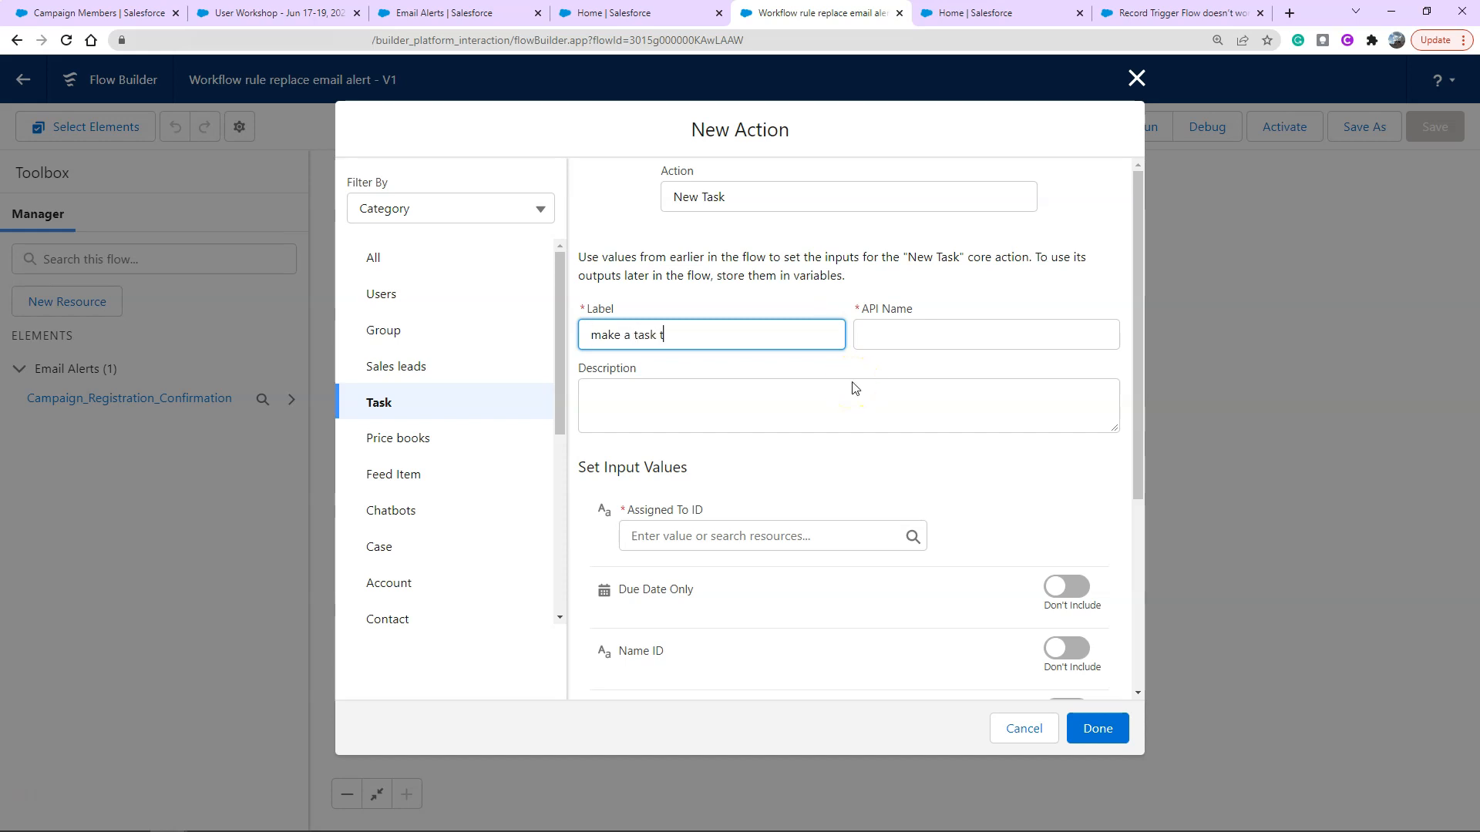
{"action": "scroll", "scroll_direction": "down", "scroll_amount": 3}
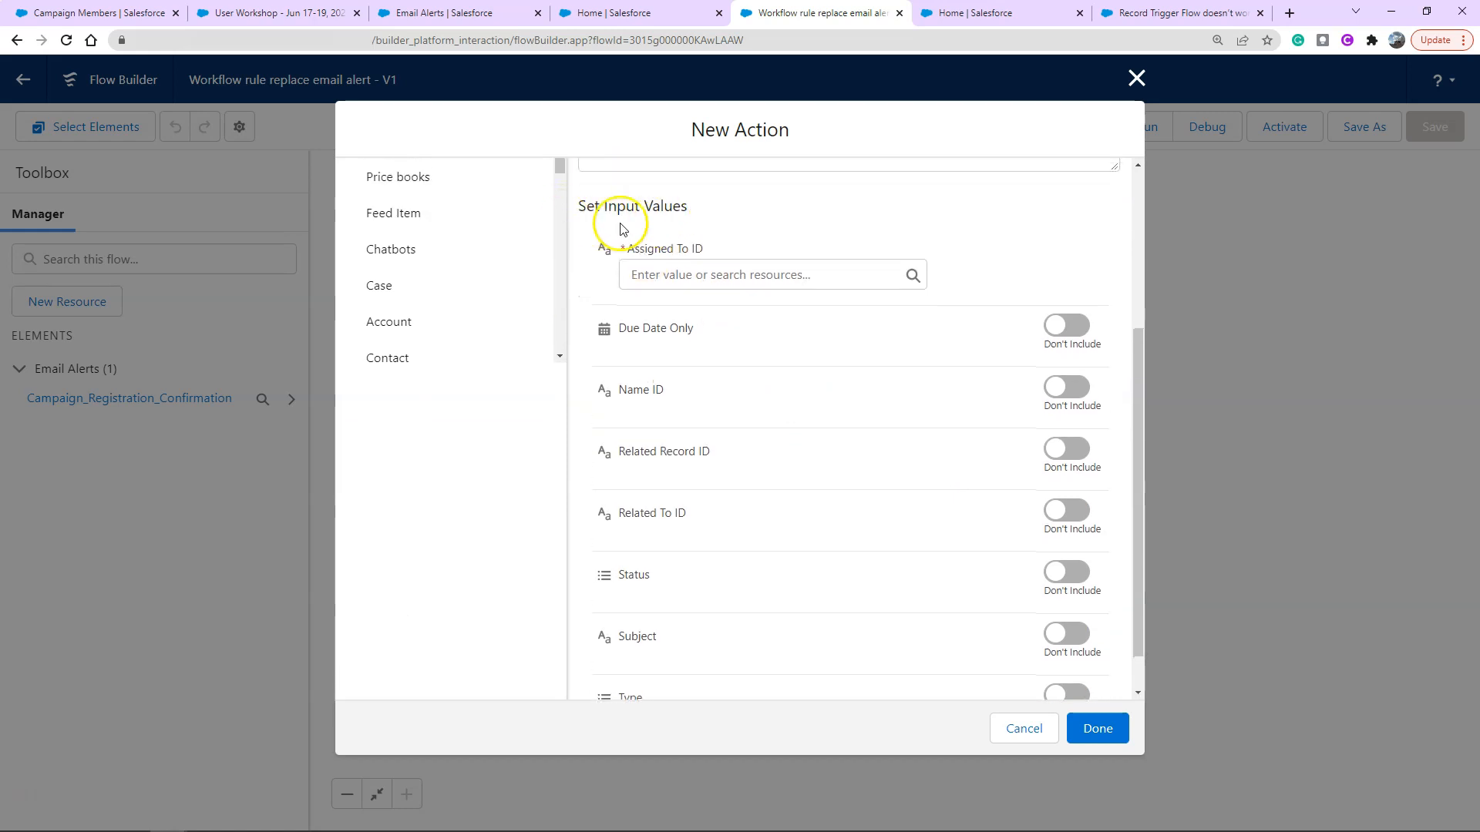
{"action": "mouse_move", "coordinate": [715, 243]}
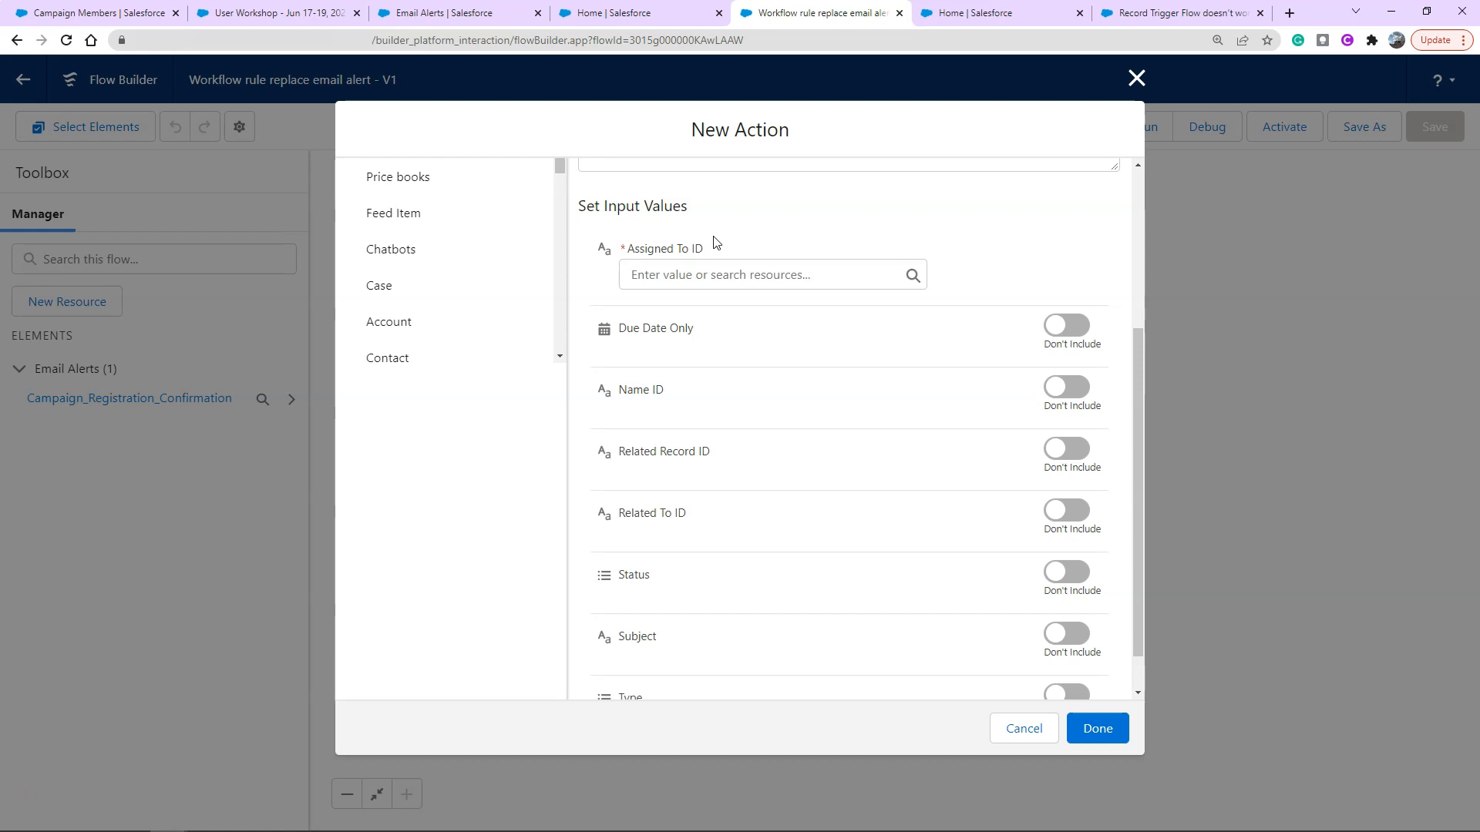
{"action": "left_click", "coordinate": [769, 274]}
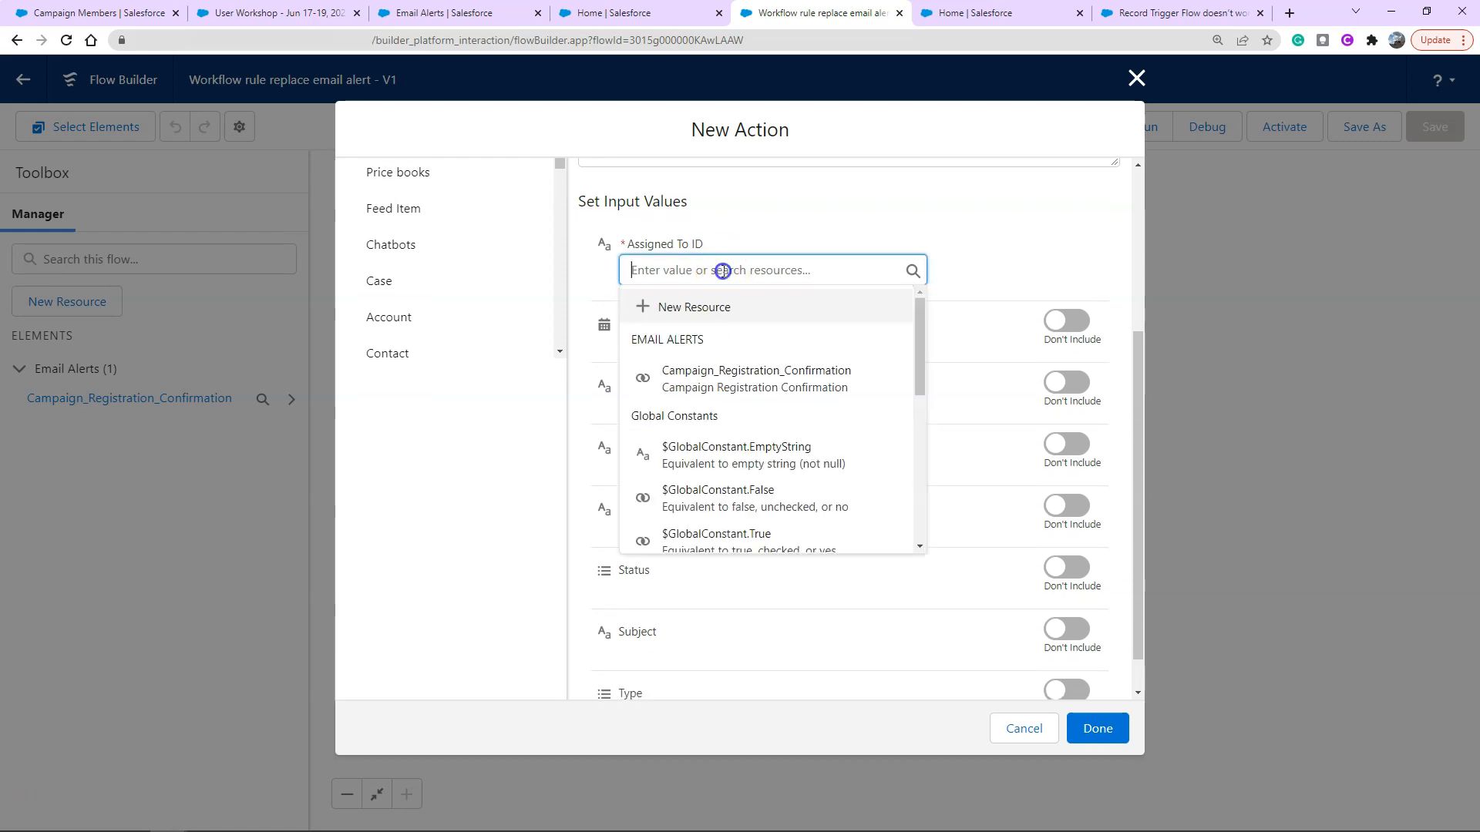
Assign the task to {!$Record.Campaign.OwnerId} and set Due Date Only to $Flow.CurrentDate
{"action": "scroll", "scroll_direction": "down", "scroll_amount": 3}
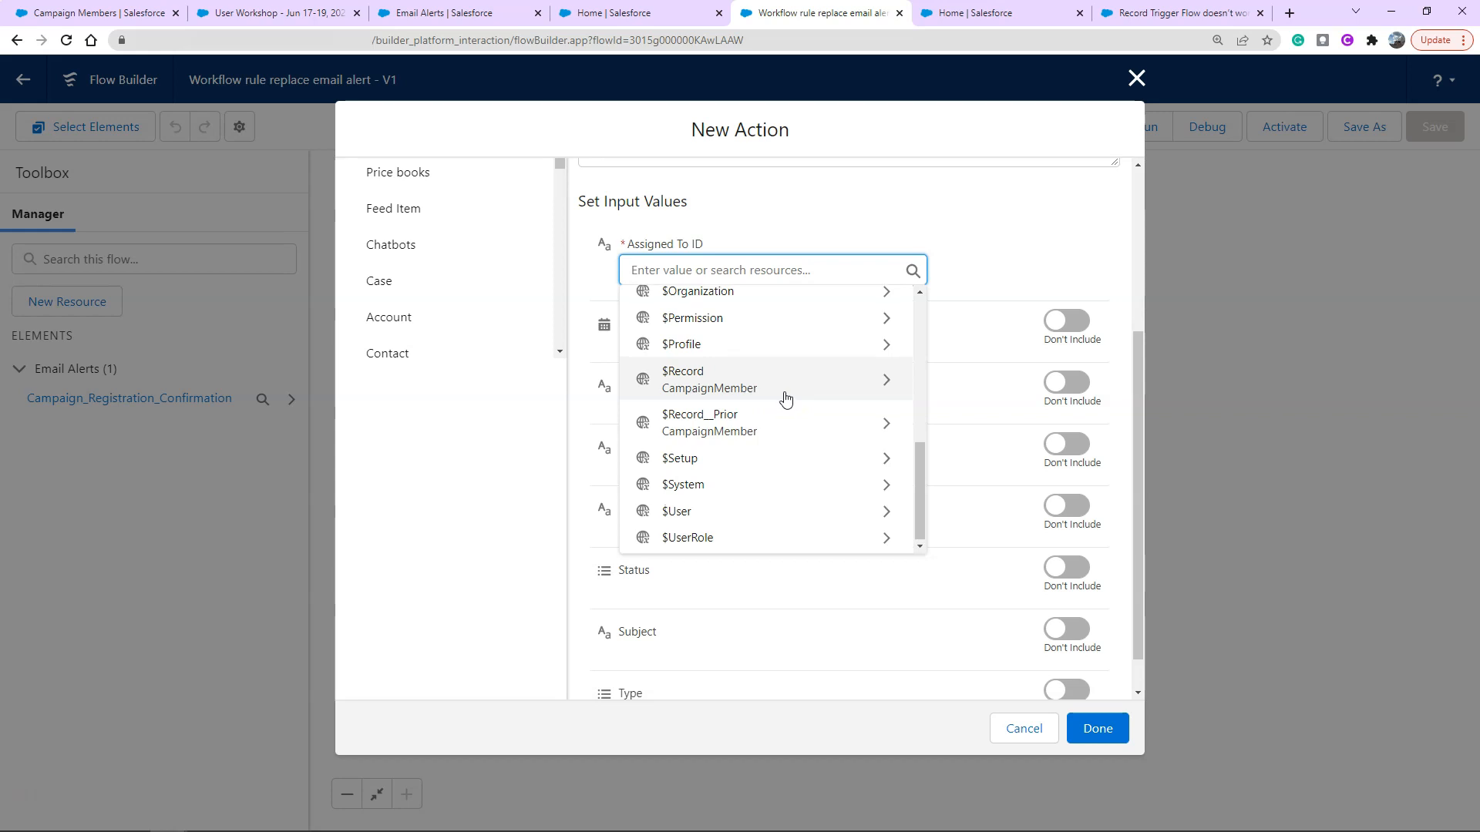
{"action": "scroll", "scroll_direction": "up", "scroll_amount": 3}
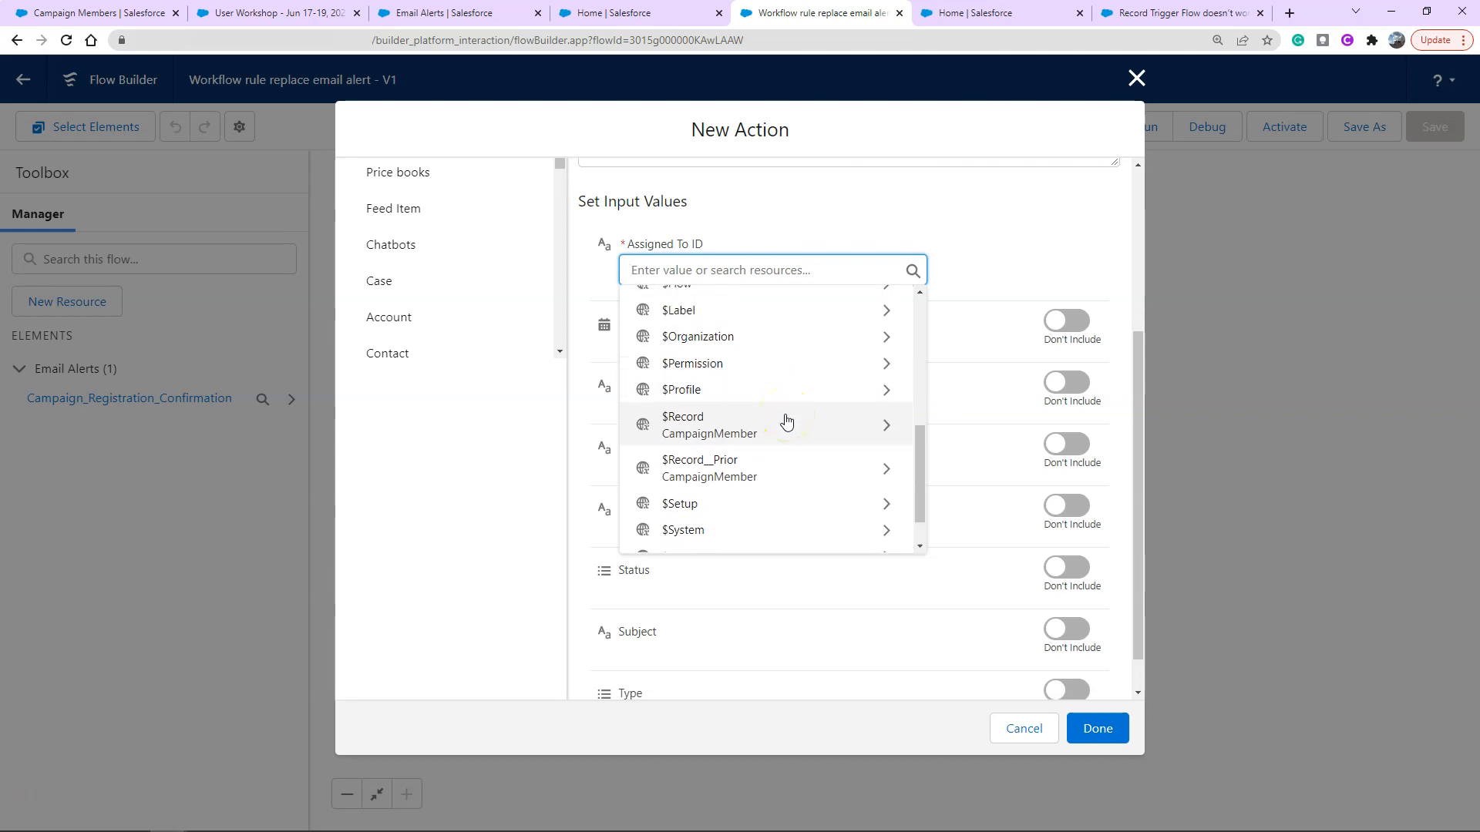
{"action": "scroll", "scroll_direction": "up", "scroll_amount": 3}
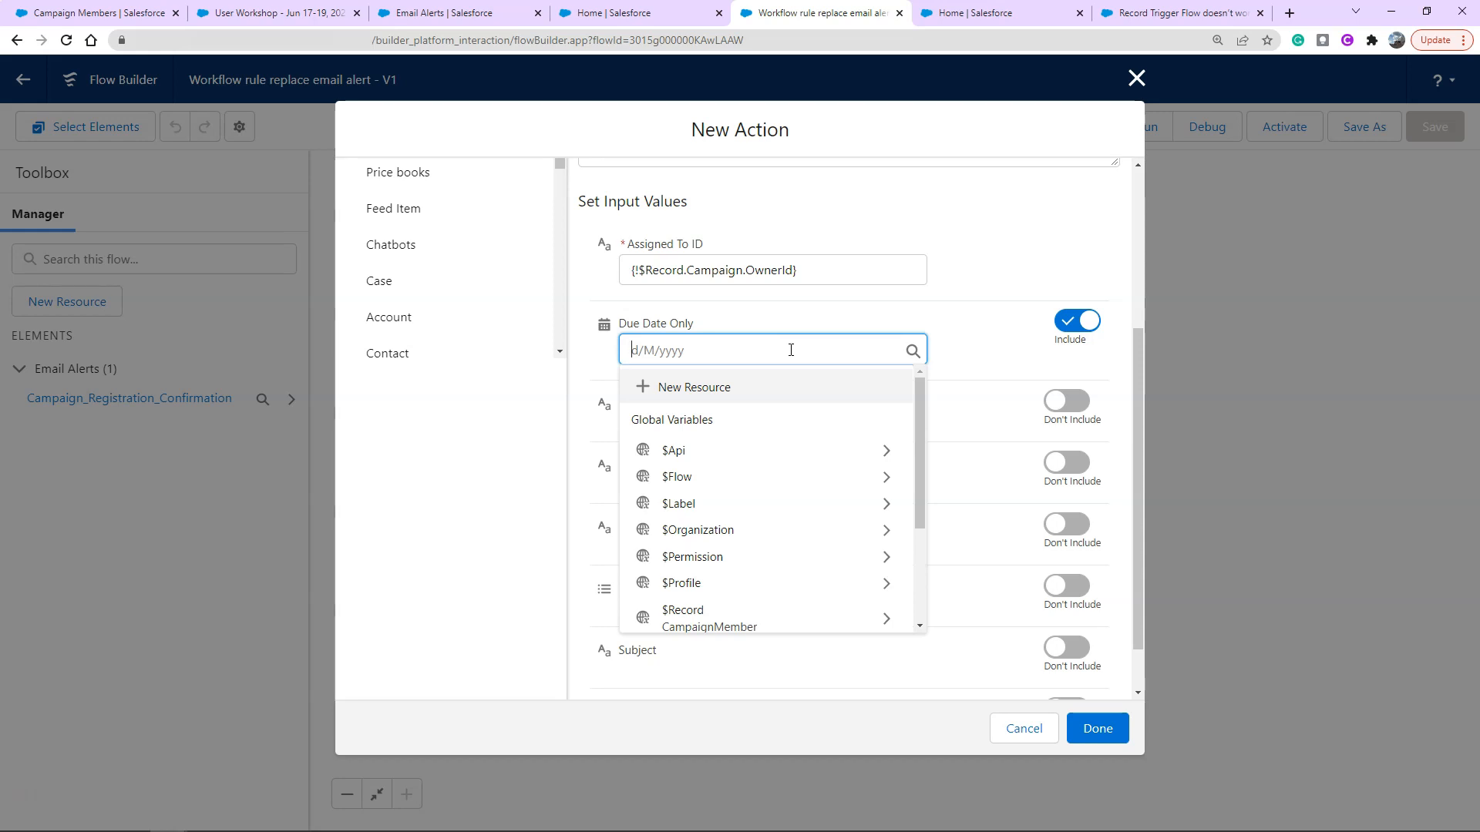
{"action": "mouse_move", "coordinate": [791, 369]}
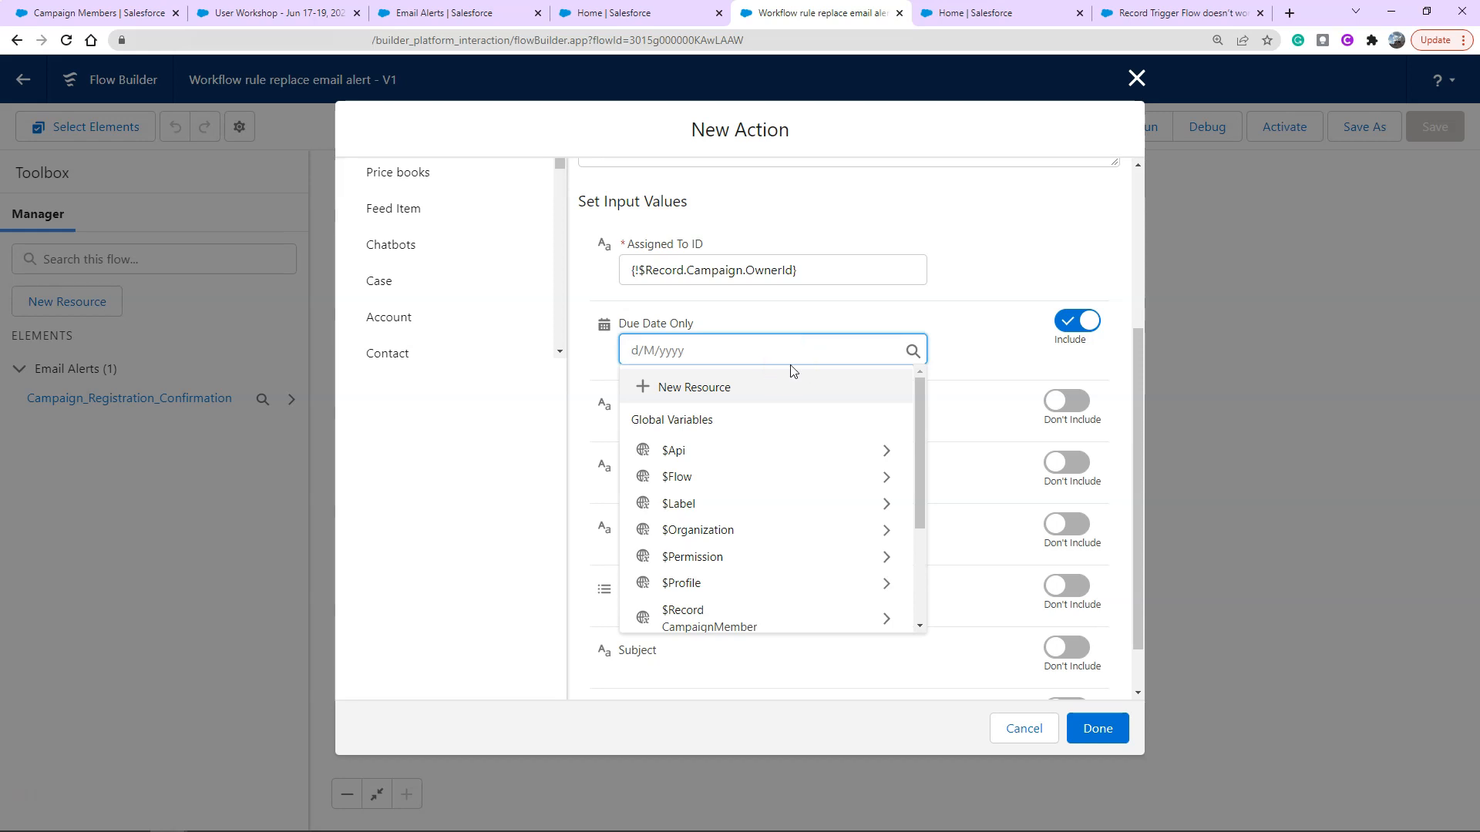
{"action": "mouse_move", "coordinate": [810, 475]}
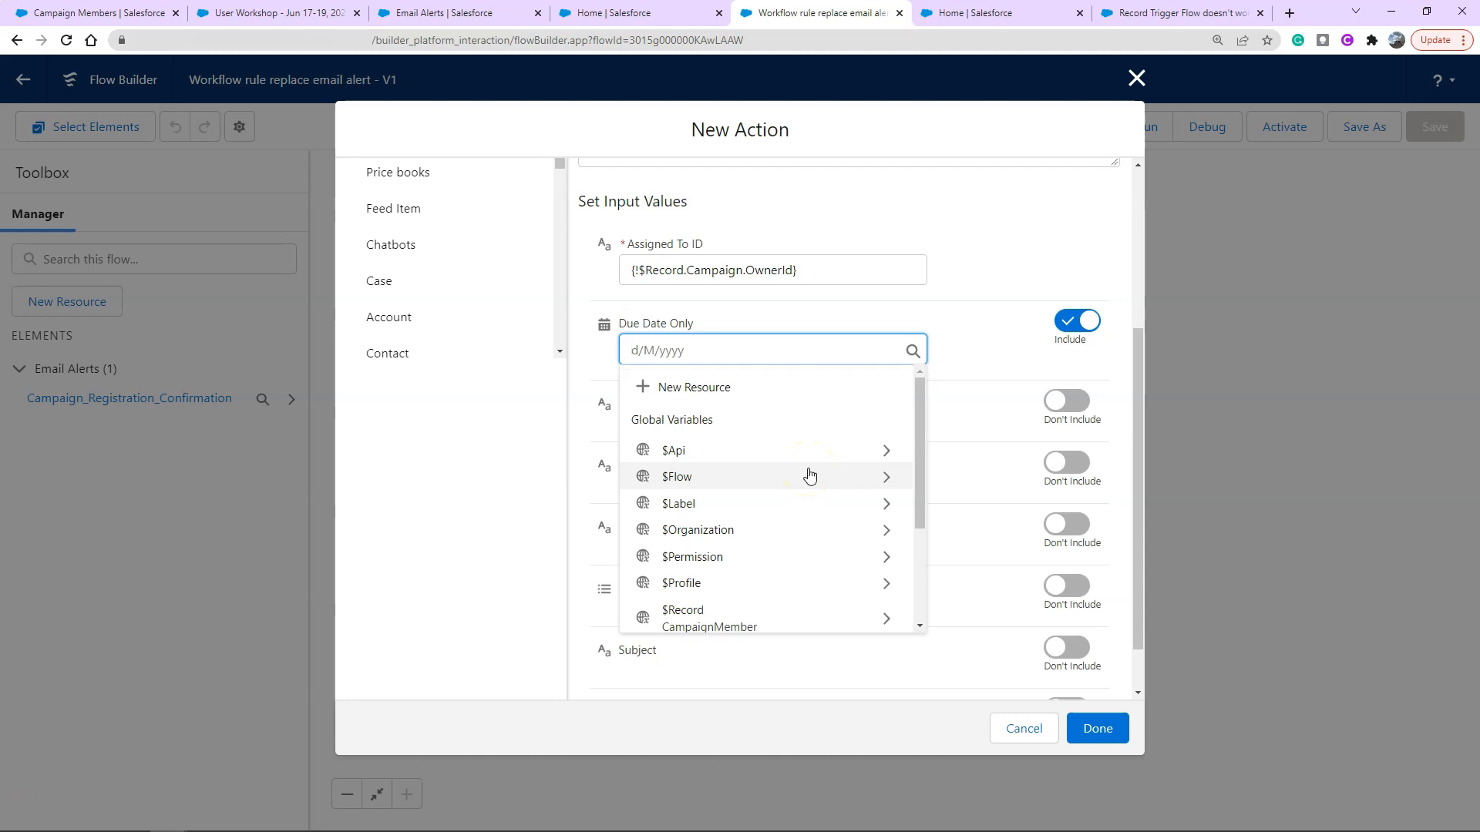
{"action": "left_click", "coordinate": [769, 350]}
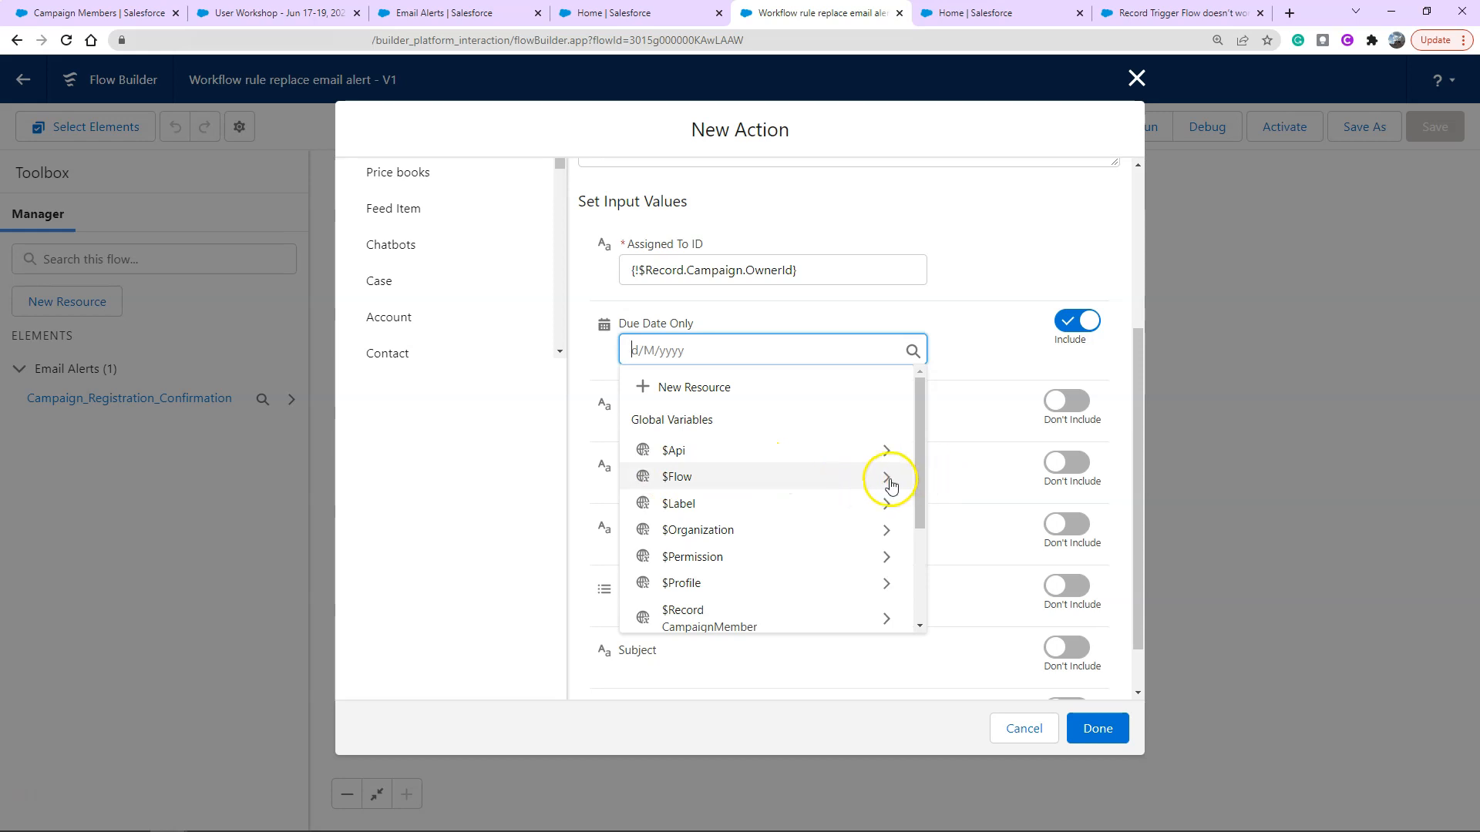
{"action": "mouse_move", "coordinate": [720, 623]}
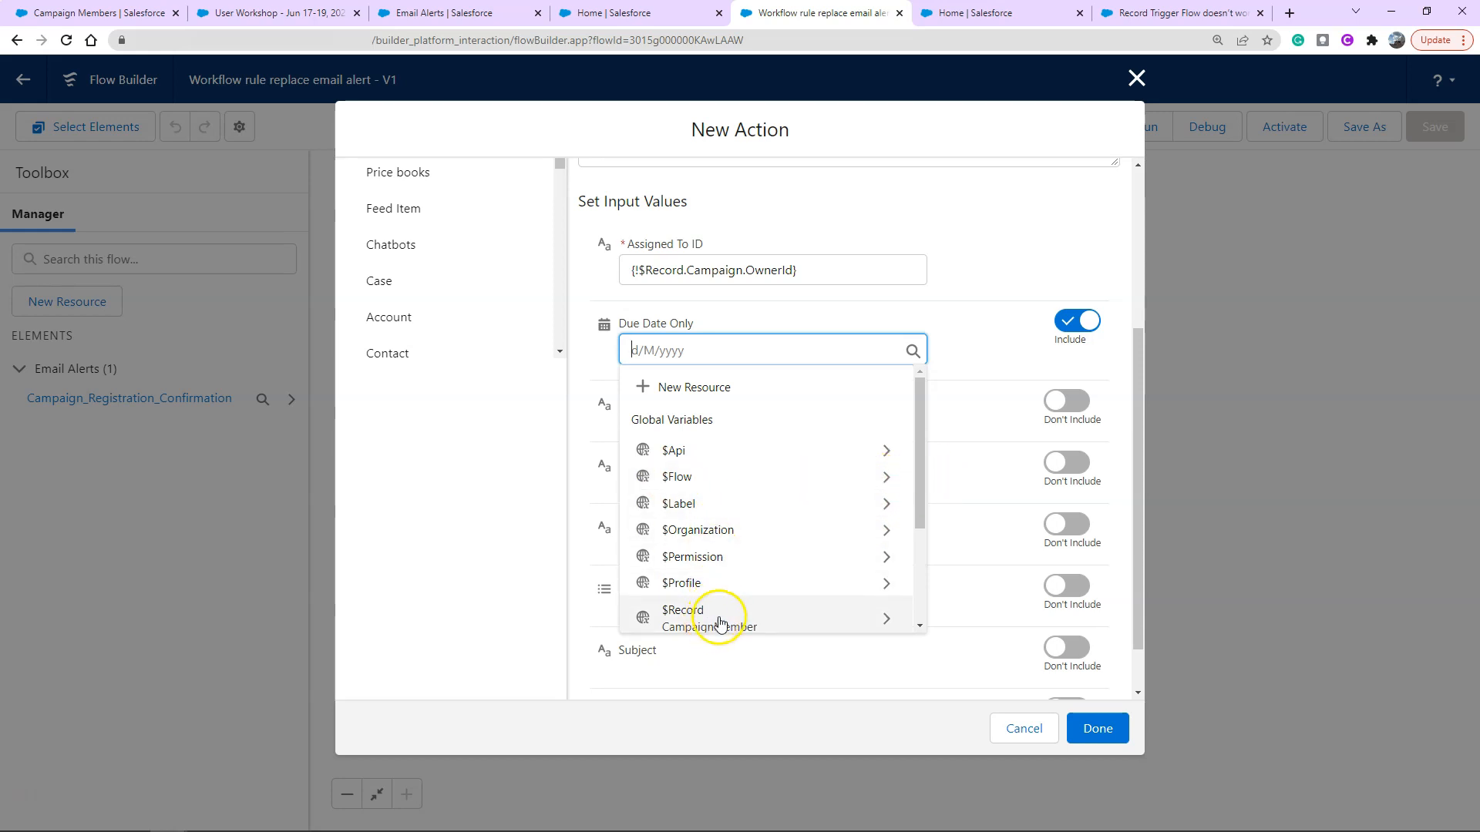
{"action": "mouse_move", "coordinate": [708, 481]}
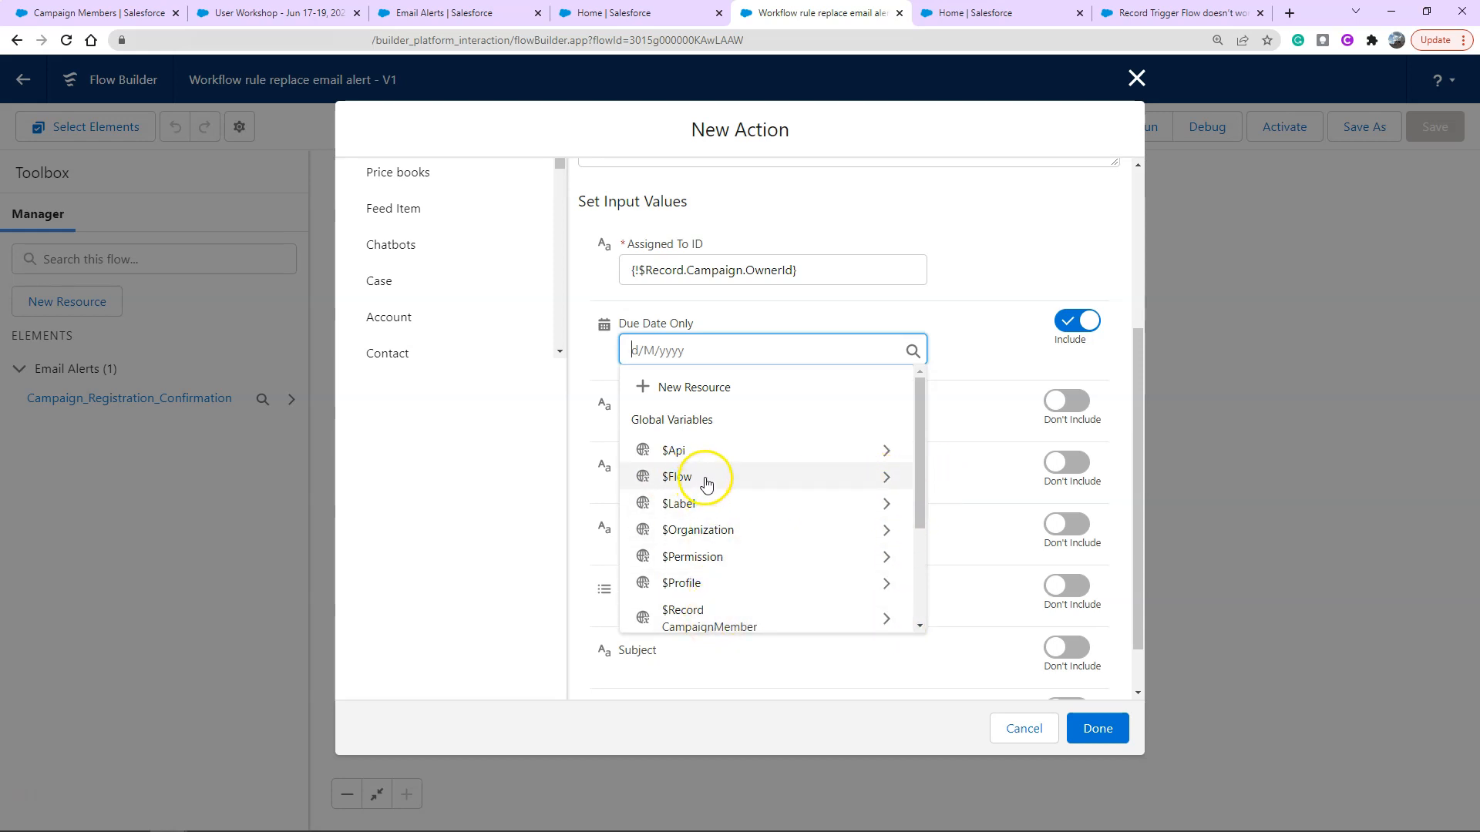
{"action": "left_click", "coordinate": [676, 477]}
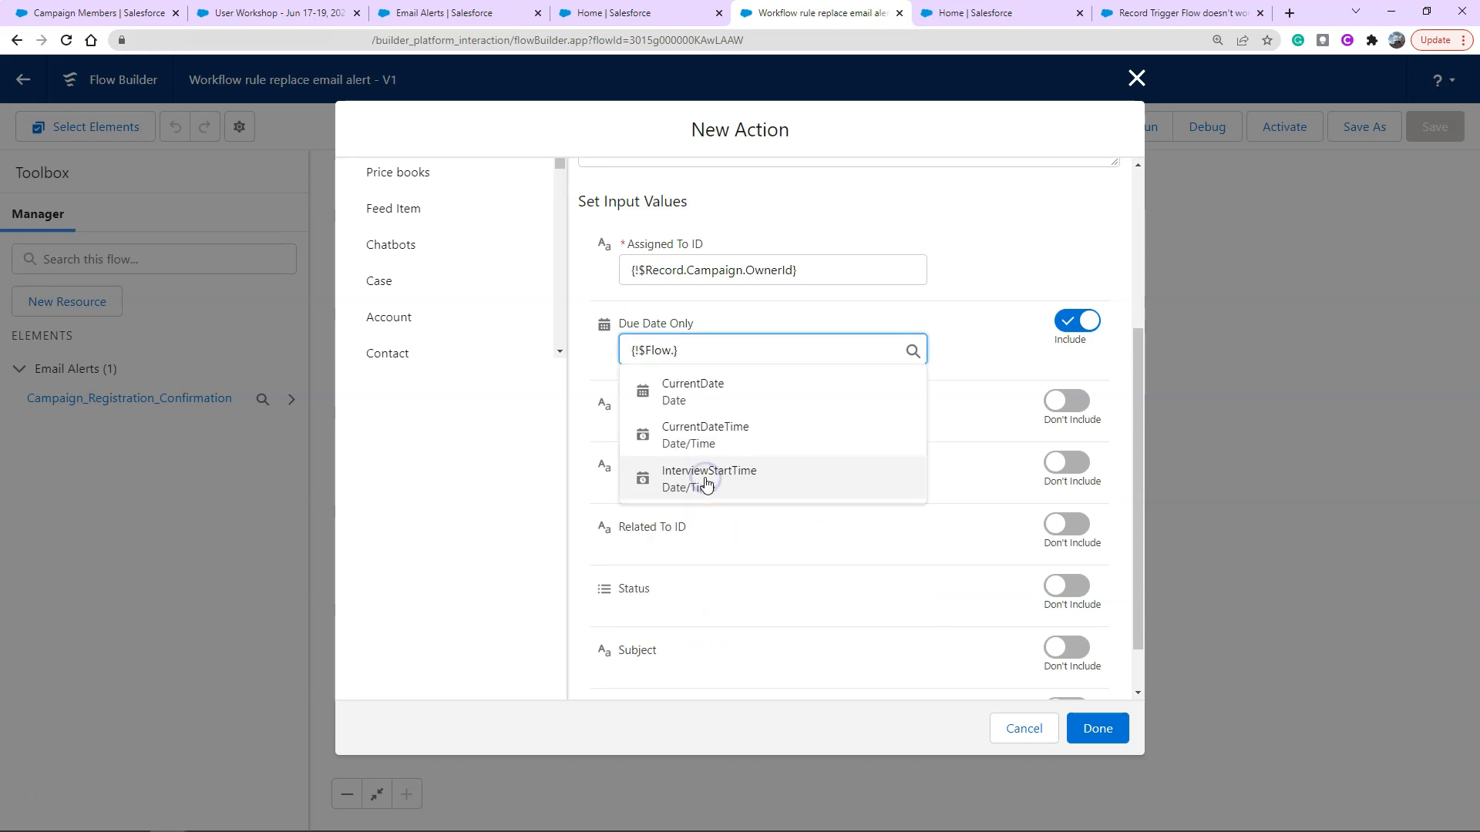
{"action": "mouse_move", "coordinate": [824, 397]}
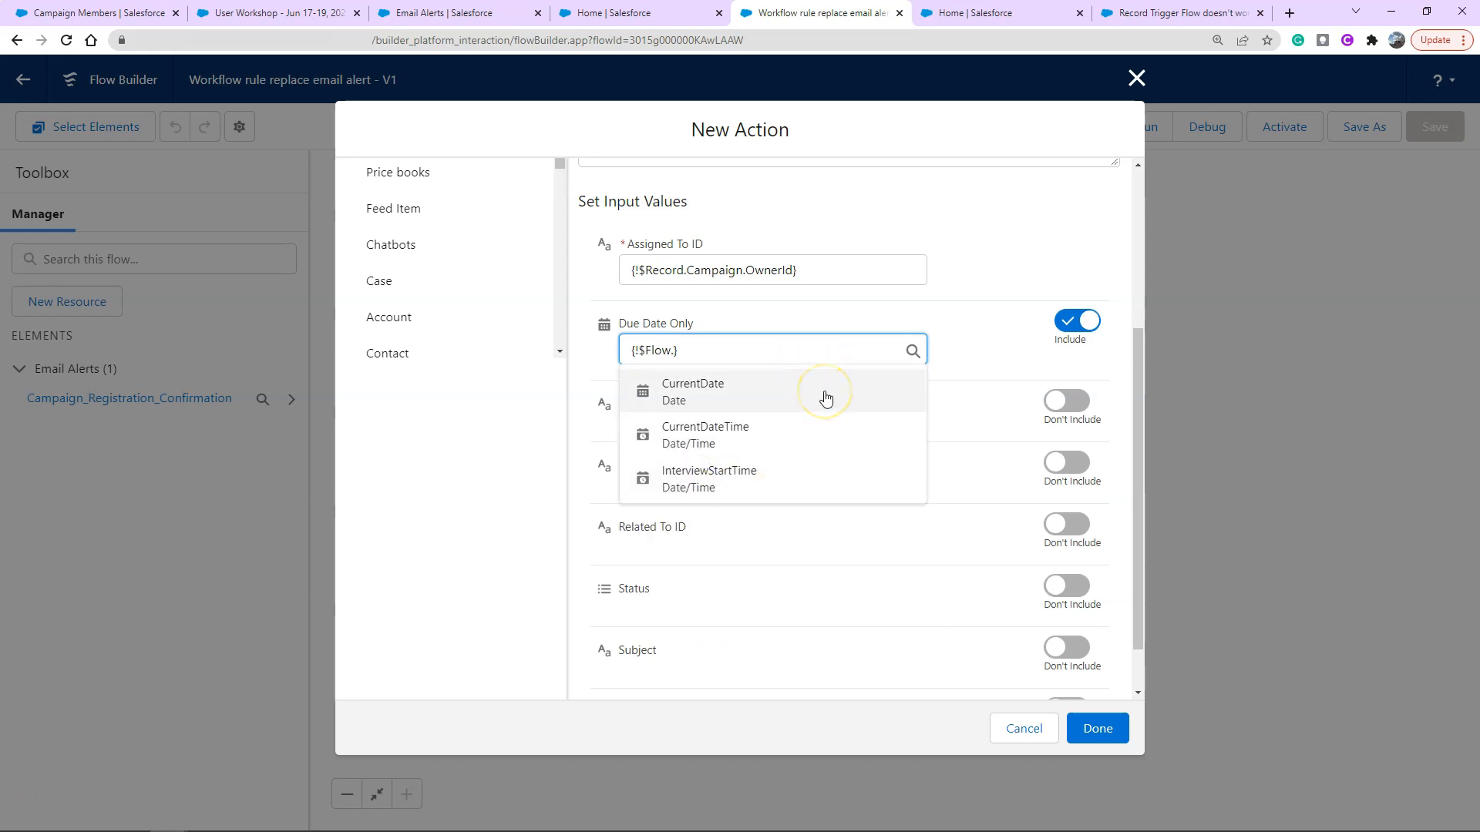
{"action": "left_click", "coordinate": [692, 392]}
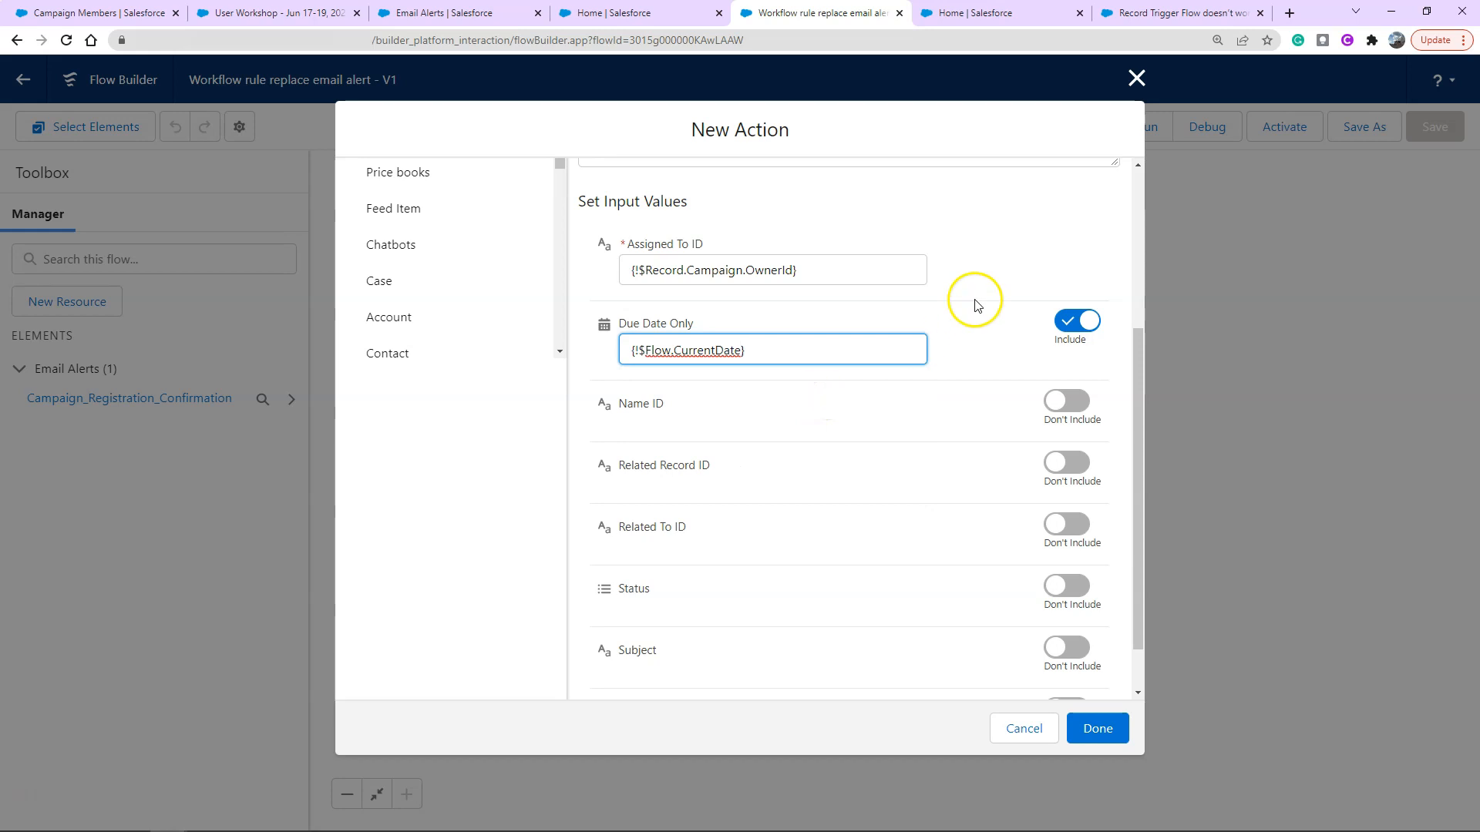
{"action": "scroll", "scroll_direction": "down", "scroll_amount": 3}
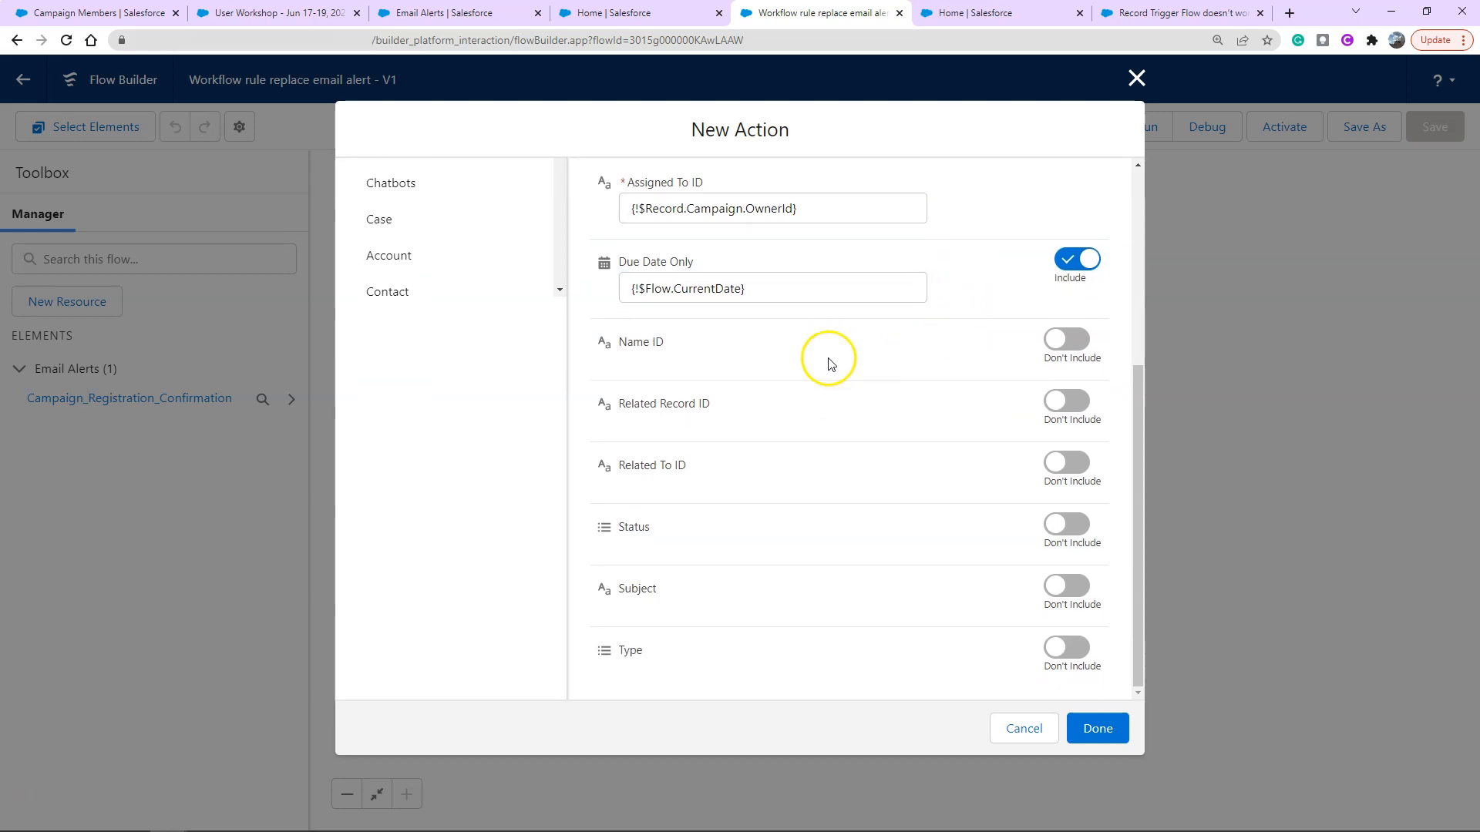
{"action": "mouse_move", "coordinate": [828, 364]}
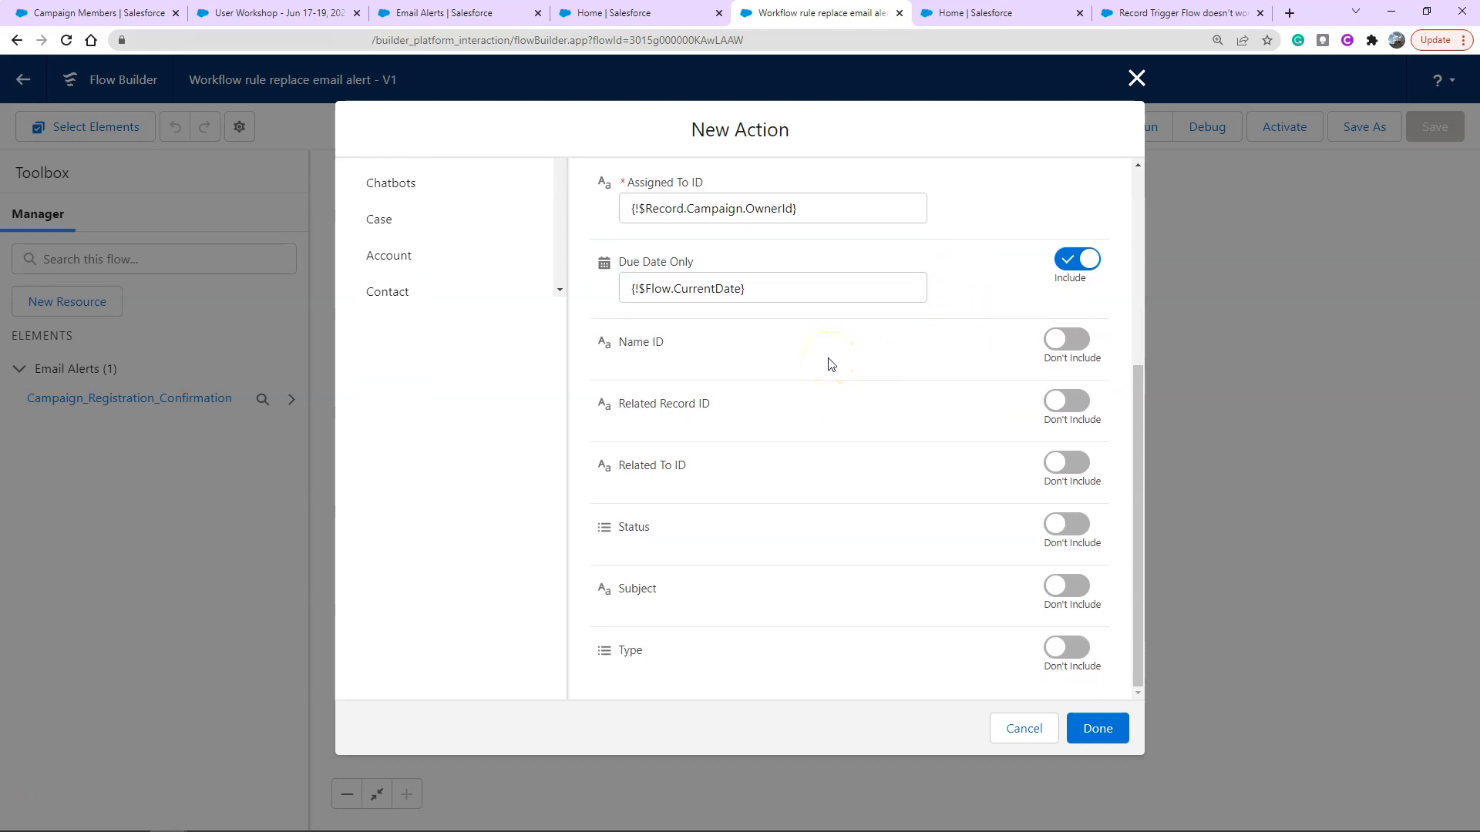
Include Name ID set to {!$Record.Contact.Id} and toggle on Related To ID
{"action": "left_click", "coordinate": [1065, 338]}
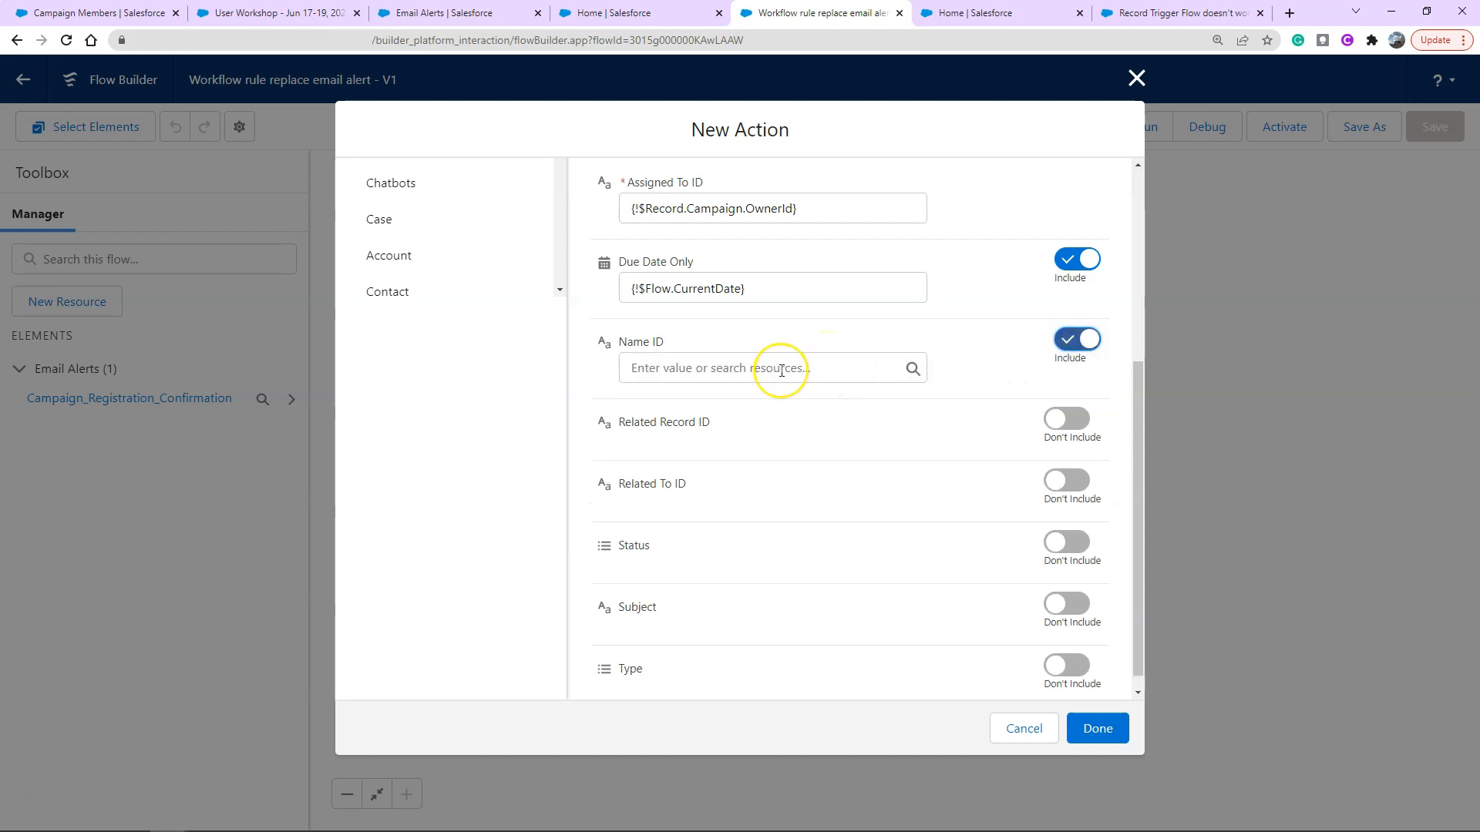
{"action": "left_click", "coordinate": [764, 368]}
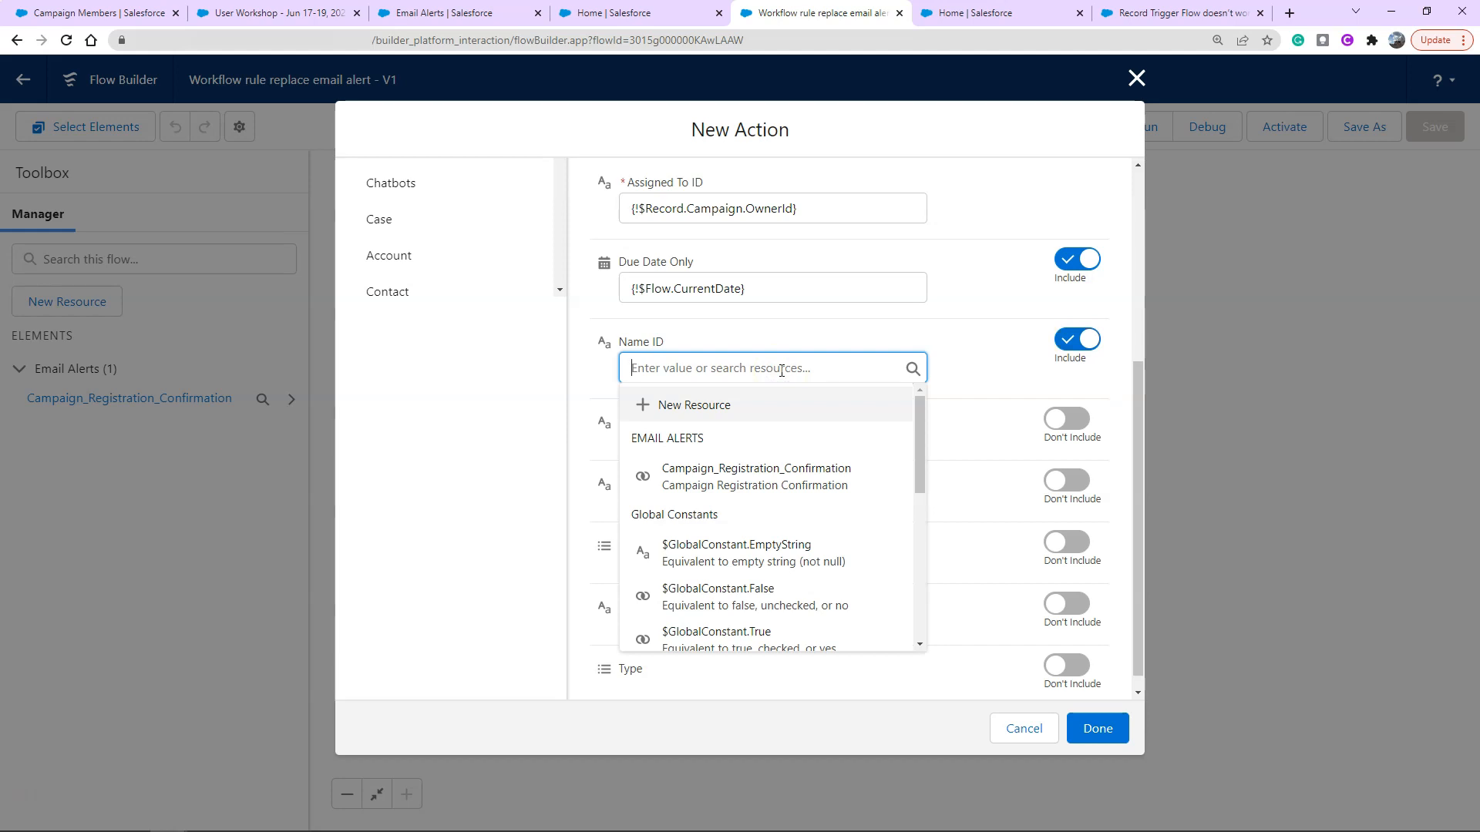
{"action": "scroll", "scroll_direction": "down", "scroll_amount": 3}
{"action": "type", "text": "{!$Record.Contact.Id}"}
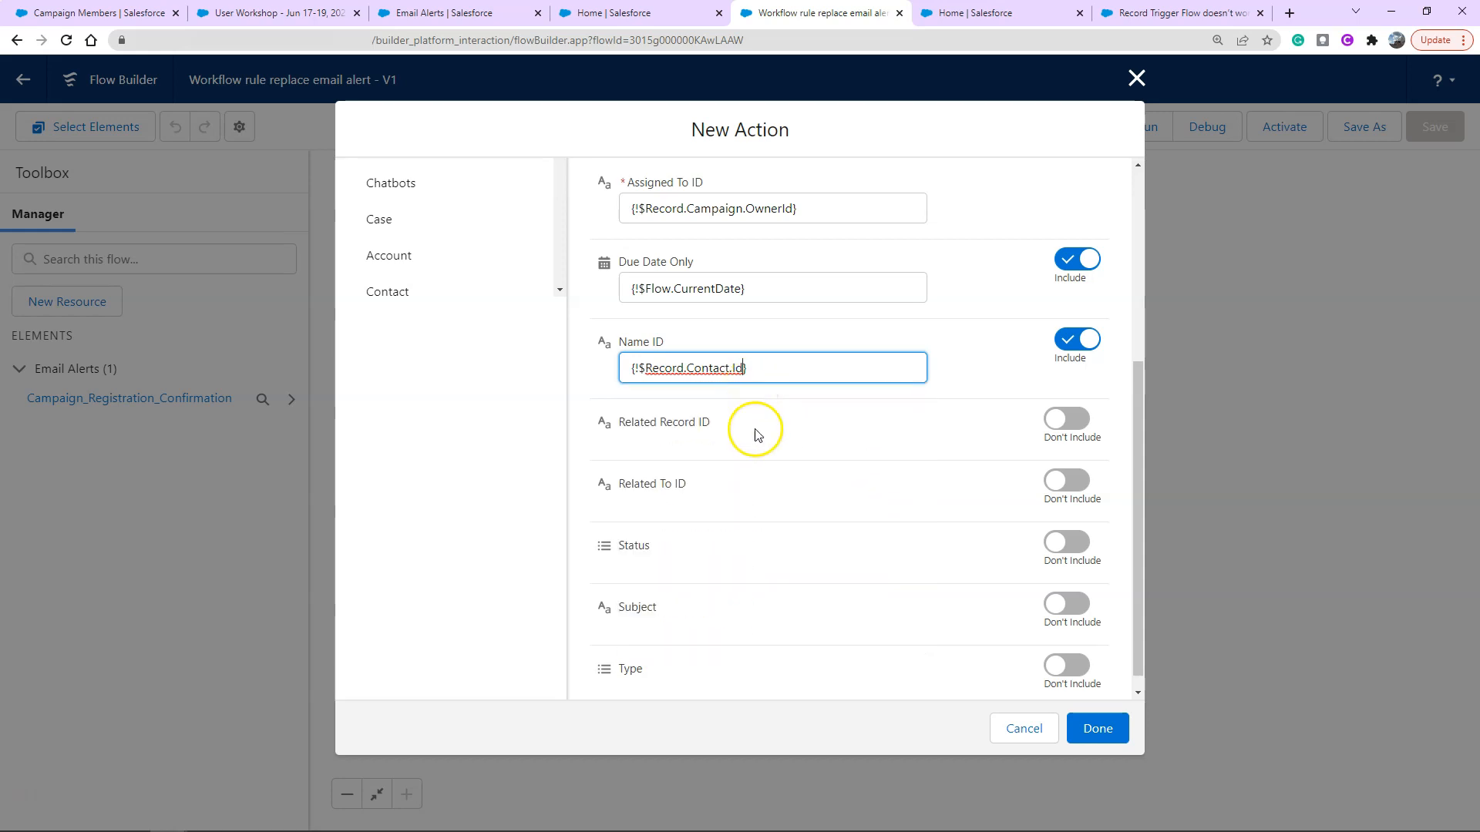
{"action": "scroll", "scroll_direction": "down", "scroll_amount": 3}
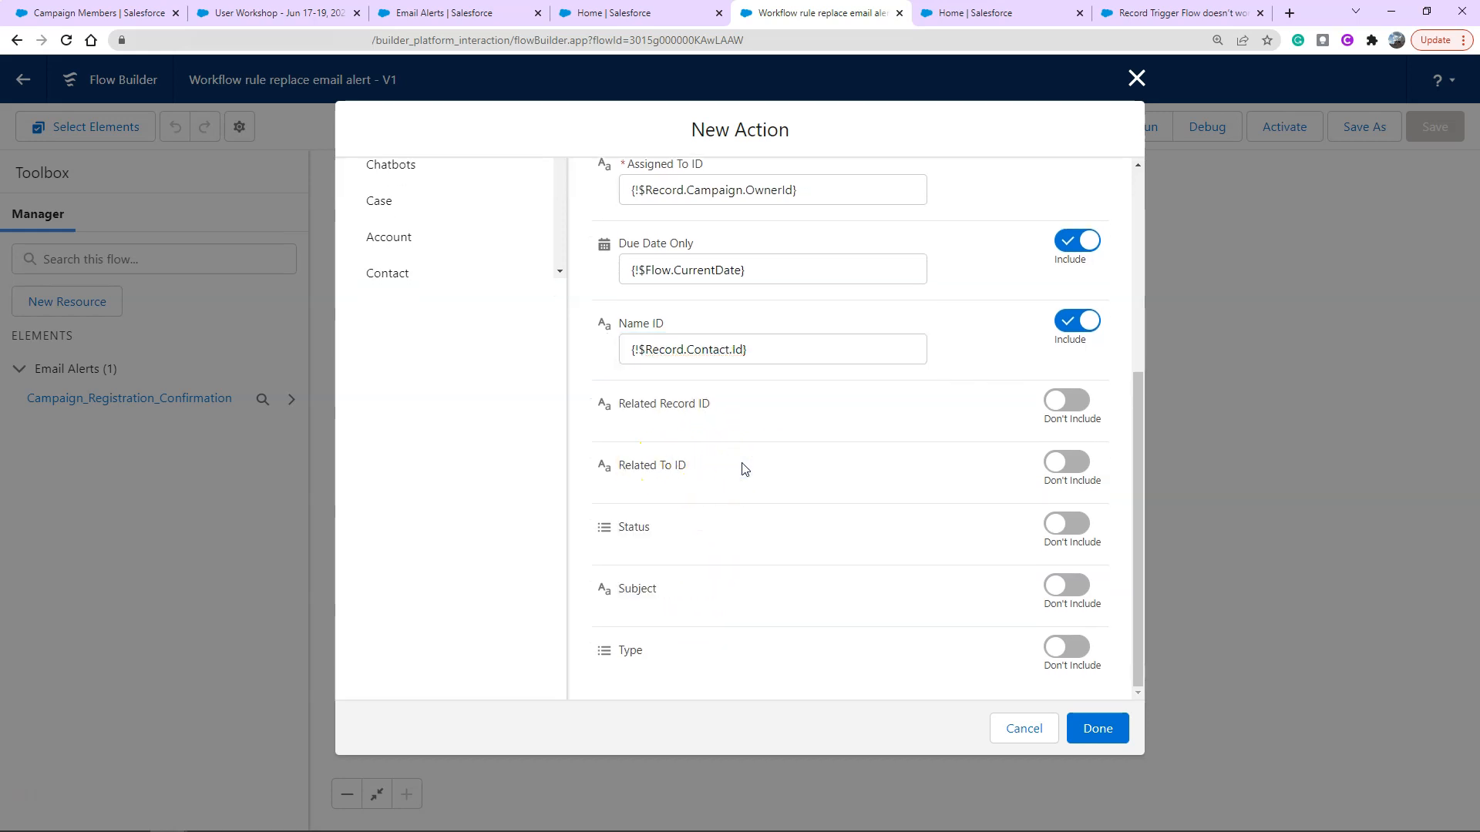
{"action": "left_click", "coordinate": [1066, 462]}
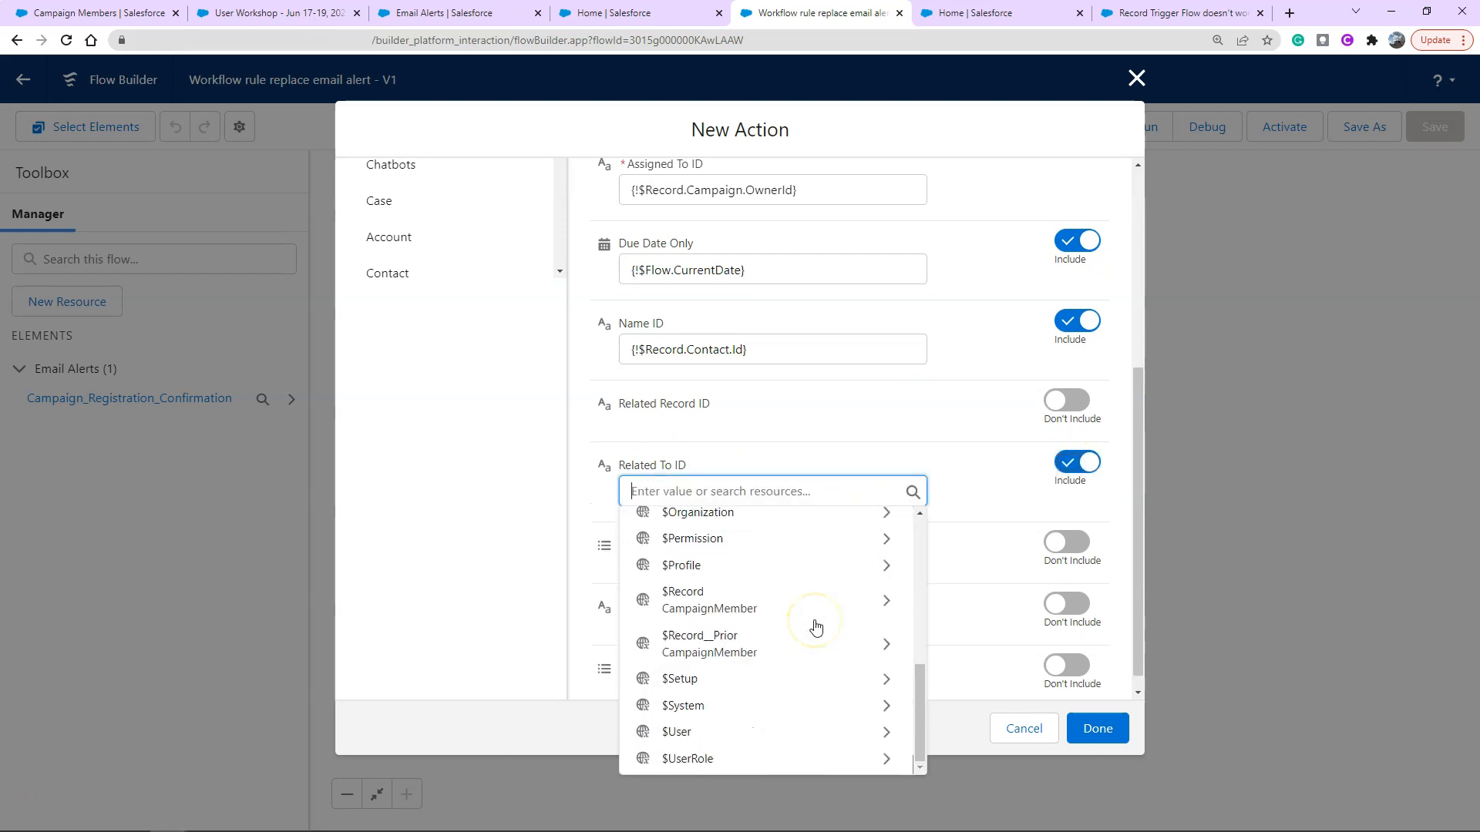
{"action": "mouse_move", "coordinate": [811, 604]}
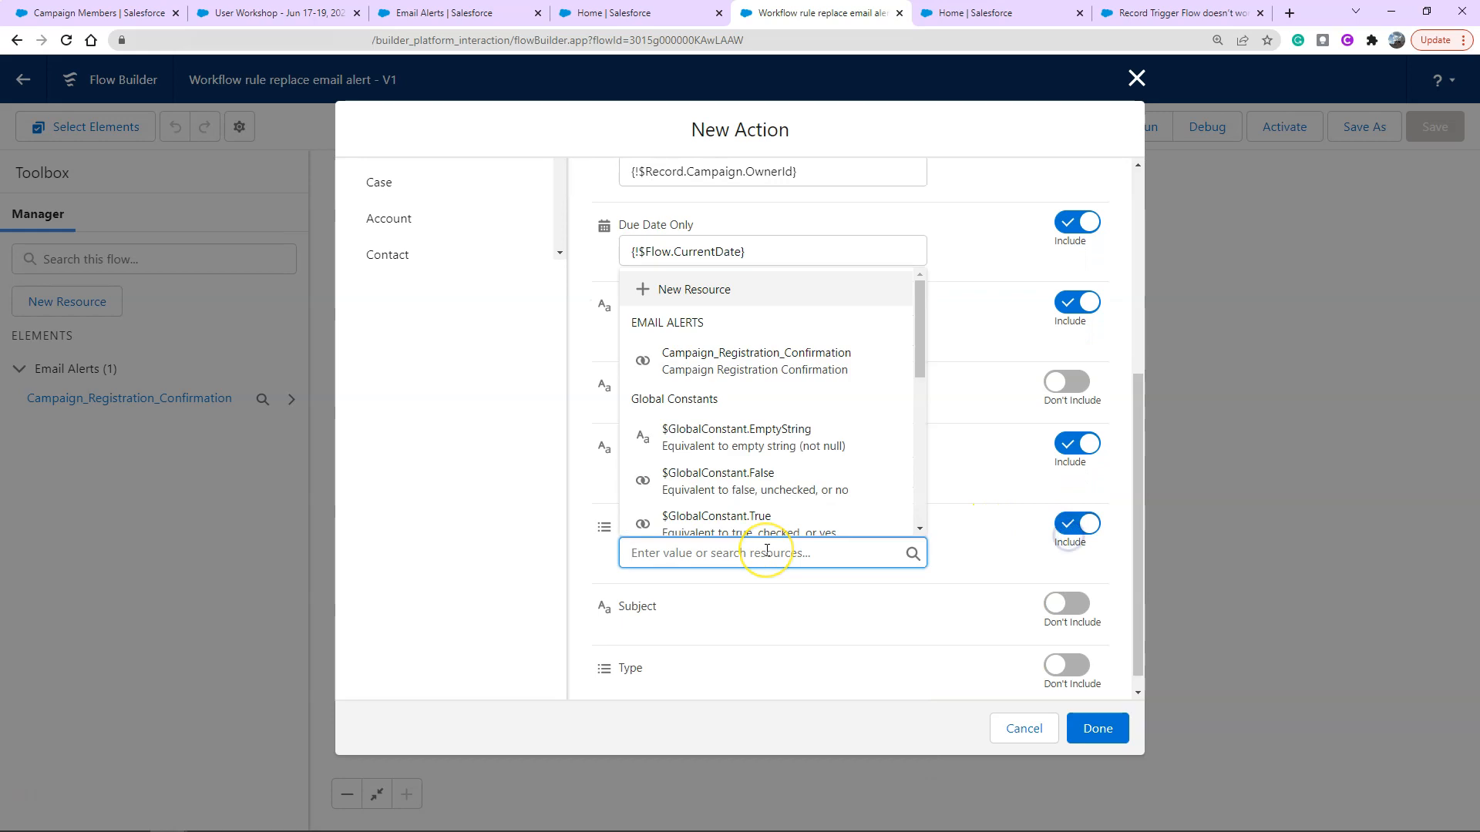
Set Status Completed and subject 'Email Sent: Registration Confirmation Campaign', then confirm the task action
{"action": "type", "text": "c"}
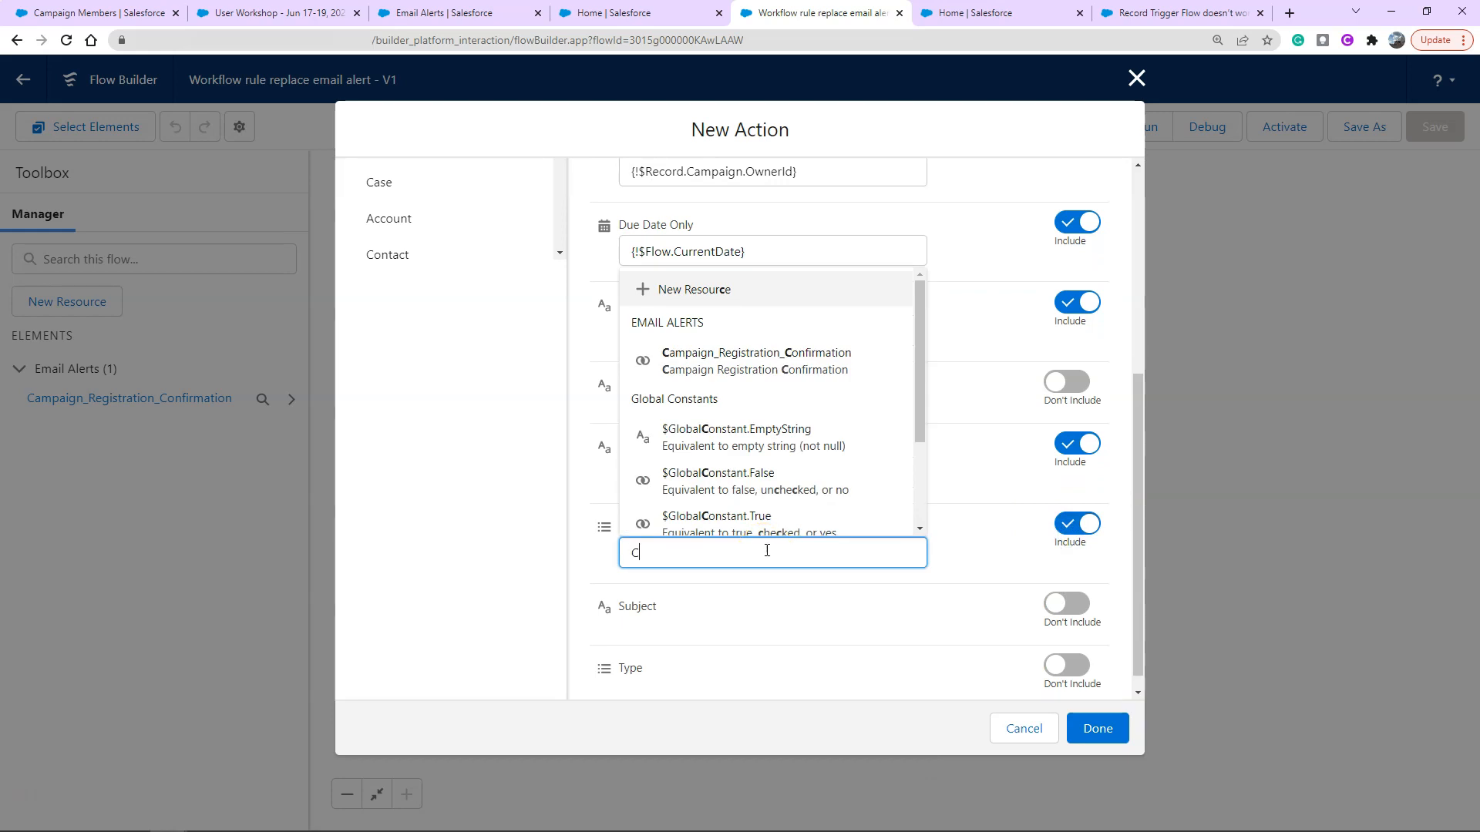
{"action": "type", "text": "Completed"}
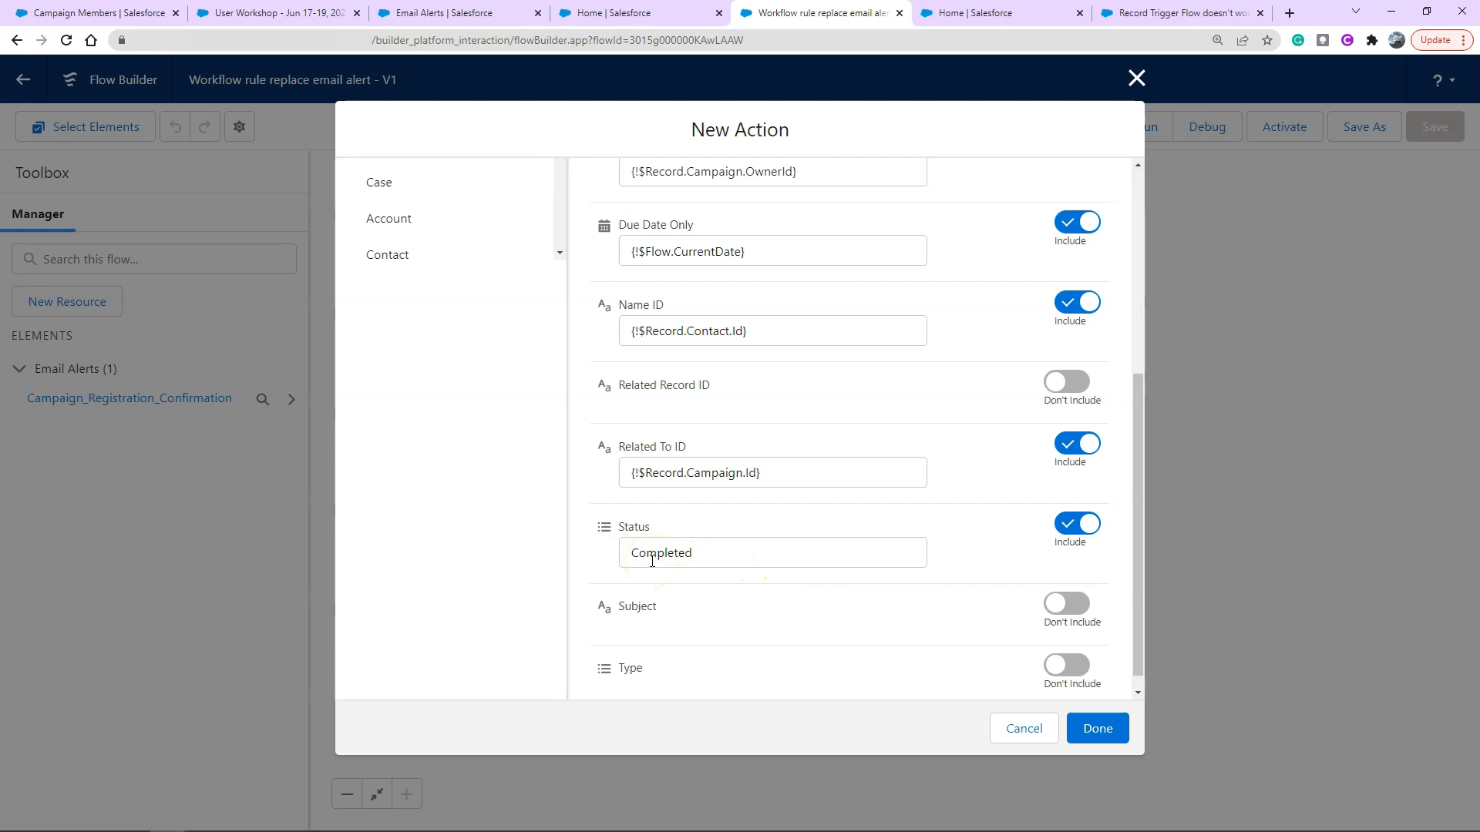
{"action": "mouse_move", "coordinate": [1035, 602]}
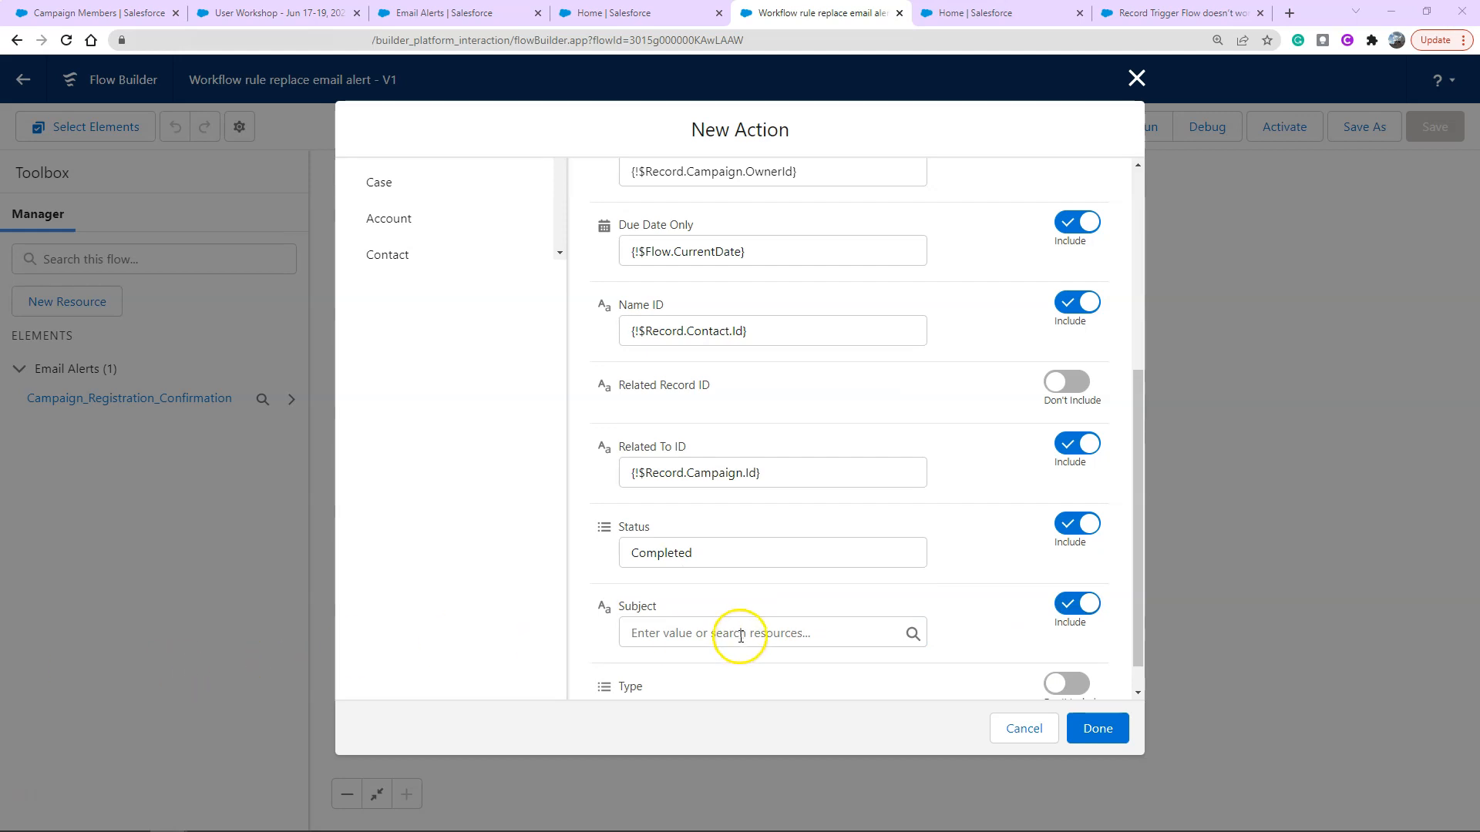
{"action": "type", "text": "Email Sent"}
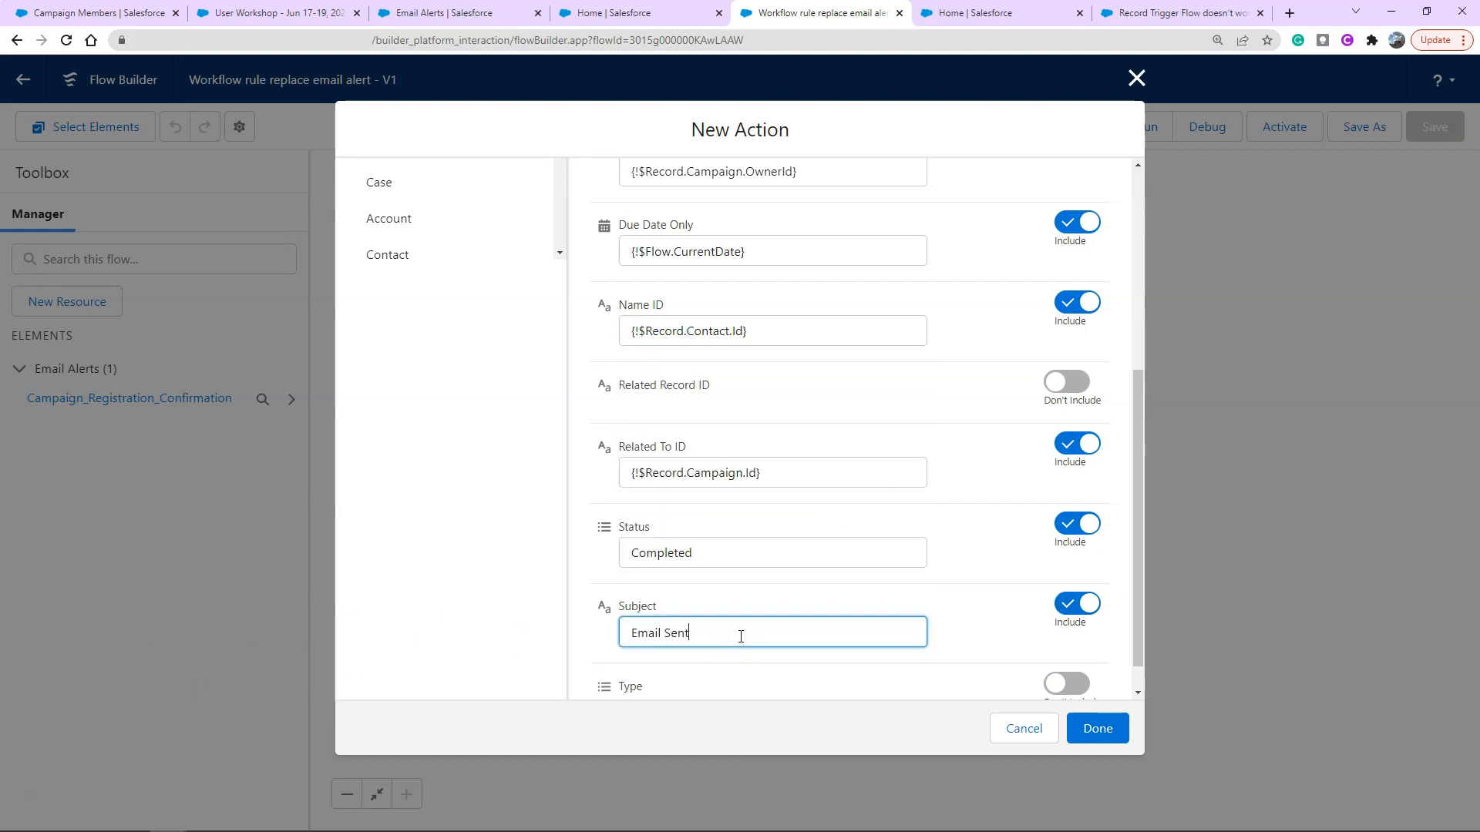
{"action": "type", "text": ":"}
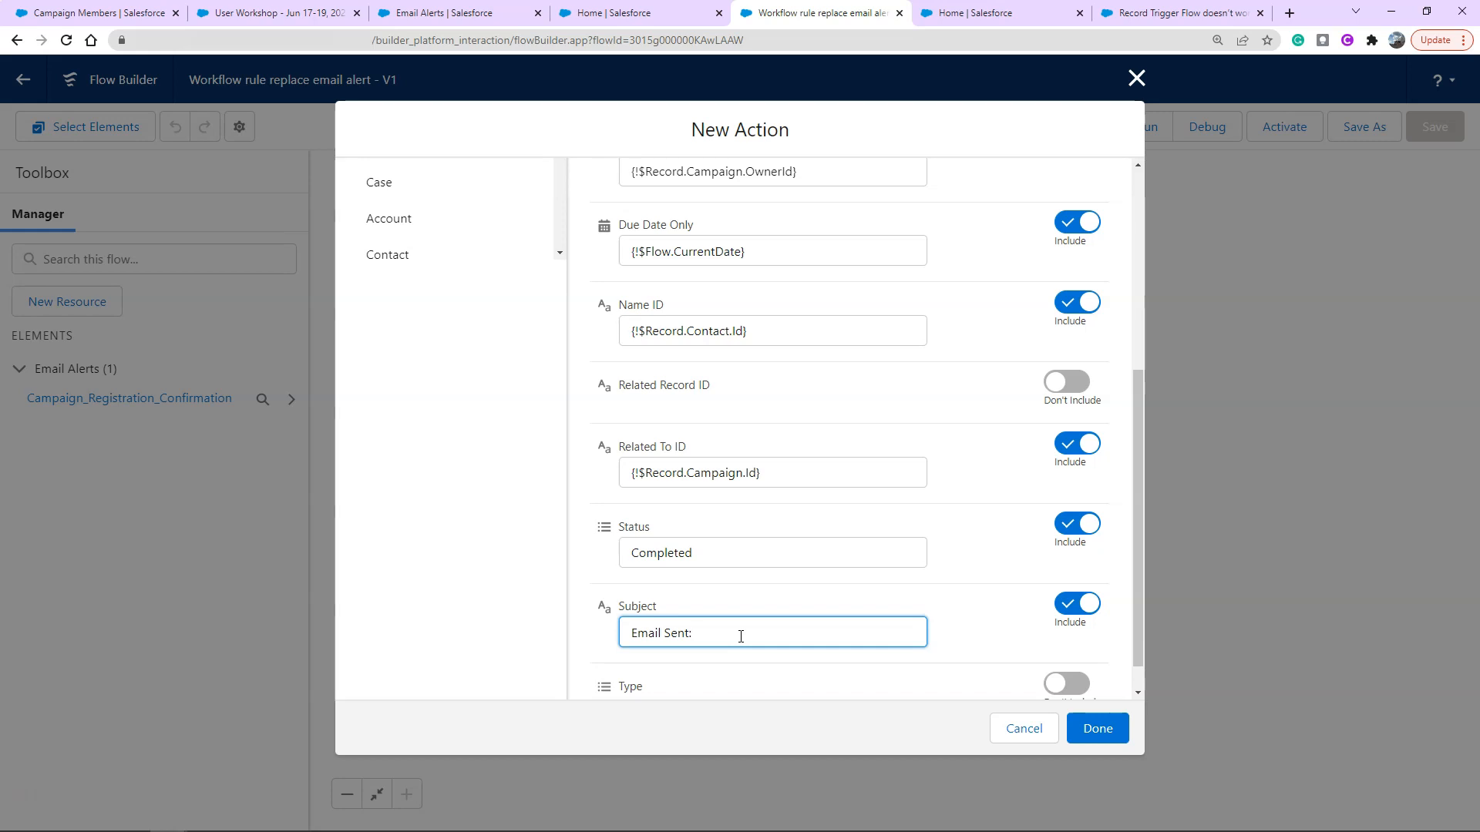
{"action": "type", "text": "Registration Confirmation CAmptal"}
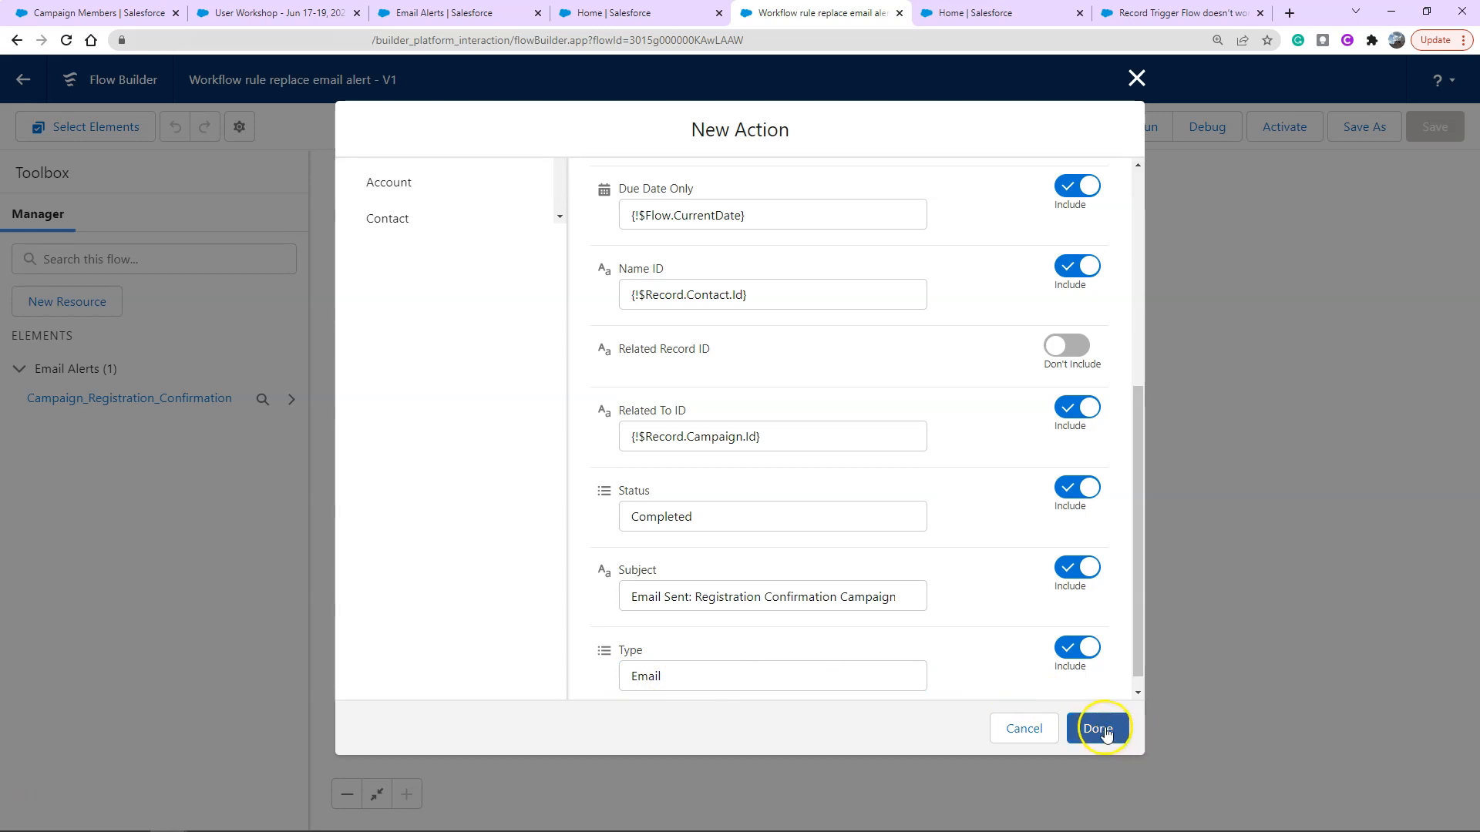
{"action": "left_click", "coordinate": [1097, 728]}
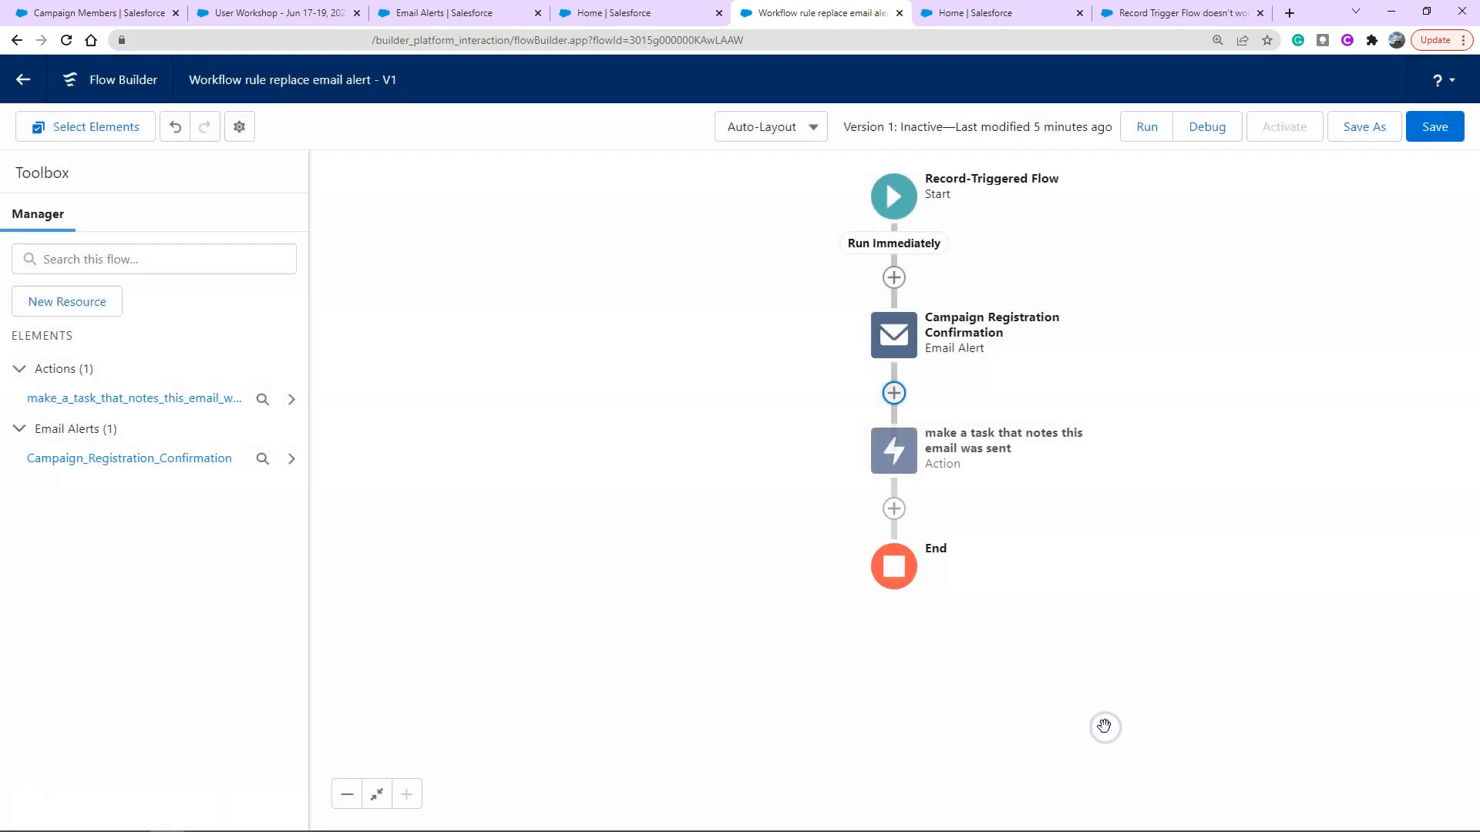
Save the flow and activate Version 1
{"action": "left_click", "coordinate": [1433, 126]}
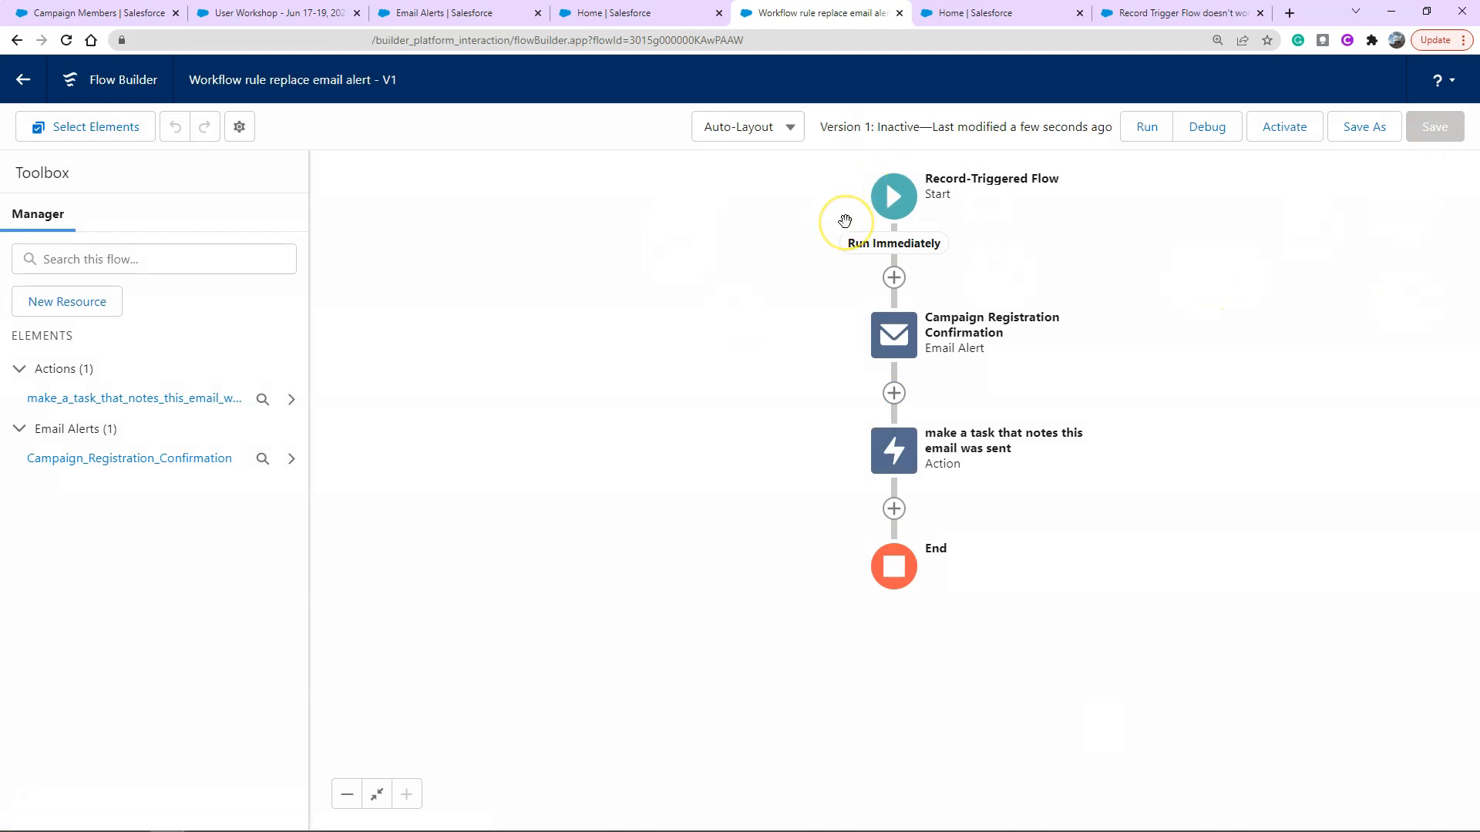
{"action": "mouse_move", "coordinate": [808, 233]}
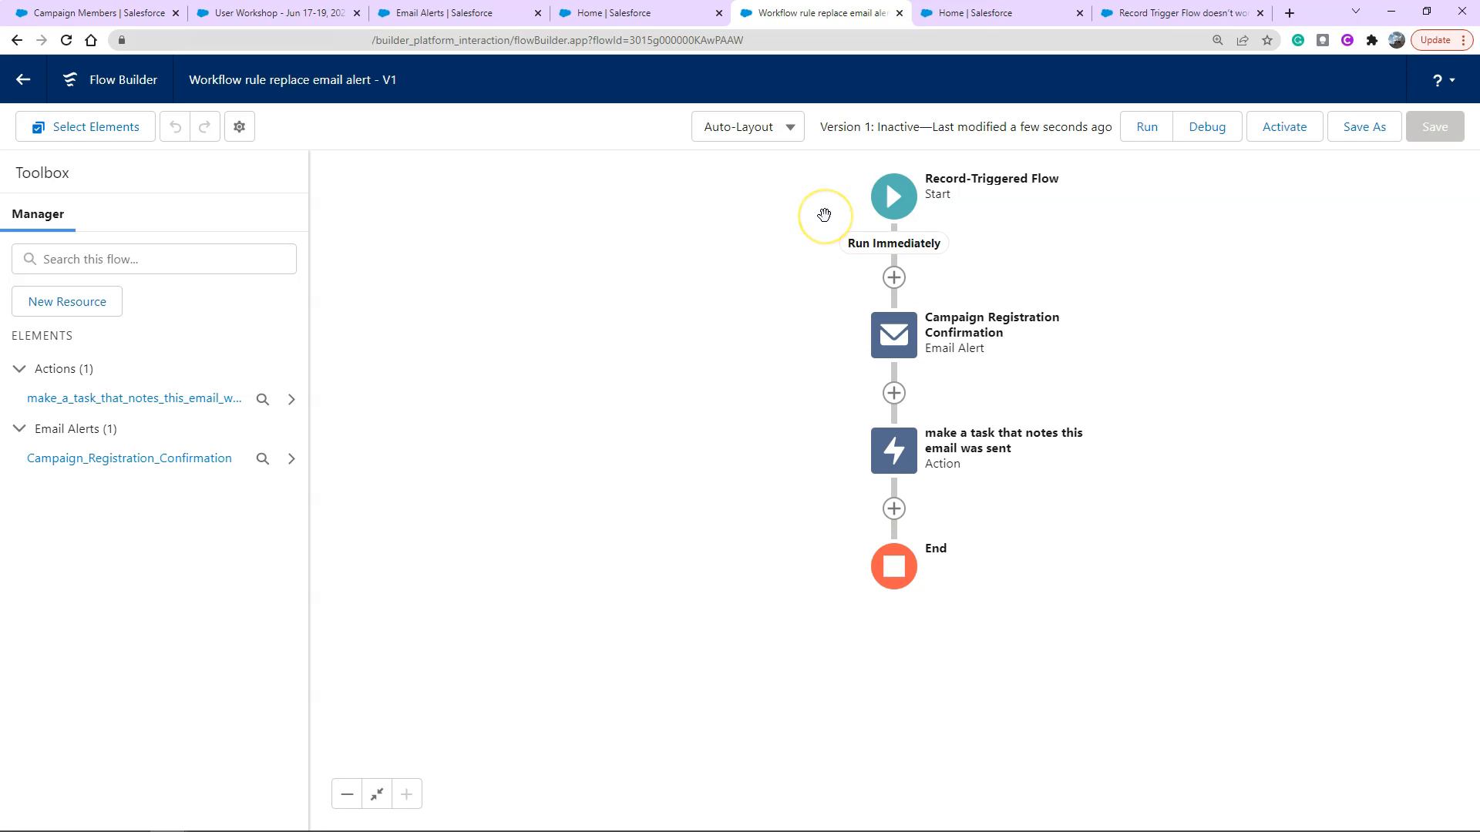
{"action": "mouse_move", "coordinate": [823, 215]}
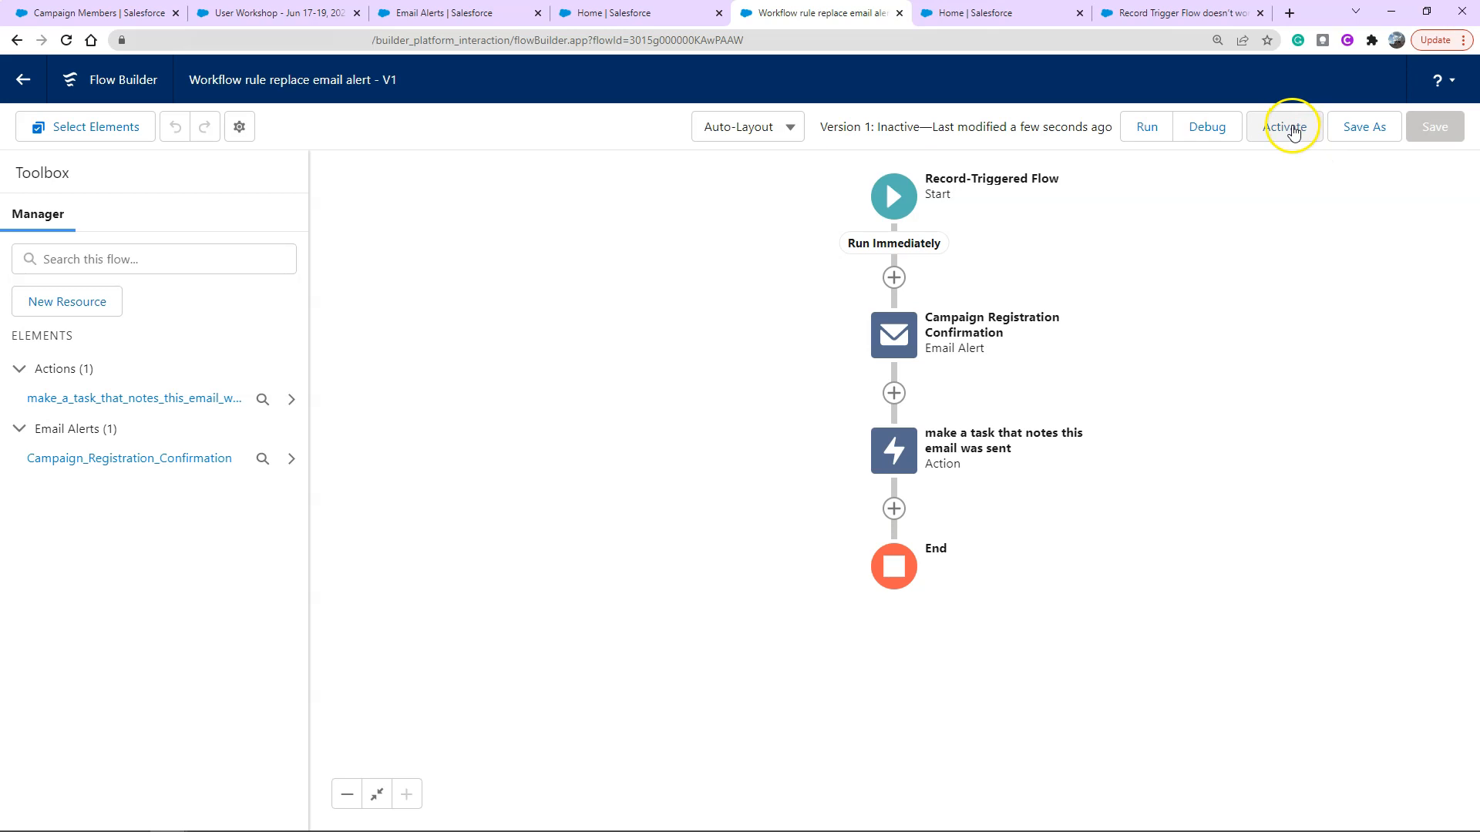
{"action": "left_click", "coordinate": [1283, 127]}
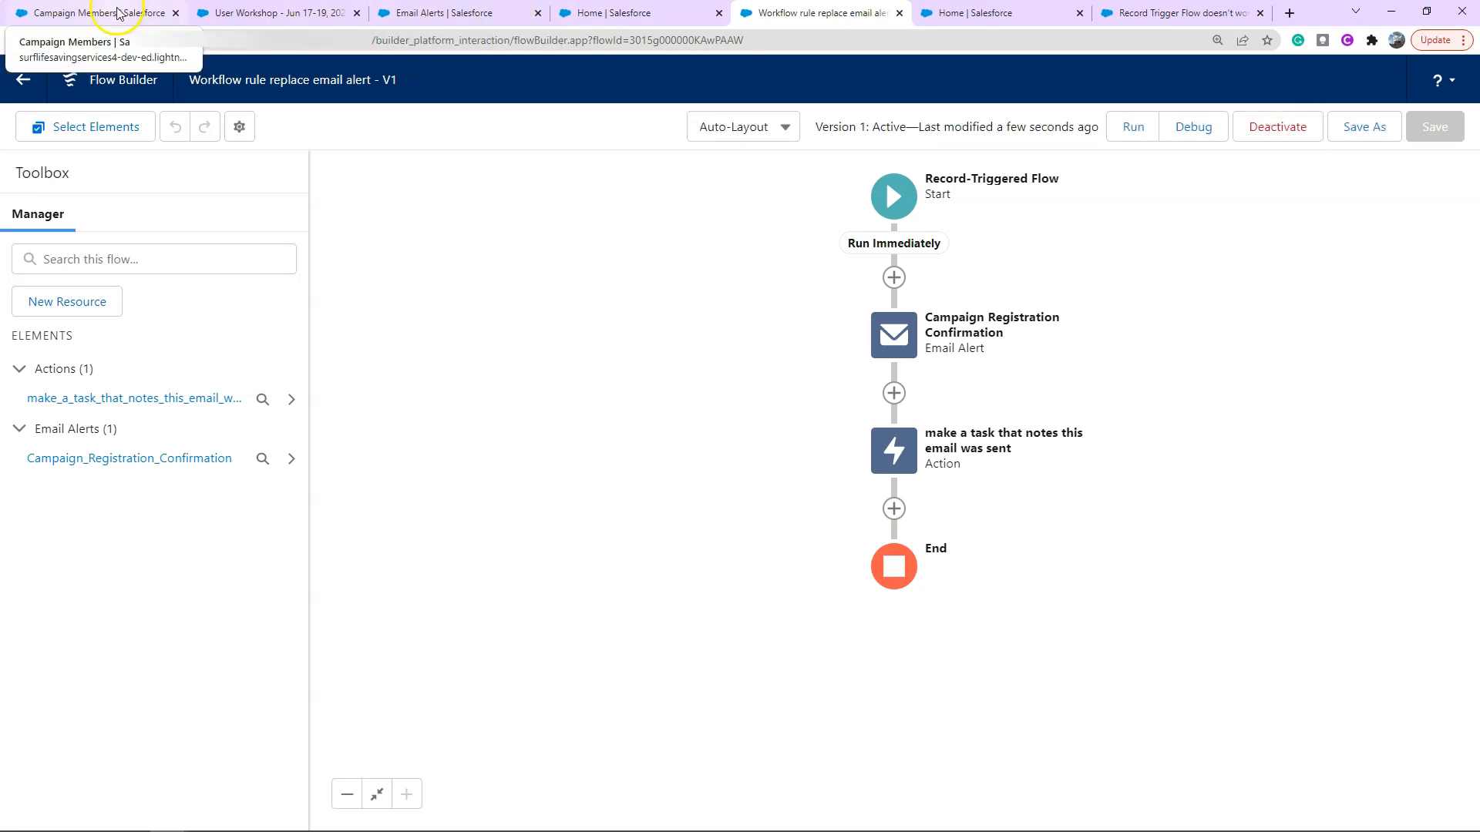
{"action": "left_click", "coordinate": [89, 13]}
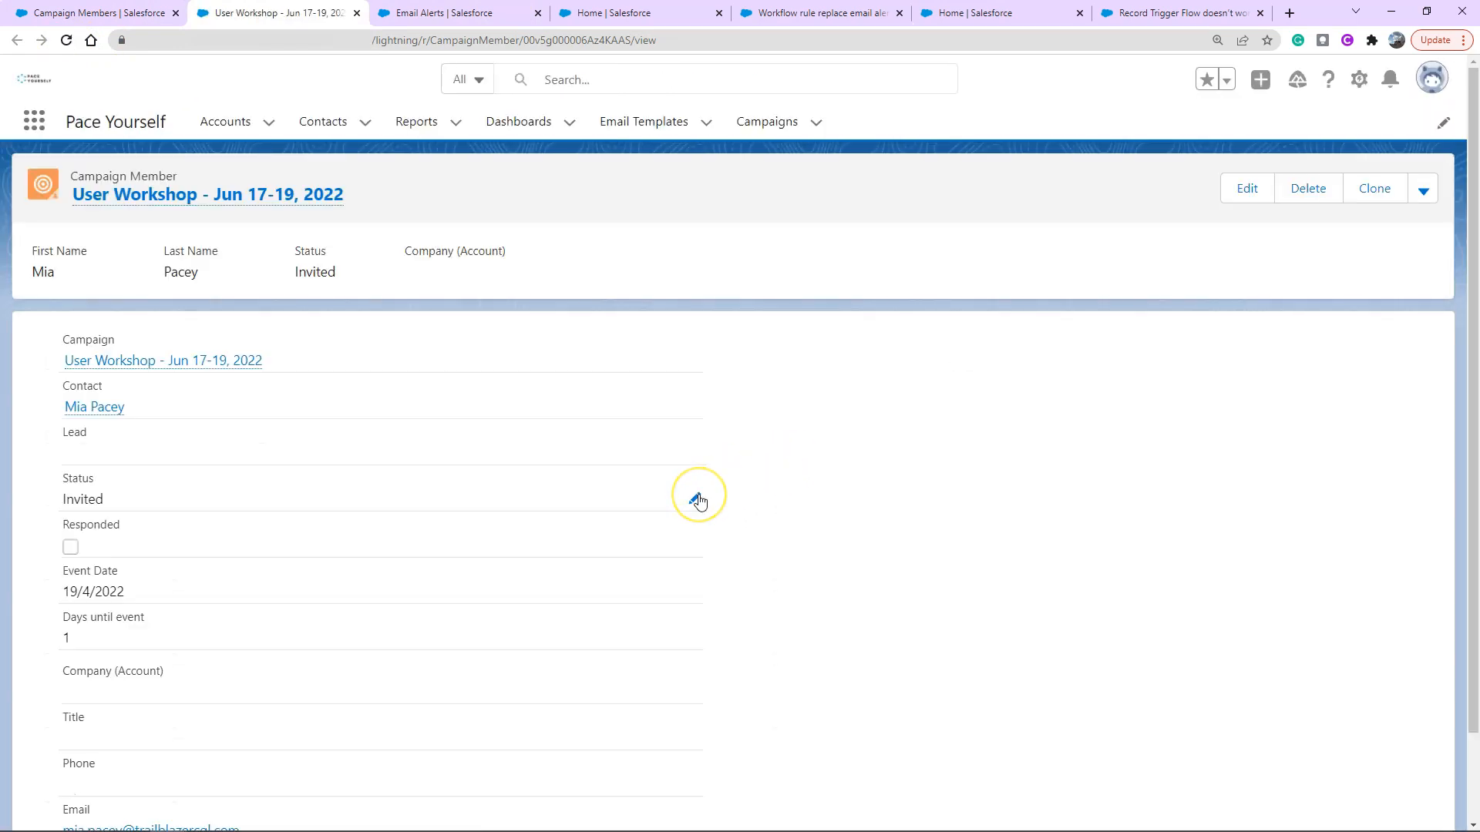
{"action": "left_click", "coordinate": [696, 497]}
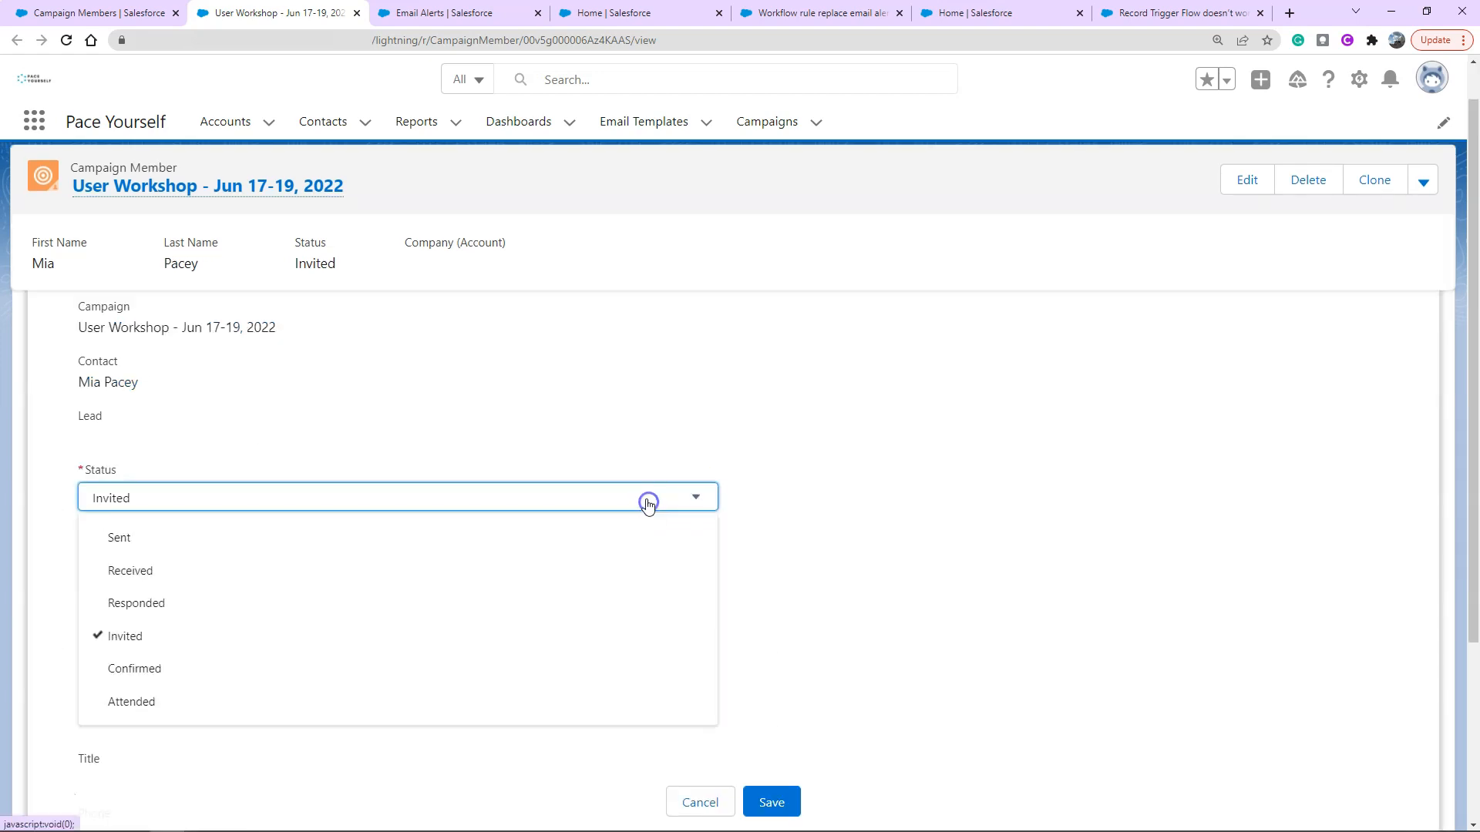
{"action": "left_click", "coordinate": [134, 669]}
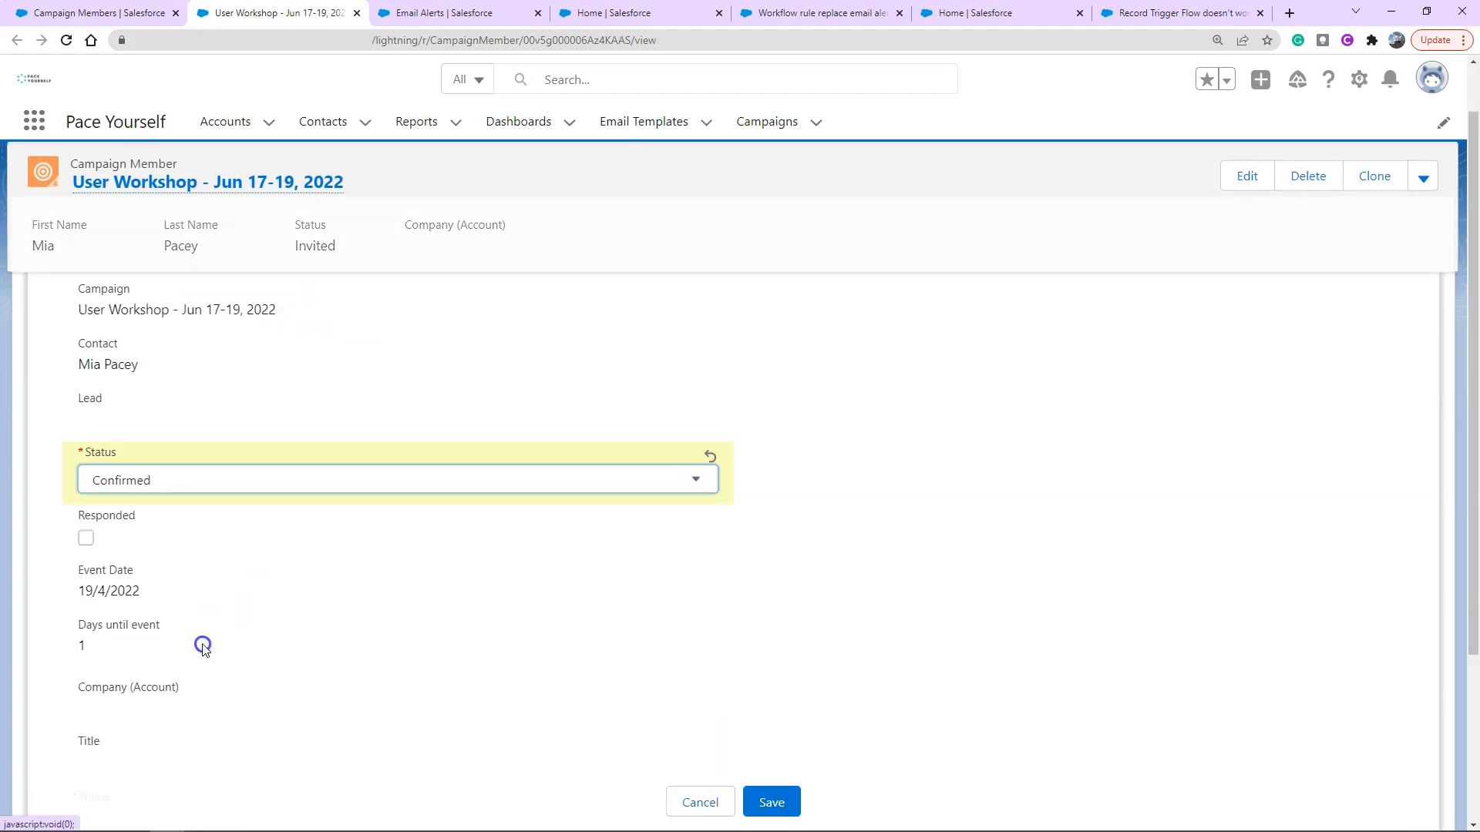
{"action": "left_click", "coordinate": [771, 802]}
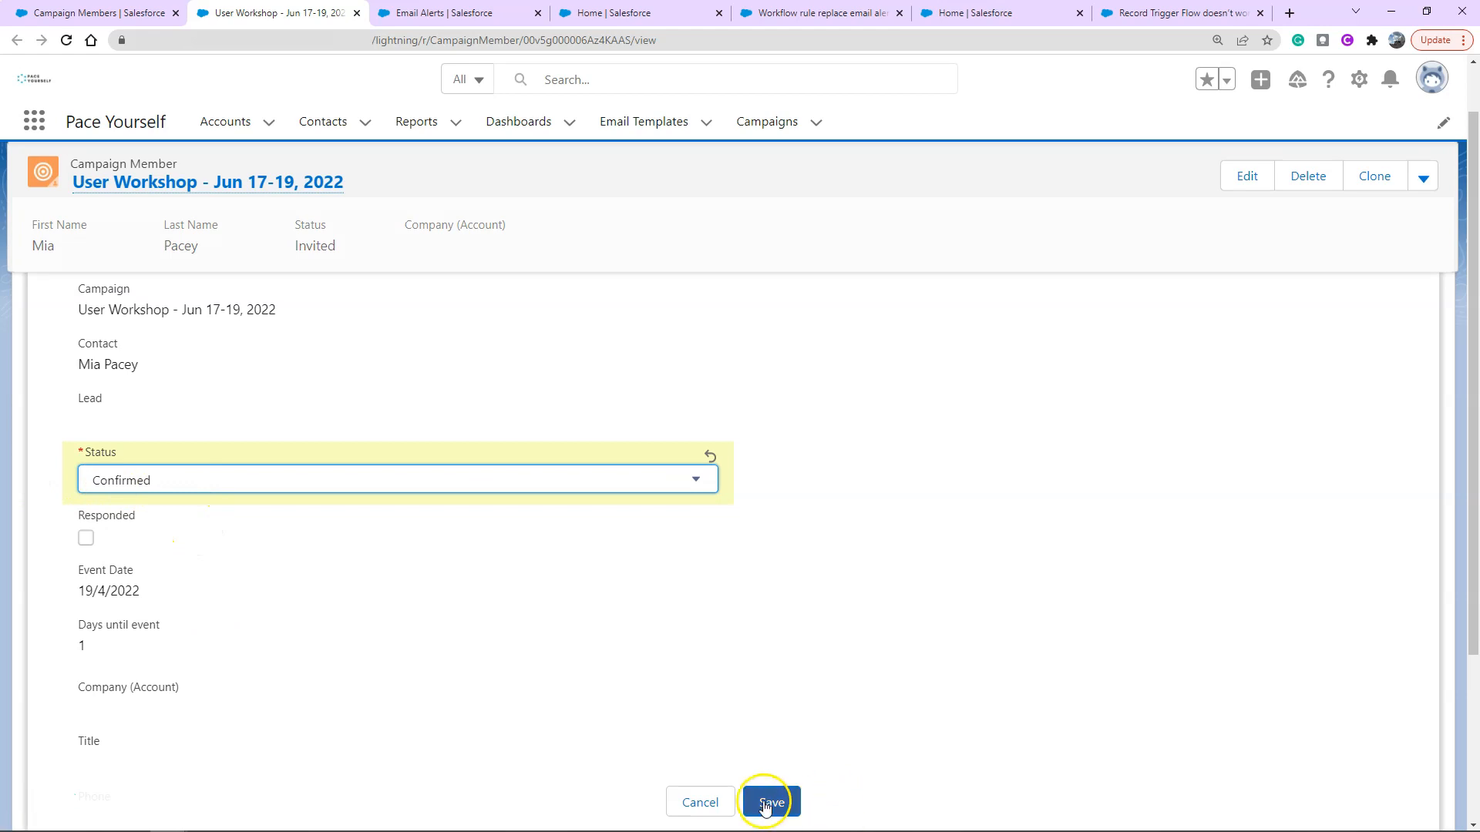
{"action": "left_click", "coordinate": [769, 802]}
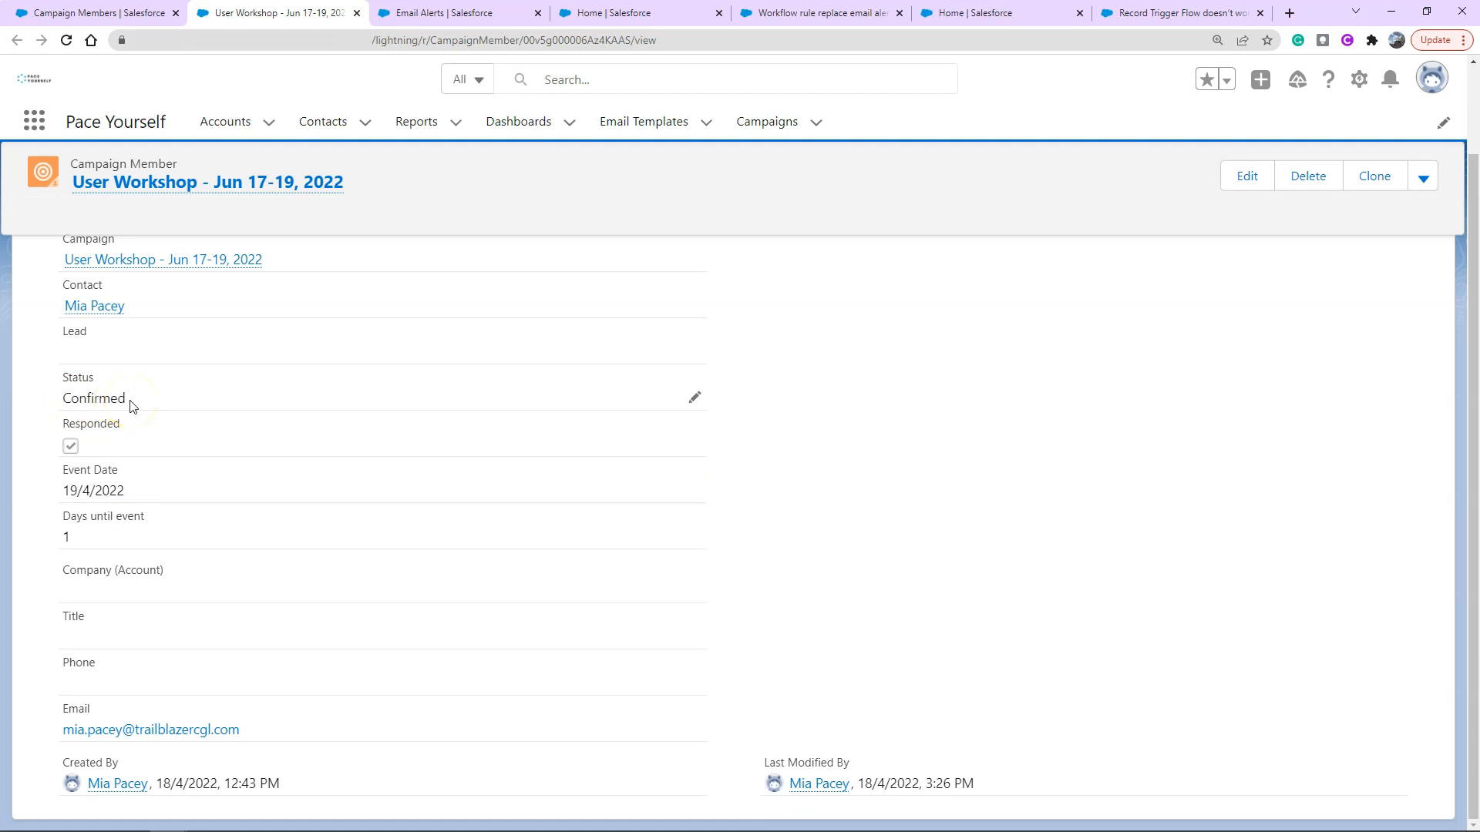
{"action": "scroll", "scroll_direction": "up", "scroll_amount": 3}
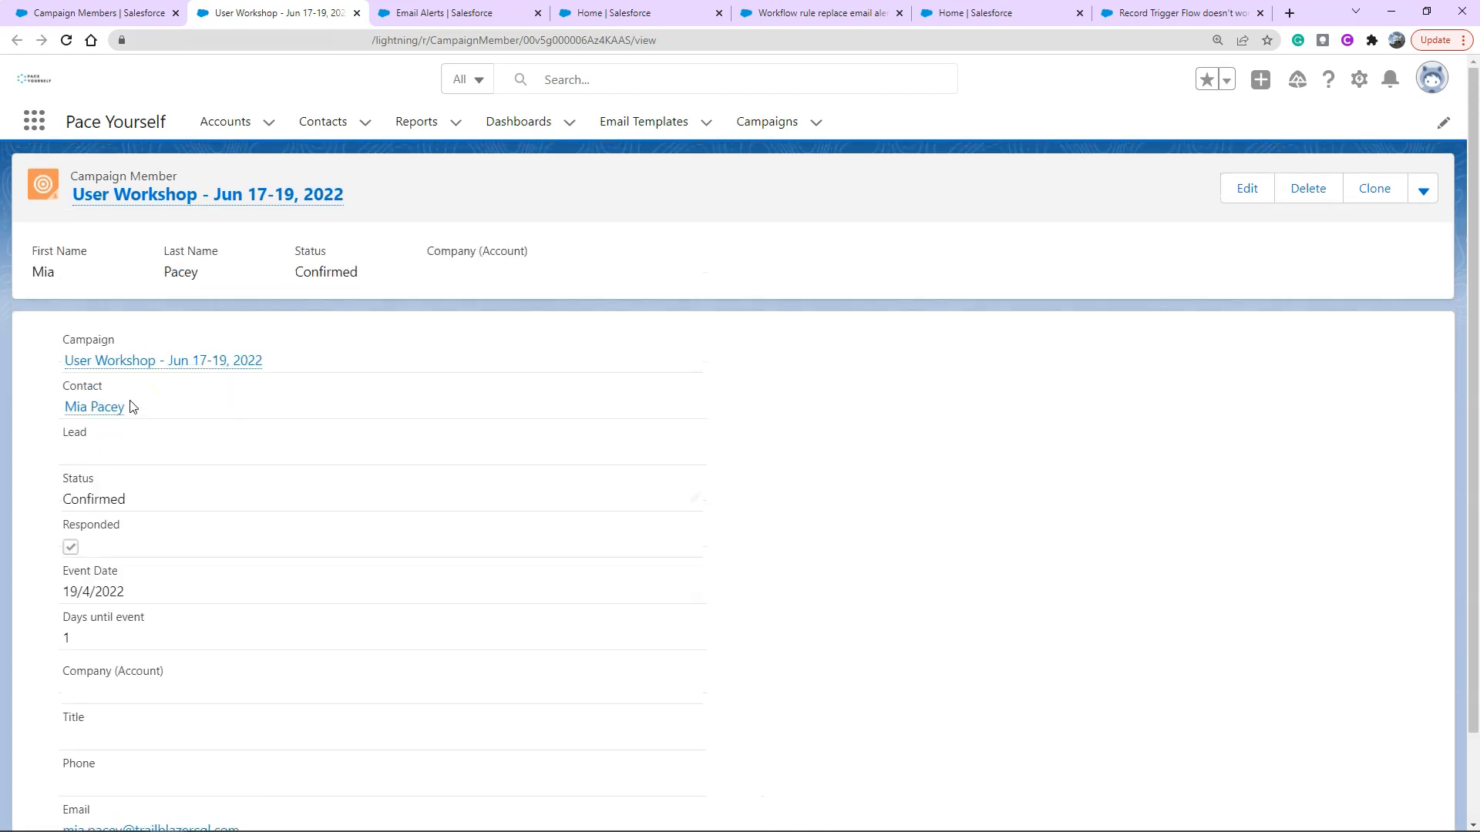
{"action": "left_click", "coordinate": [94, 407]}
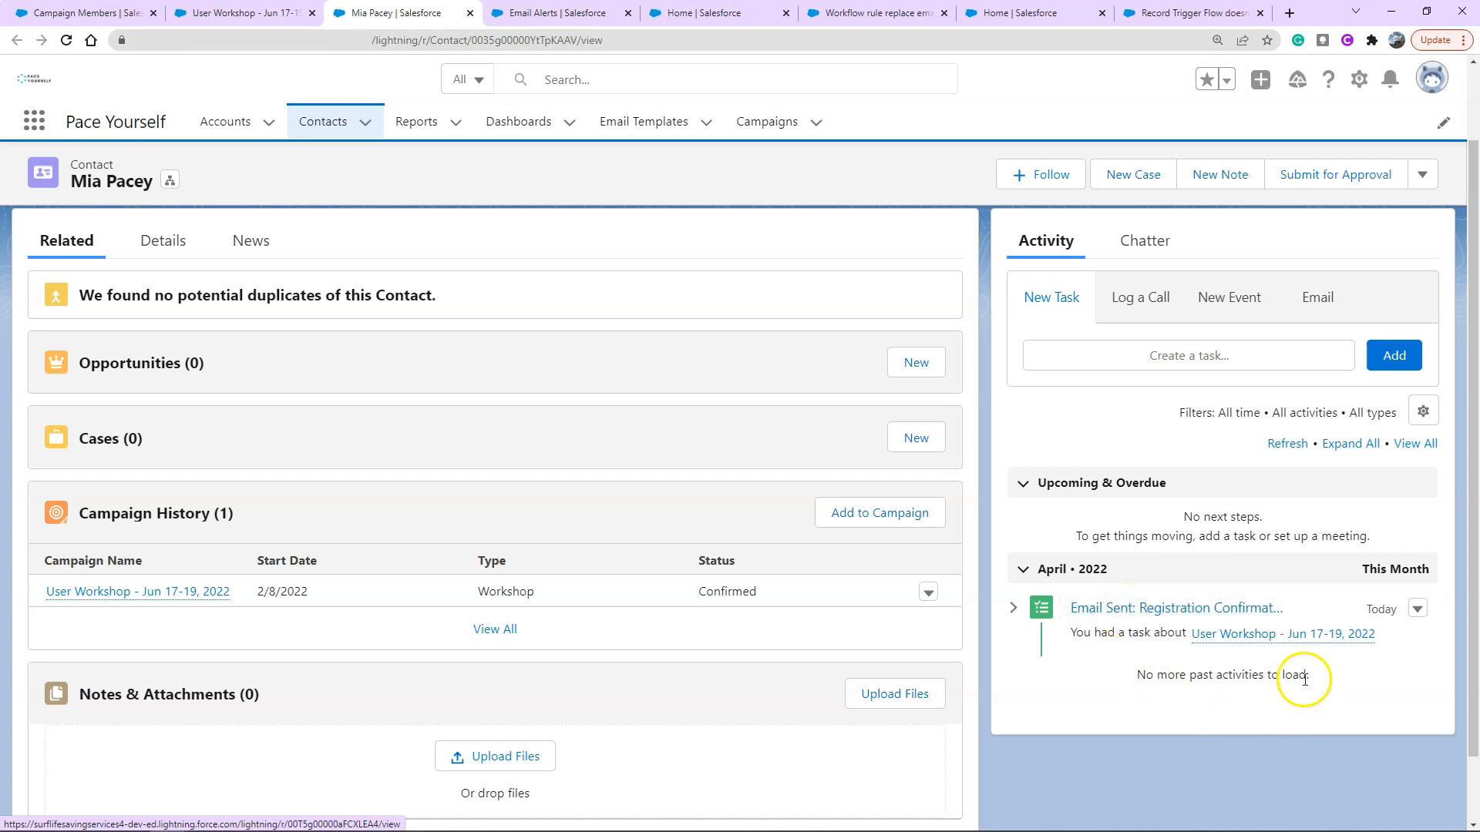
{"action": "mouse_move", "coordinate": [1282, 668]}
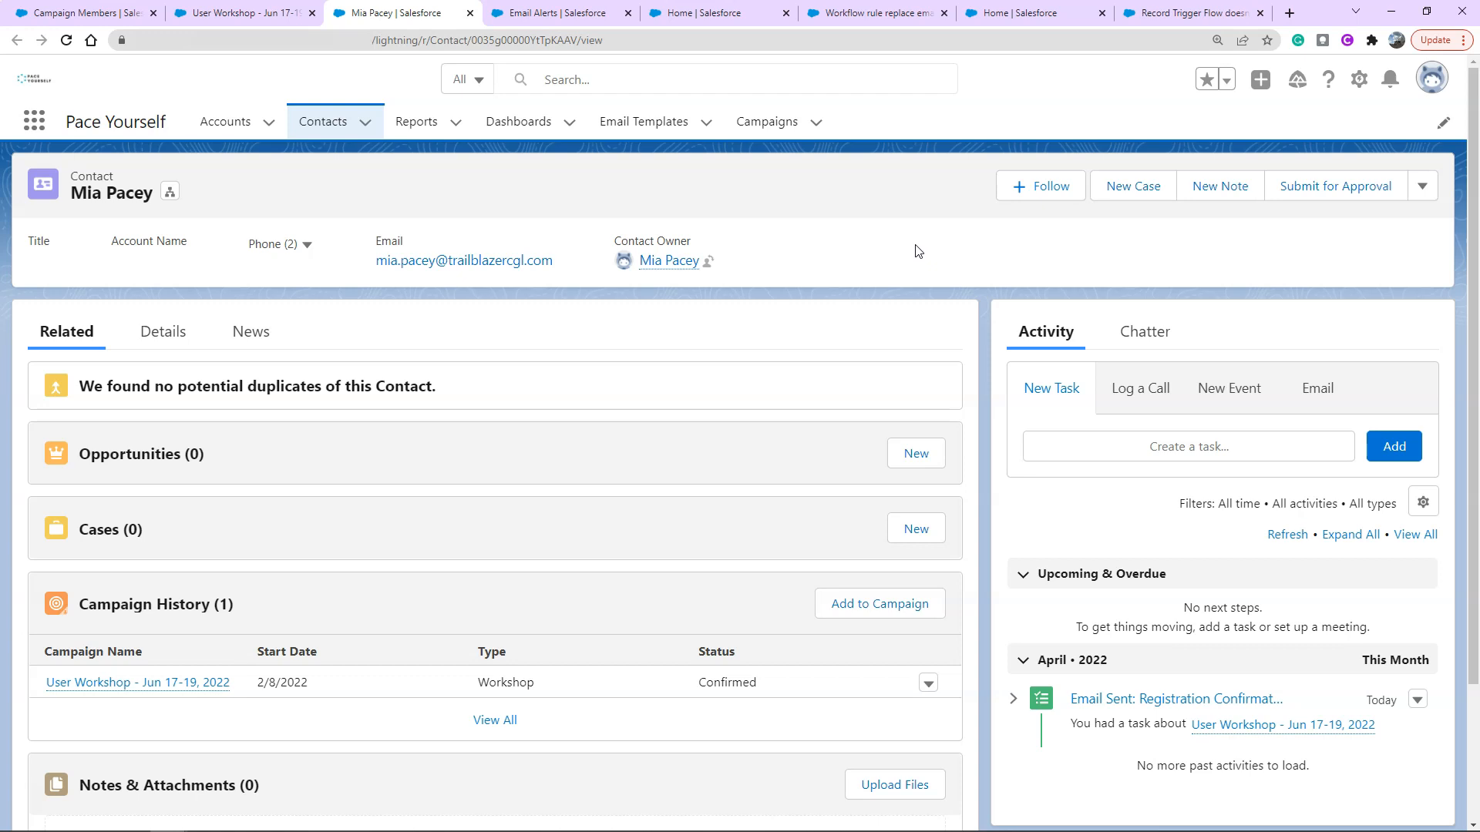
{"action": "mouse_move", "coordinate": [1116, 85]}
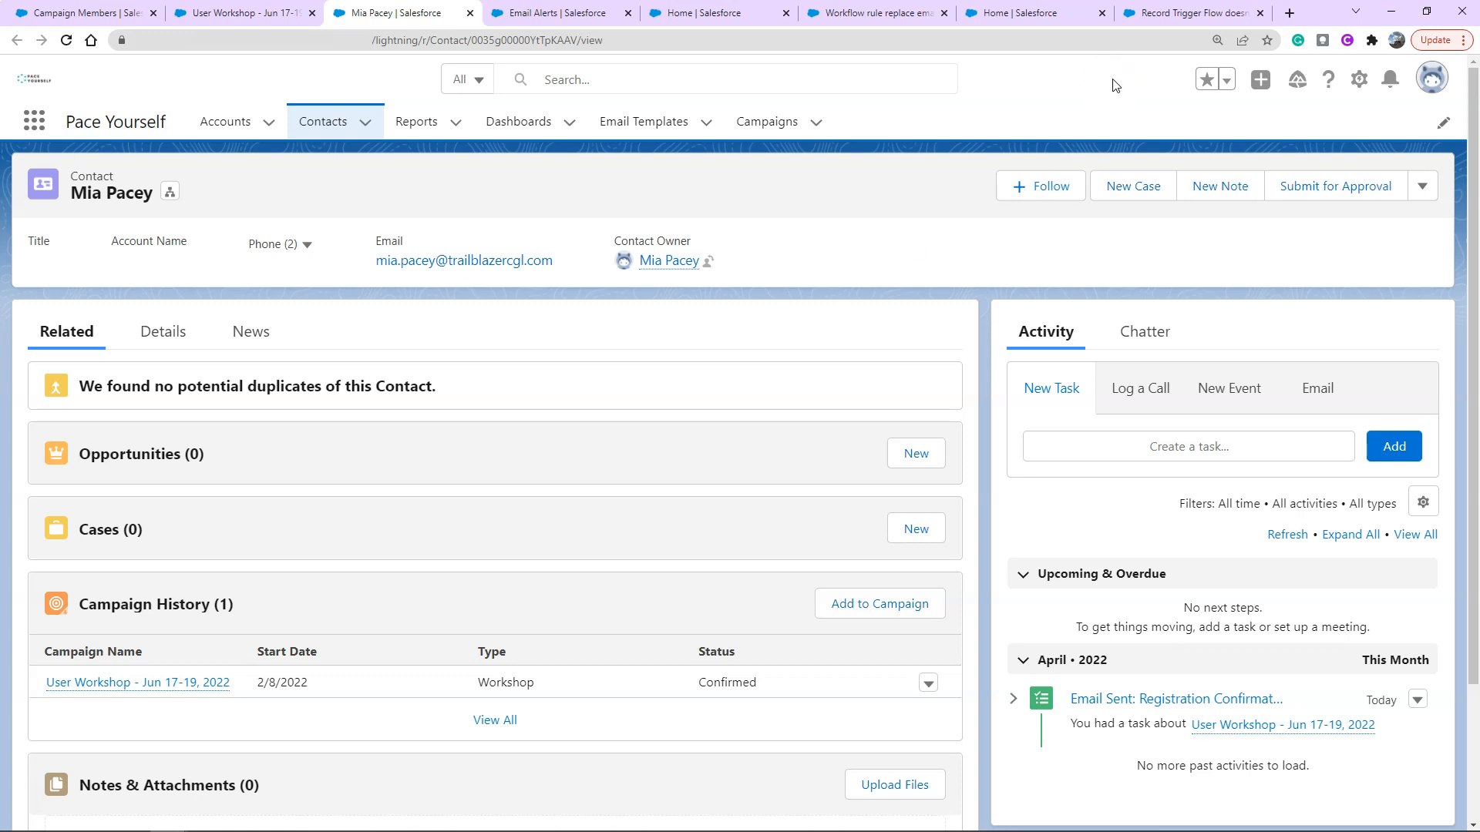